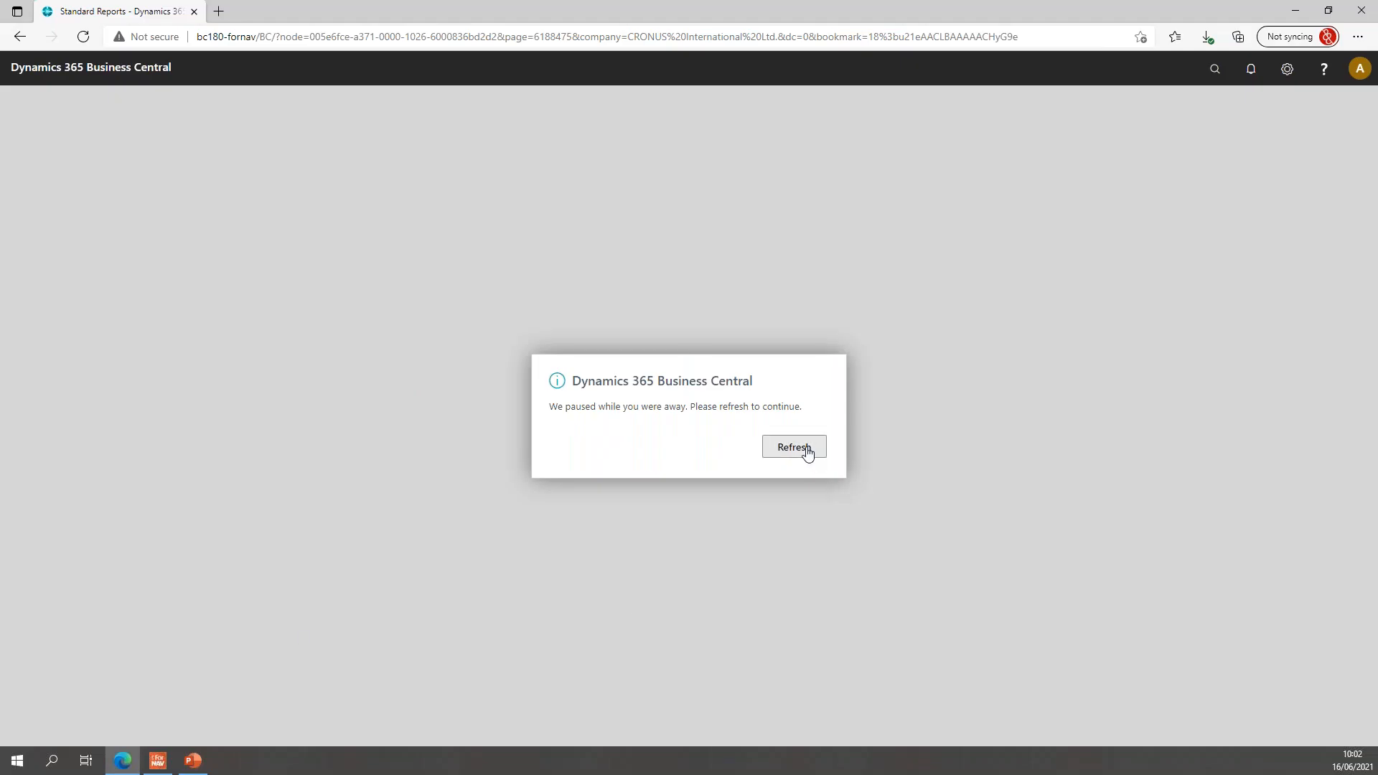
# Refresh the paused session and sign in again as admin to reach the Standard Reports list
pyautogui.click(793, 446)
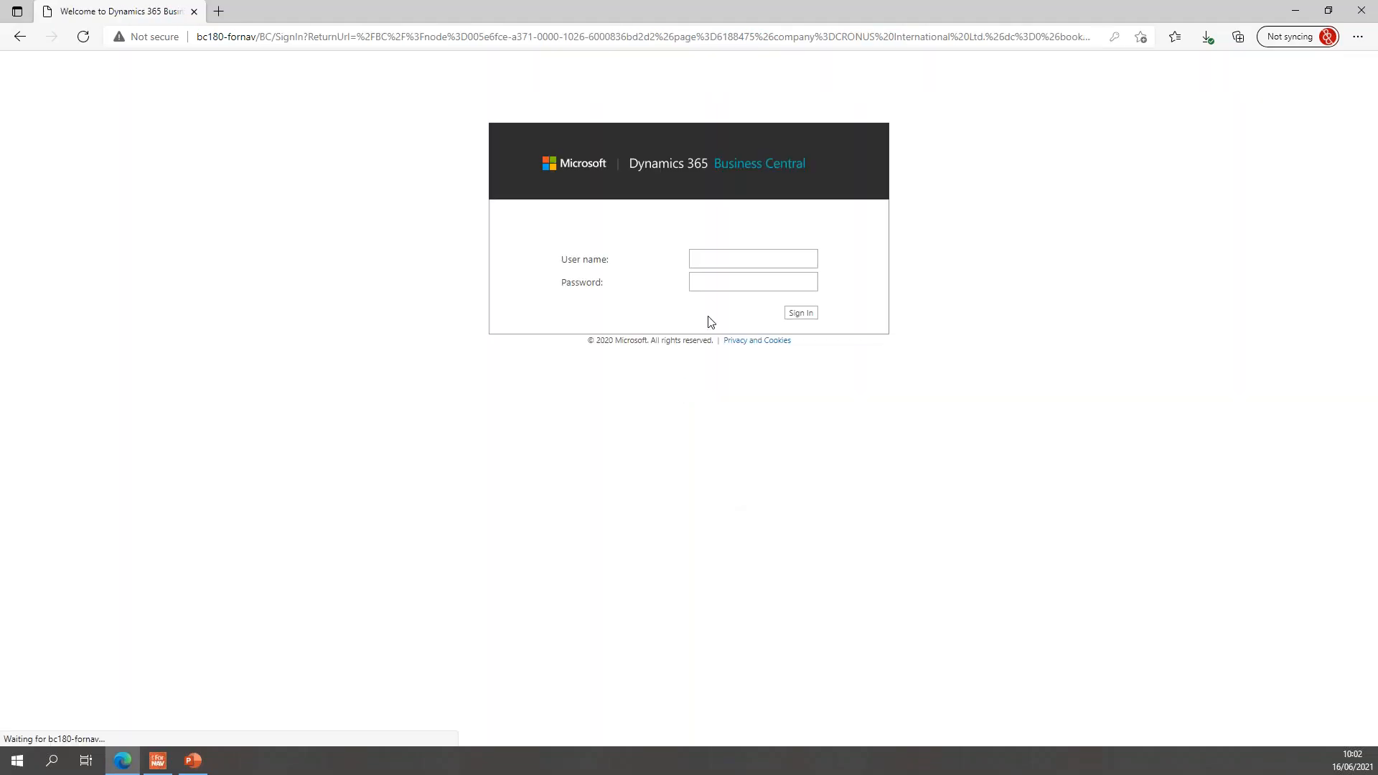
pyautogui.write('admin')
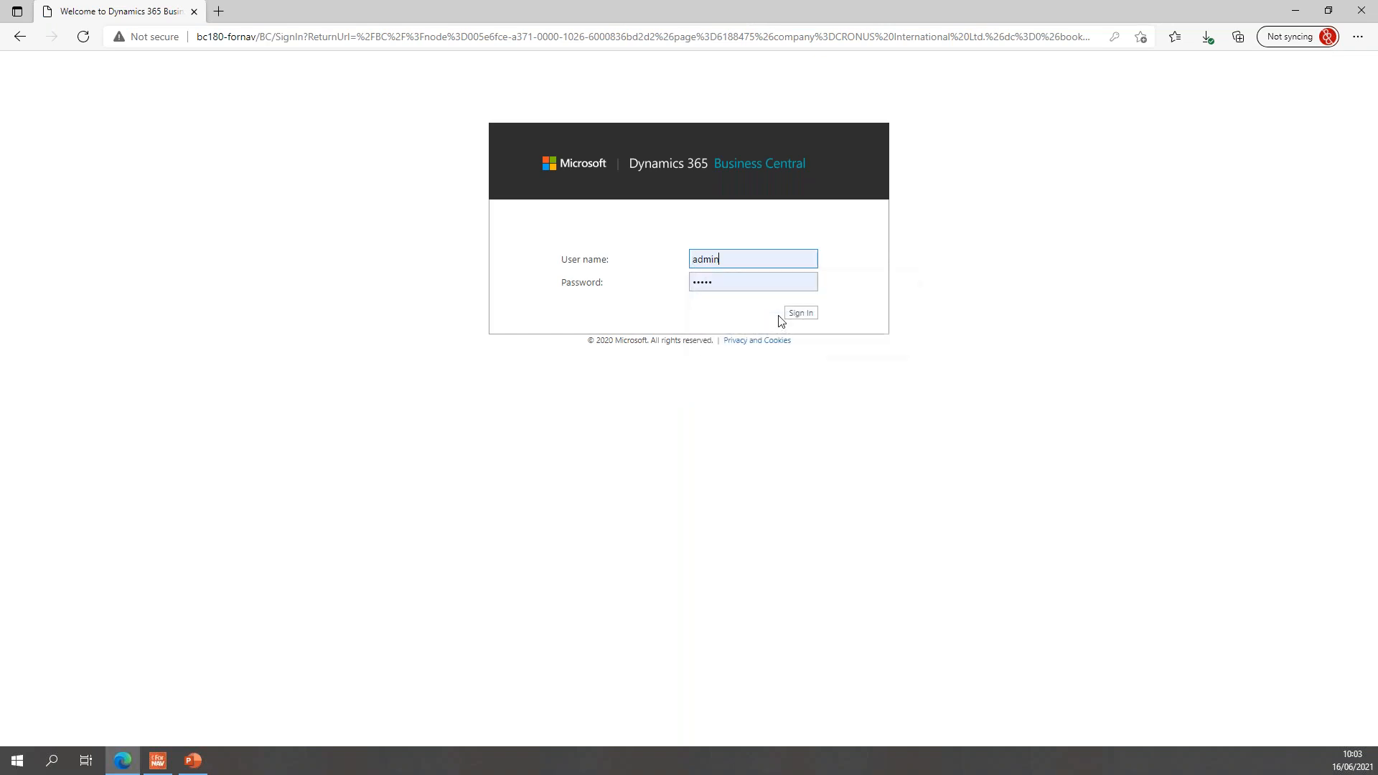
pyautogui.click(800, 313)
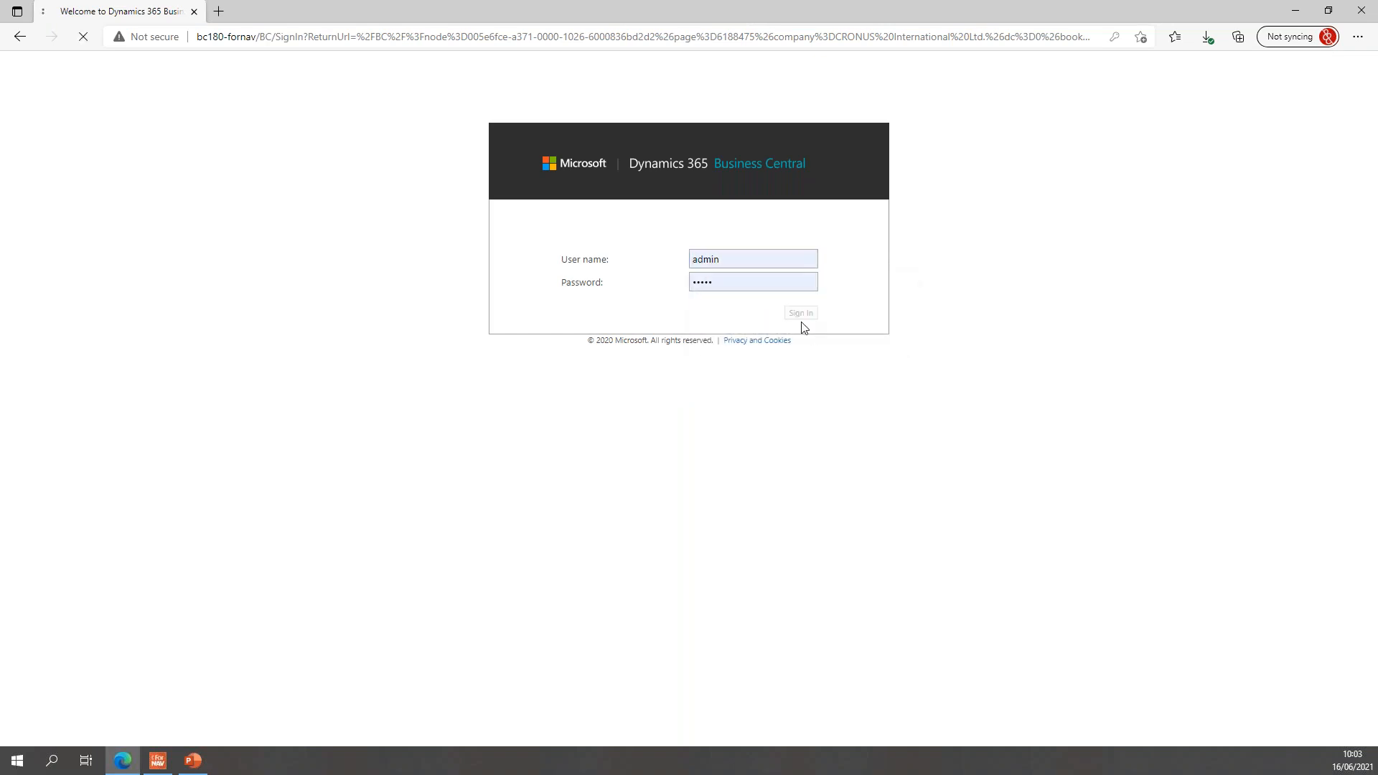
pyautogui.click(799, 313)
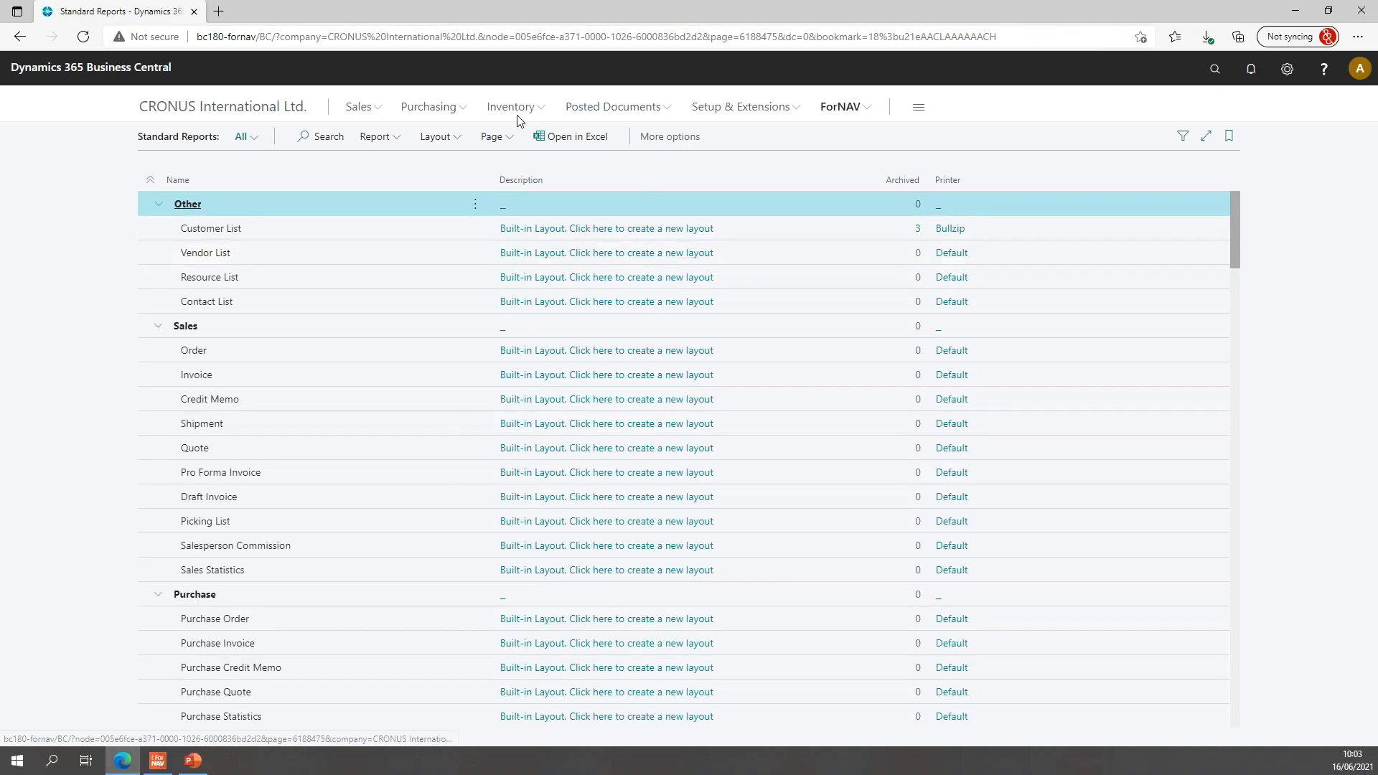
pyautogui.moveTo(356, 107)
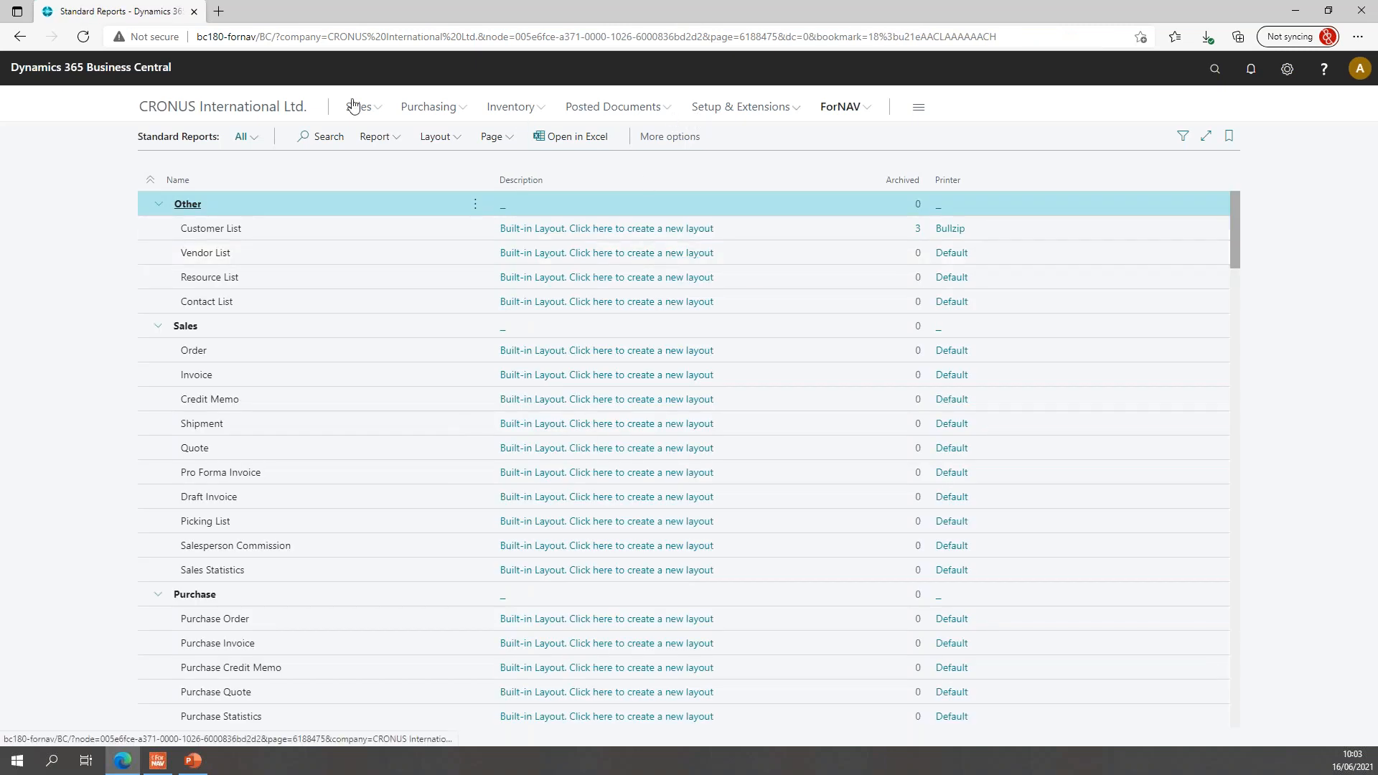
# Open posted sales invoice 103034 for Elkhorn Airport from Posted Sales Invoices and view its lines
pyautogui.click(359, 106)
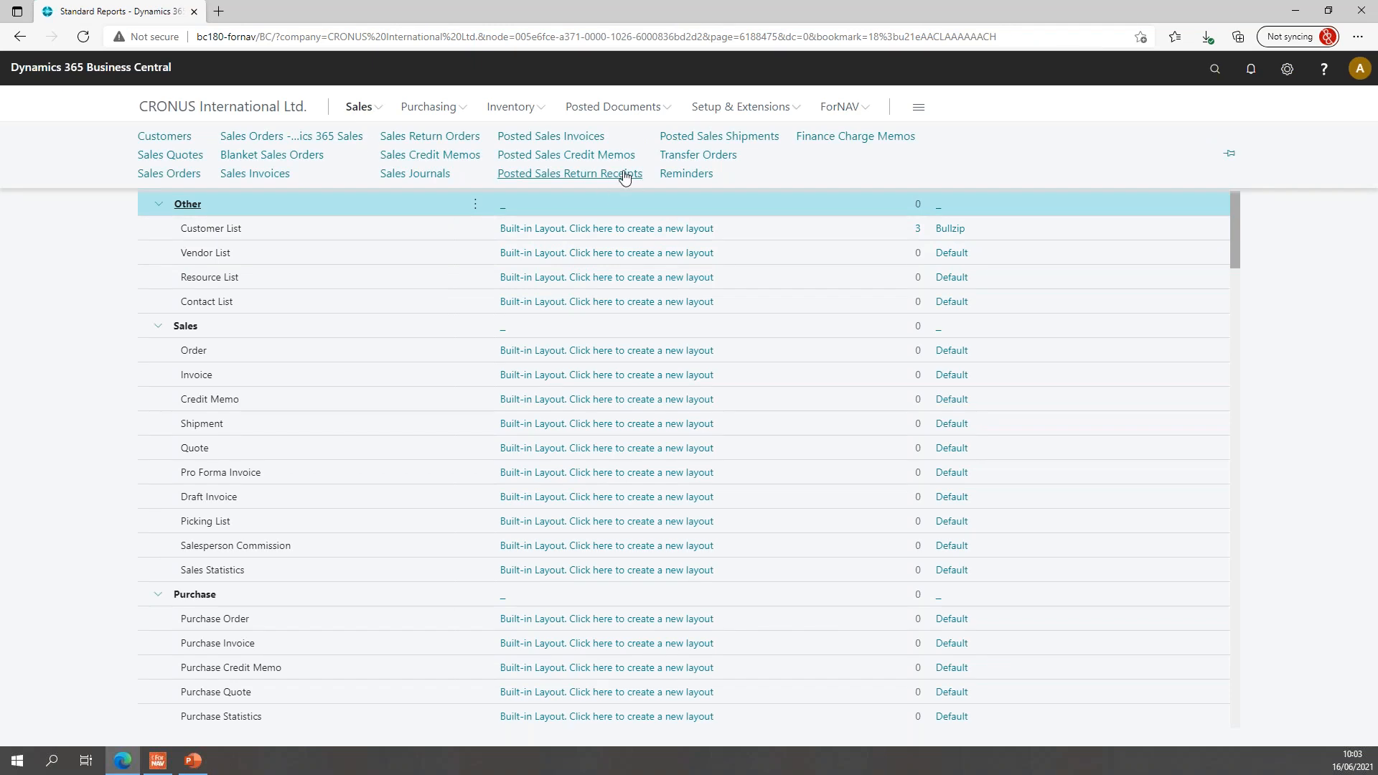
pyautogui.moveTo(578, 163)
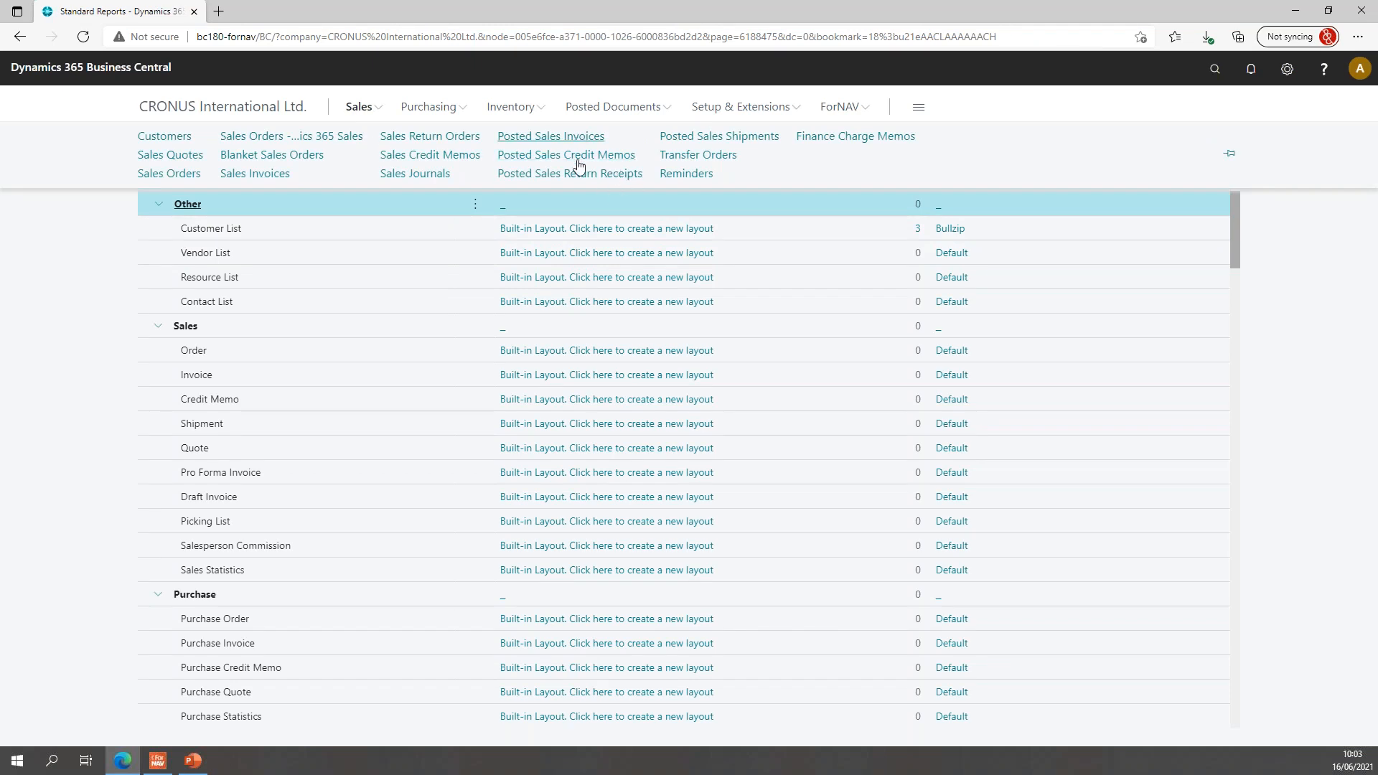
pyautogui.click(550, 135)
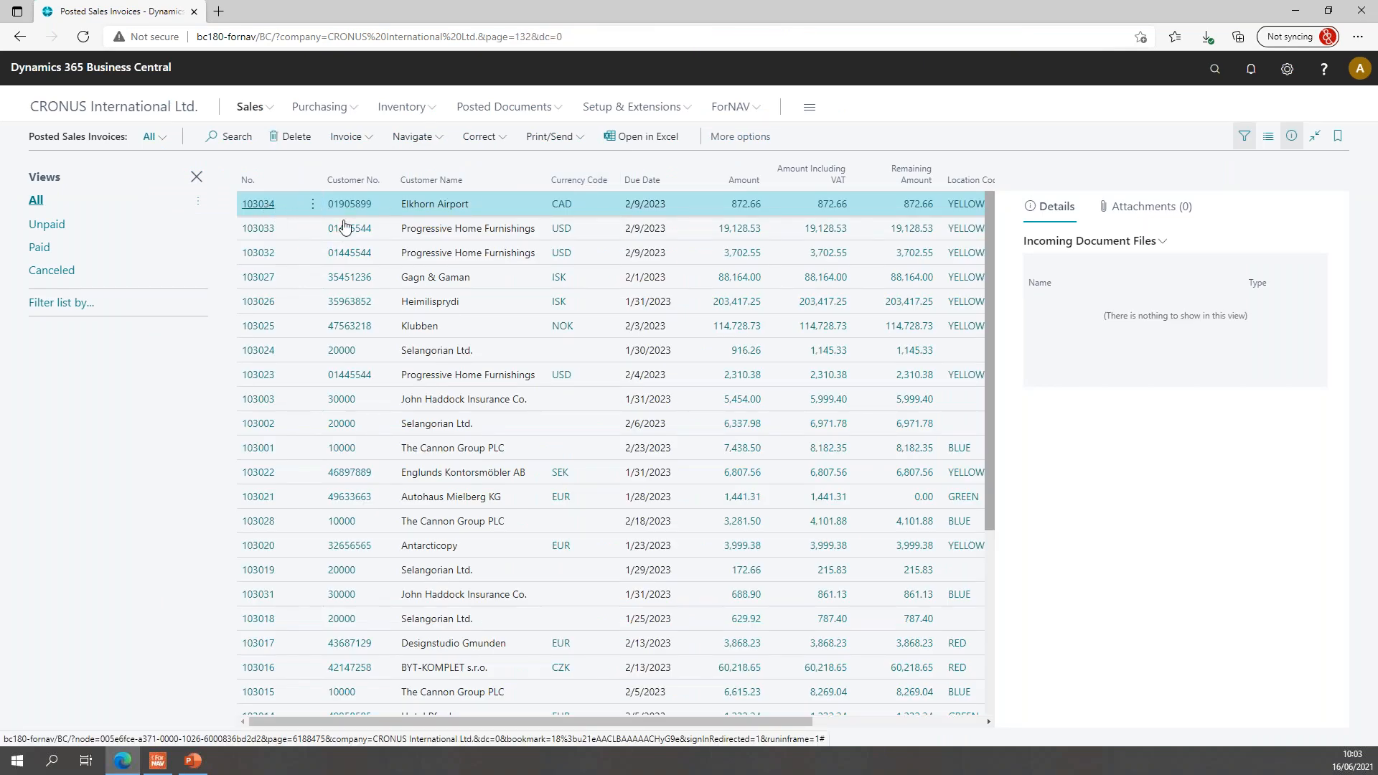
pyautogui.click(258, 203)
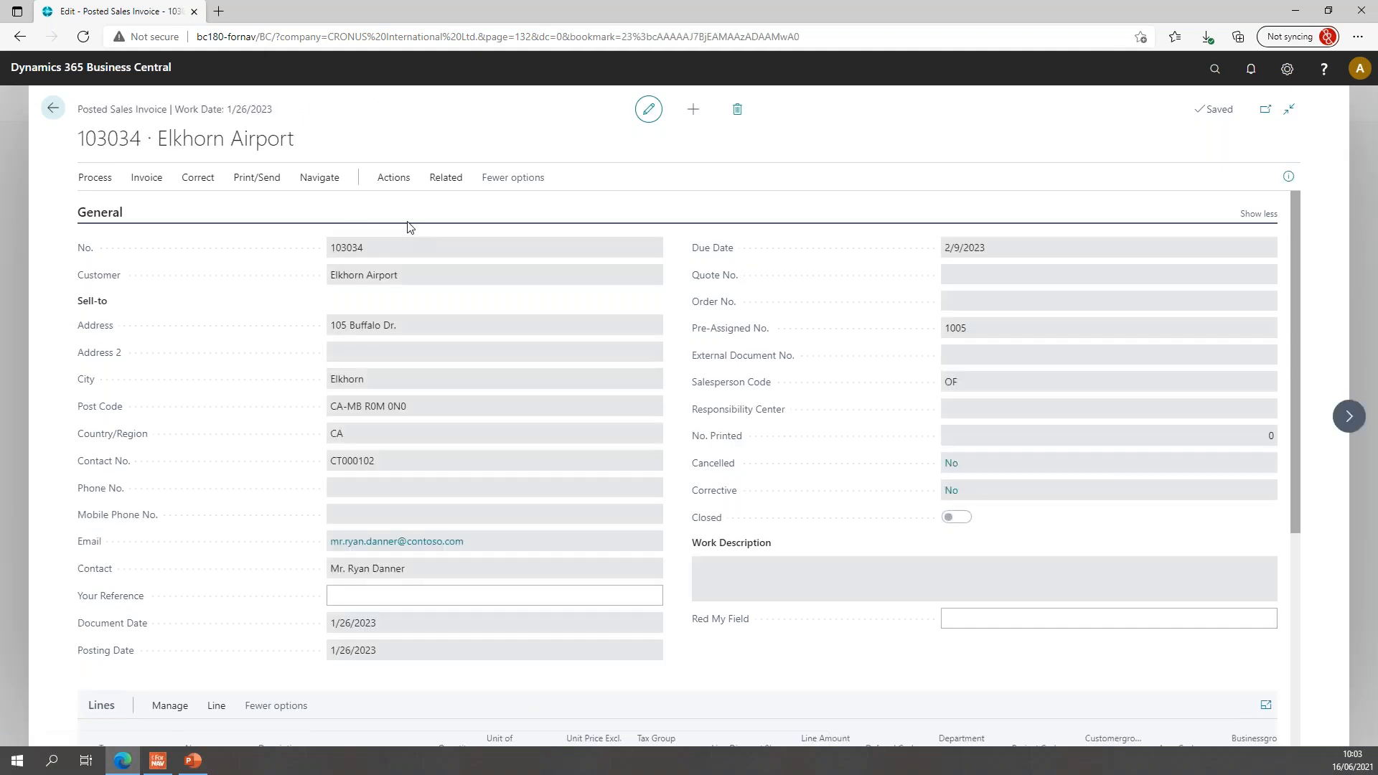
pyautogui.moveTo(646, 292)
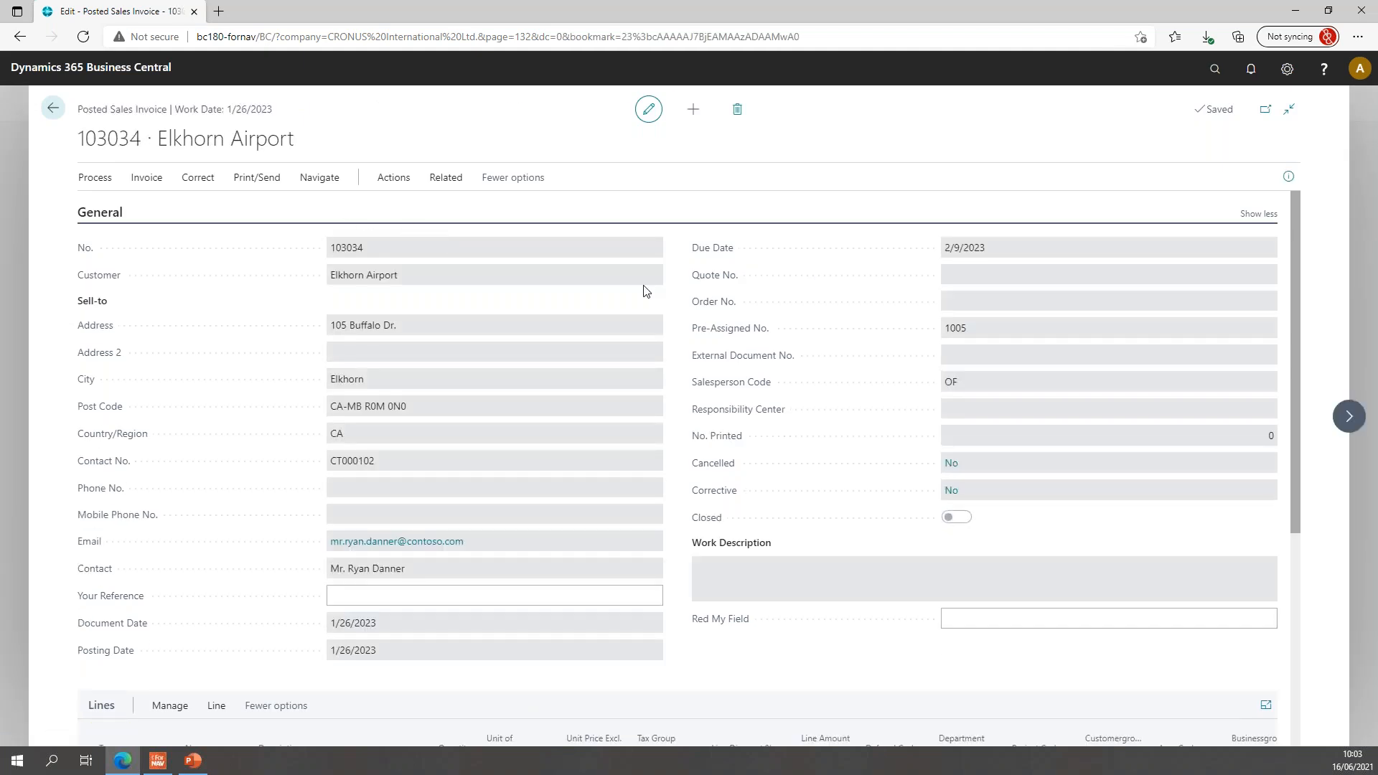
pyautogui.scroll(-3)
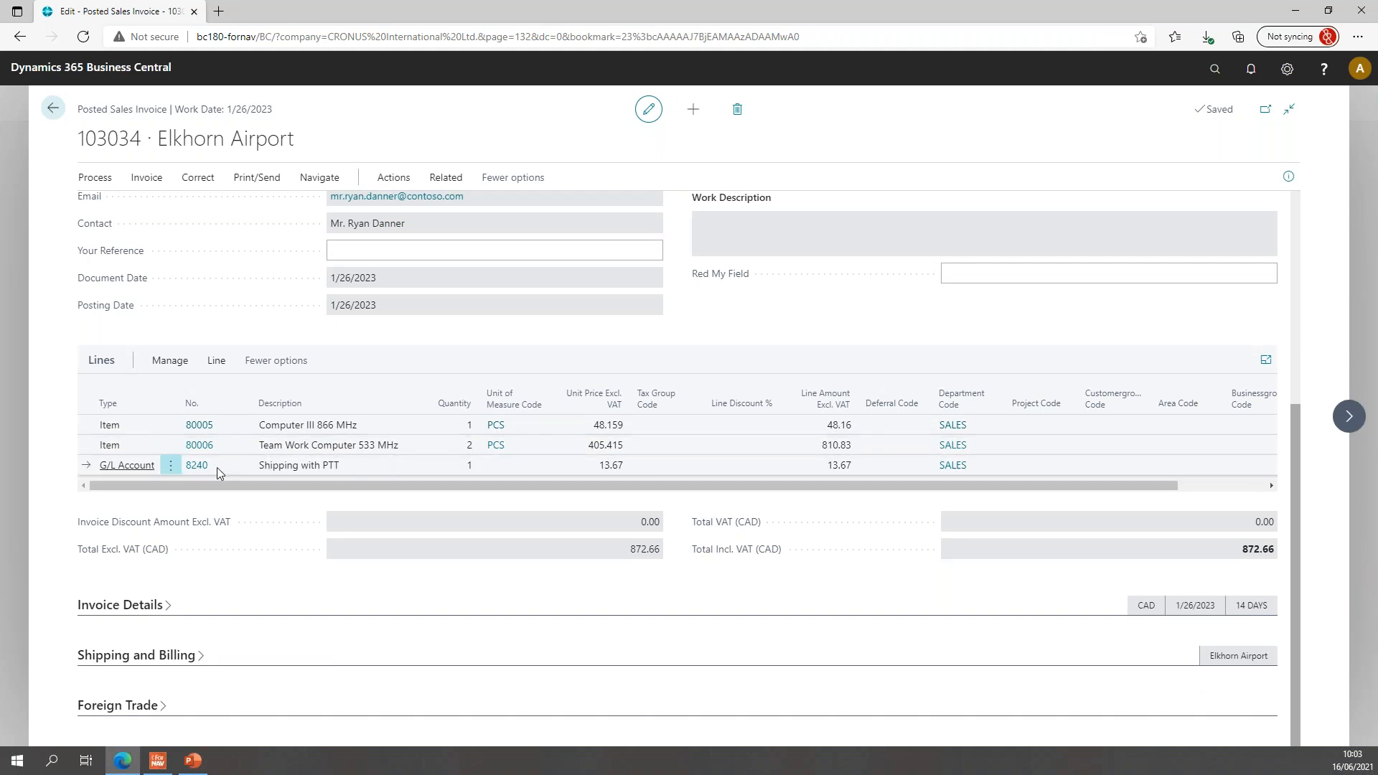
pyautogui.moveTo(149, 468)
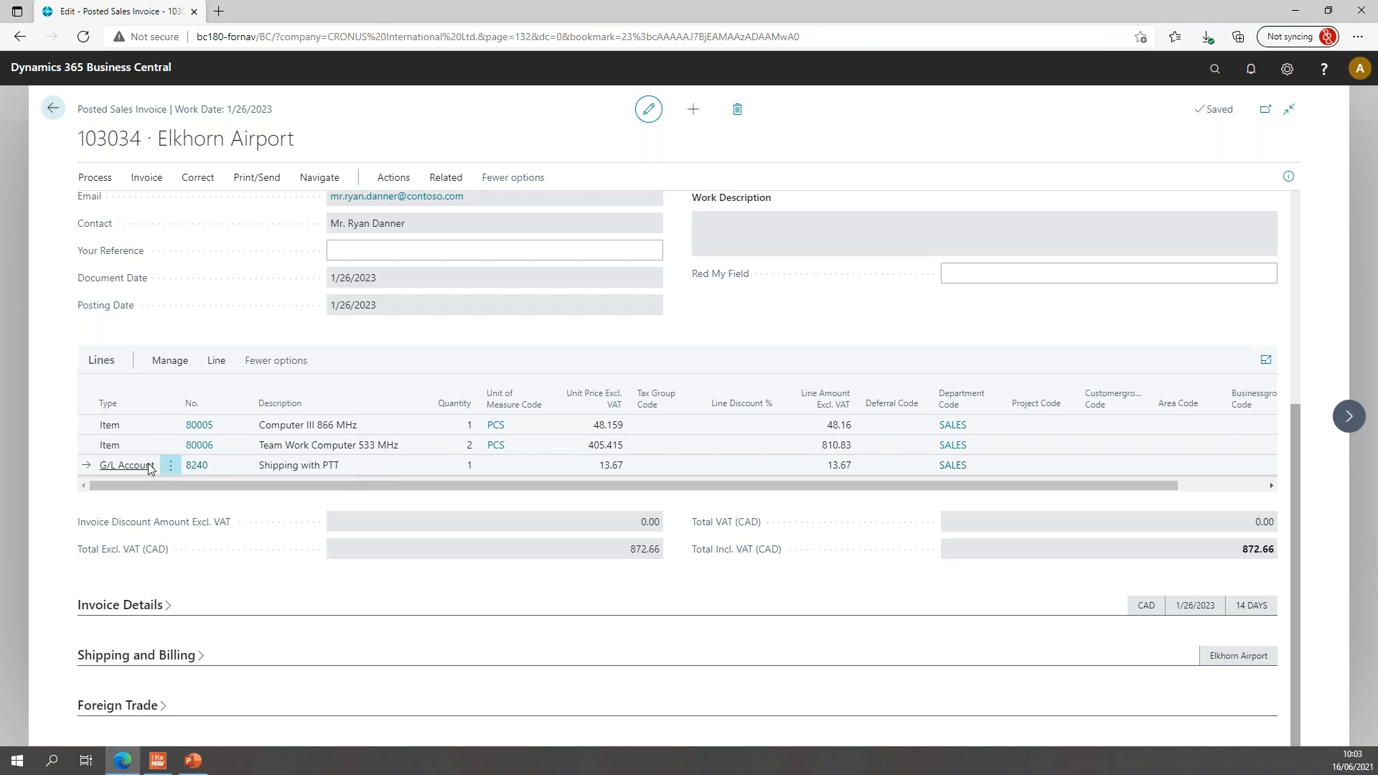
pyautogui.moveTo(304, 475)
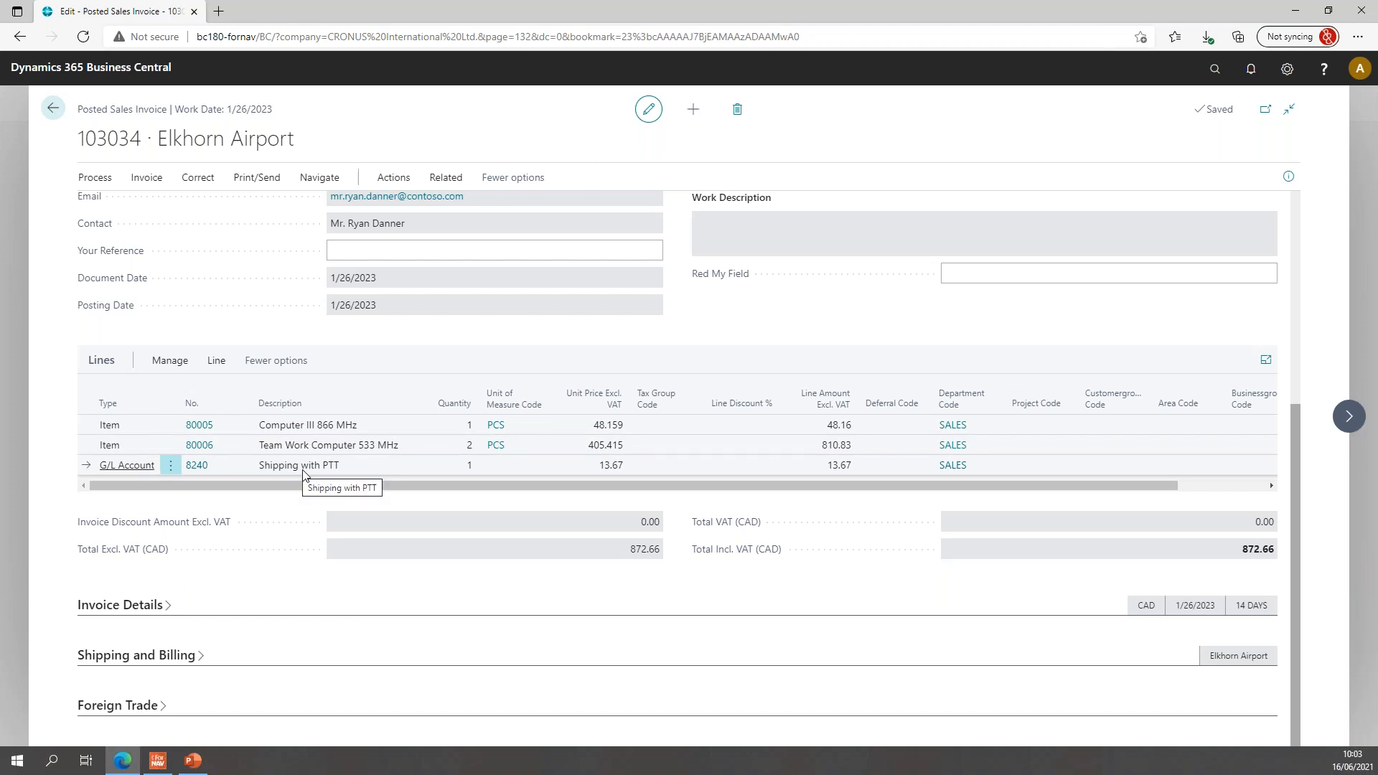
pyautogui.moveTo(233, 450)
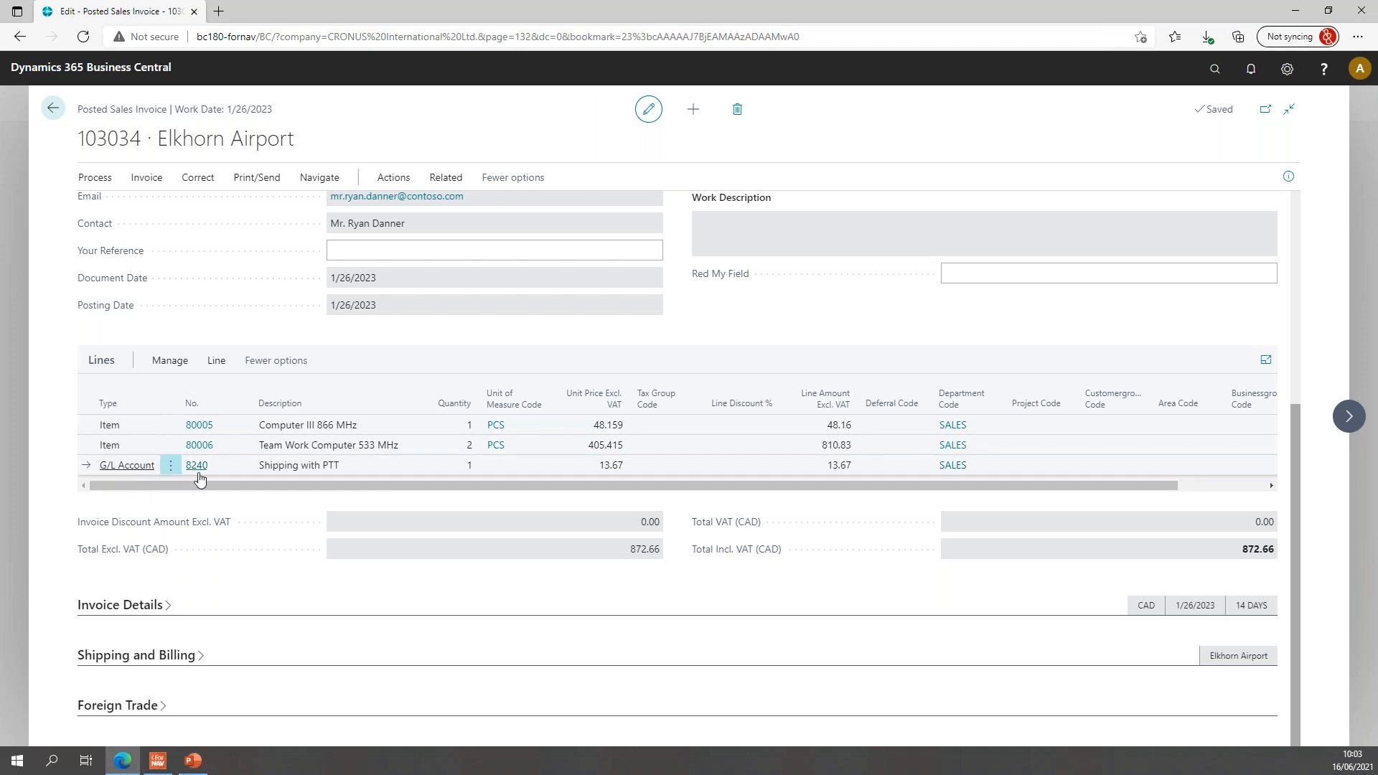
pyautogui.click(275, 359)
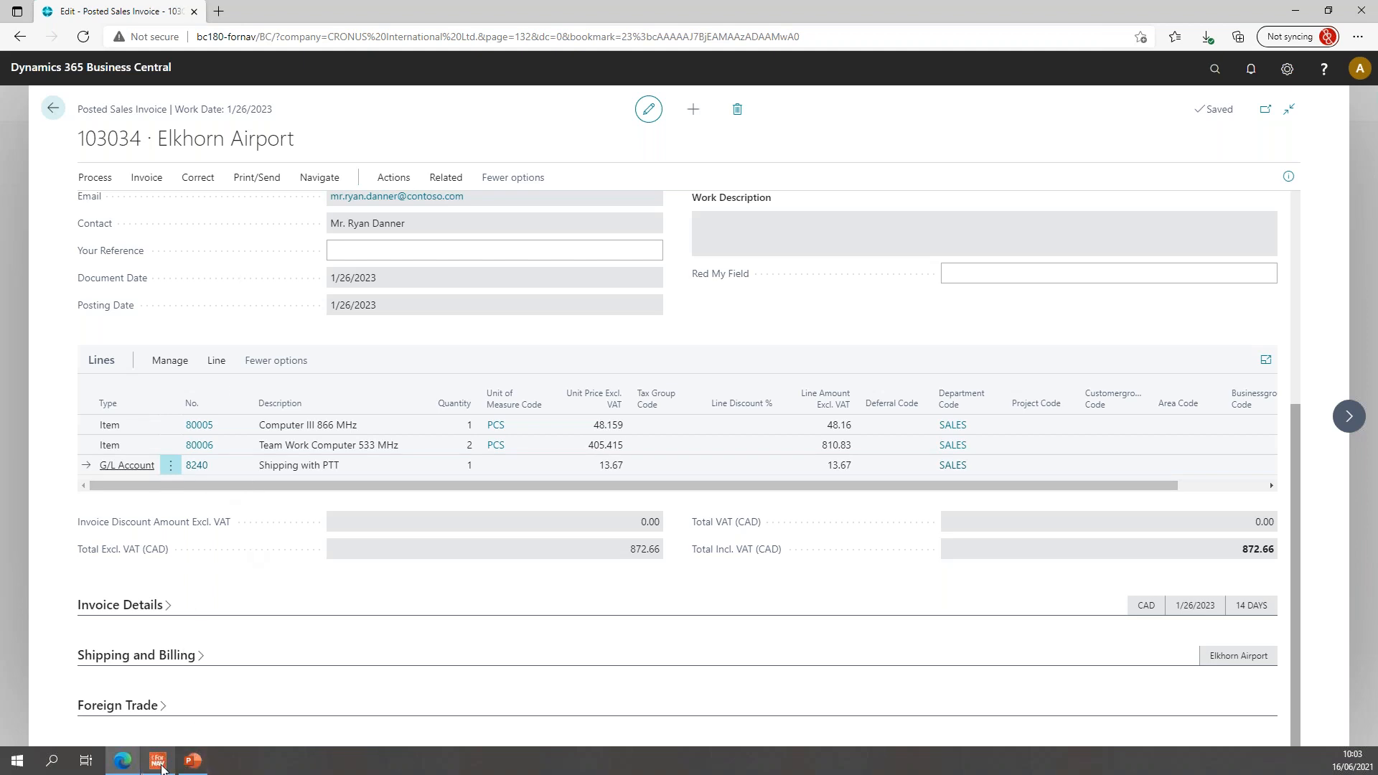
# Return to ForNAV Standard Reports and open the Sales Template layout in the designer
pyautogui.click(53, 108)
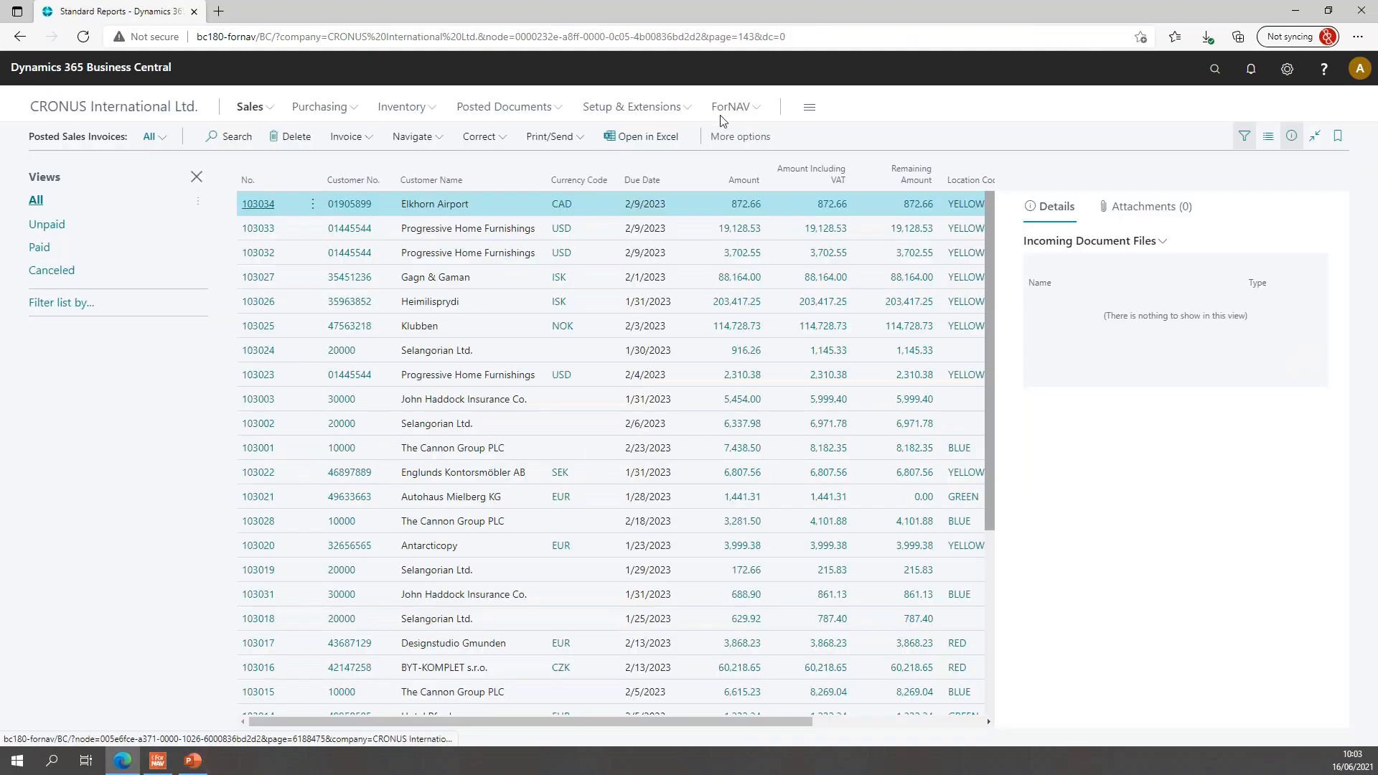
pyautogui.click(733, 106)
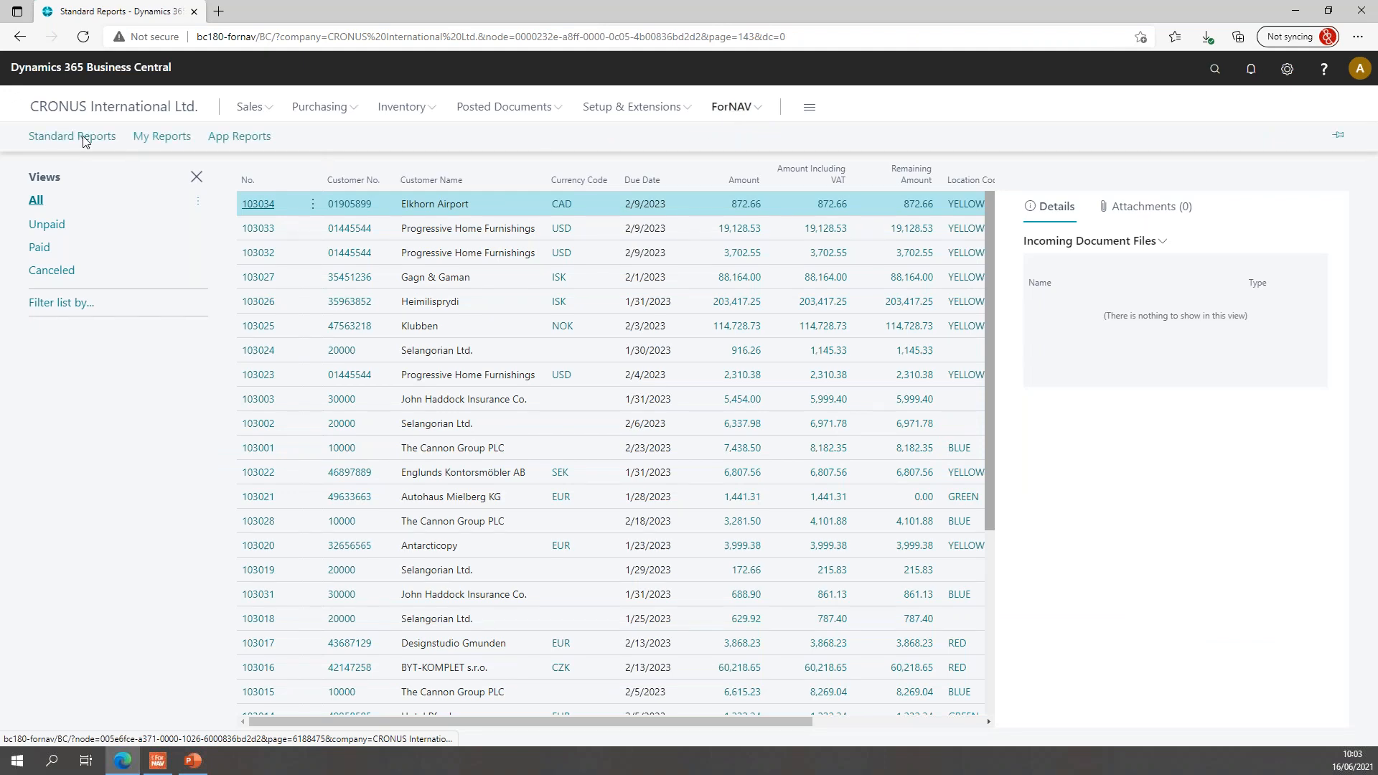
pyautogui.click(71, 136)
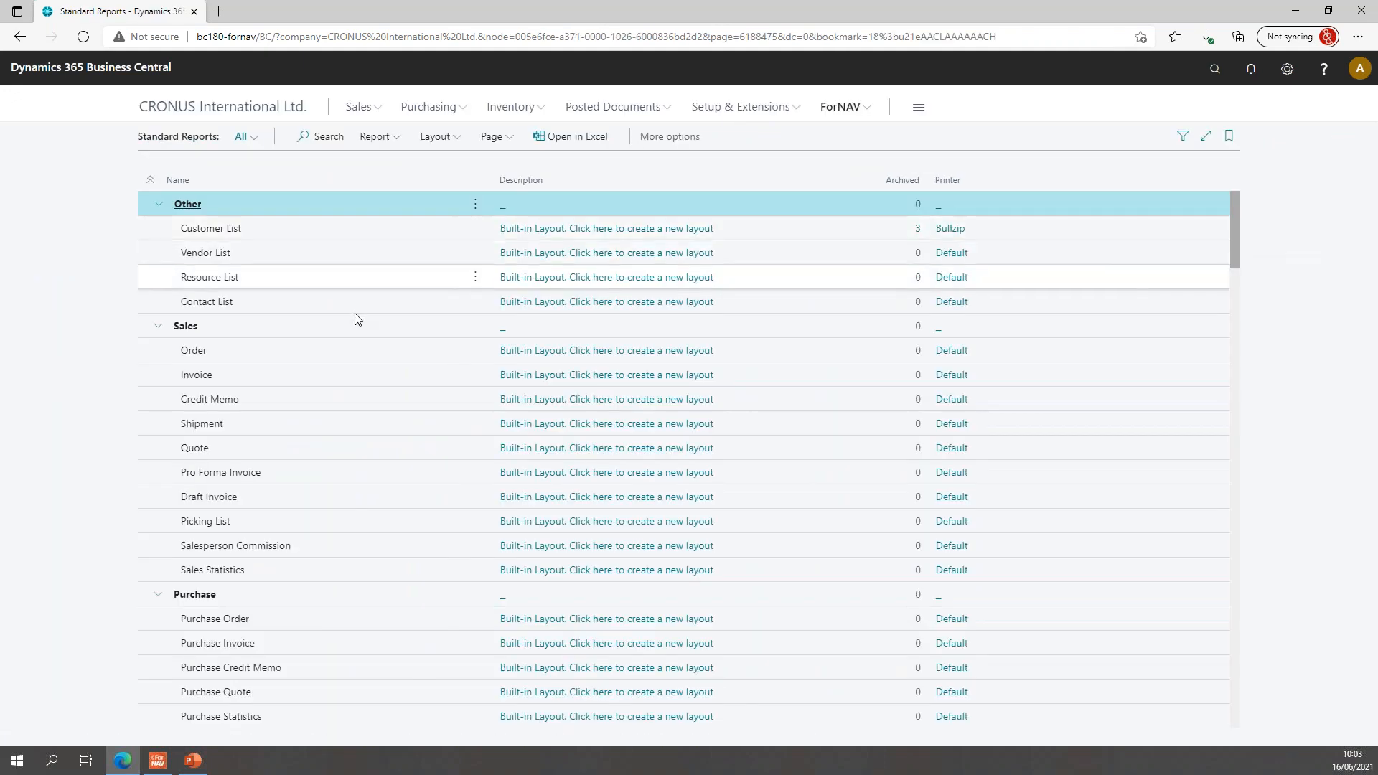
pyautogui.scroll(-3)
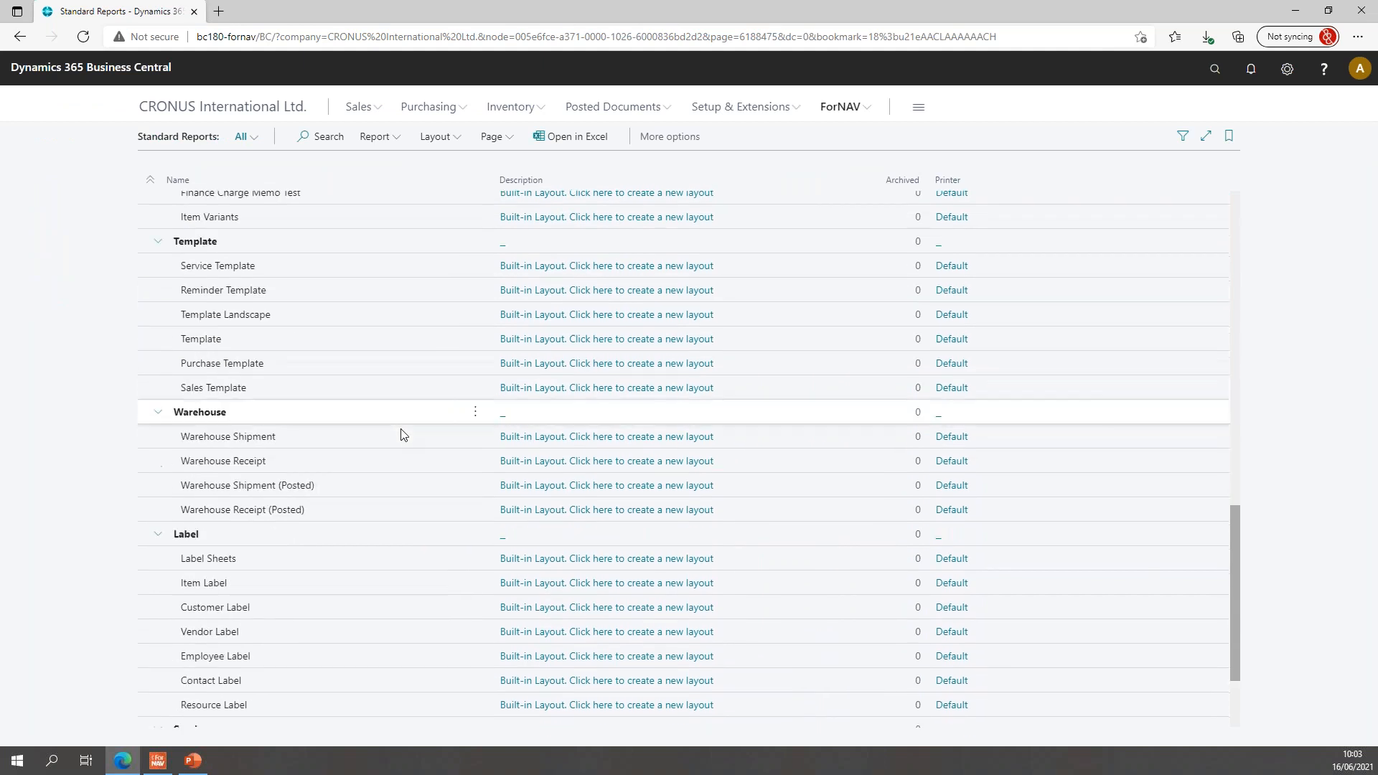
pyautogui.click(212, 384)
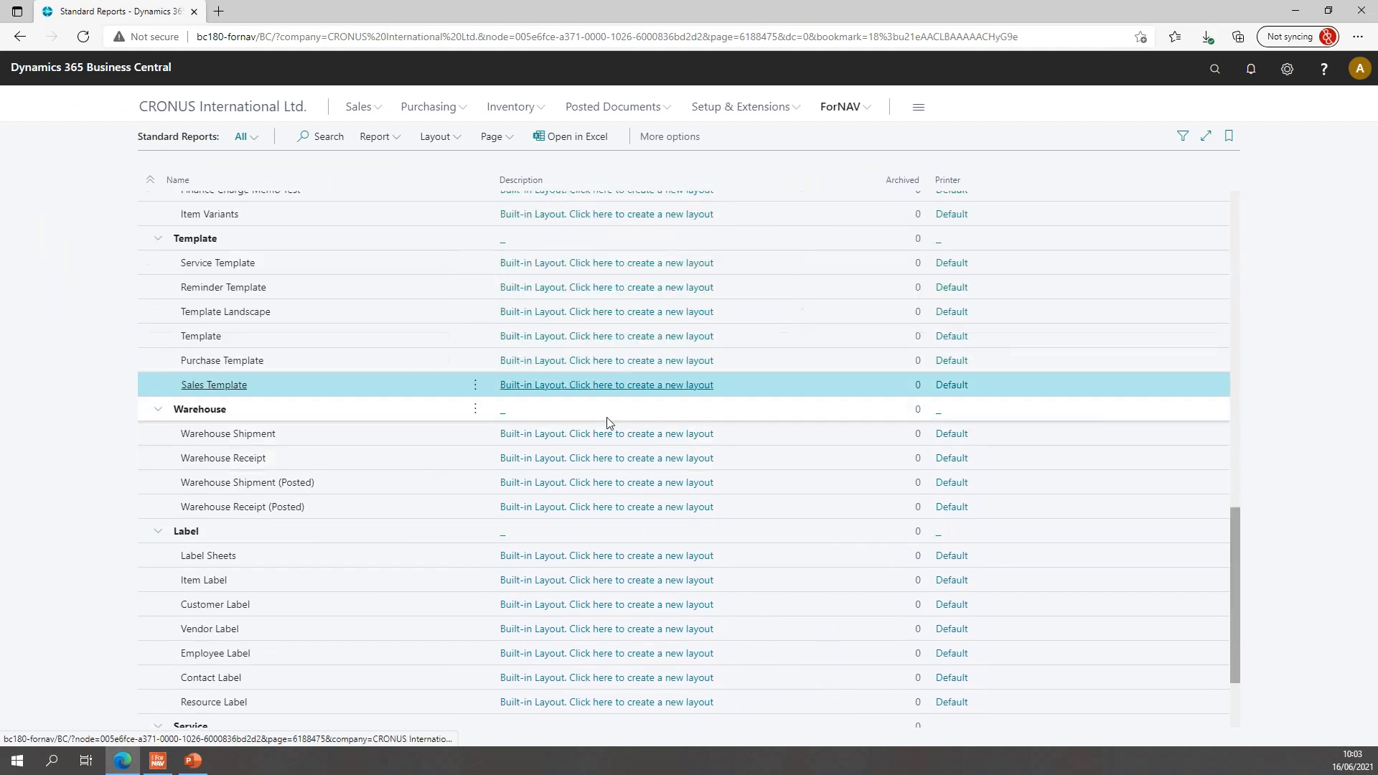
pyautogui.click(604, 385)
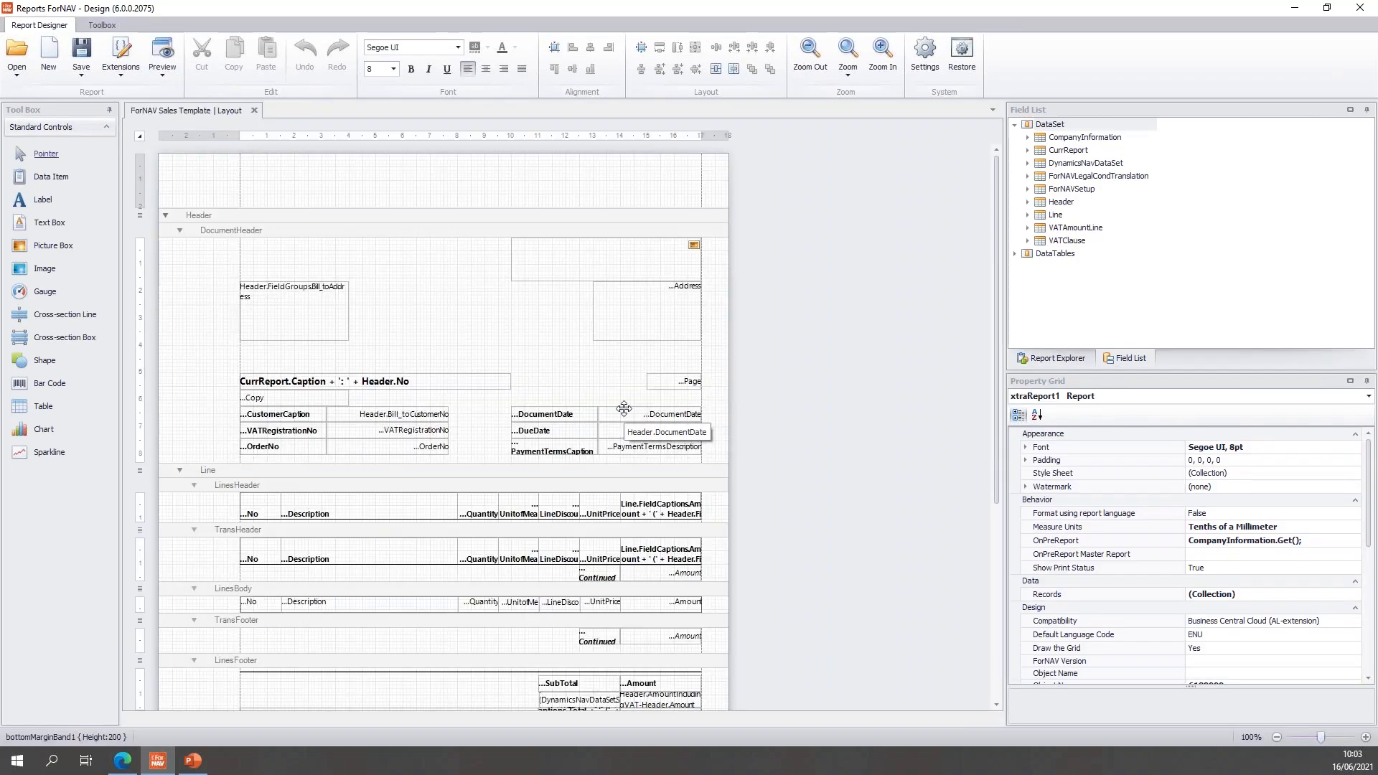
# Select the Line data item and focus its OnPreDataItem trigger in the Property Grid
pyautogui.scroll(-3)
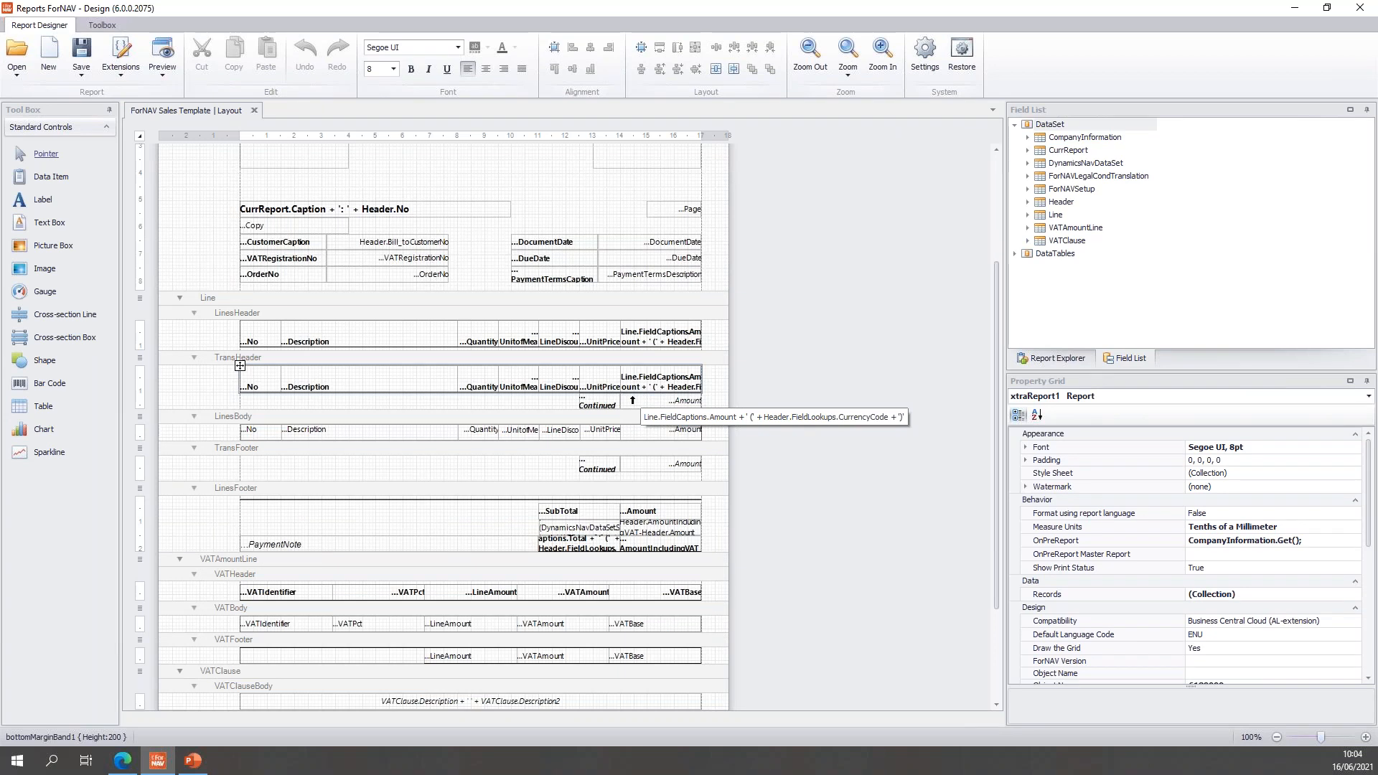
pyautogui.click(208, 298)
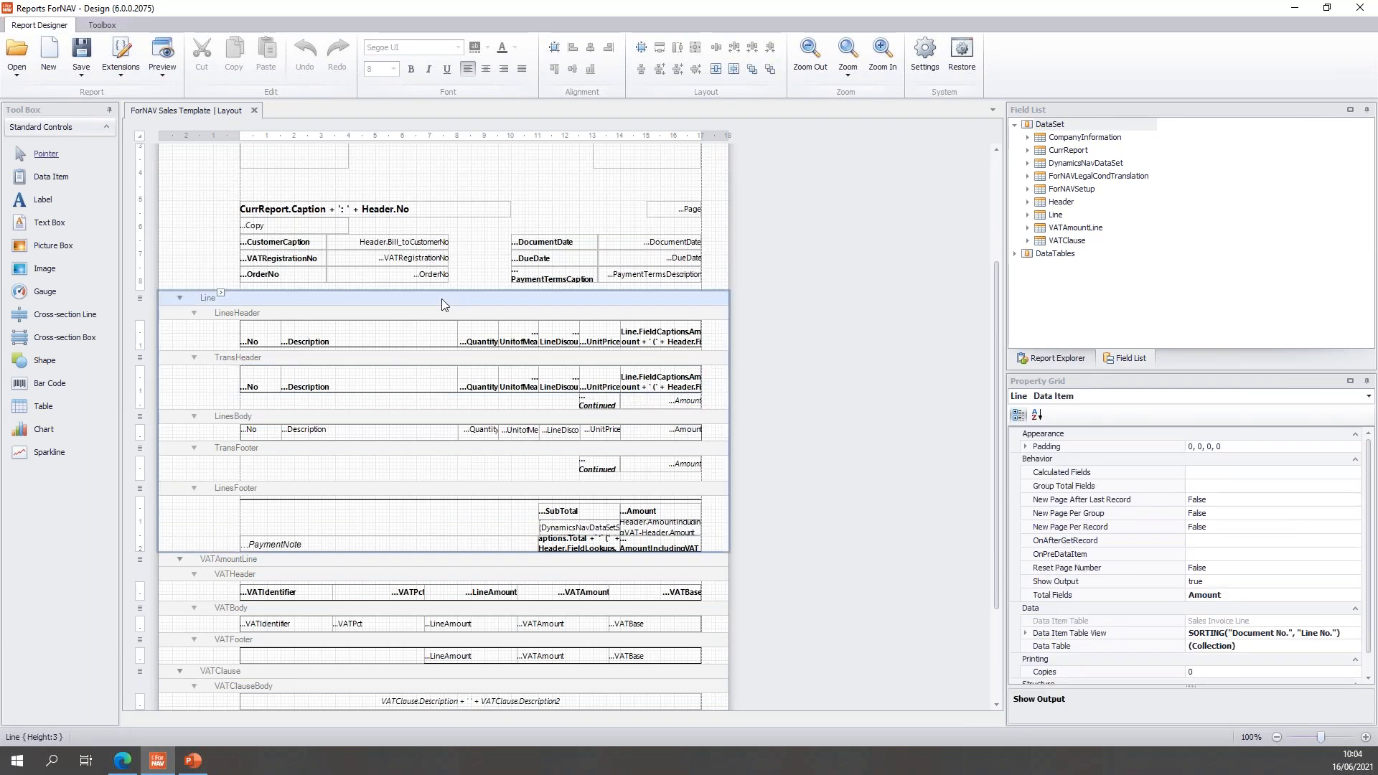
pyautogui.moveTo(546, 308)
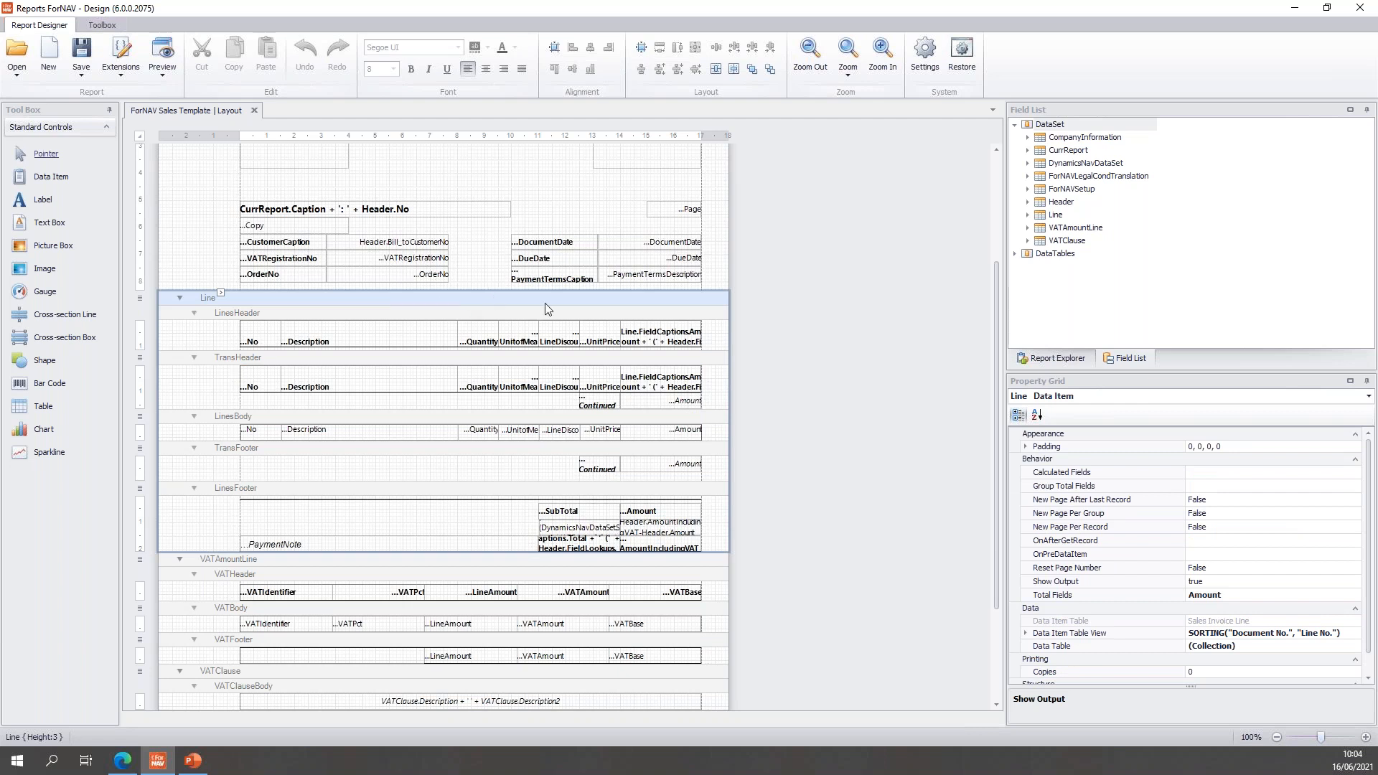
pyautogui.click(1099, 554)
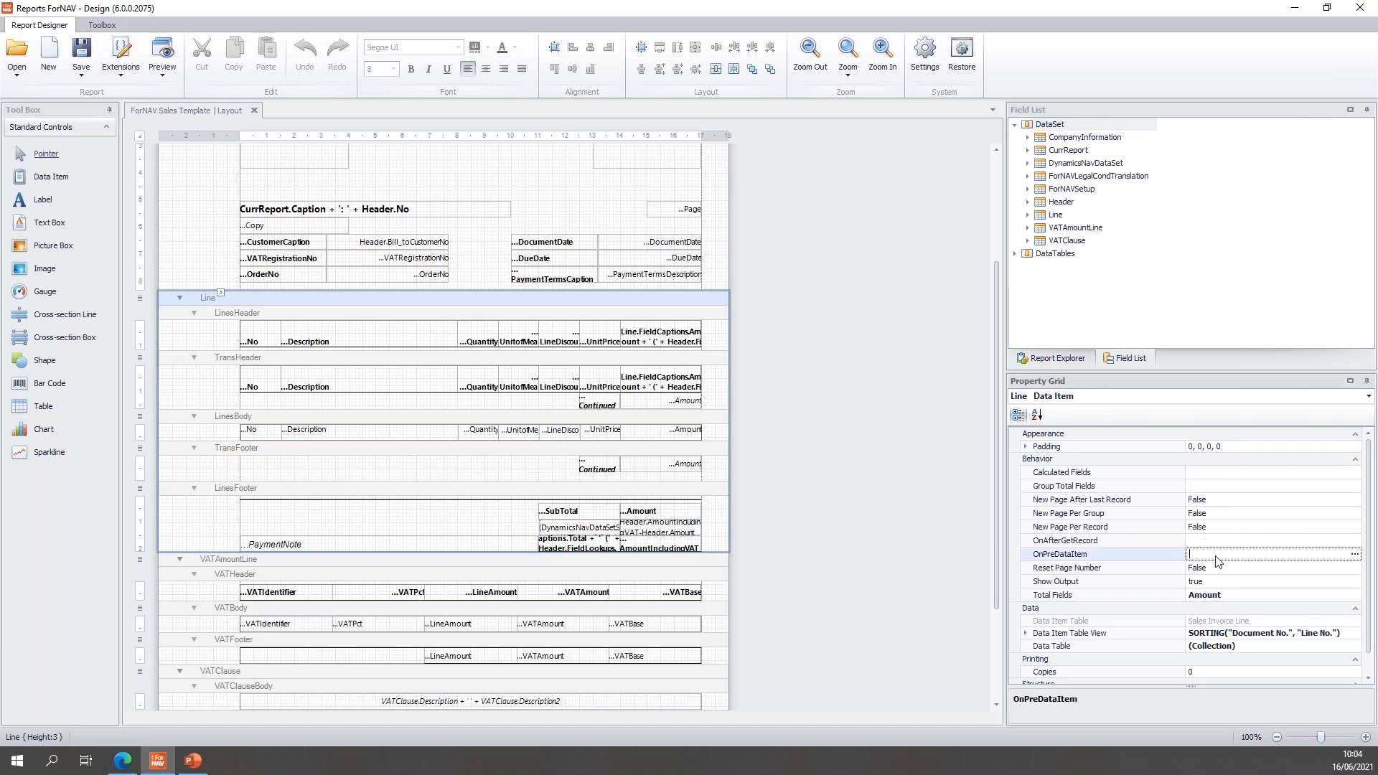
pyautogui.click(1081, 540)
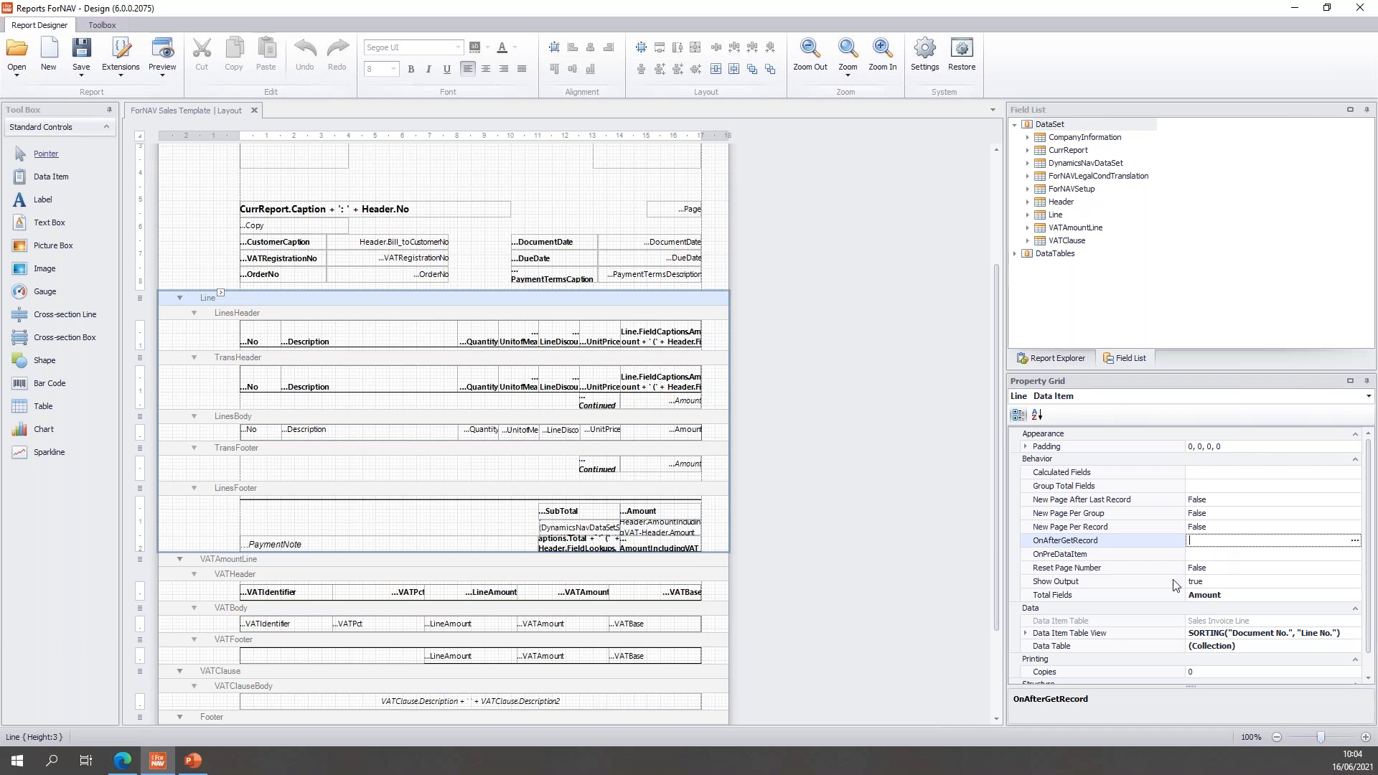
pyautogui.click(1059, 554)
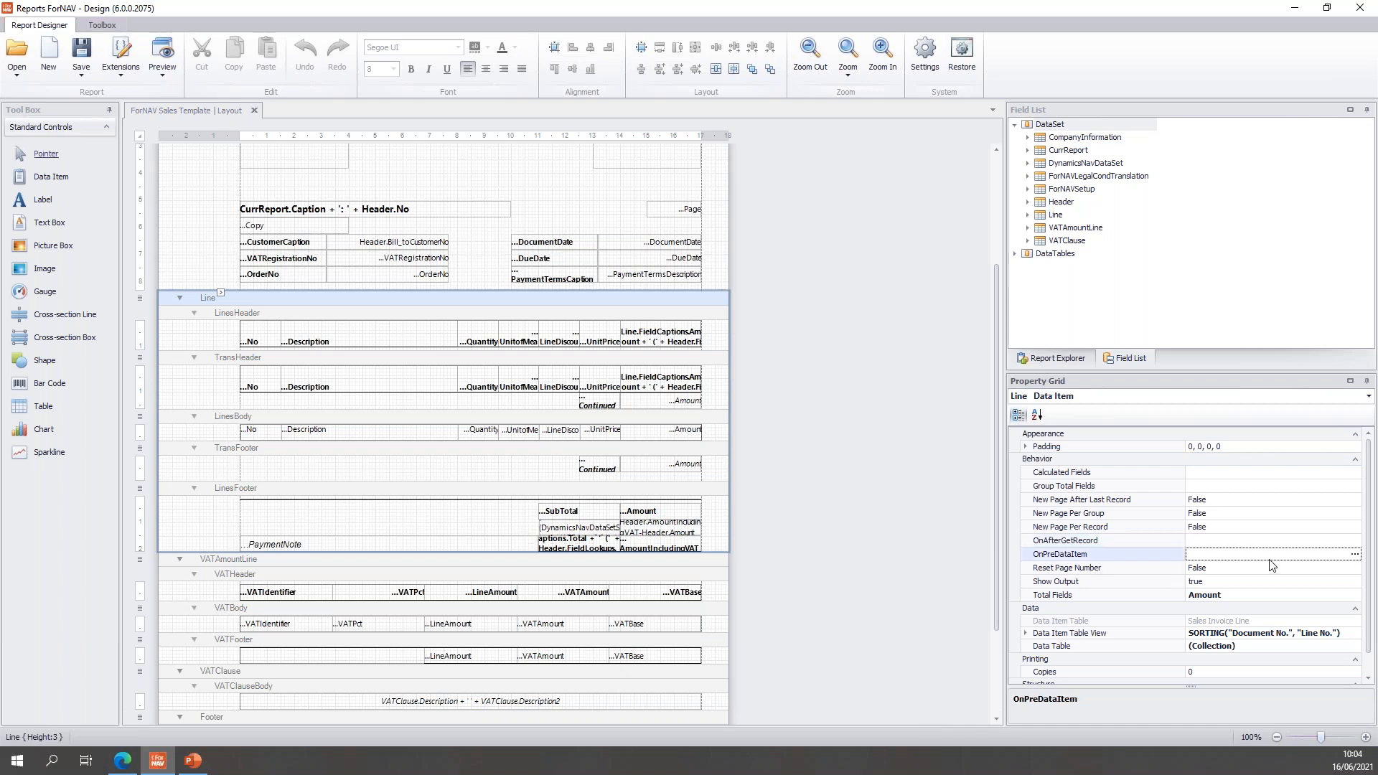
# Script OnPreDataItem as var shipping = {description: '', amount: 0} and confirm it
pyautogui.click(1352, 555)
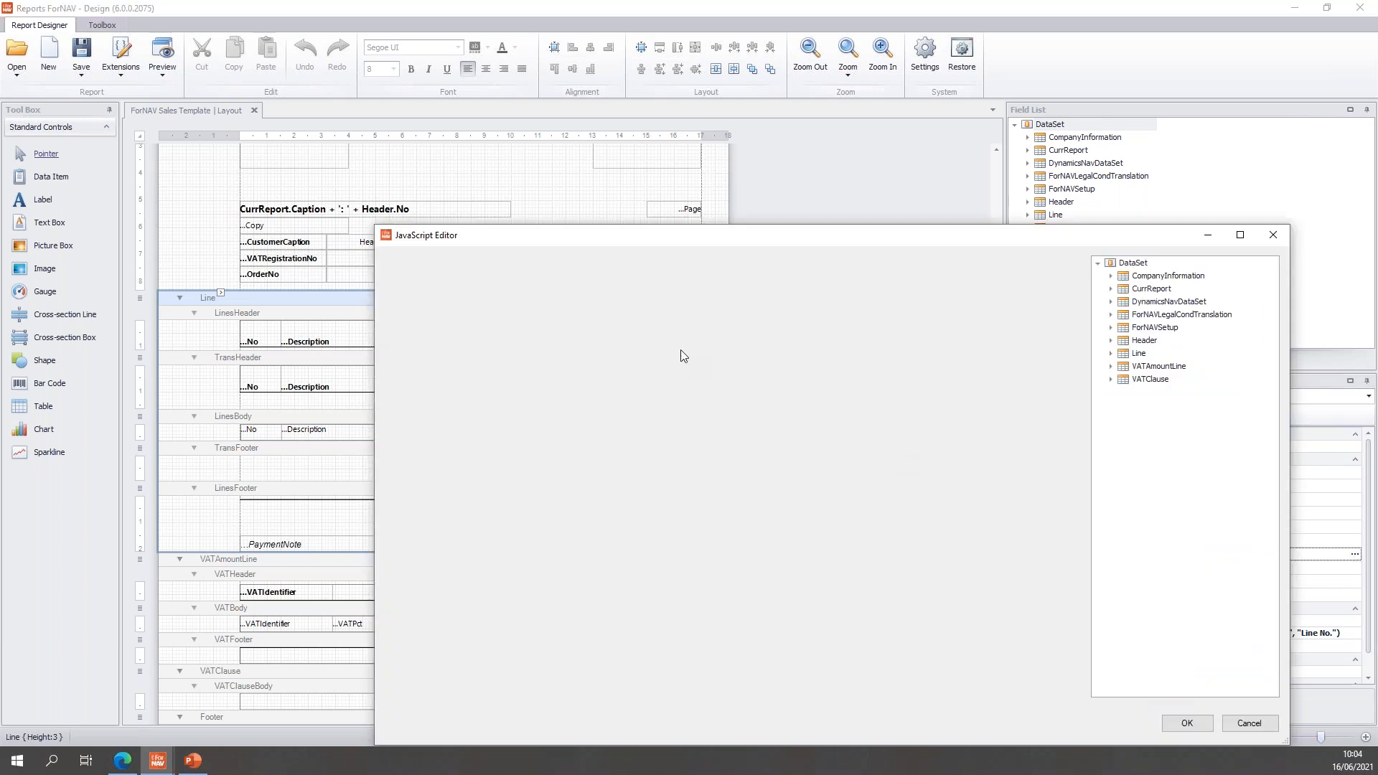
pyautogui.moveTo(674, 353)
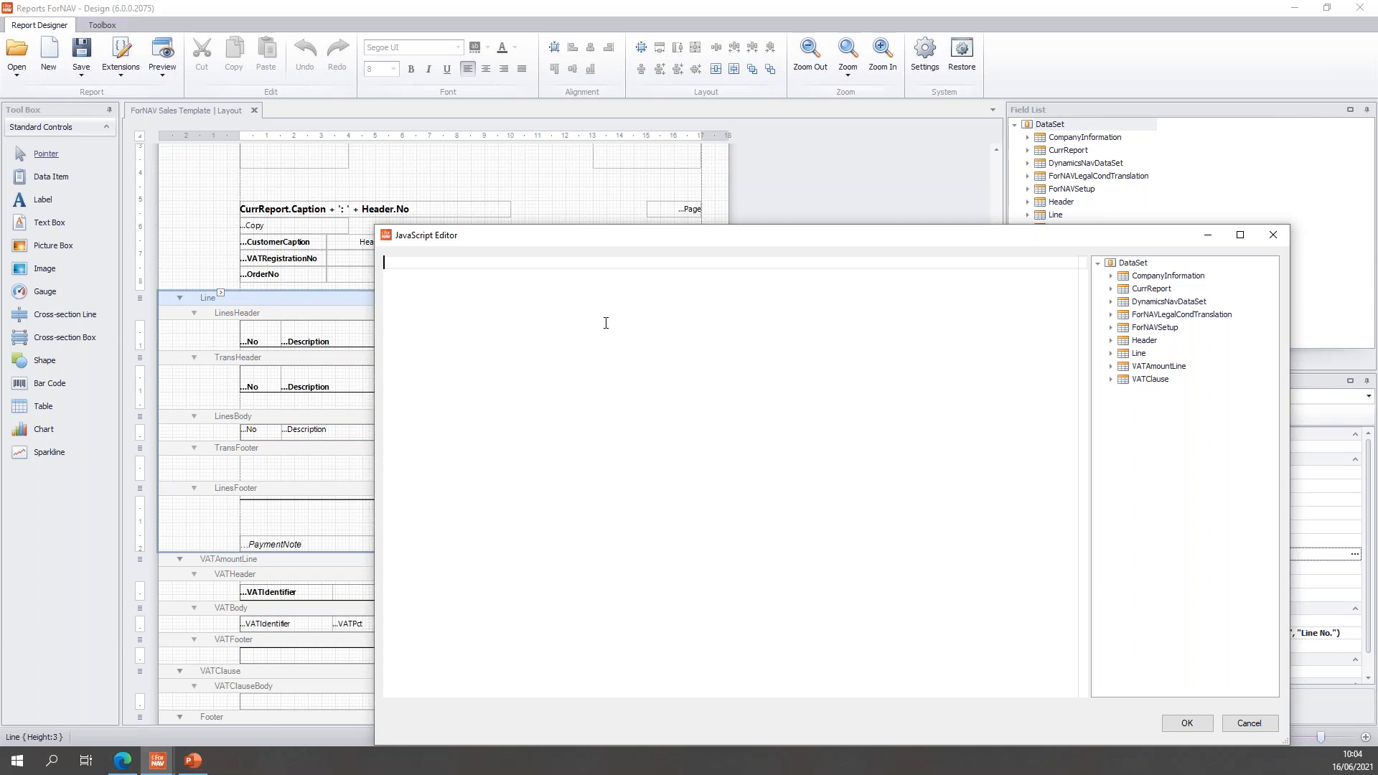
pyautogui.write('var_shipping =')
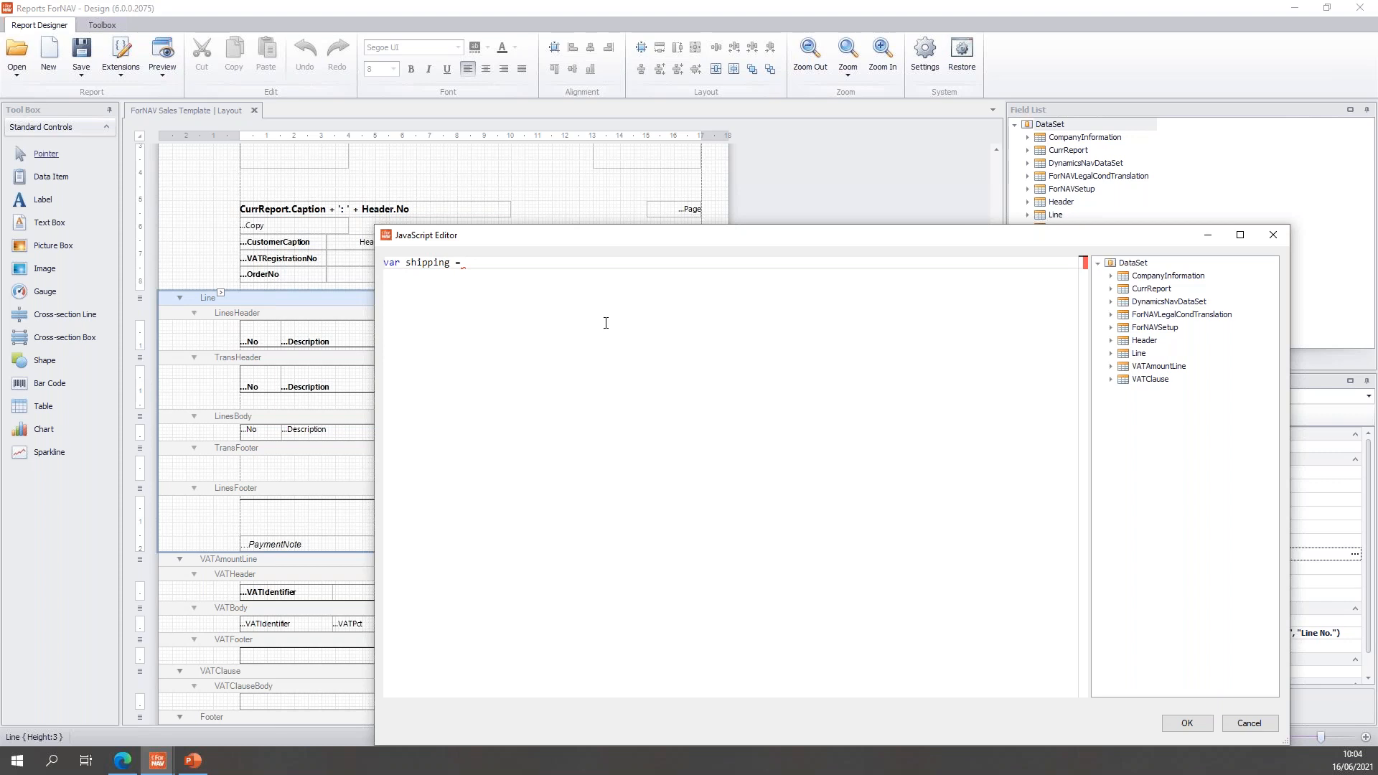
pyautogui.write('{de')
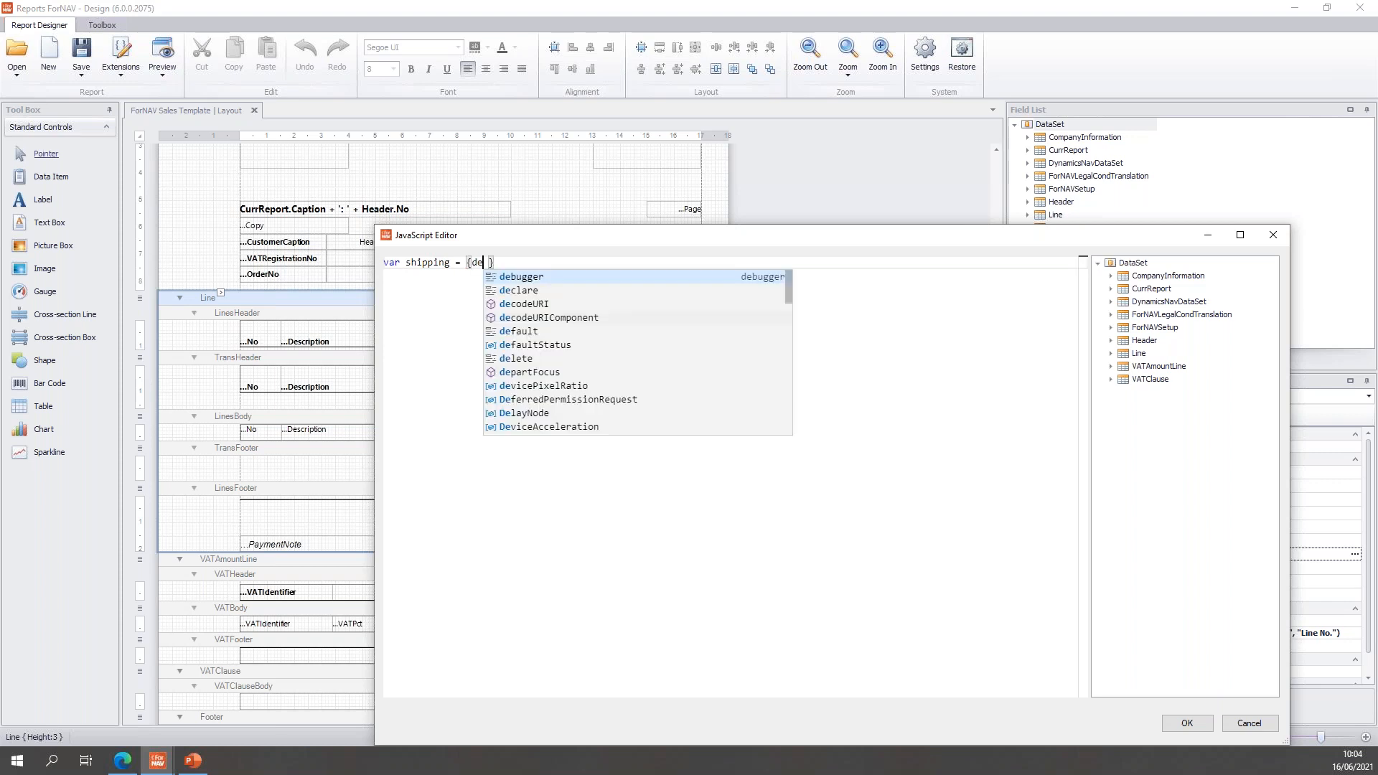
pyautogui.write('scription')
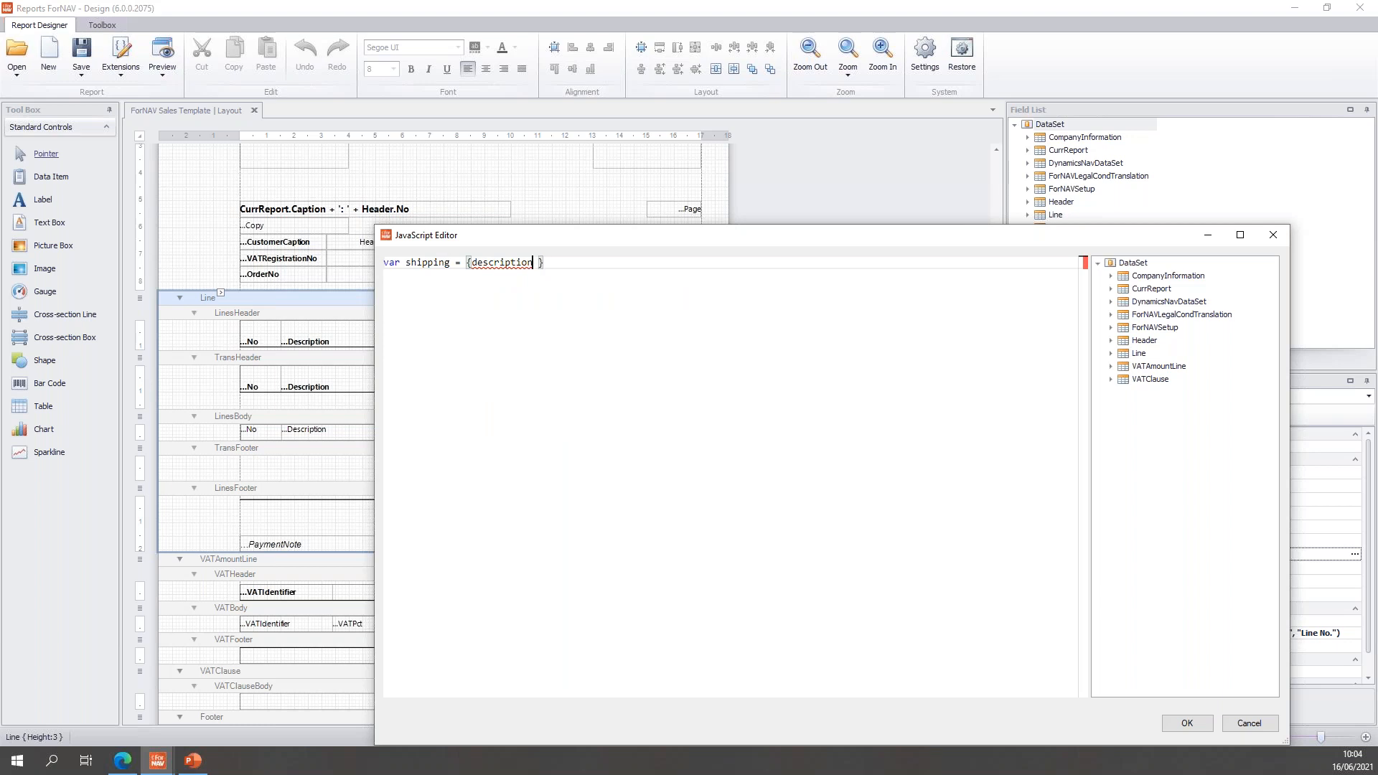
pyautogui.write(':')
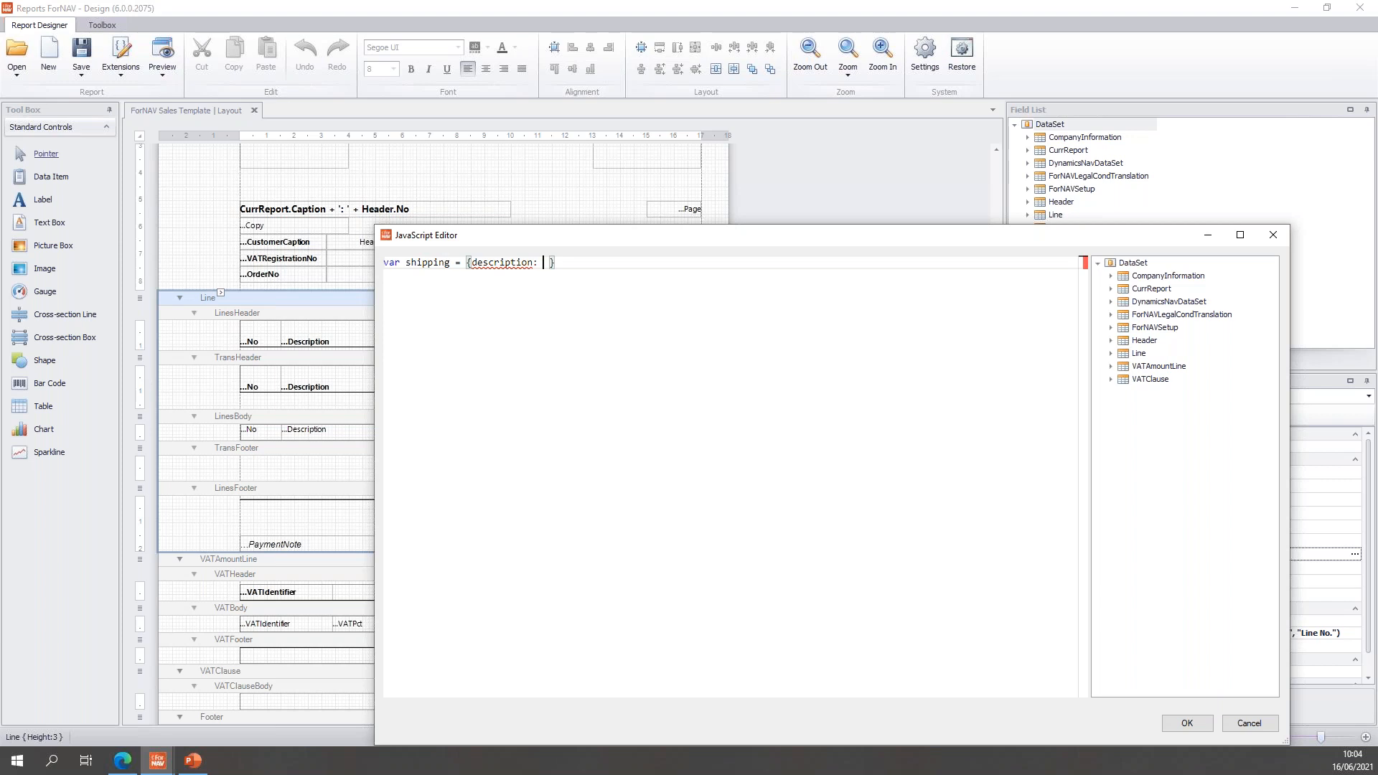
pyautogui.write("'', amount:")
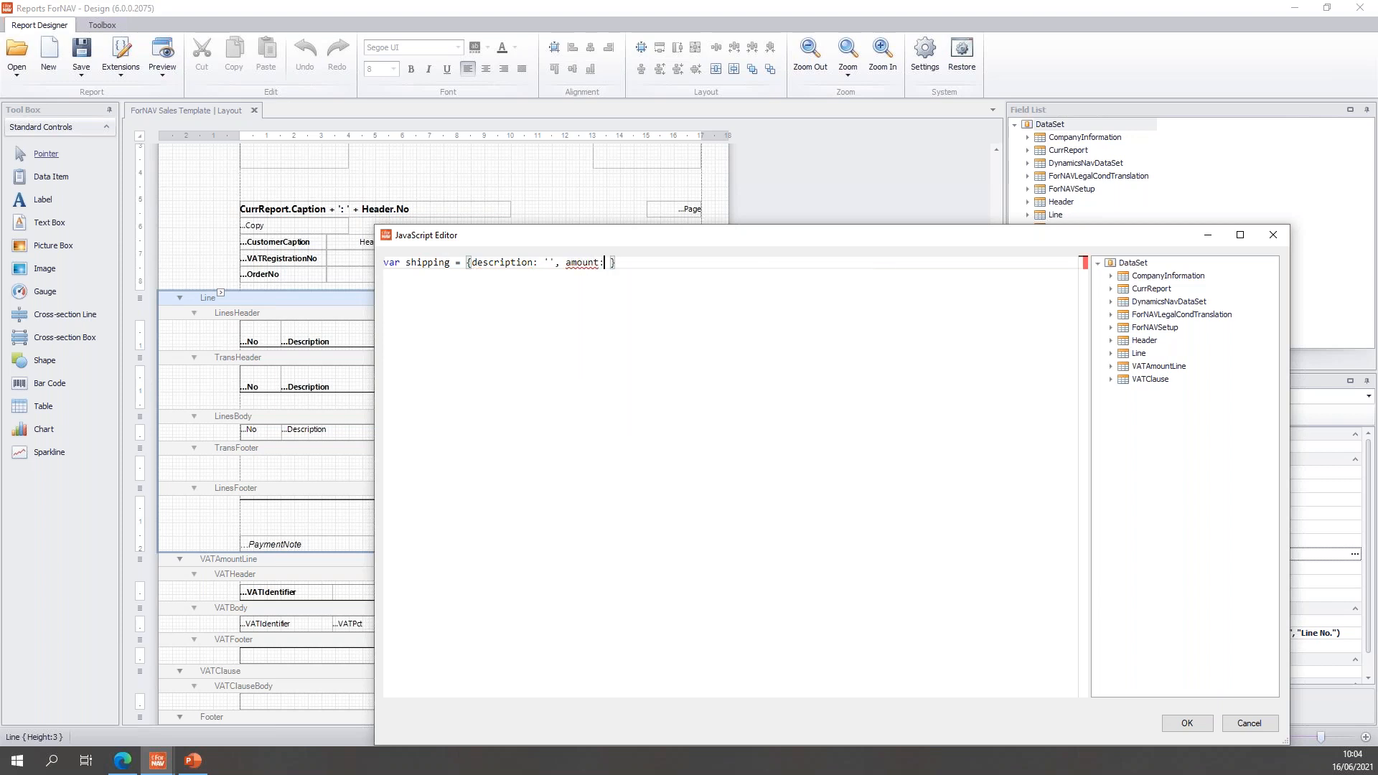
pyautogui.write('0')
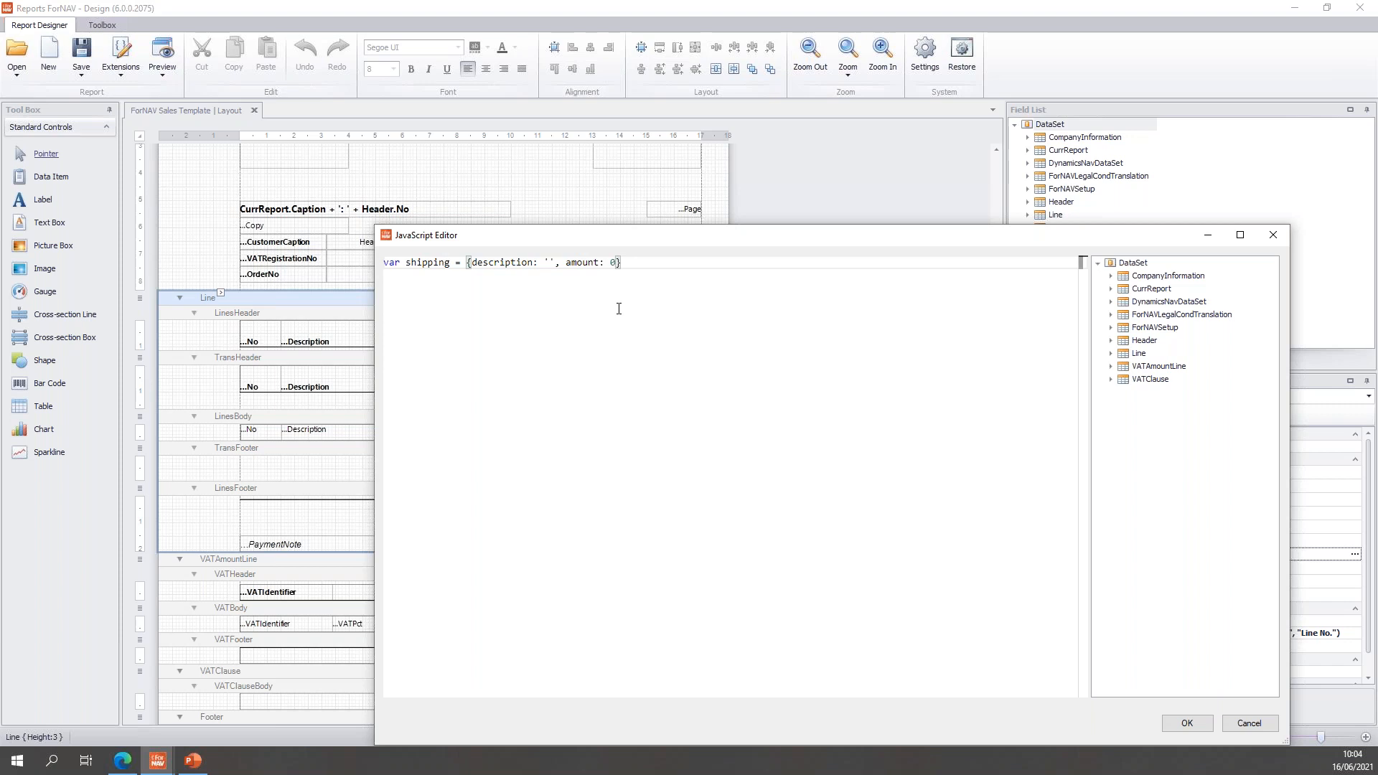
pyautogui.moveTo(398, 277)
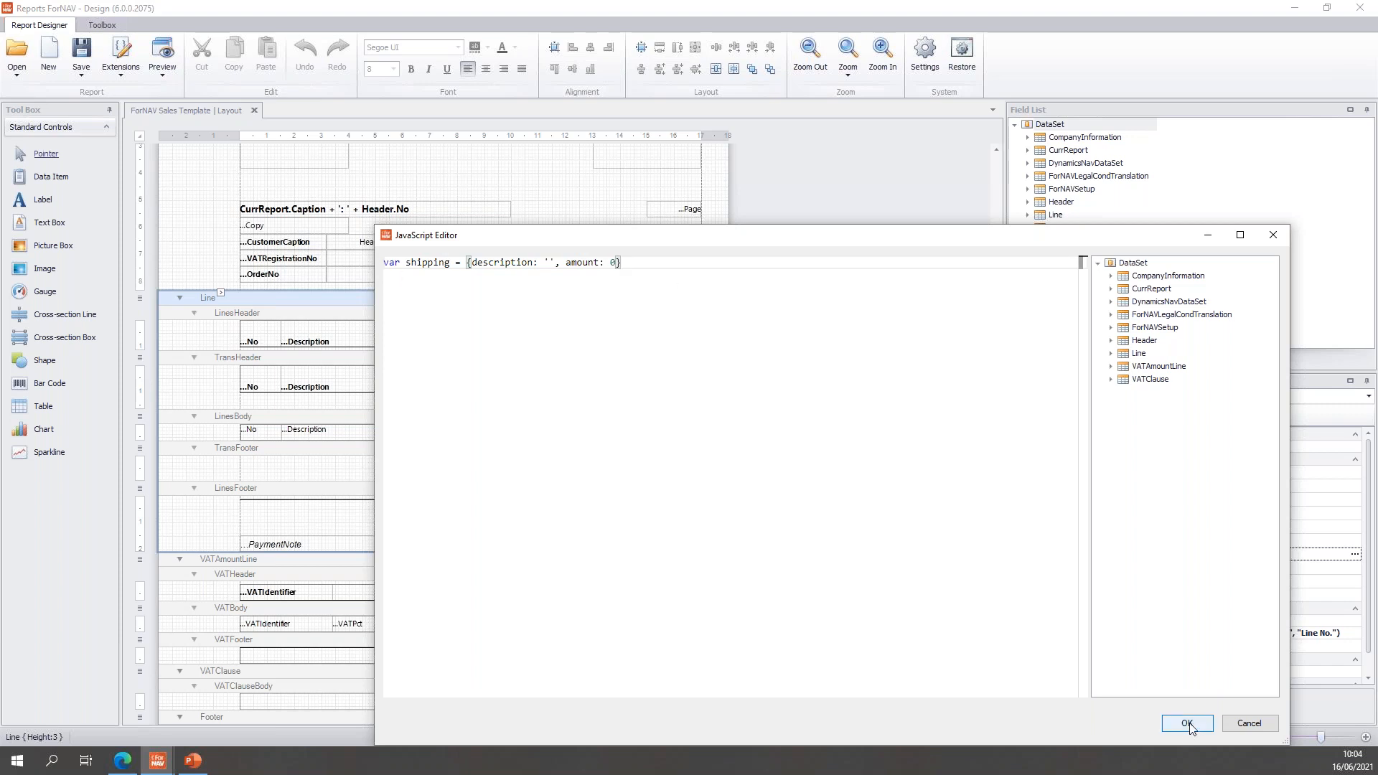
pyautogui.click(1187, 724)
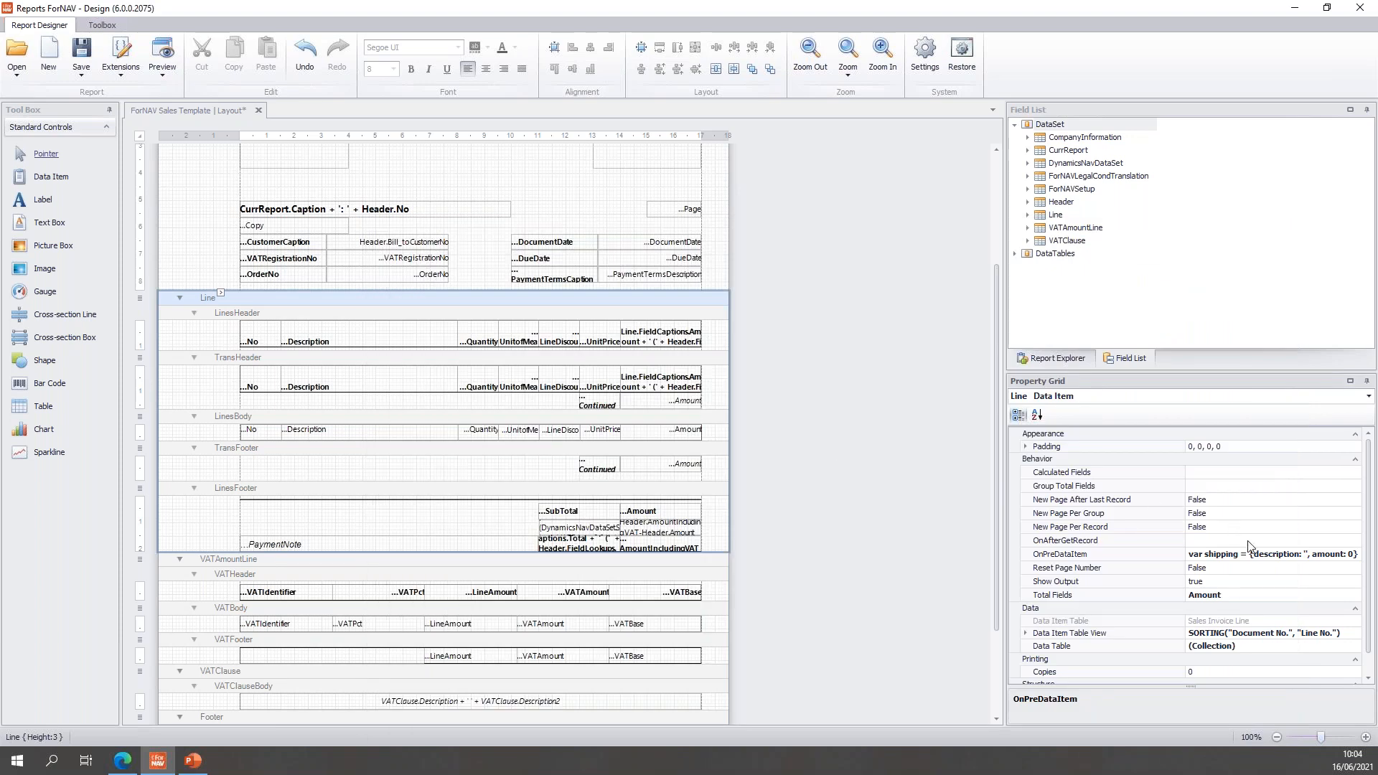
pyautogui.click(1073, 541)
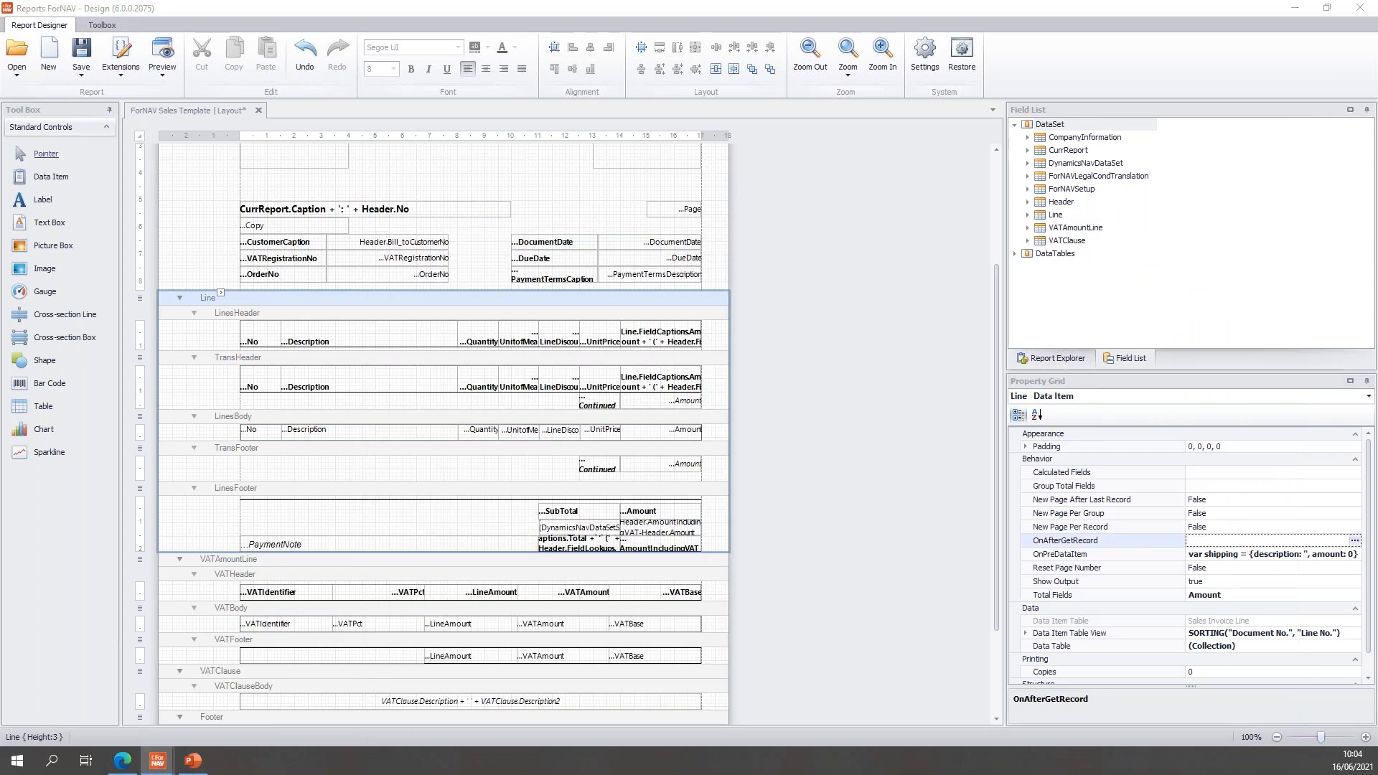
# Write the OnAfterGetRecord if condition for G/L account lines with No == '8240'
pyautogui.click(1354, 540)
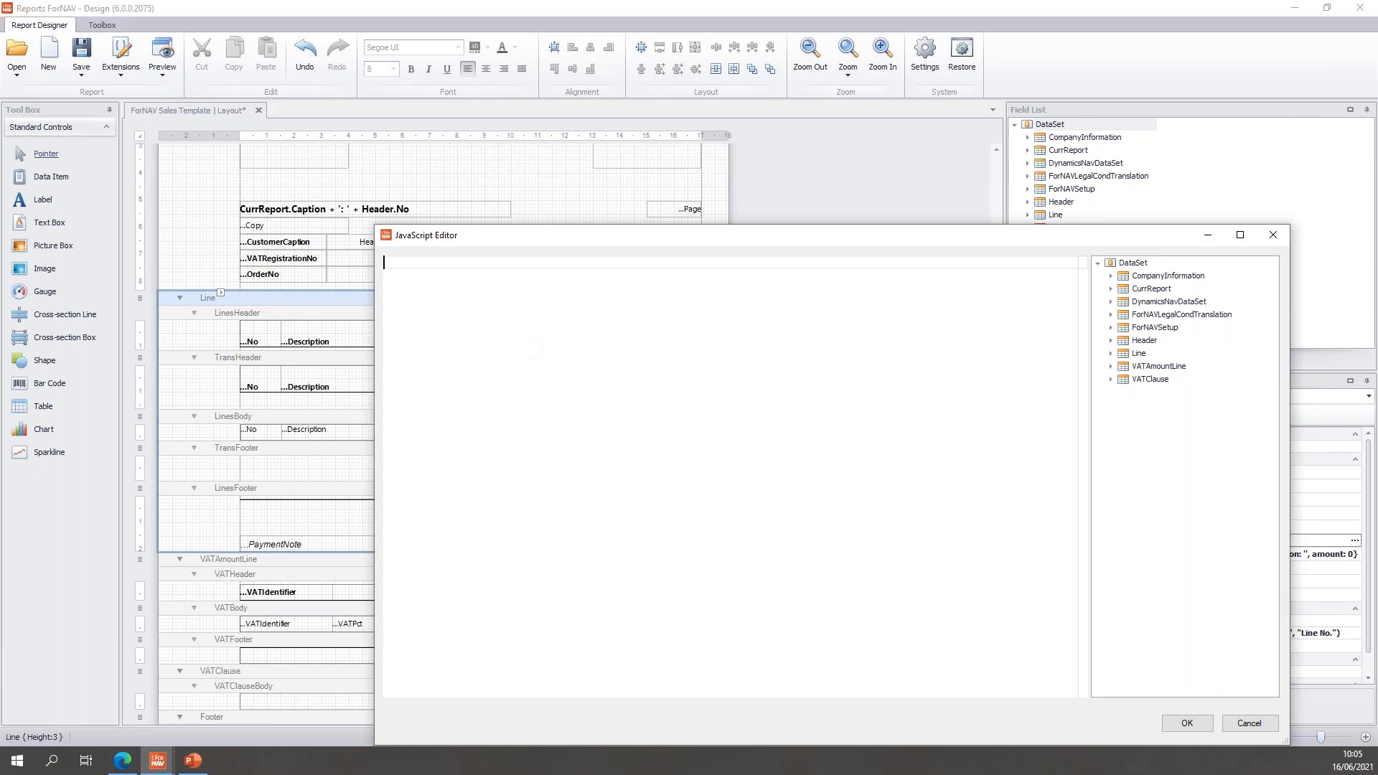
pyautogui.write('if')
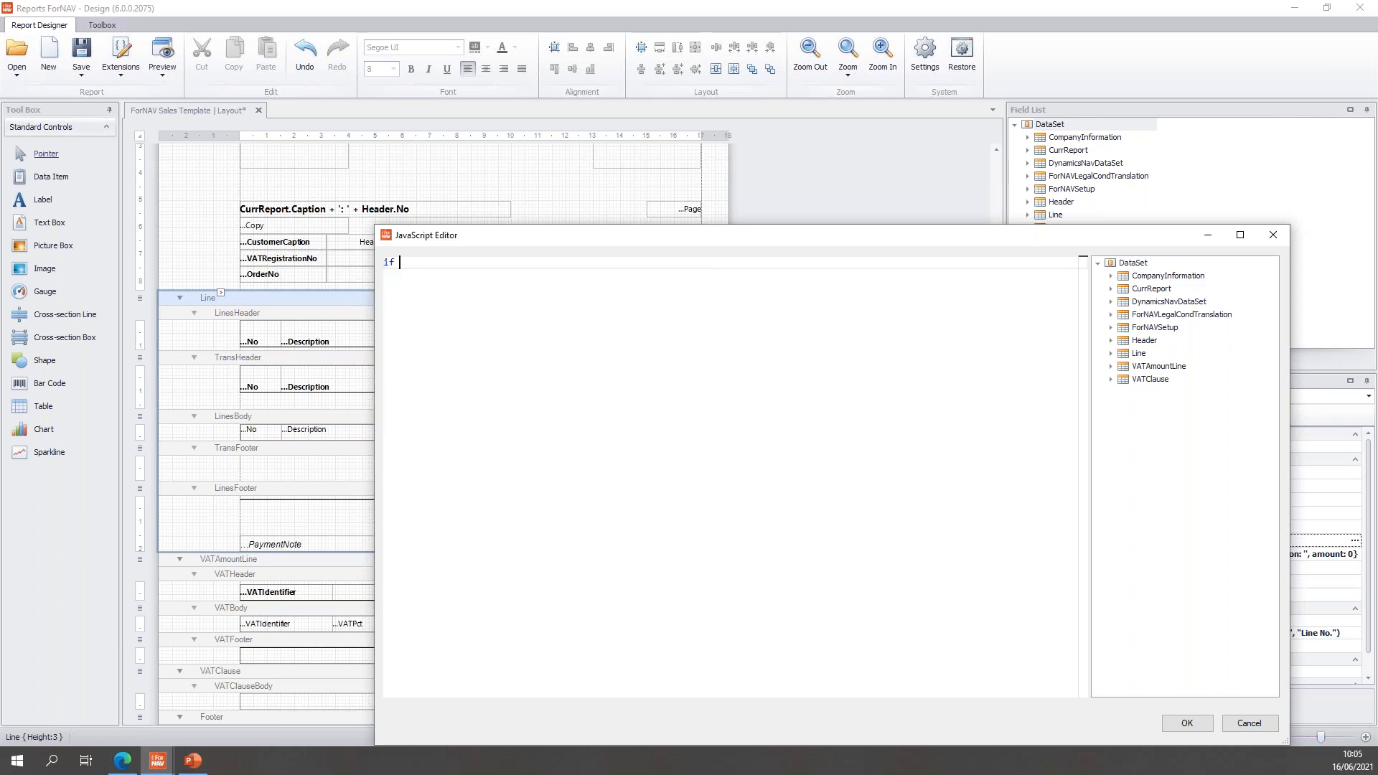
pyautogui.write('(Line.Type == Line')
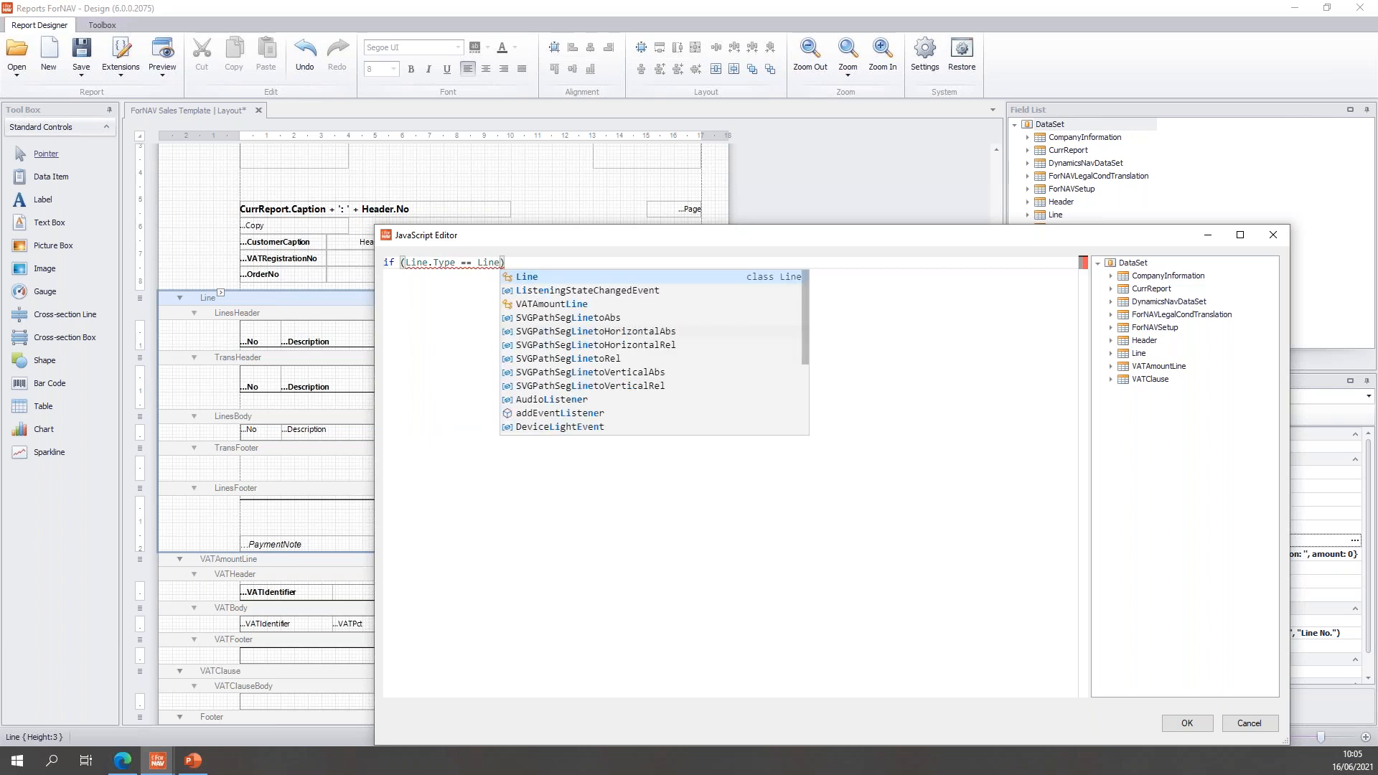
pyautogui.write('.fie')
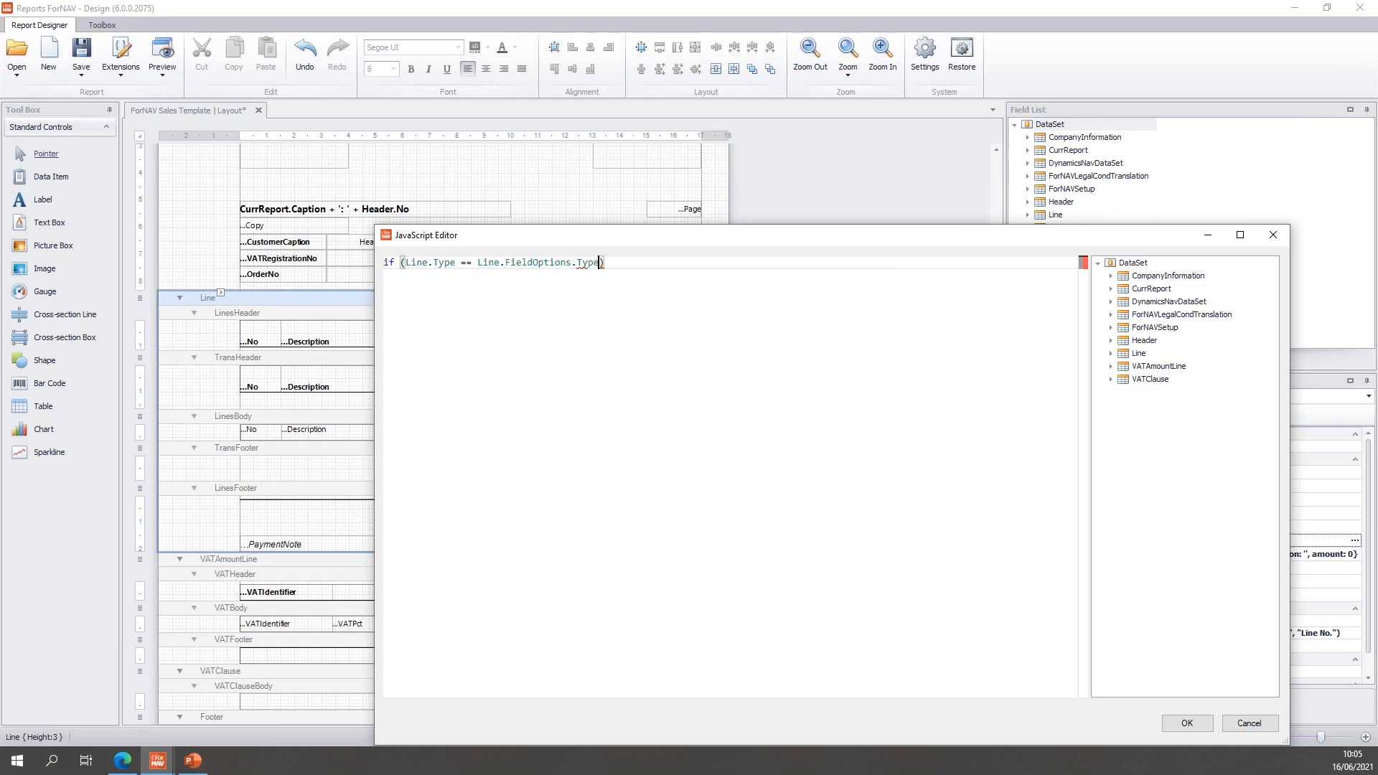
pyautogui.write('.G_LAccount')
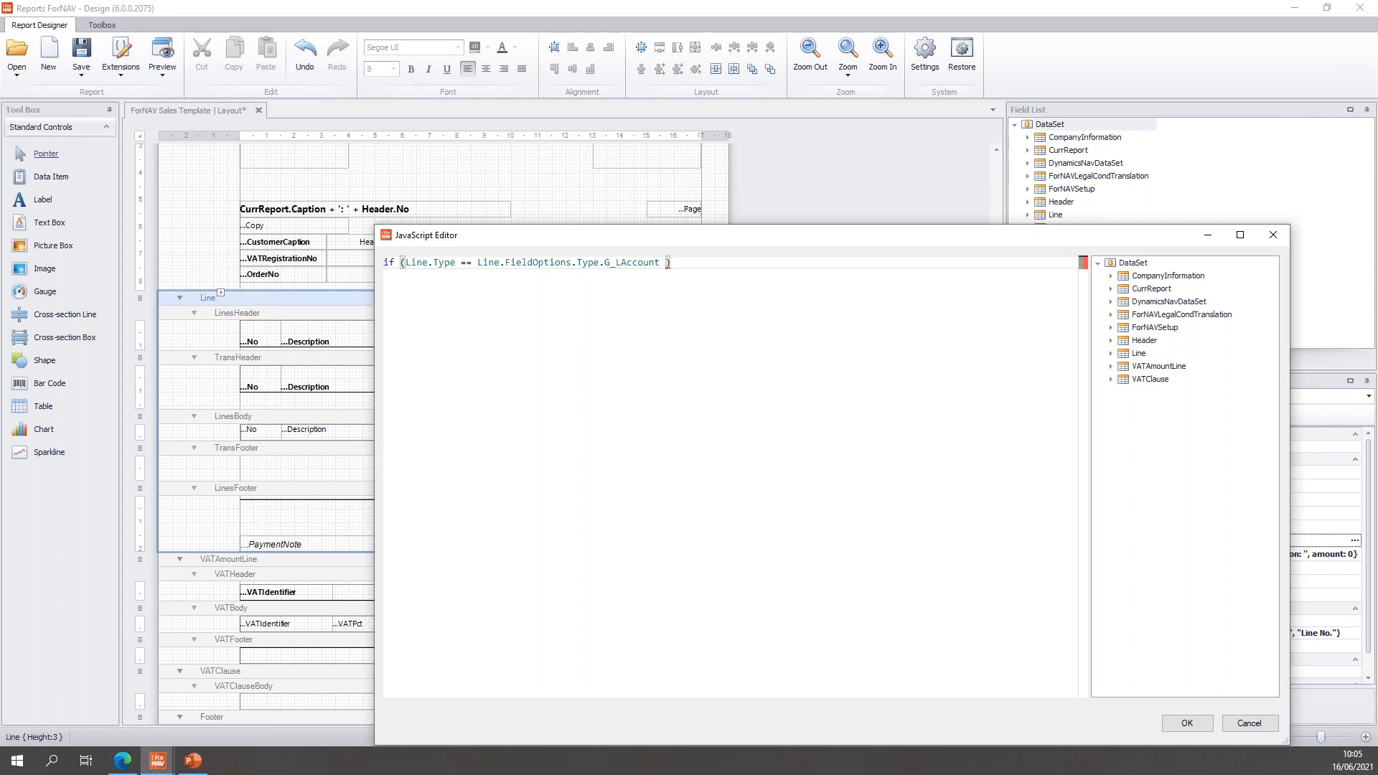
pyautogui.write('&&')
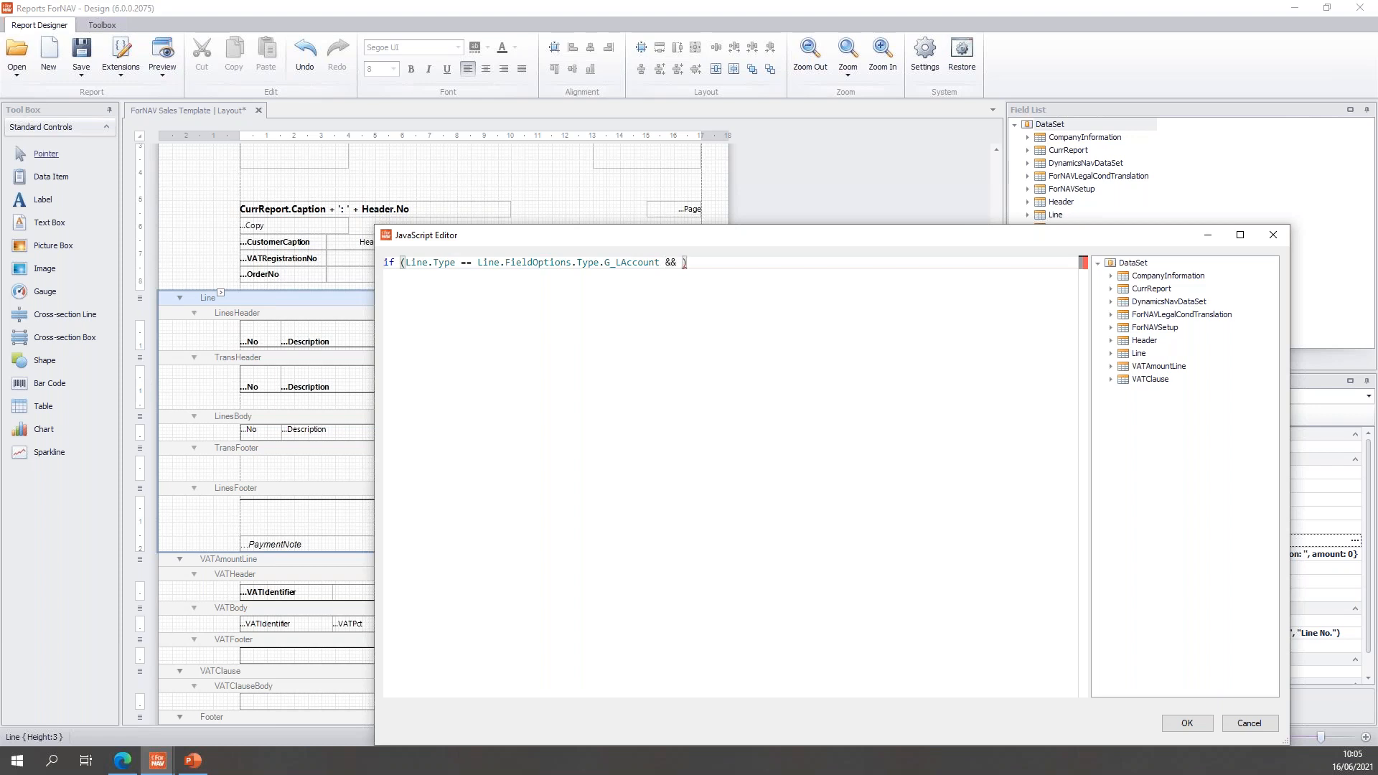
pyautogui.write('Lin')
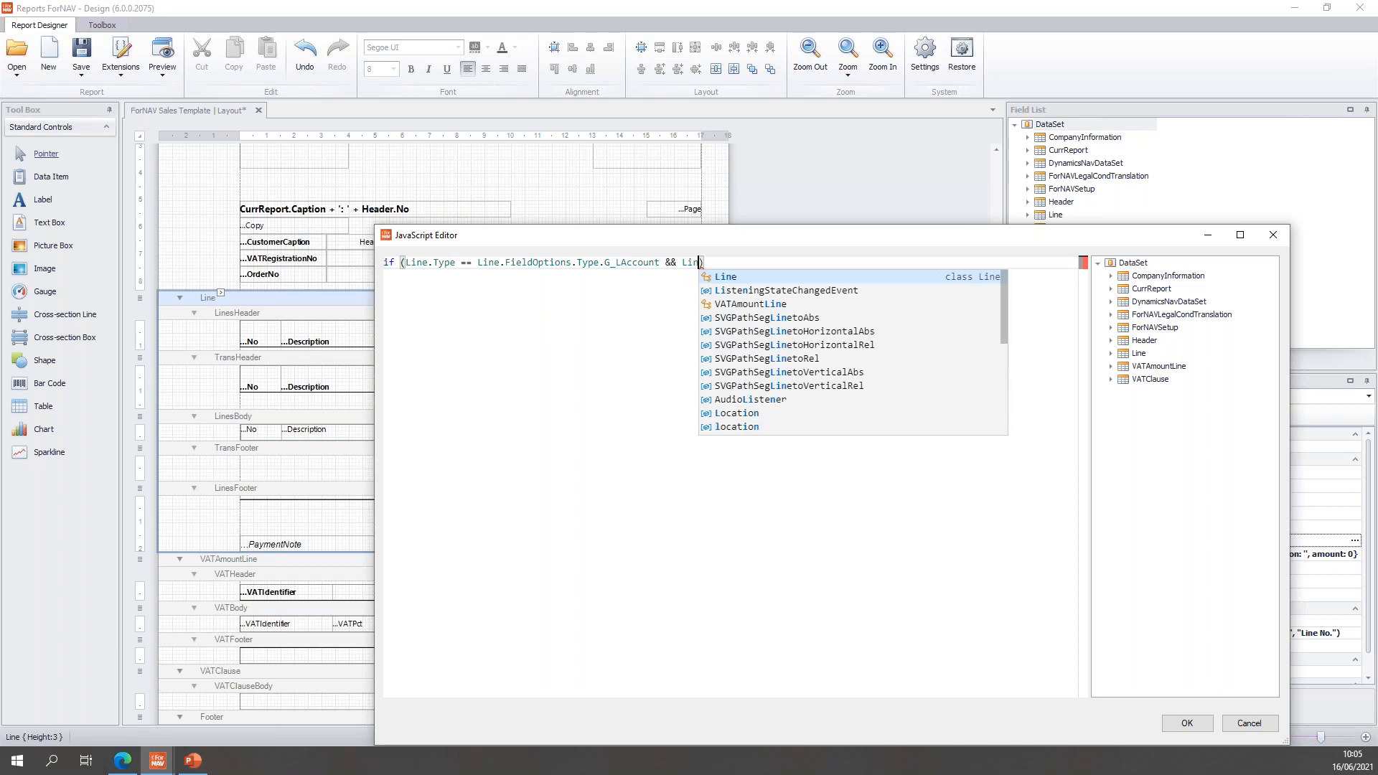
pyautogui.write('e.')
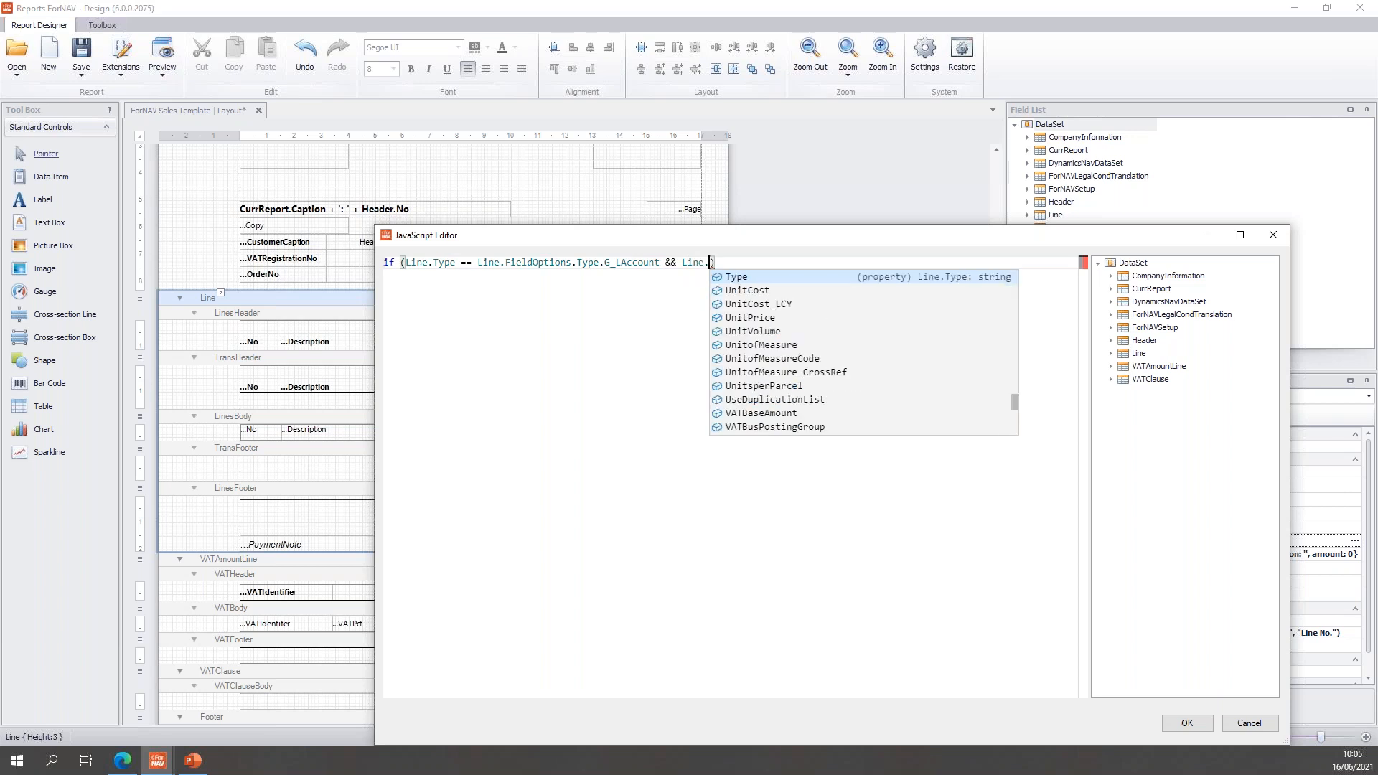
pyautogui.write('No =')
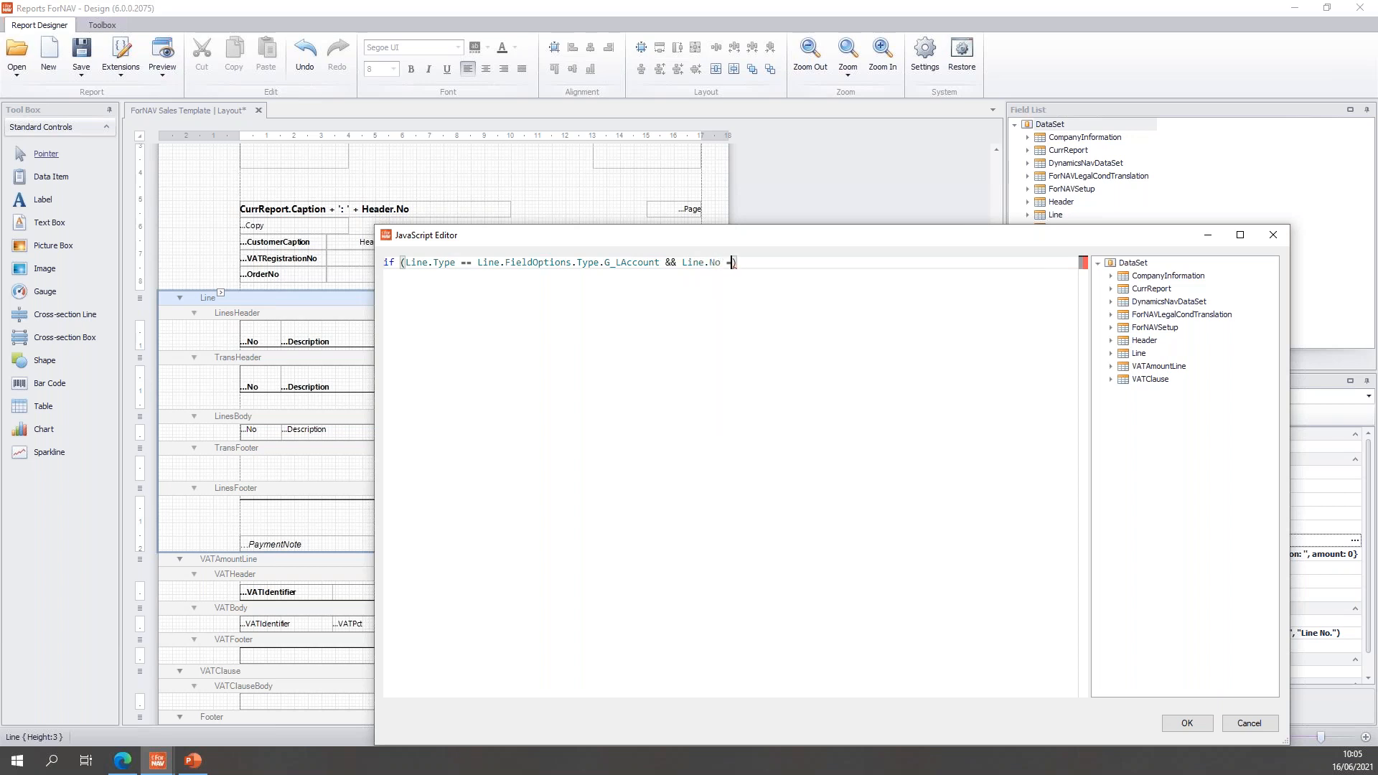
pyautogui.write('=')
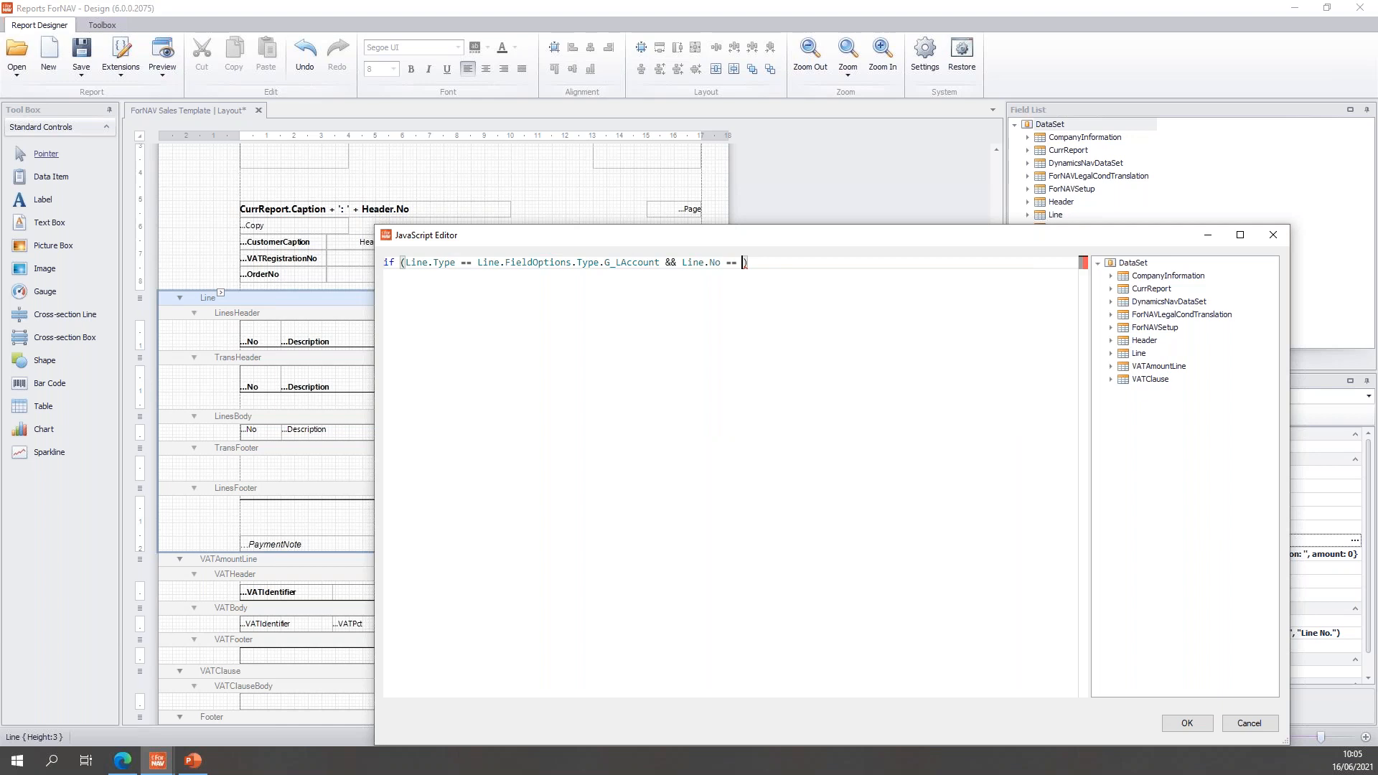
pyautogui.write("'8240'")
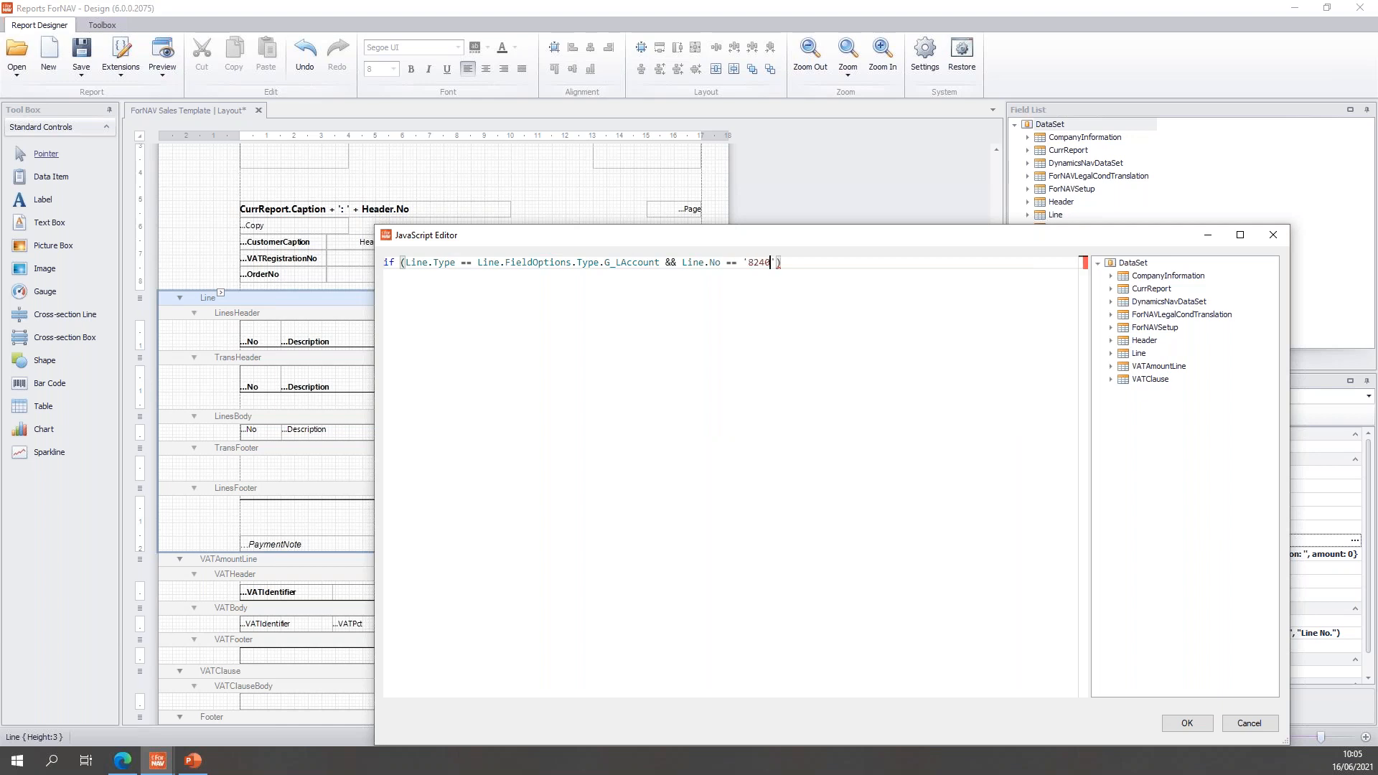
pyautogui.write('0')
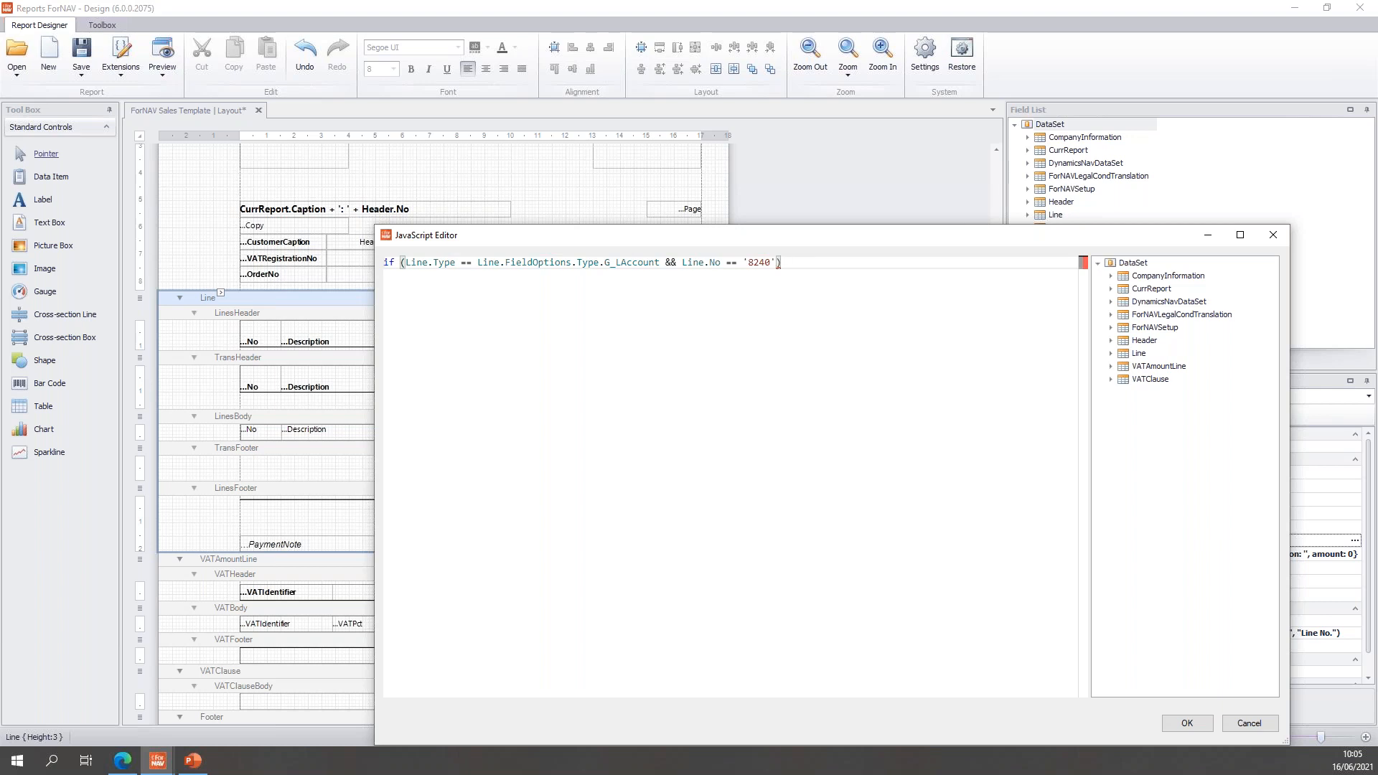
# Assign shipping.description = Line.Description and add Line amount to shipping.amount, then confirm the script
pyautogui.click(782, 261)
pyautogui.write(' {')
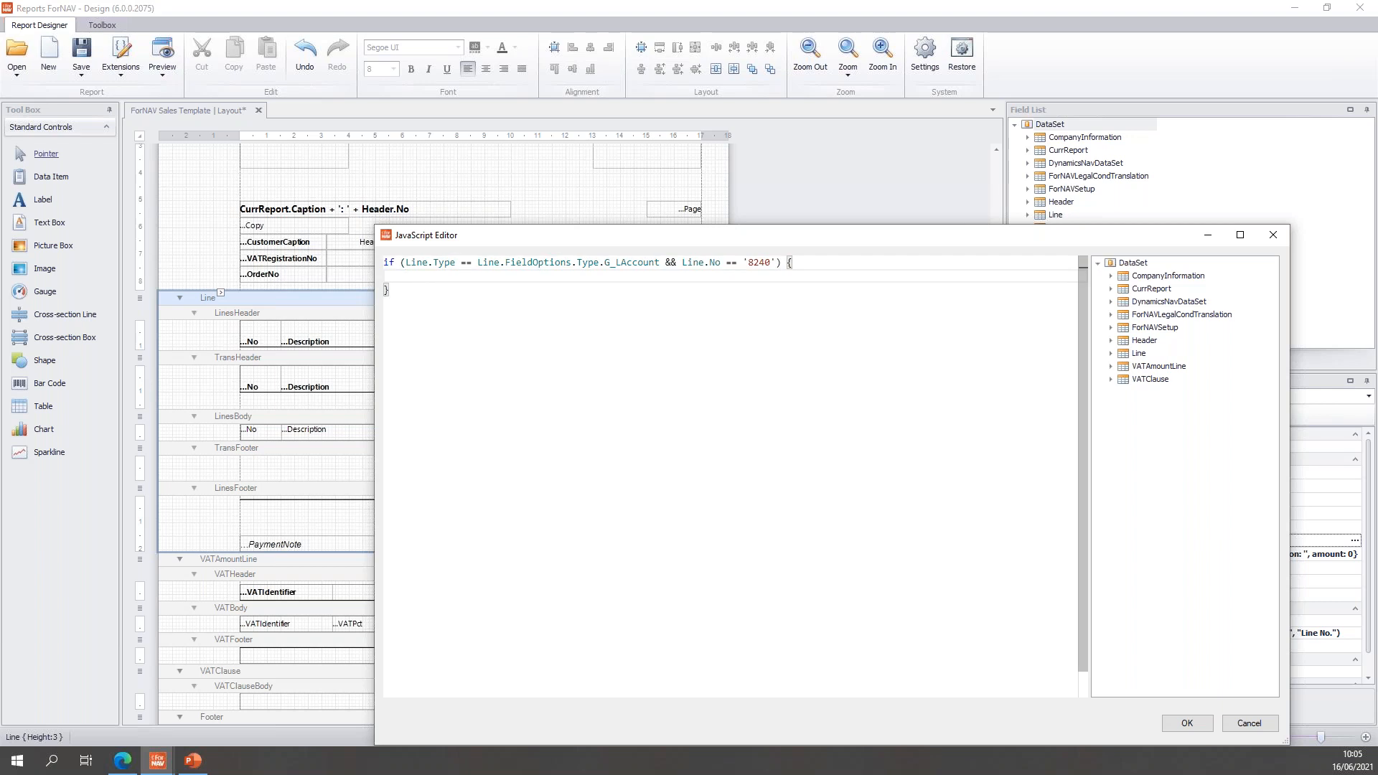
pyautogui.write('shipping')
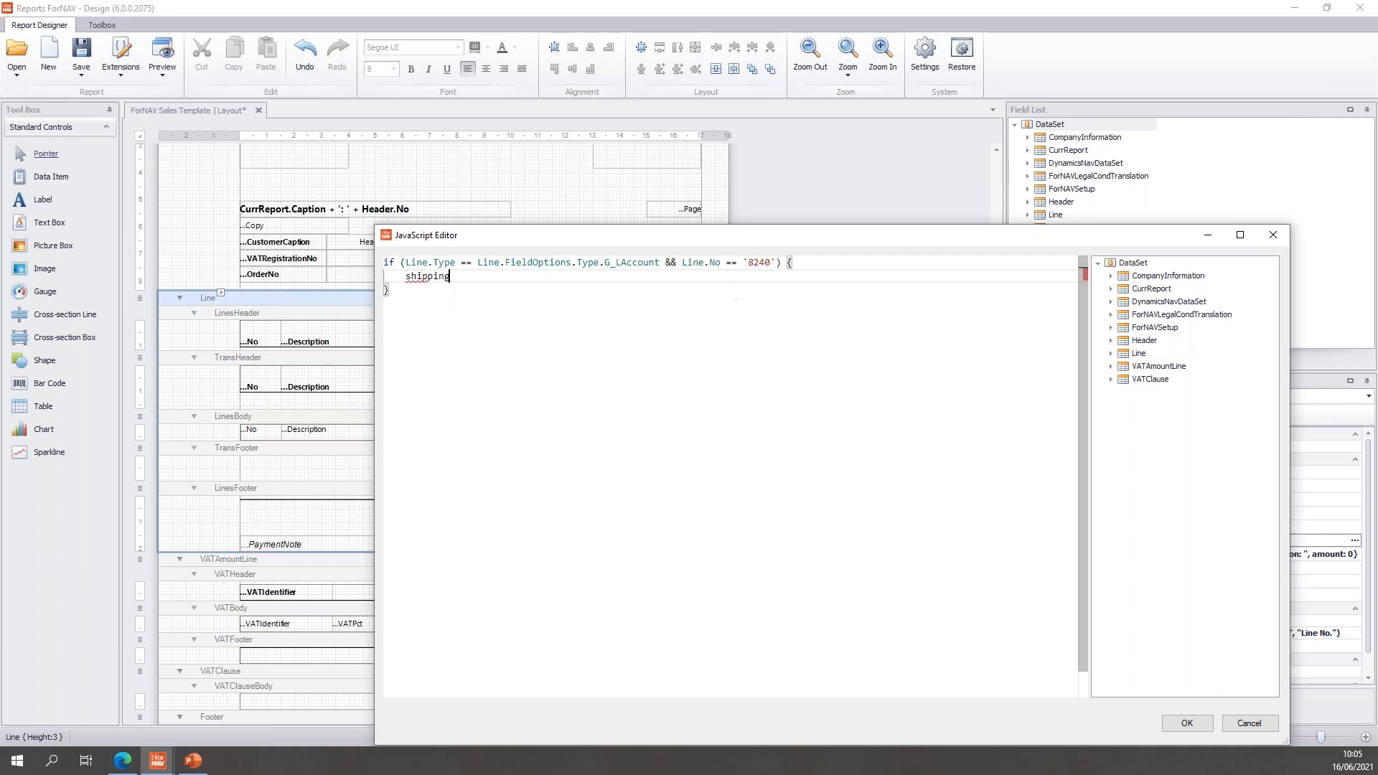
pyautogui.write('.description')
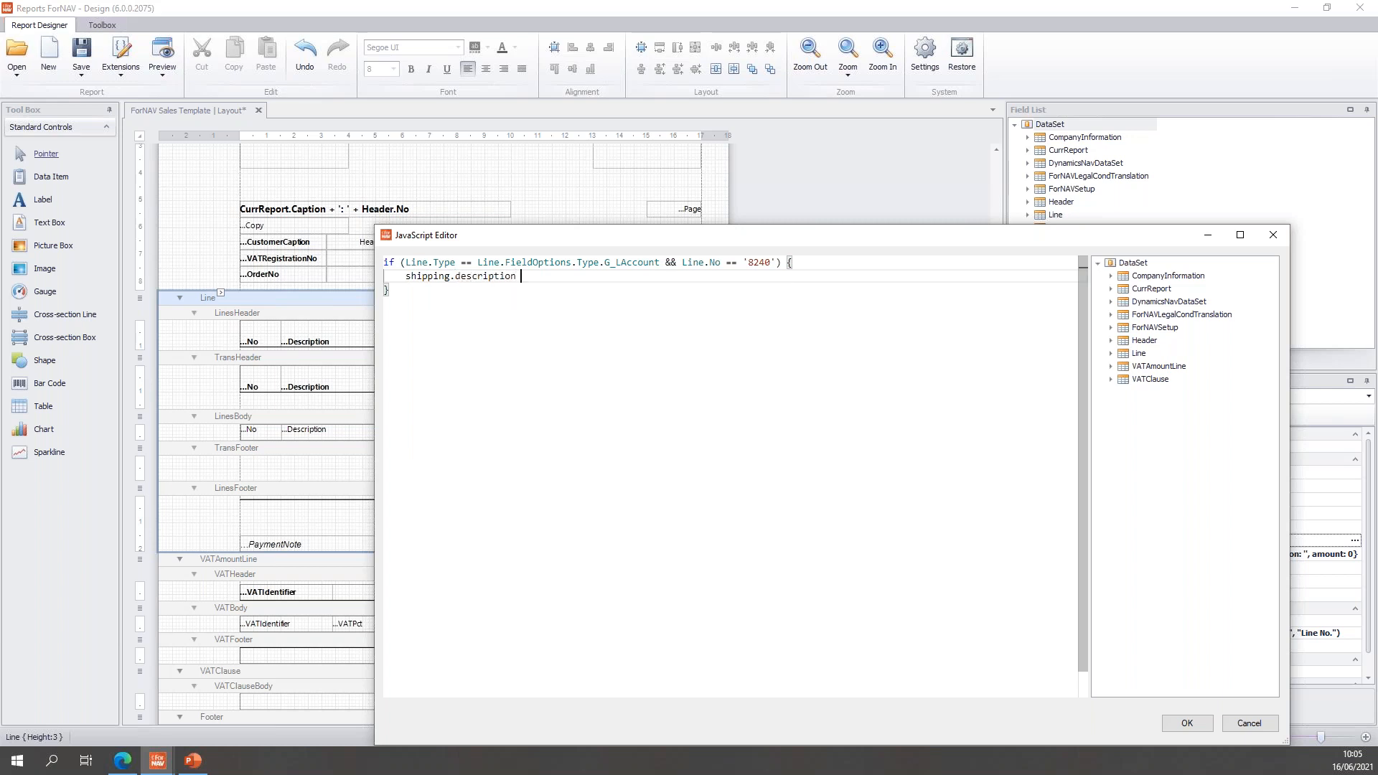
pyautogui.write('=')
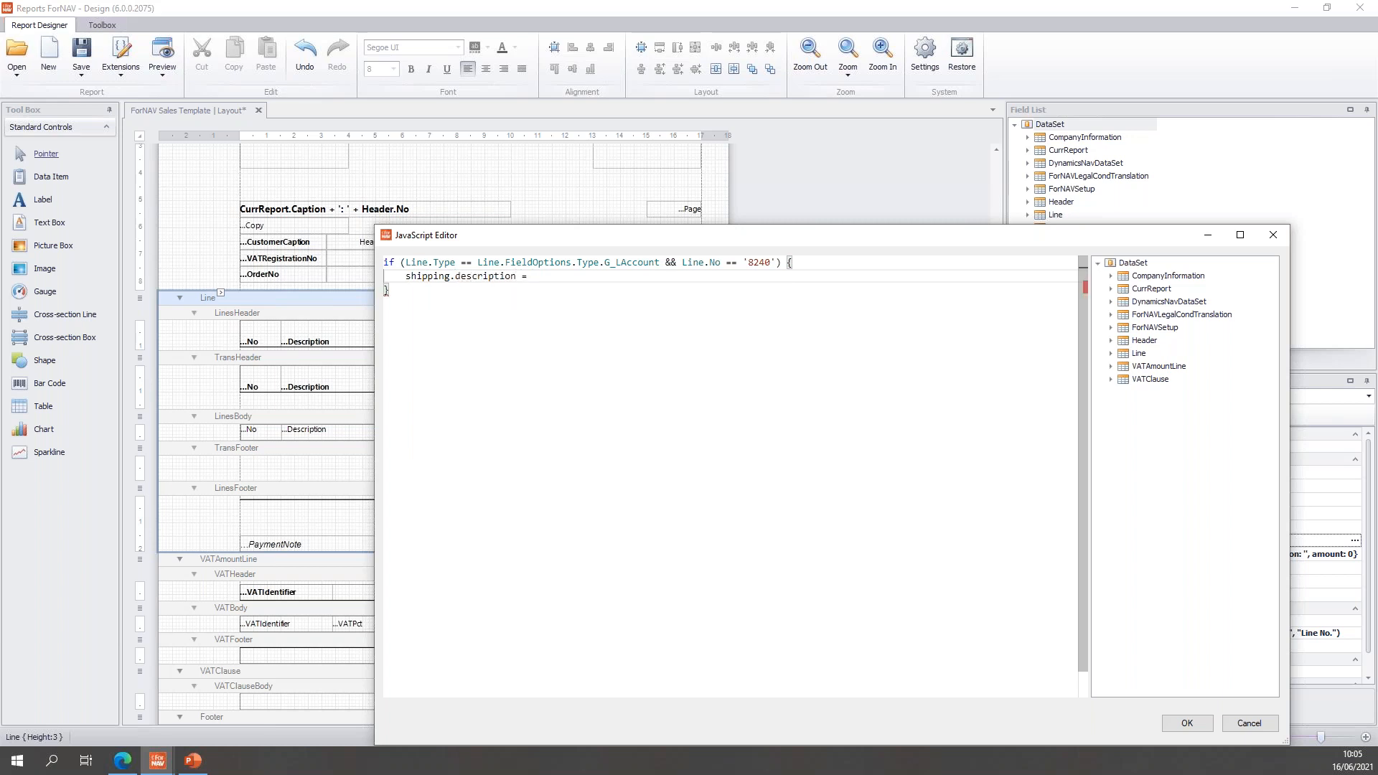
pyautogui.write('Line')
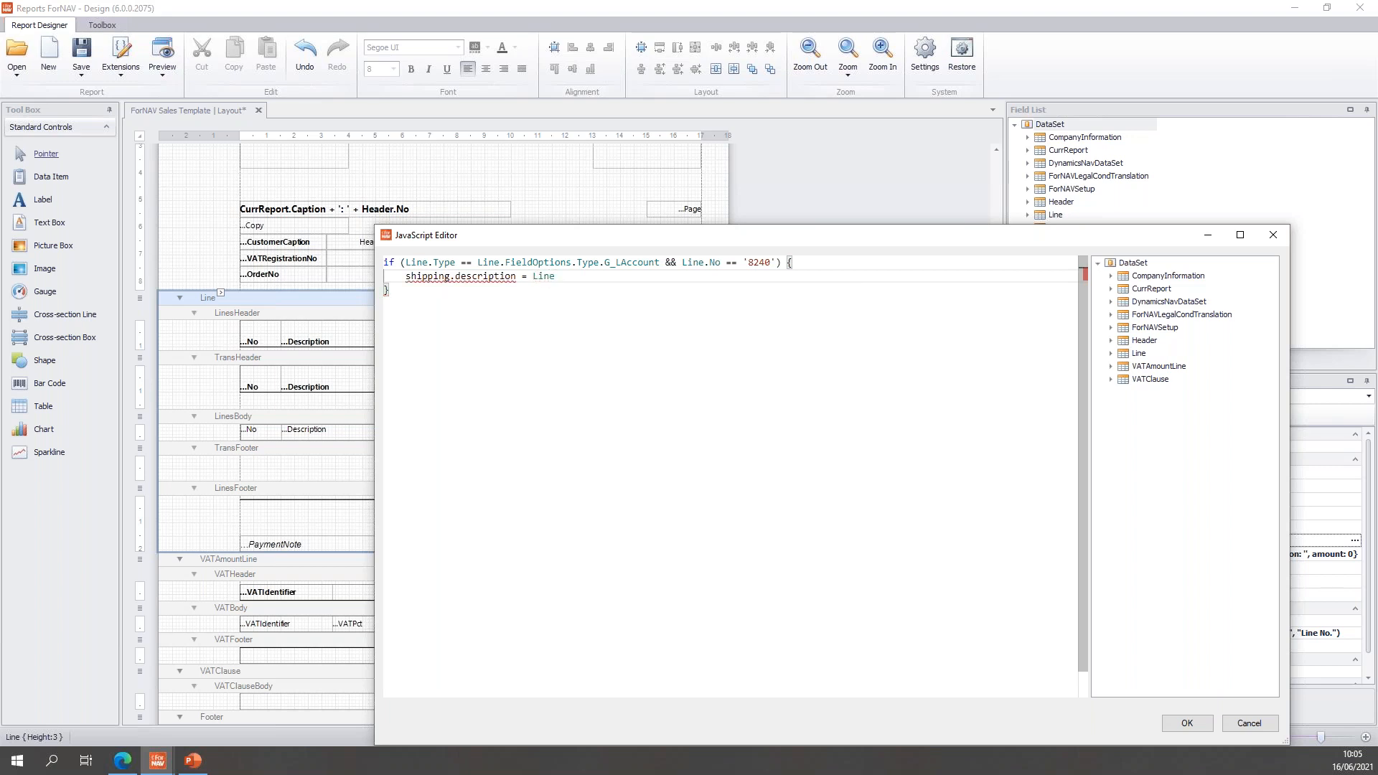
pyautogui.write('.Description')
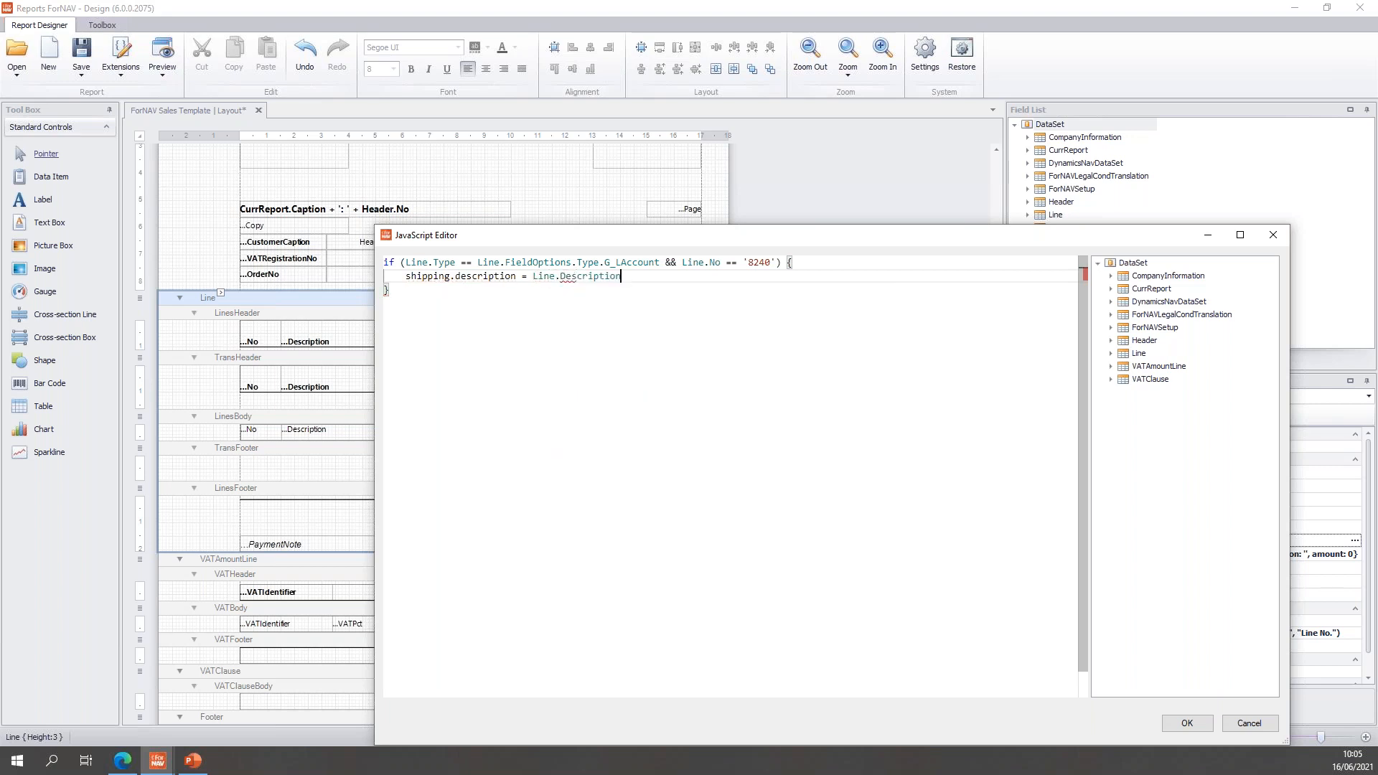
pyautogui.write(';')
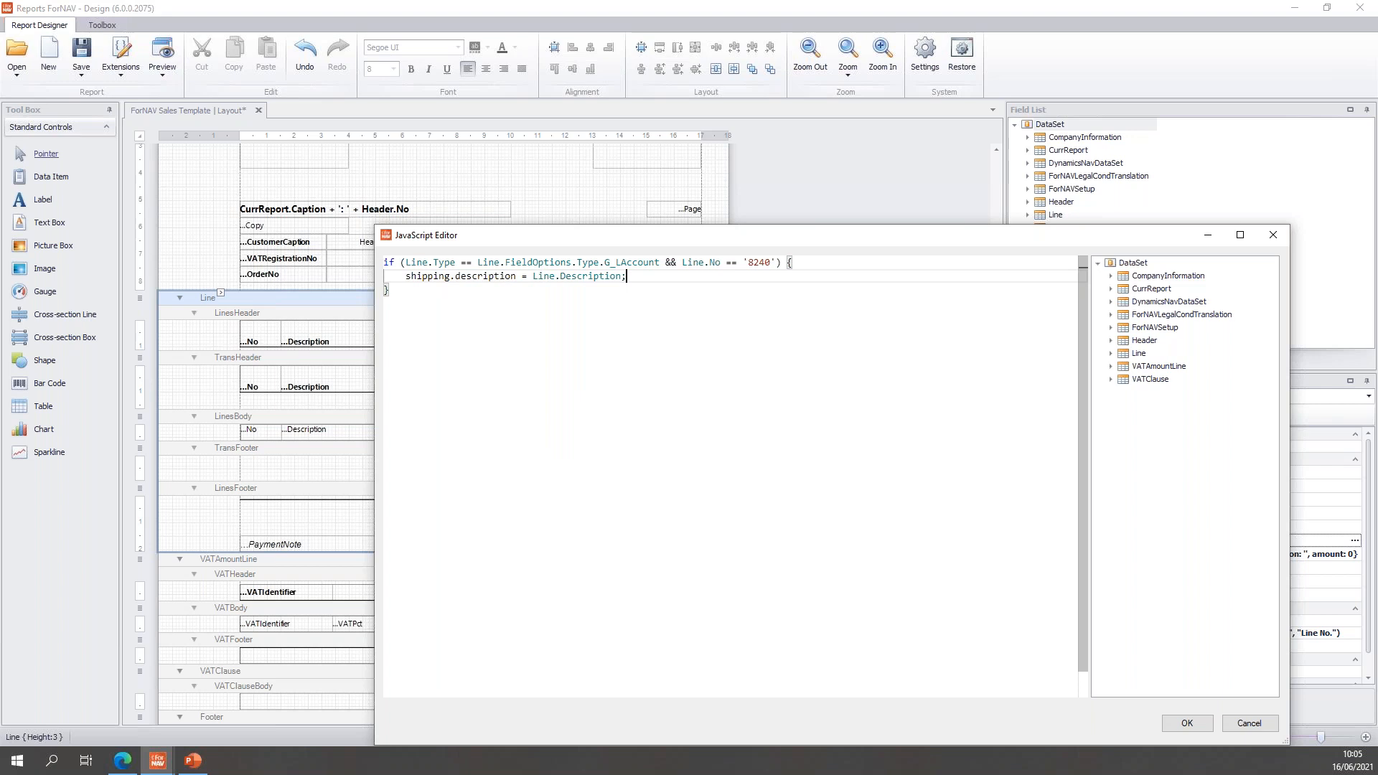
pyautogui.write('shipping')
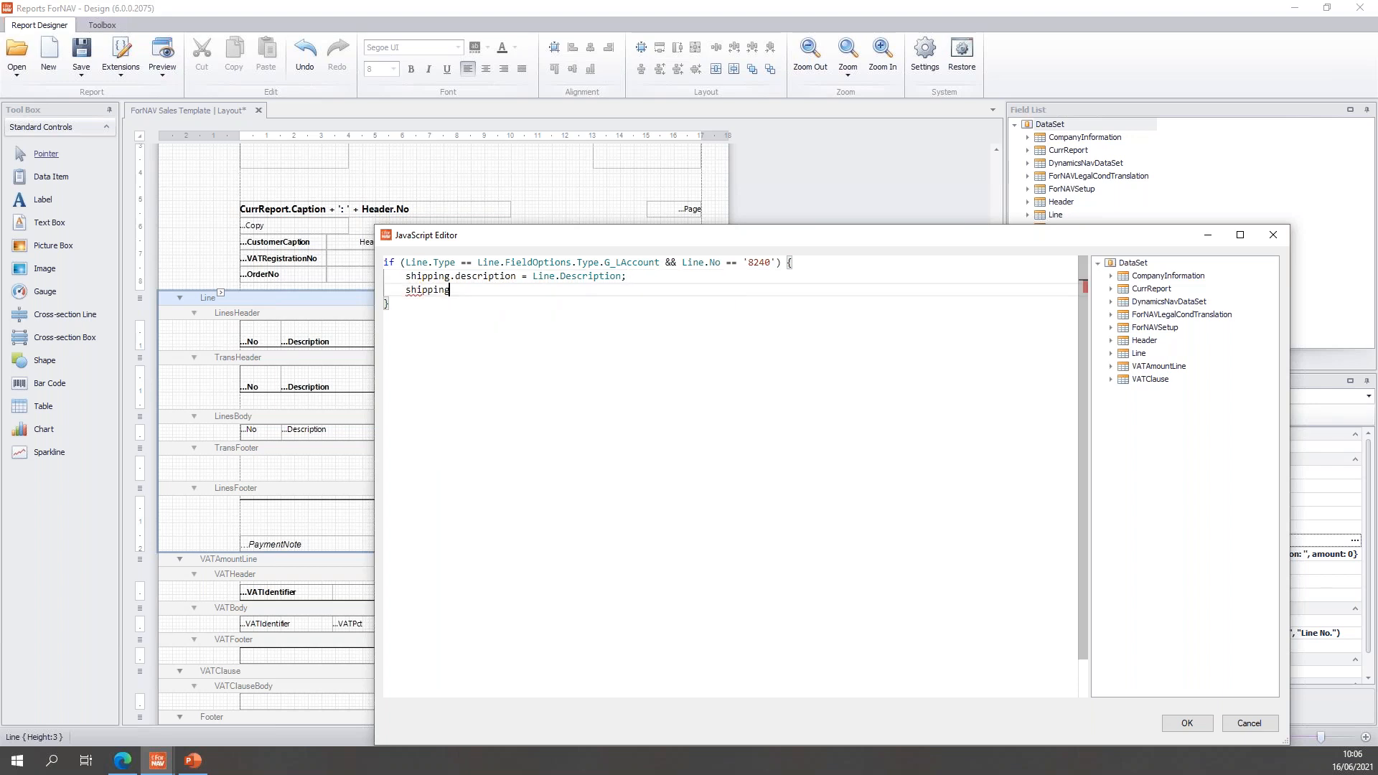
pyautogui.write('.amount')
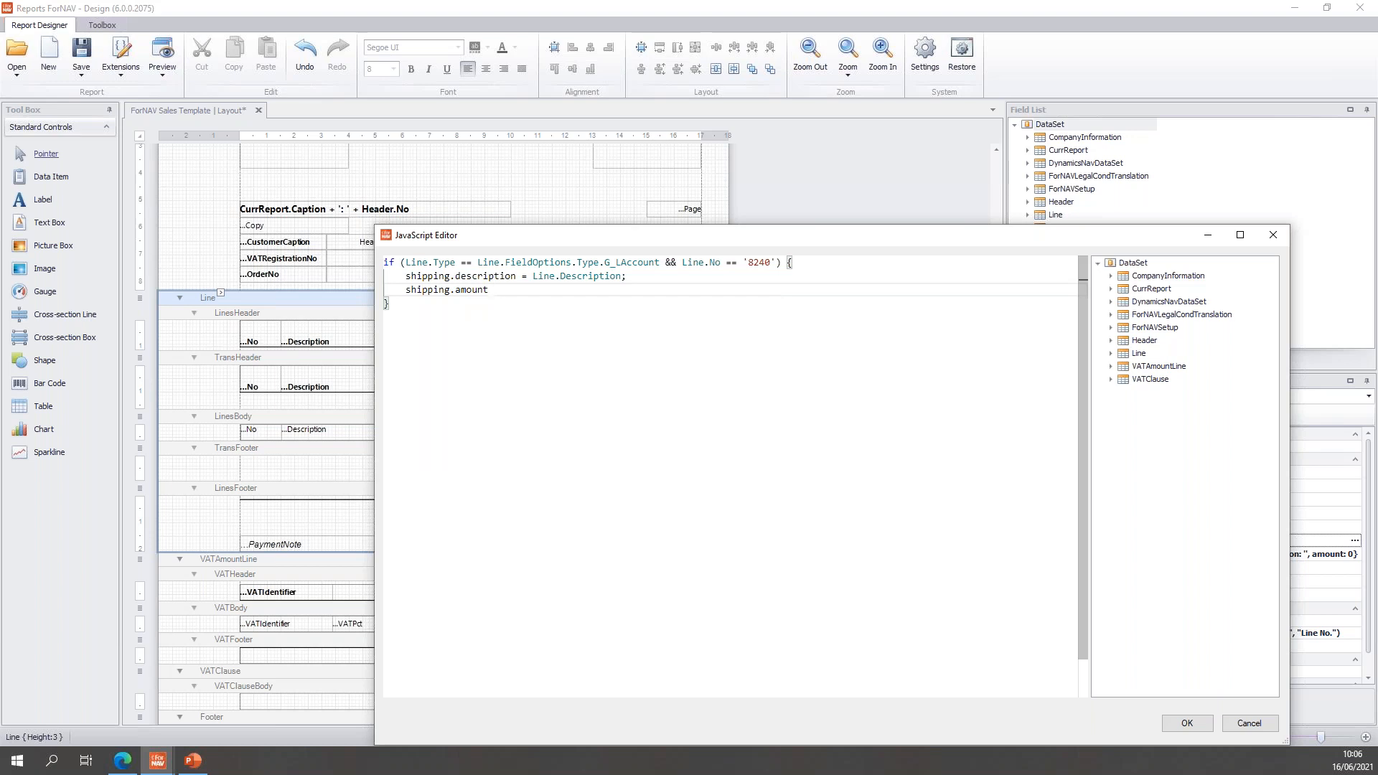
pyautogui.write('+=')
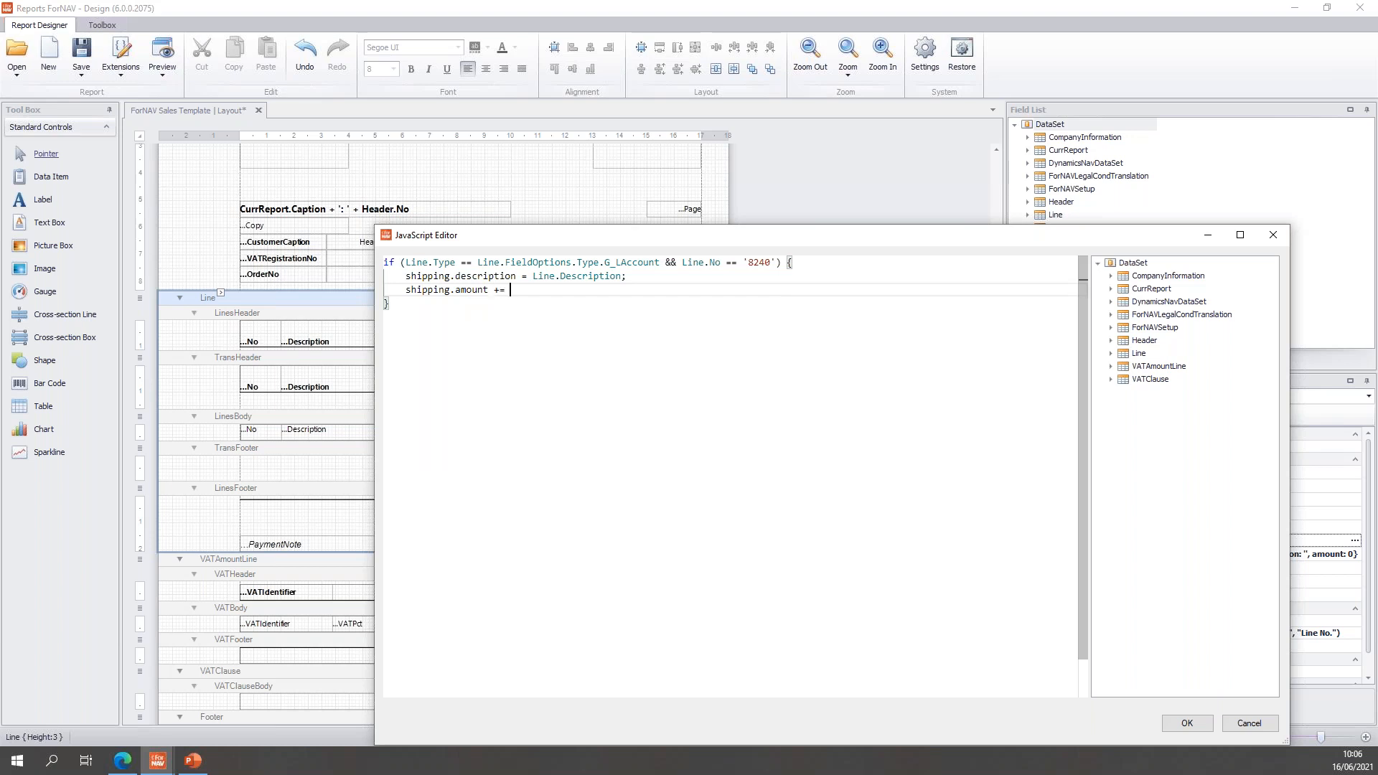
pyautogui.write('Line.LineAmount;')
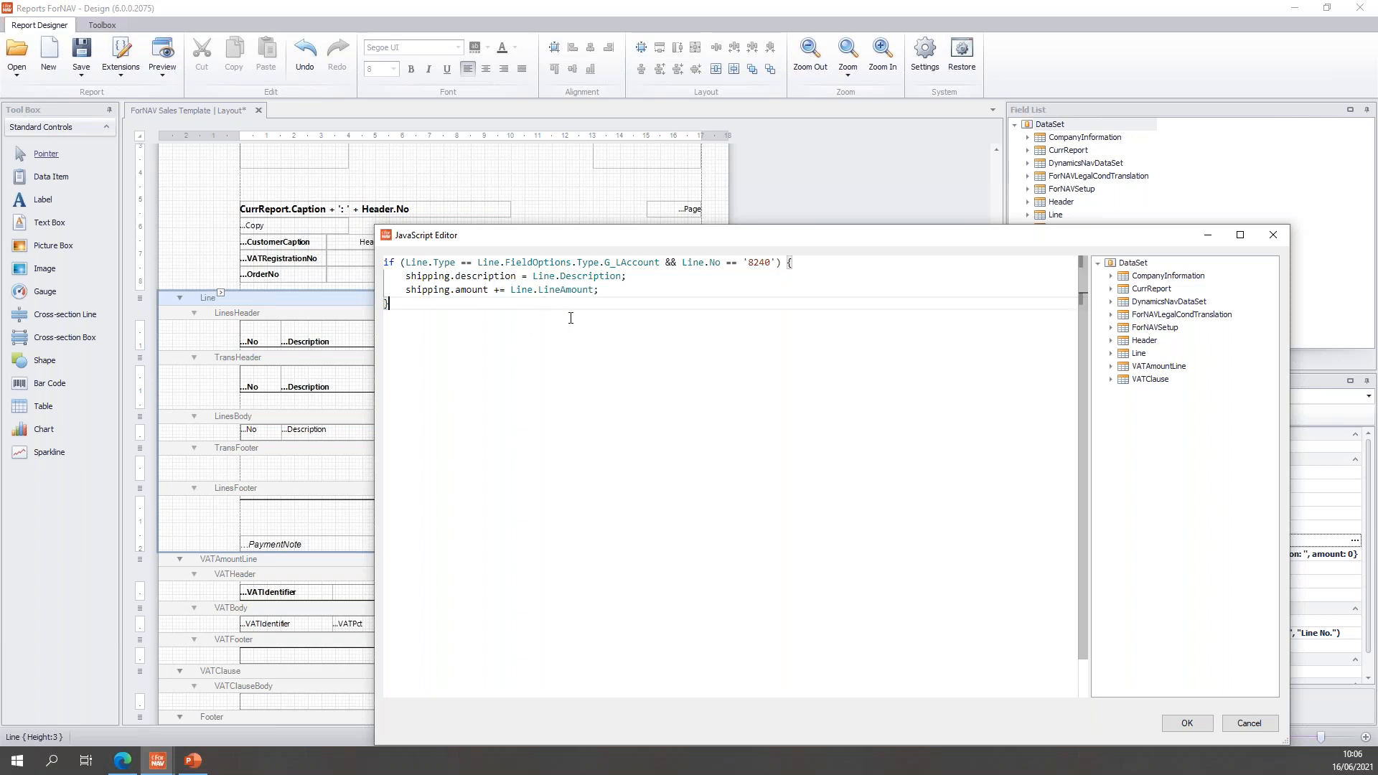
pyautogui.moveTo(730, 346)
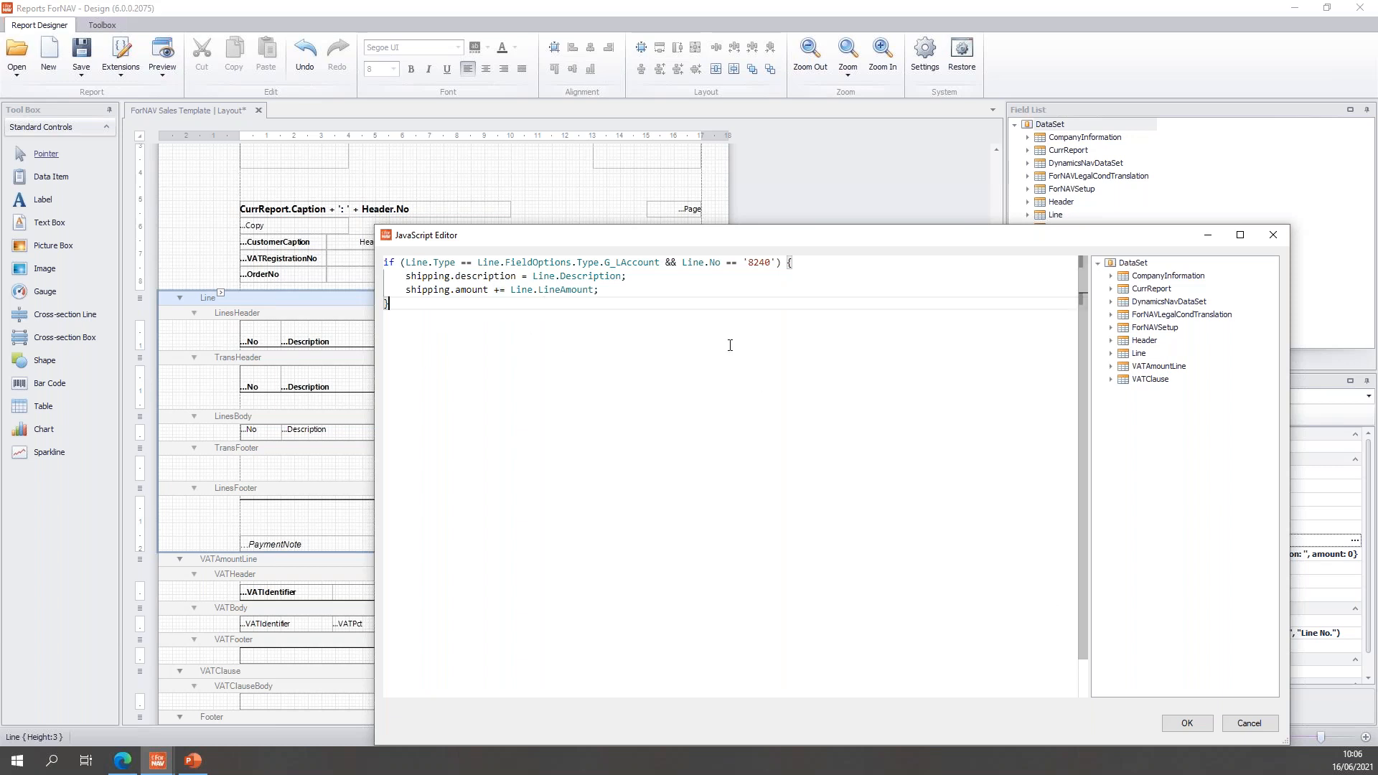
pyautogui.moveTo(480, 261)
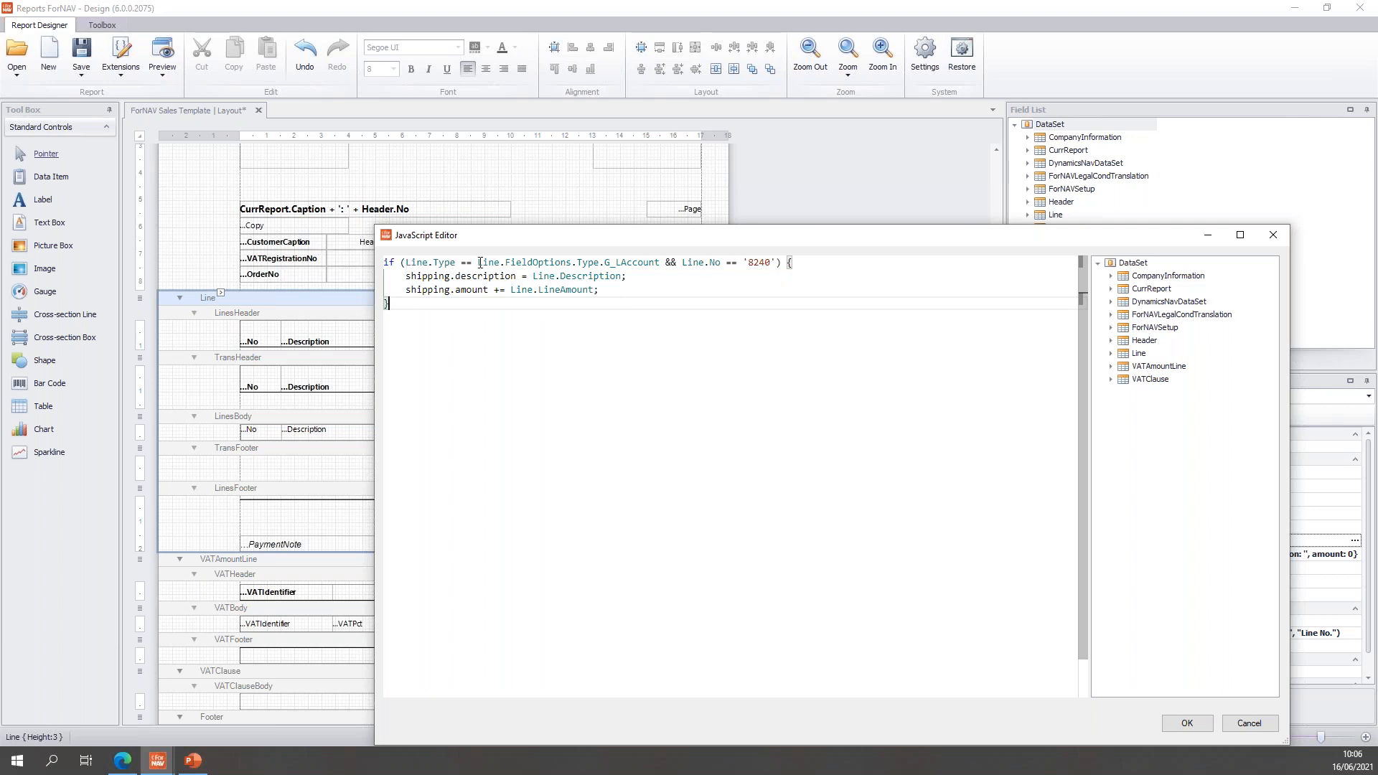
pyautogui.moveTo(683, 267)
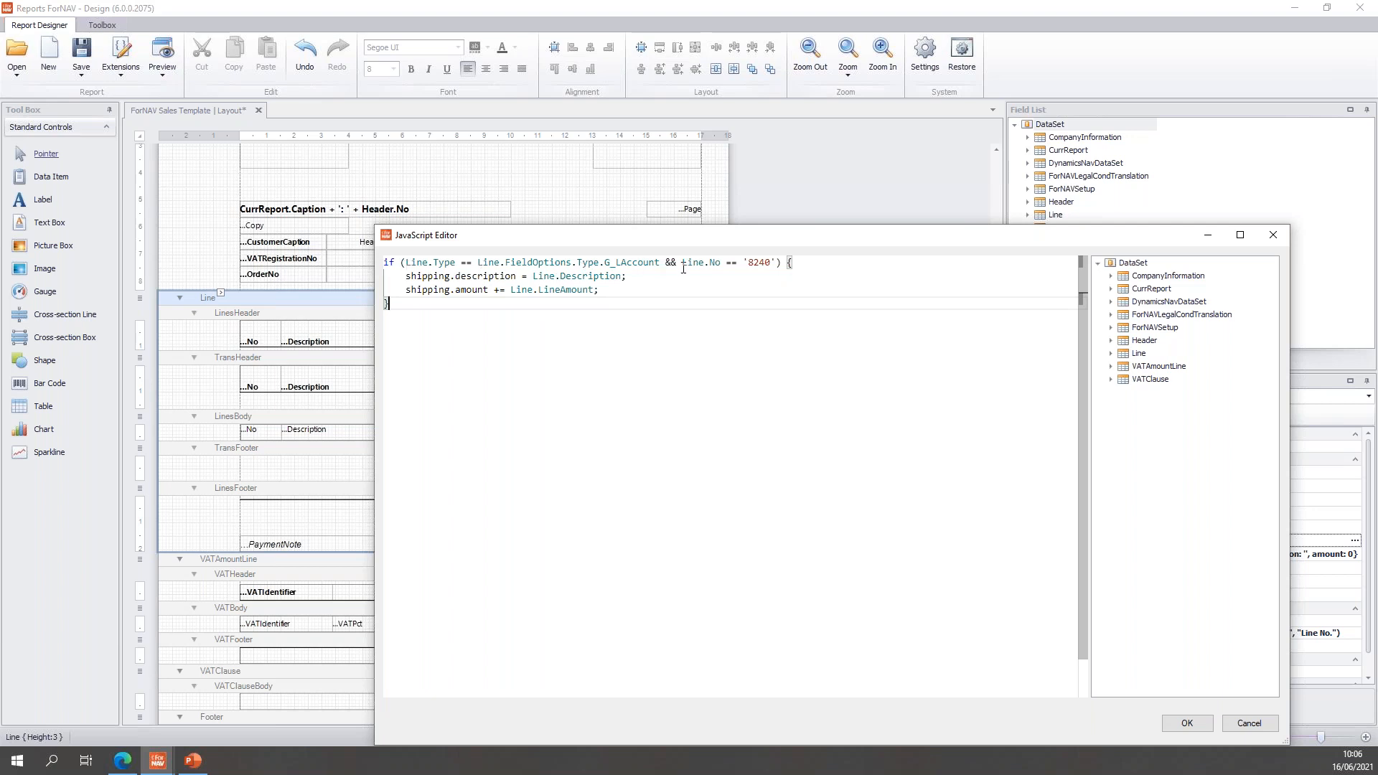
pyautogui.moveTo(409, 275); pyautogui.dragTo(599, 289)
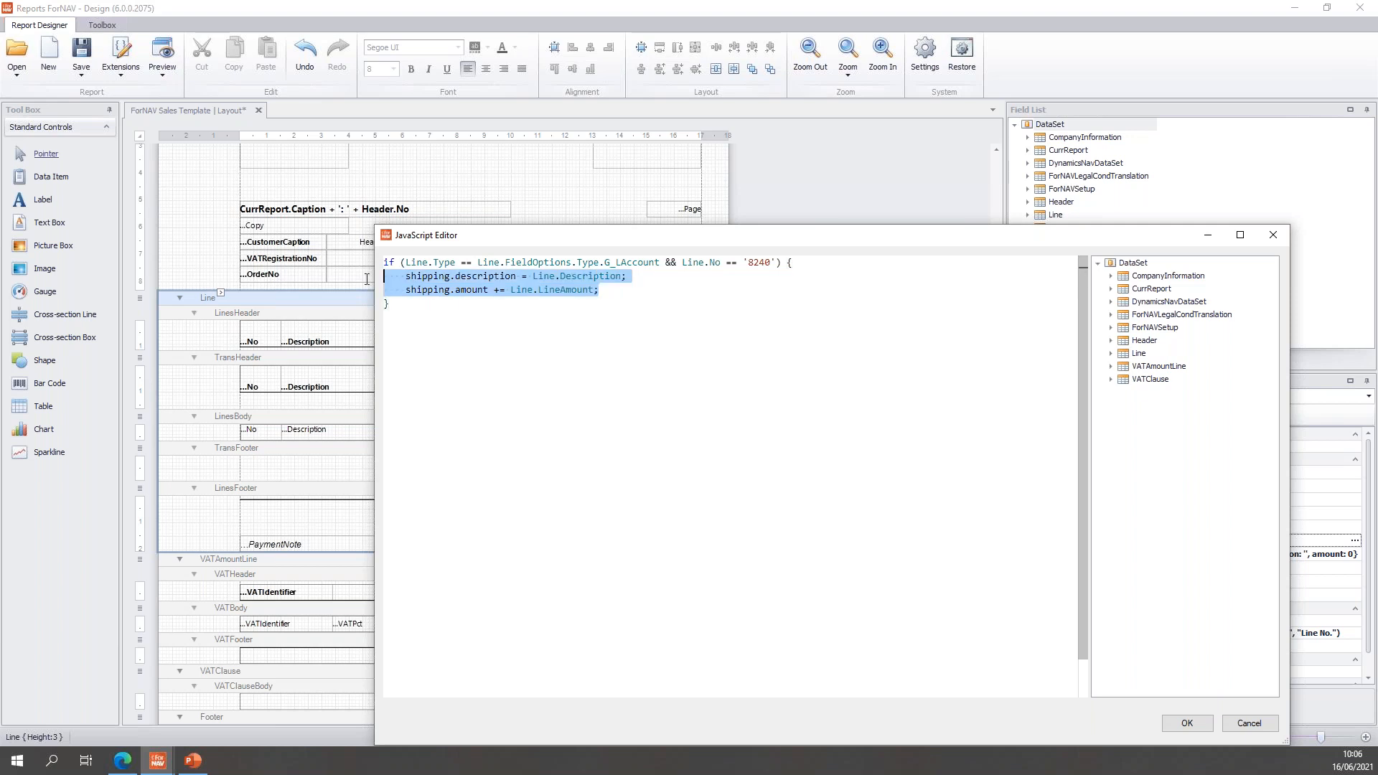
pyautogui.click(1186, 722)
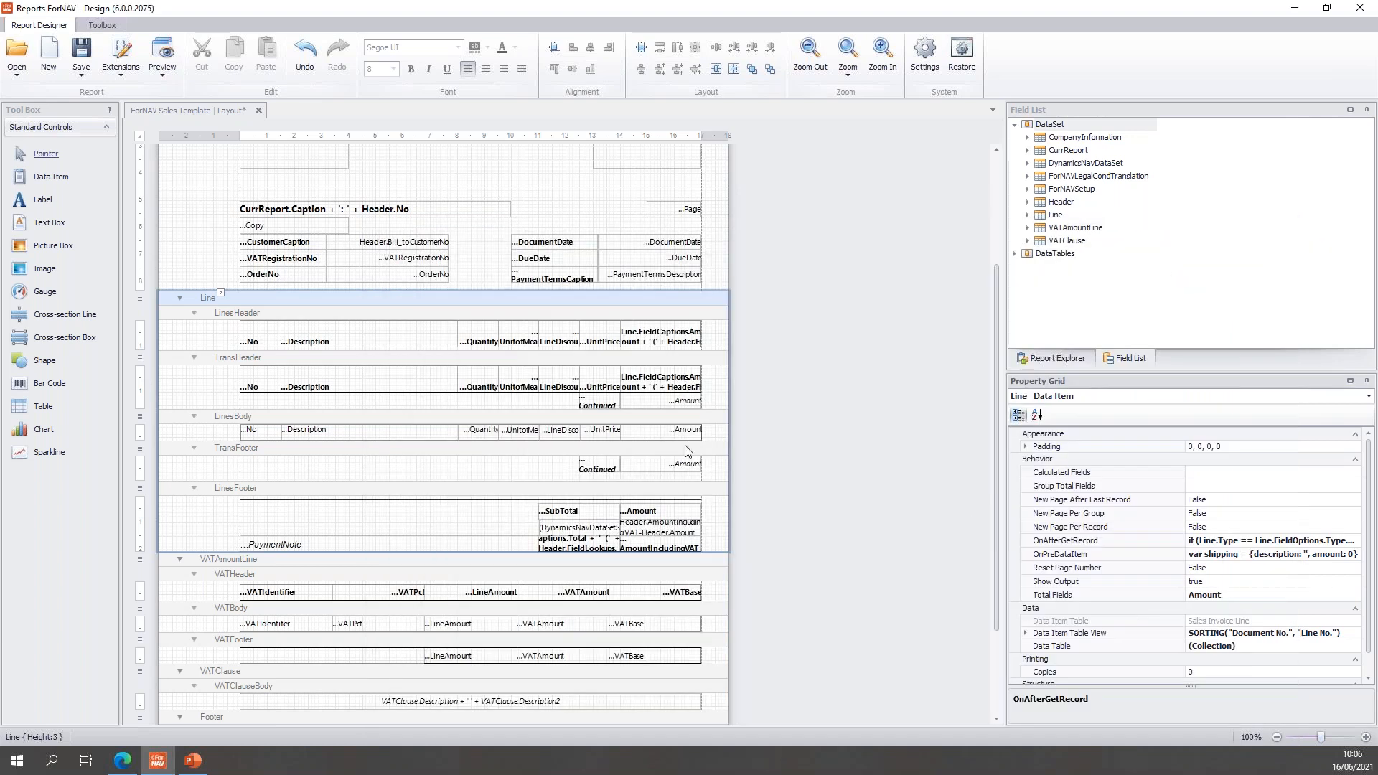
pyautogui.moveTo(71, 458)
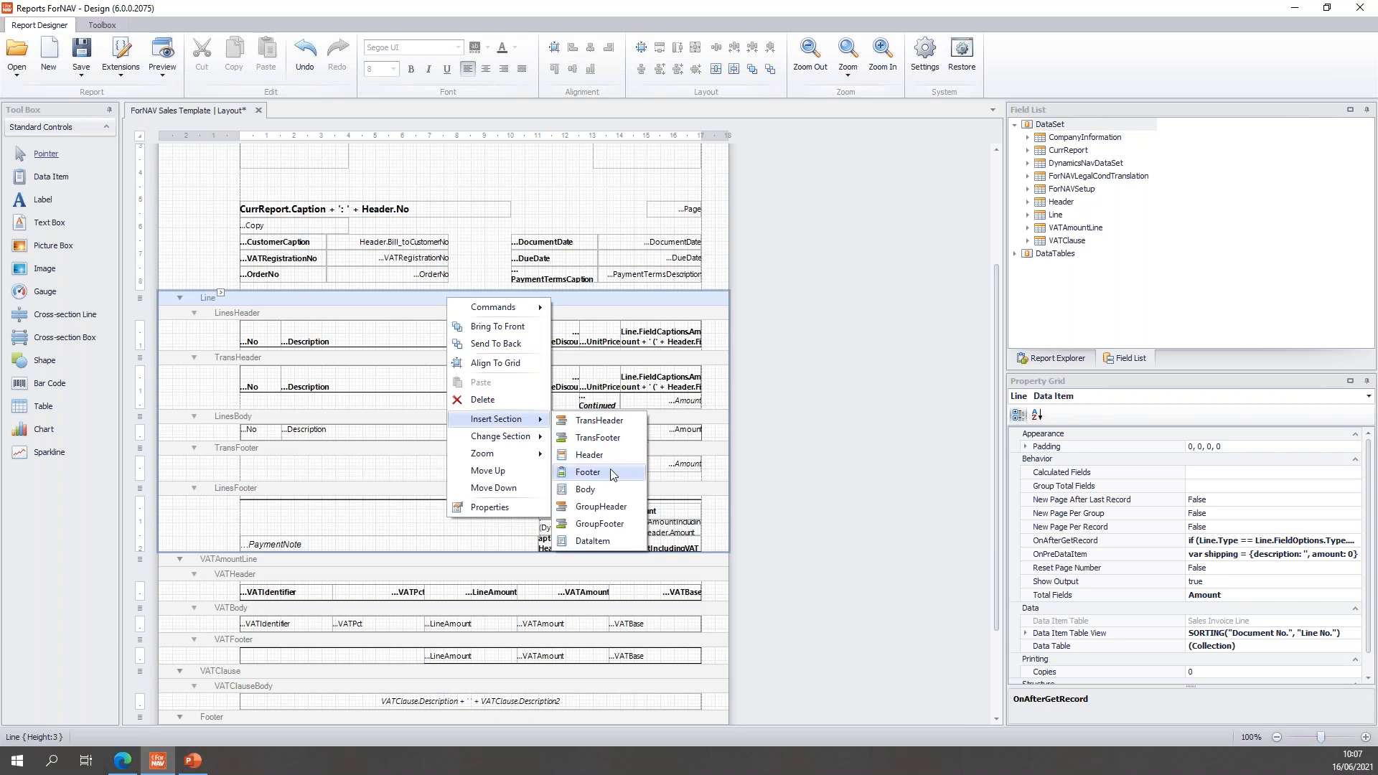
# Insert a Line footer, move it above LinesFooter and name it FreightFooter
pyautogui.click(587, 472)
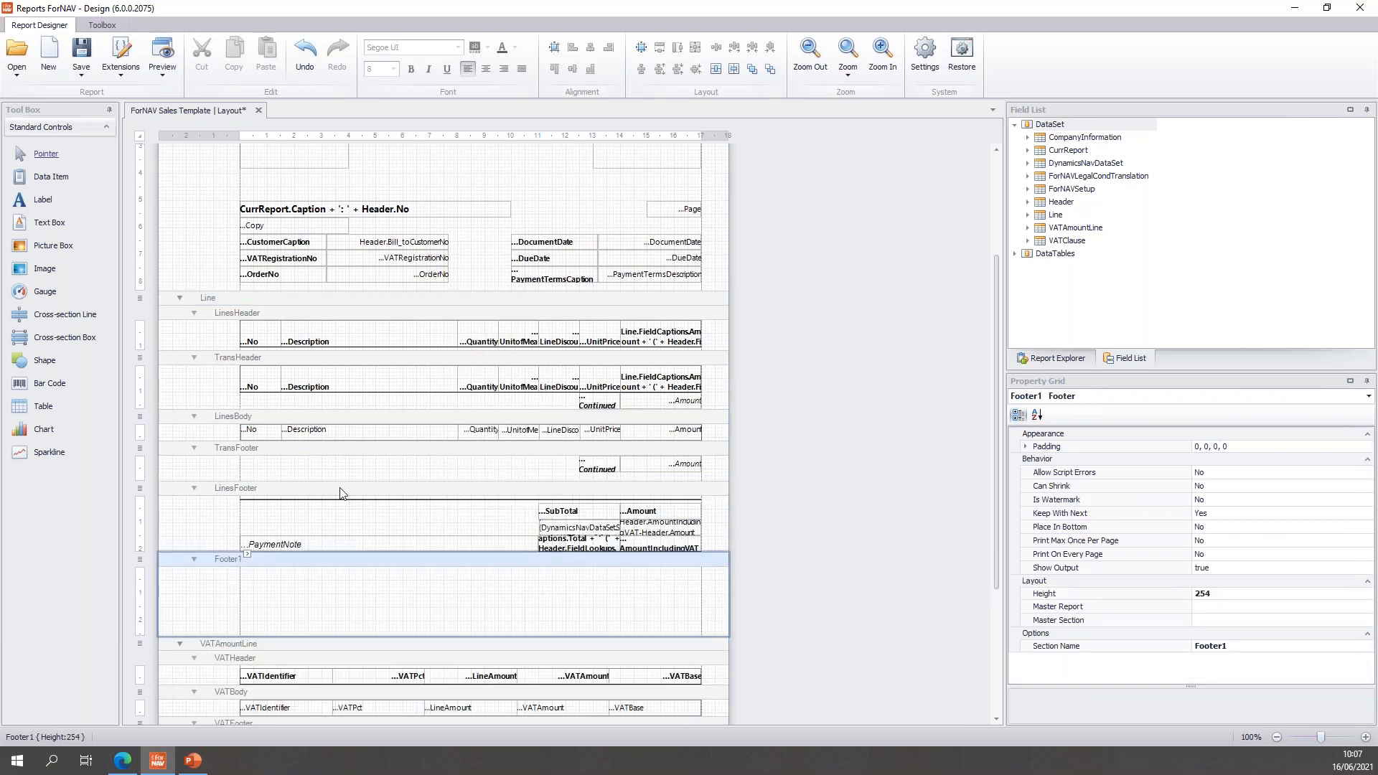
pyautogui.moveTo(479, 563)
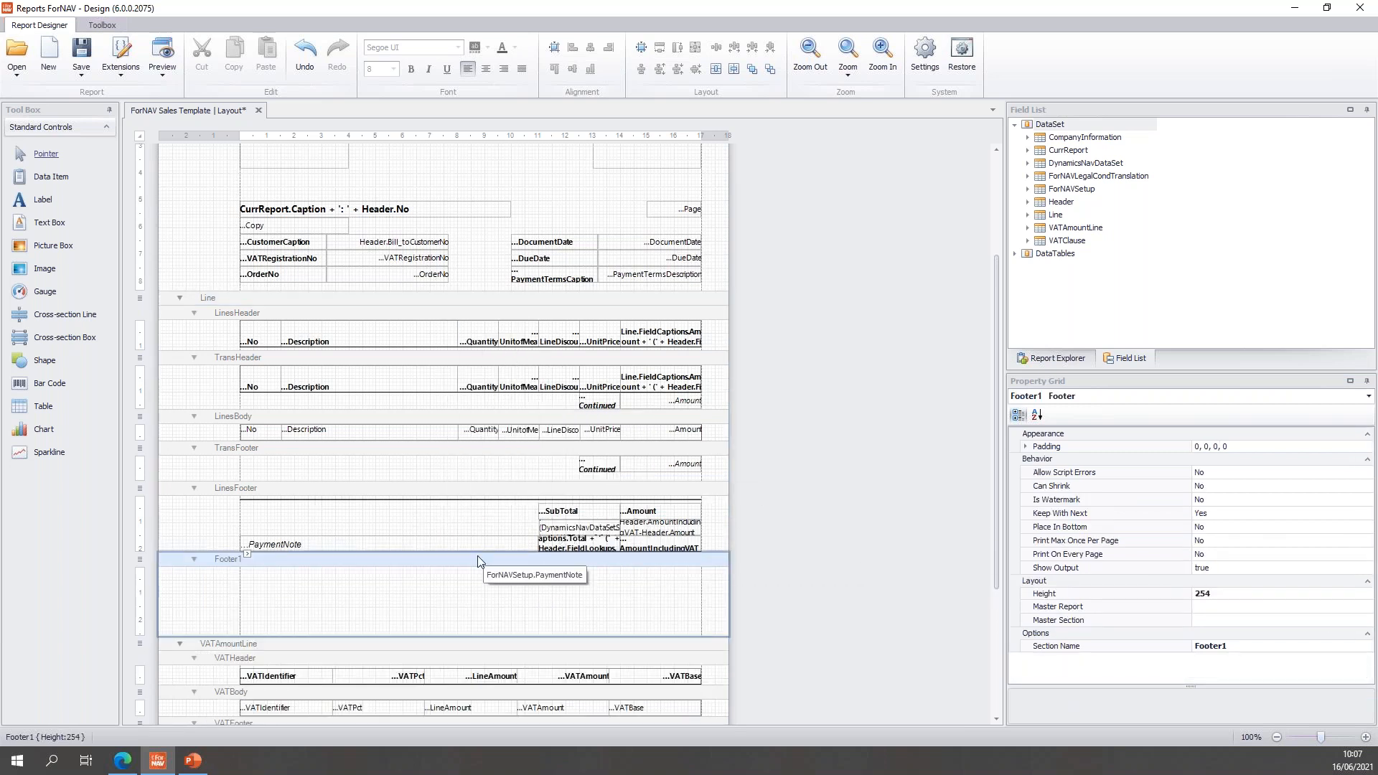
pyautogui.rightClick(480, 563)
pyautogui.write('Freight')
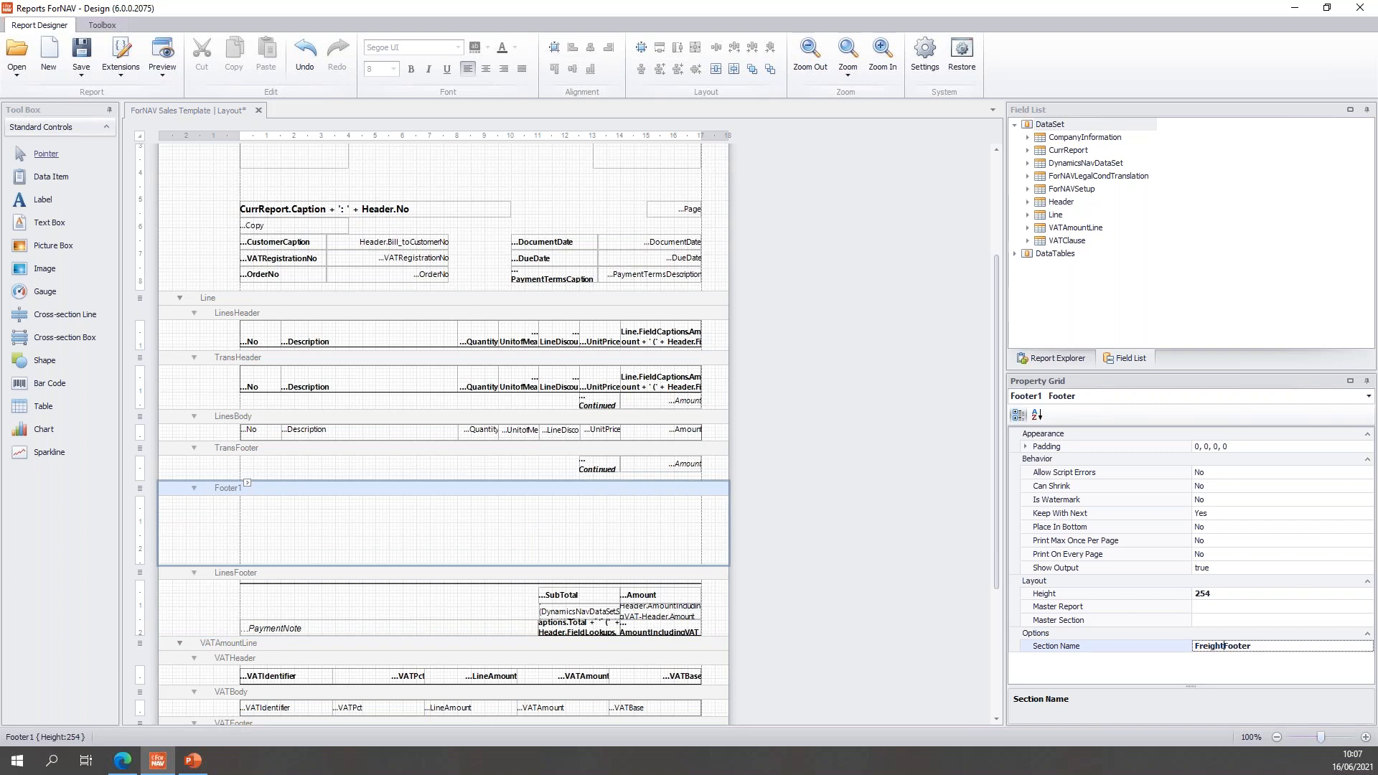
pyautogui.moveTo(672, 503)
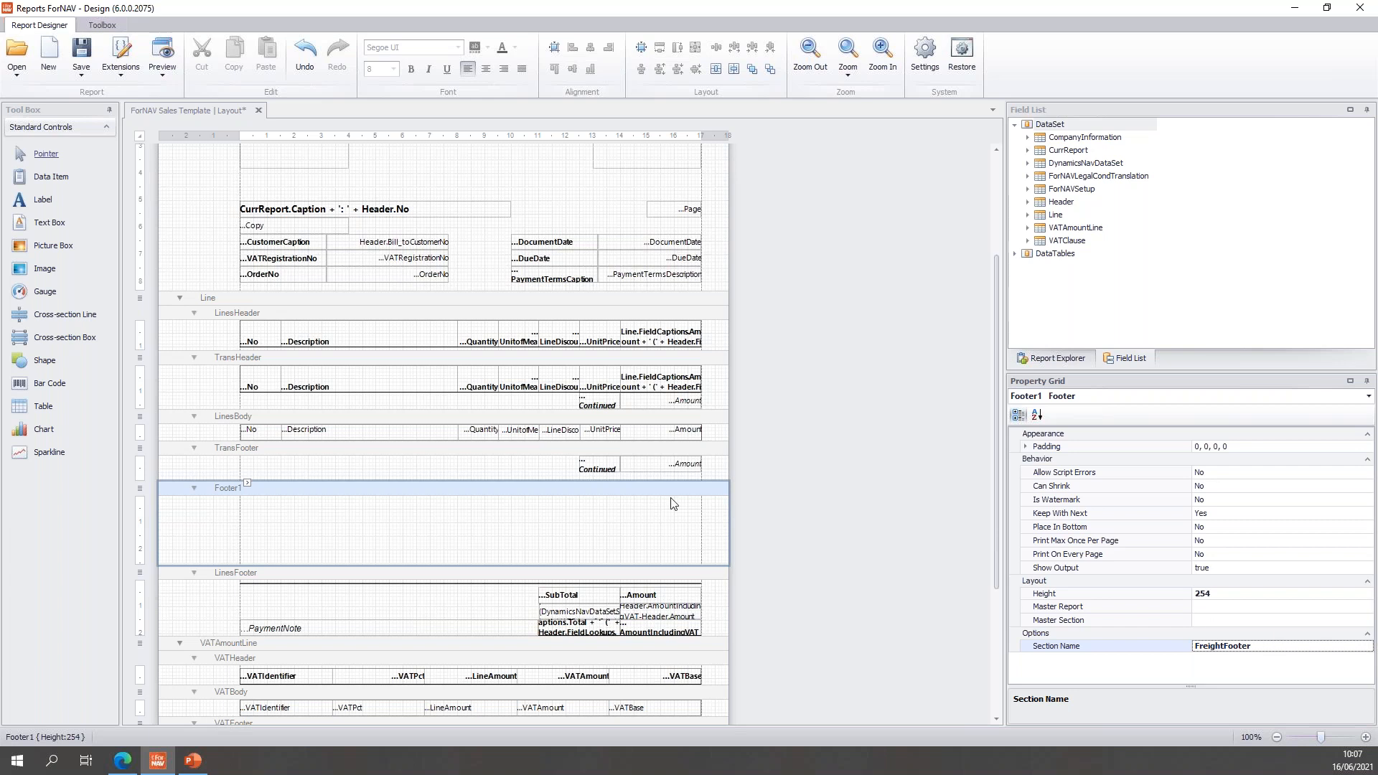
pyautogui.click(235, 573)
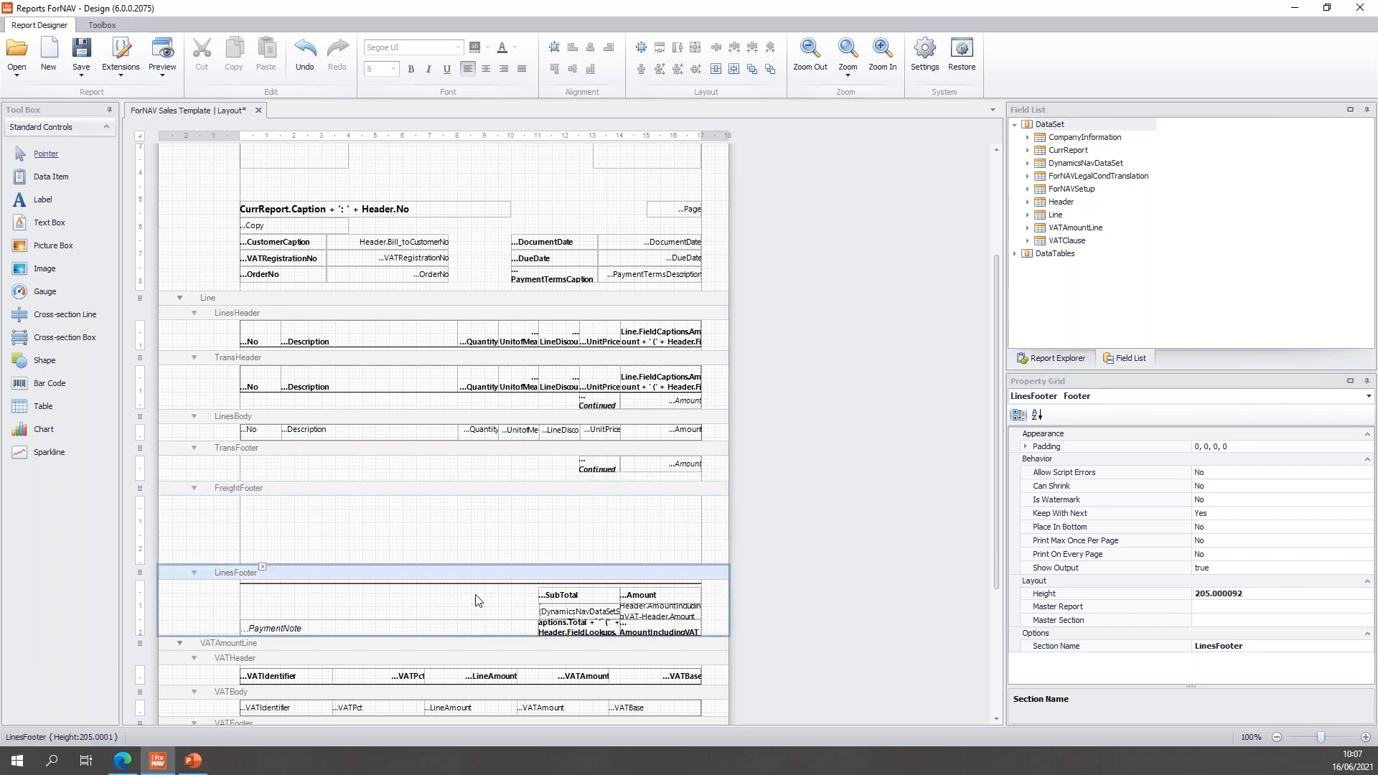
# Copy SubTotal and Amount captions into FreightFooter and add an empty text box under SubTotal
pyautogui.click(642, 595)
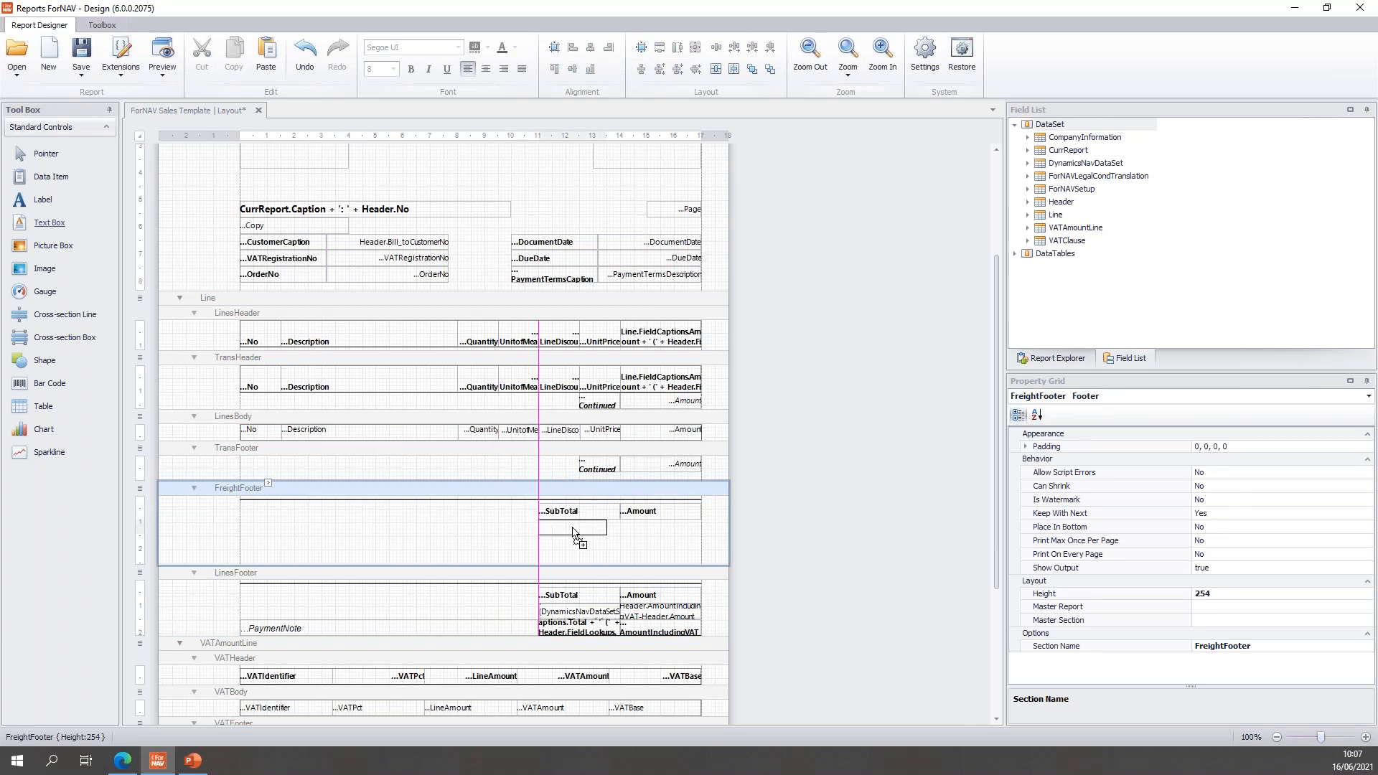
pyautogui.click(570, 527)
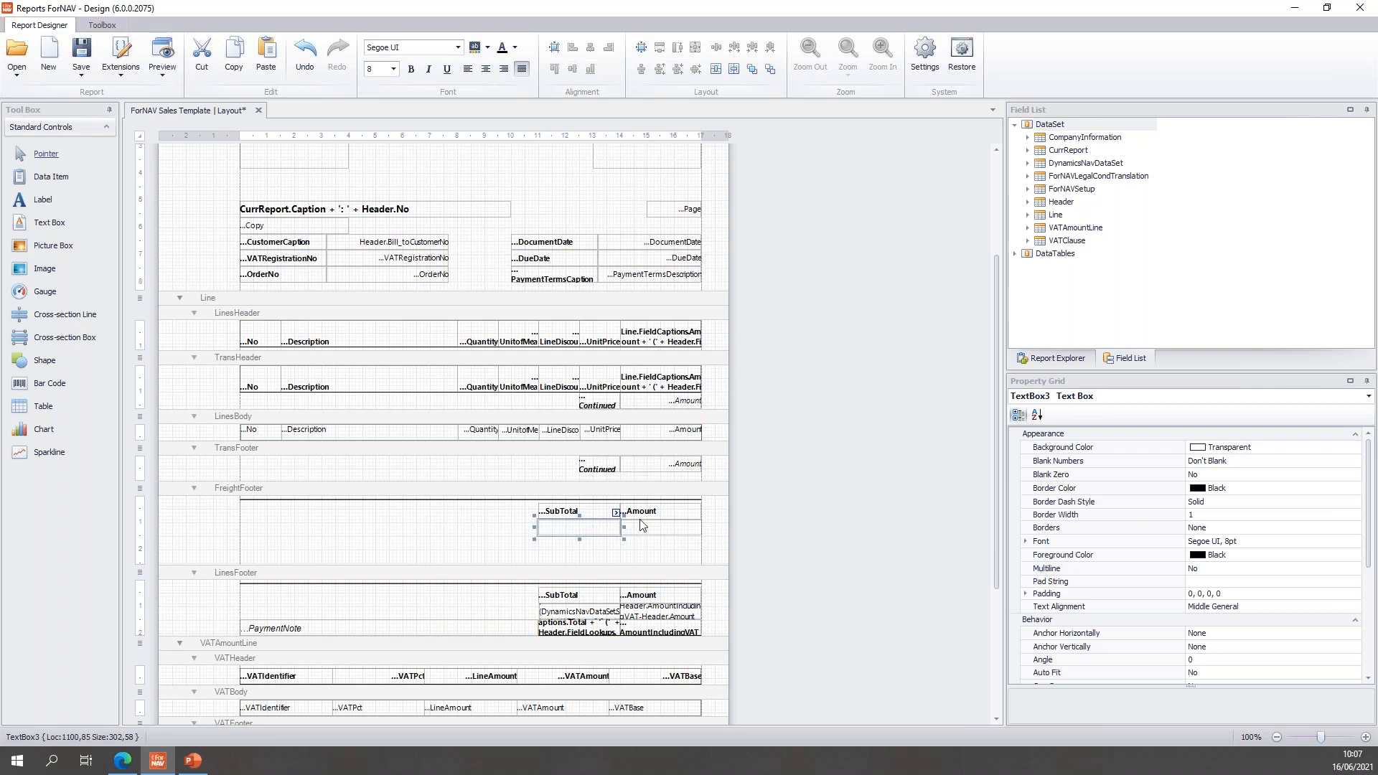
pyautogui.click(616, 512)
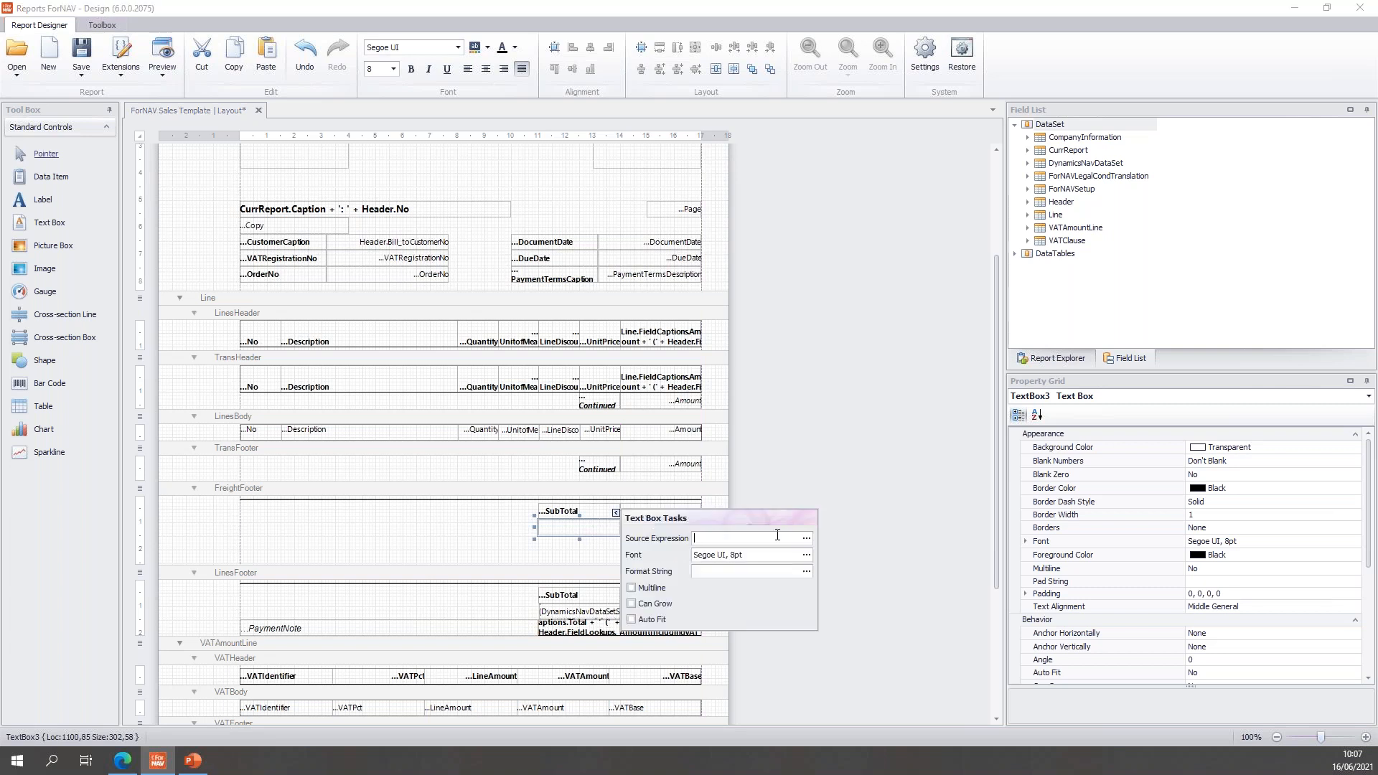
# Set the two new text boxes' source expressions to shipping.description and shipping.amount
pyautogui.click(805, 537)
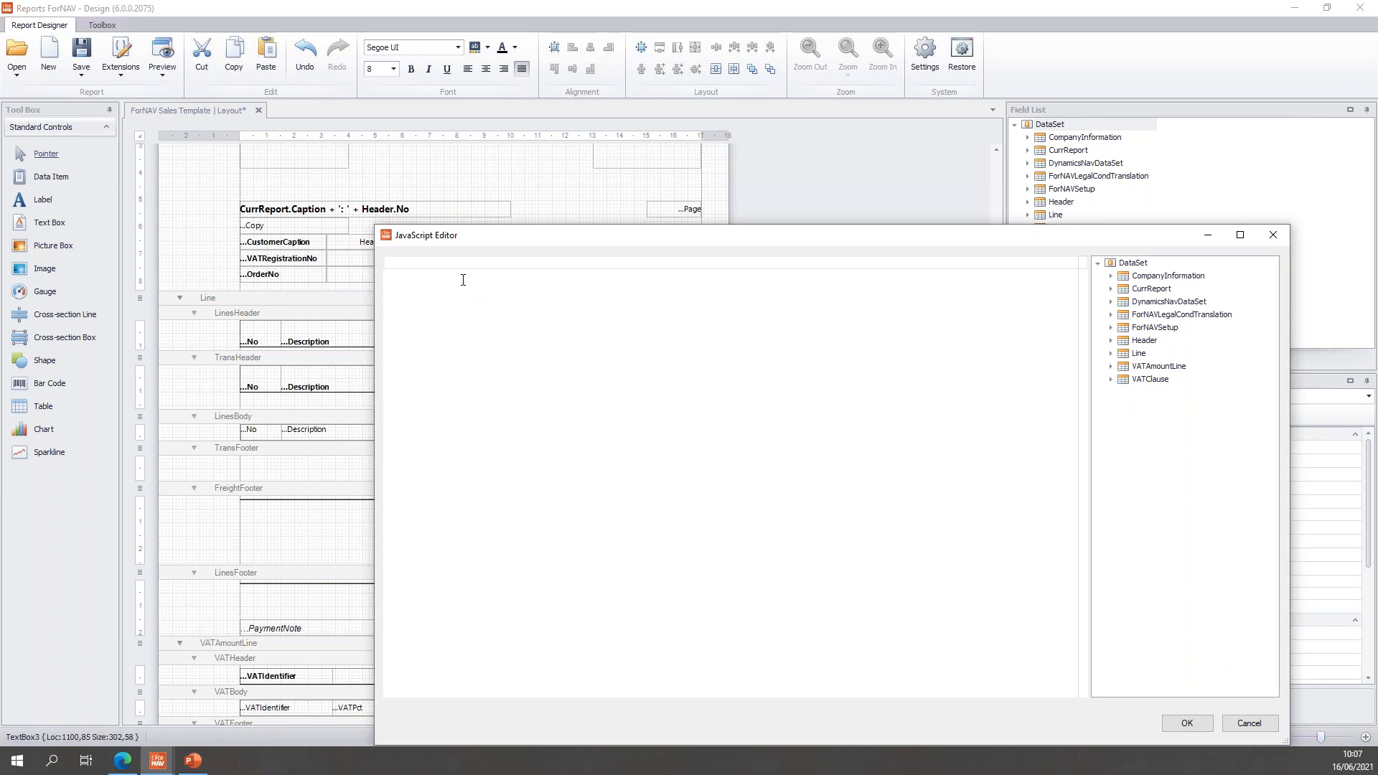
pyautogui.write('s')
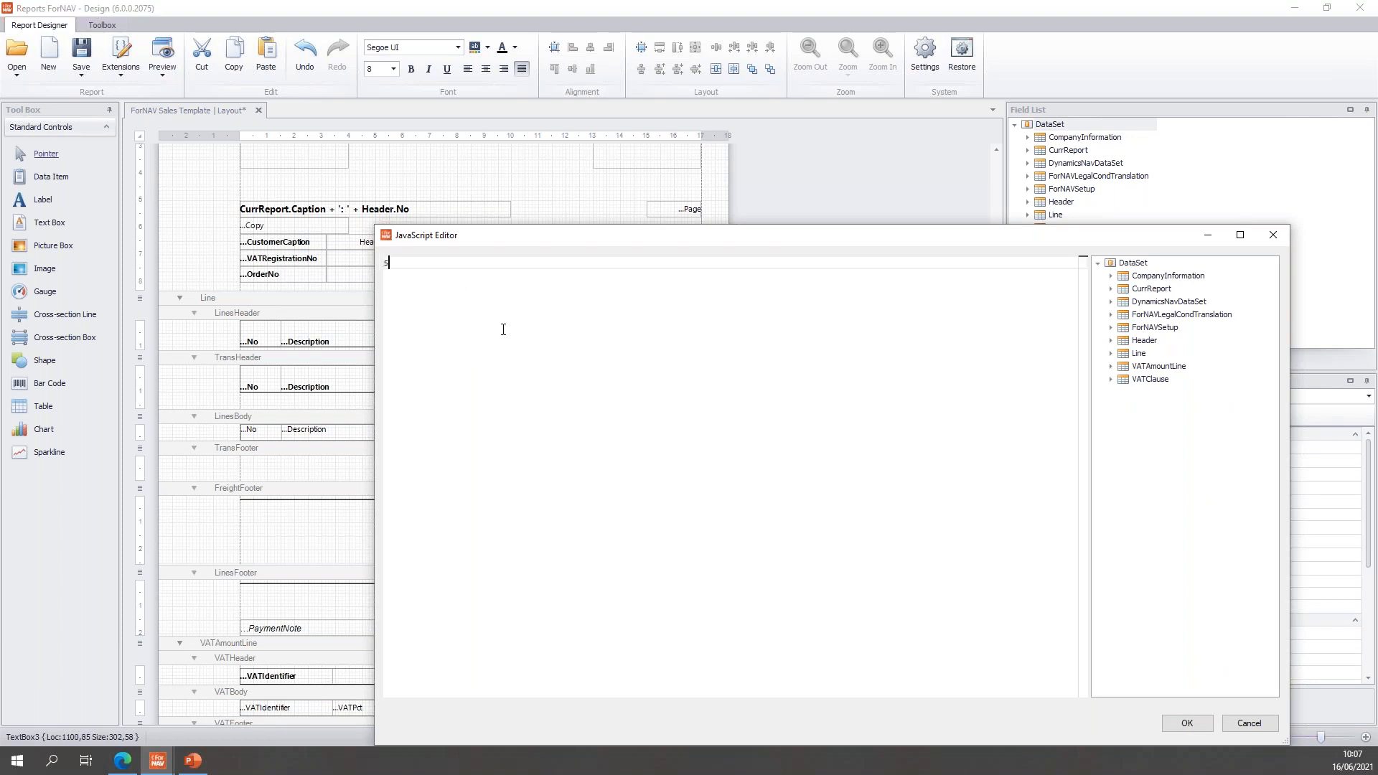
pyautogui.write('shipping')
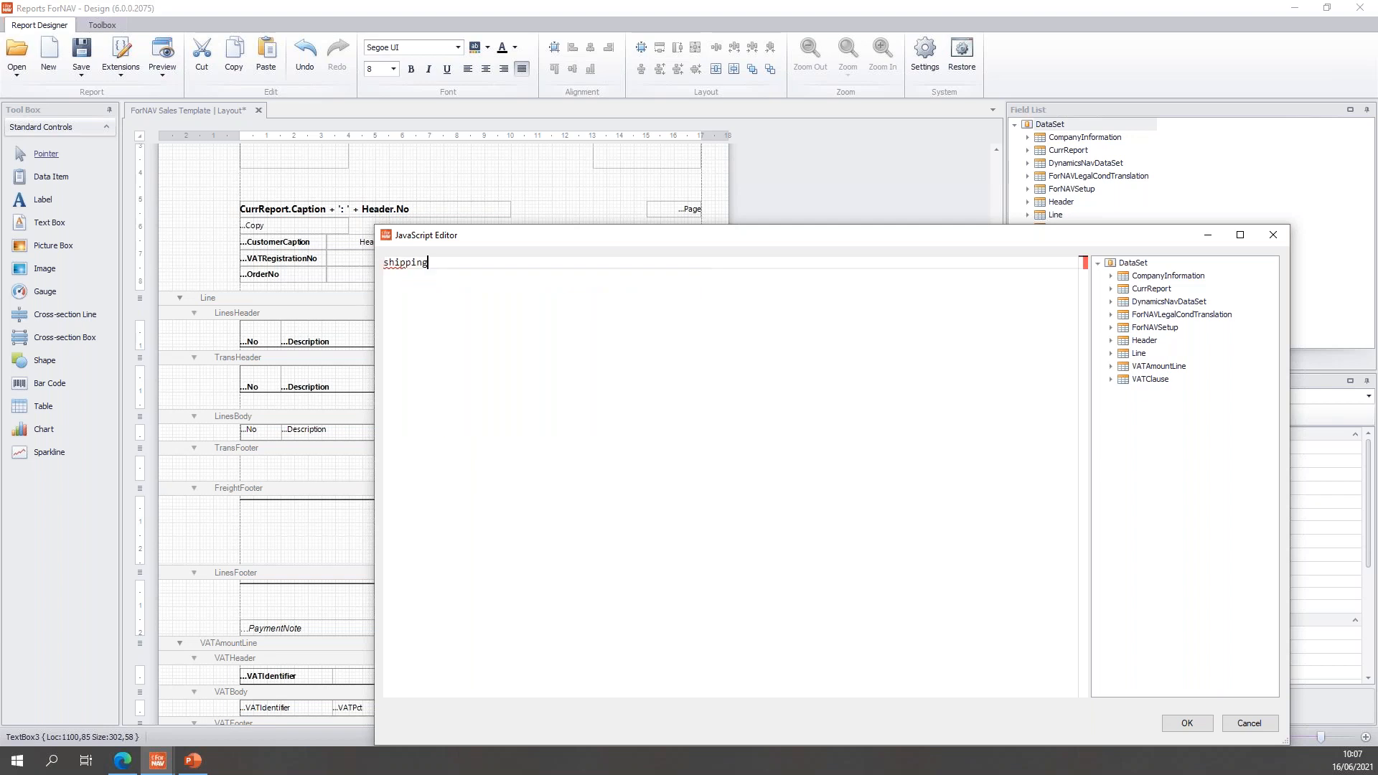
pyautogui.write('.description')
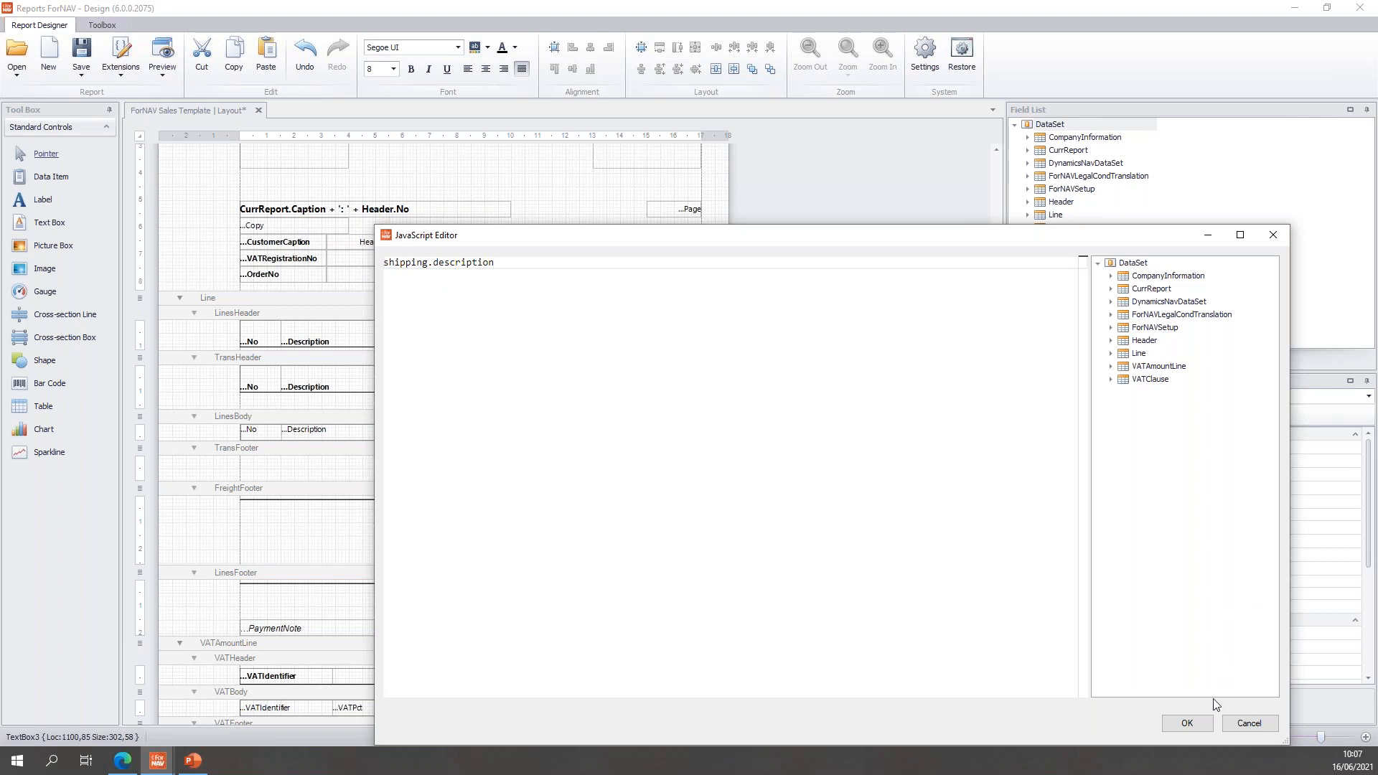
pyautogui.click(1186, 724)
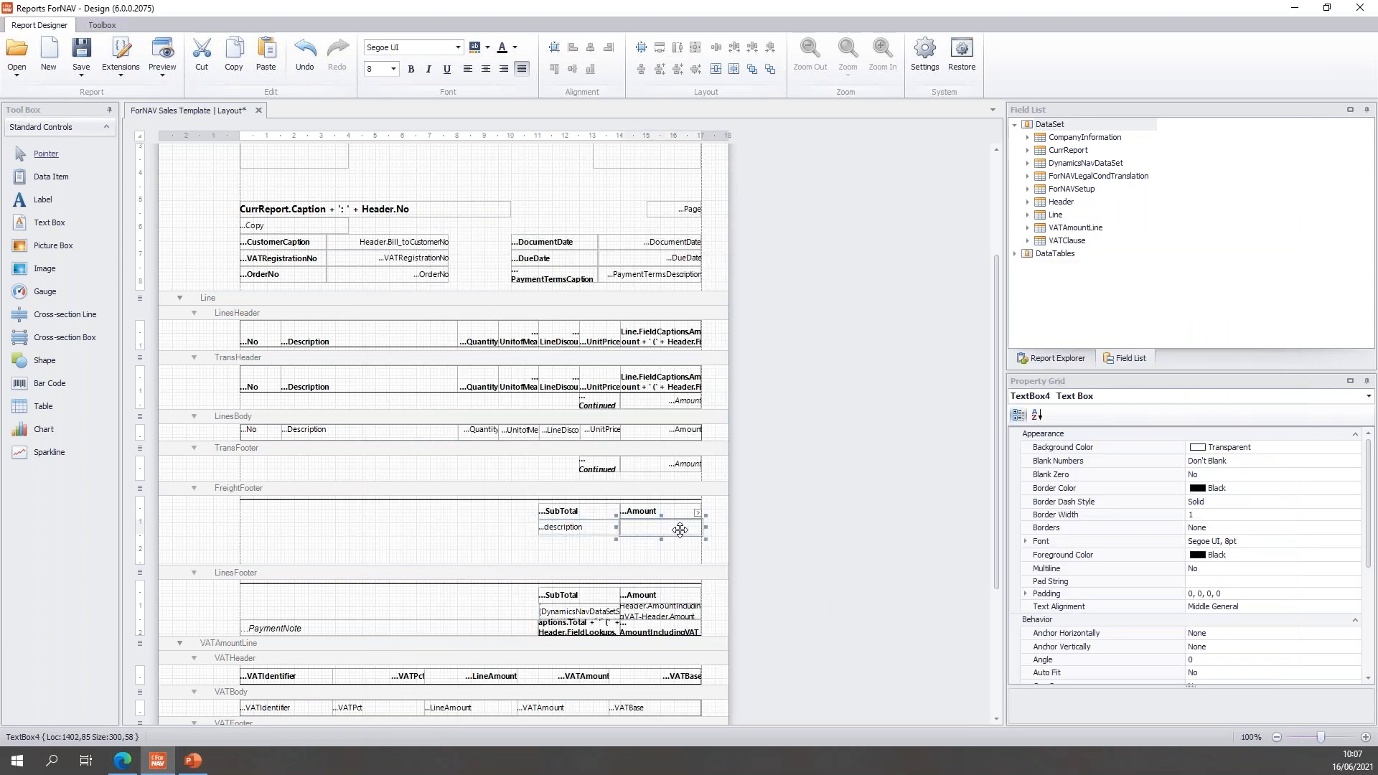
pyautogui.click(697, 512)
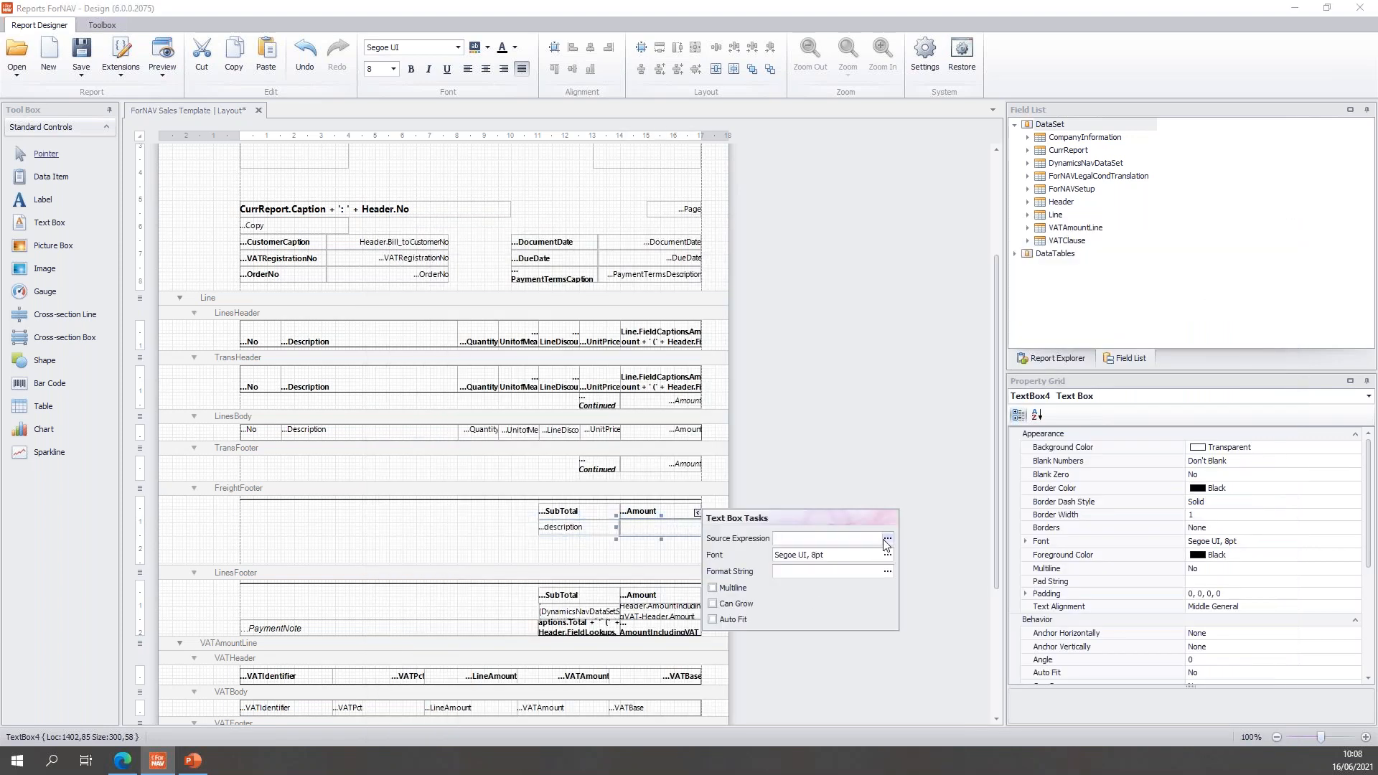
pyautogui.click(888, 538)
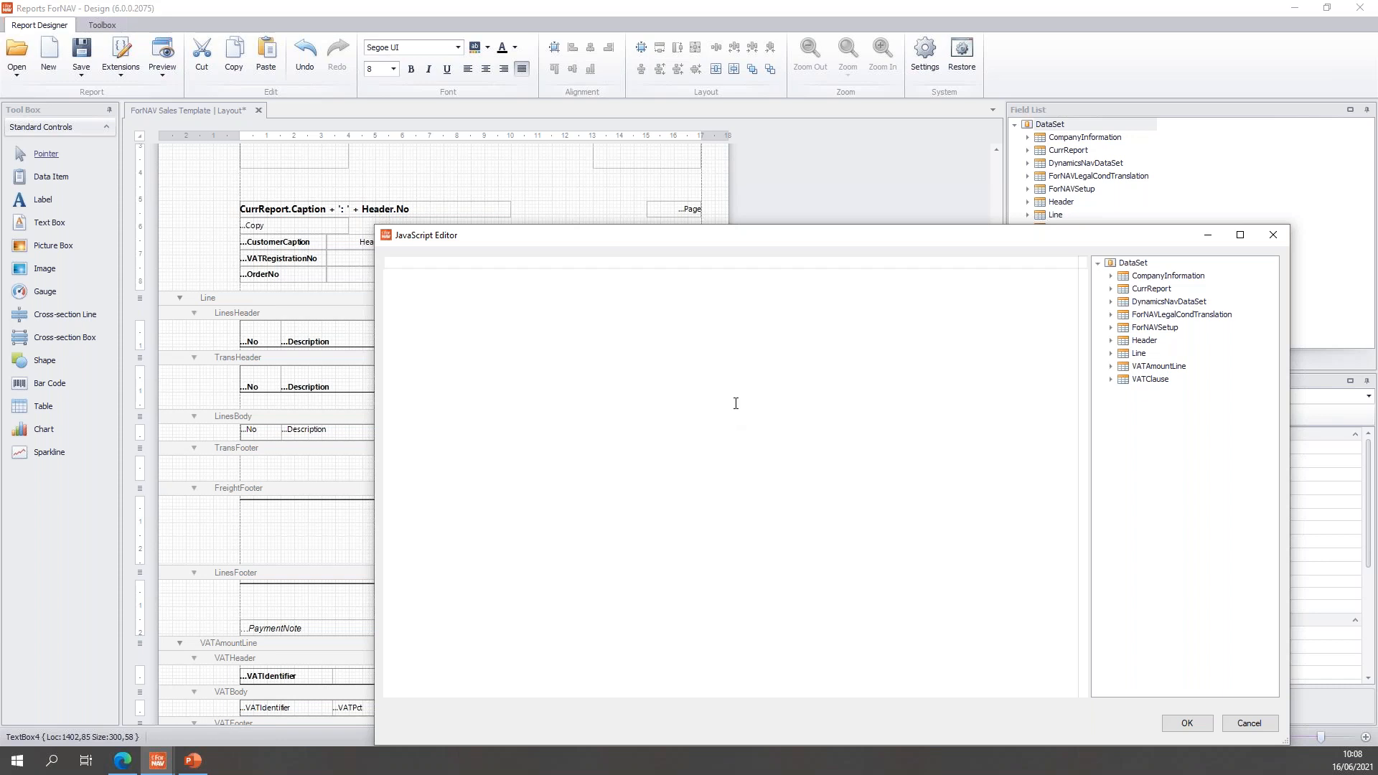
pyautogui.moveTo(678, 349)
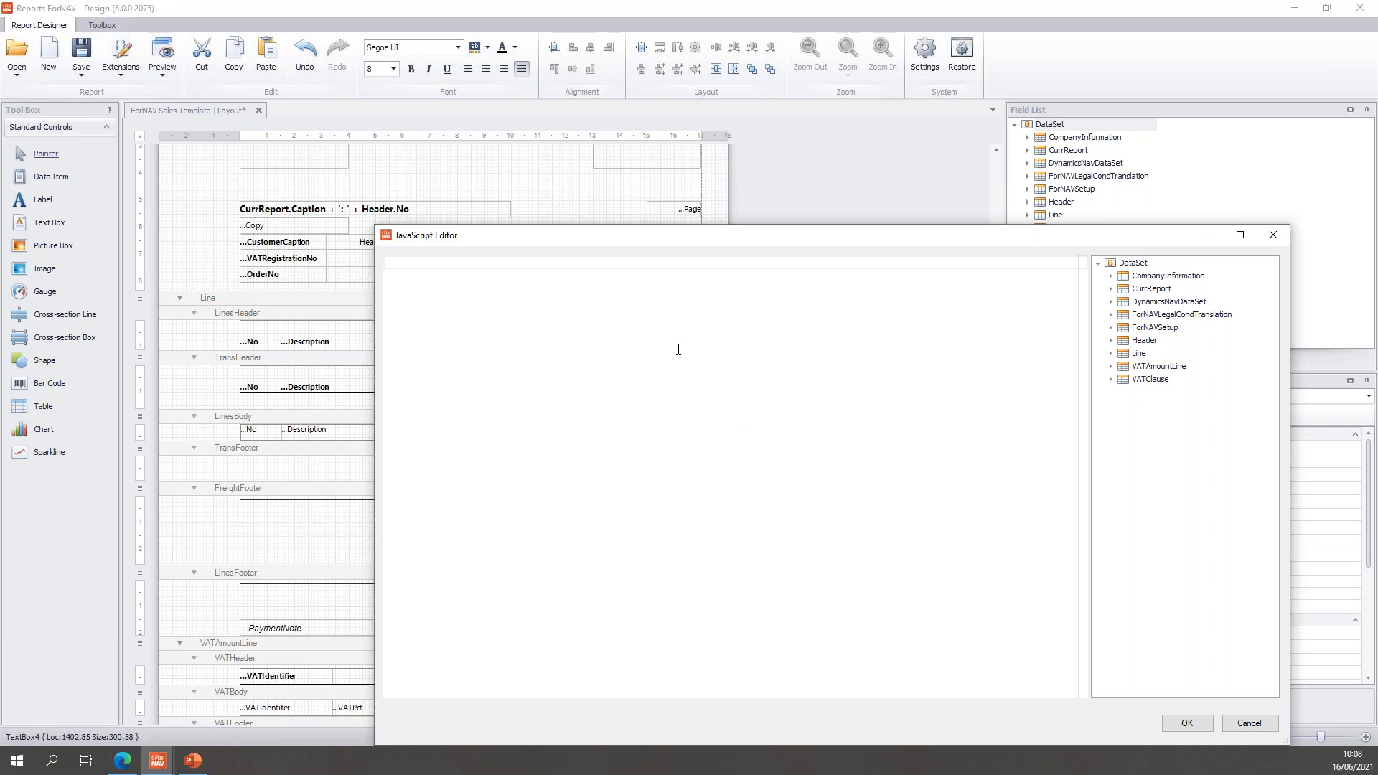
pyautogui.write('shipping')
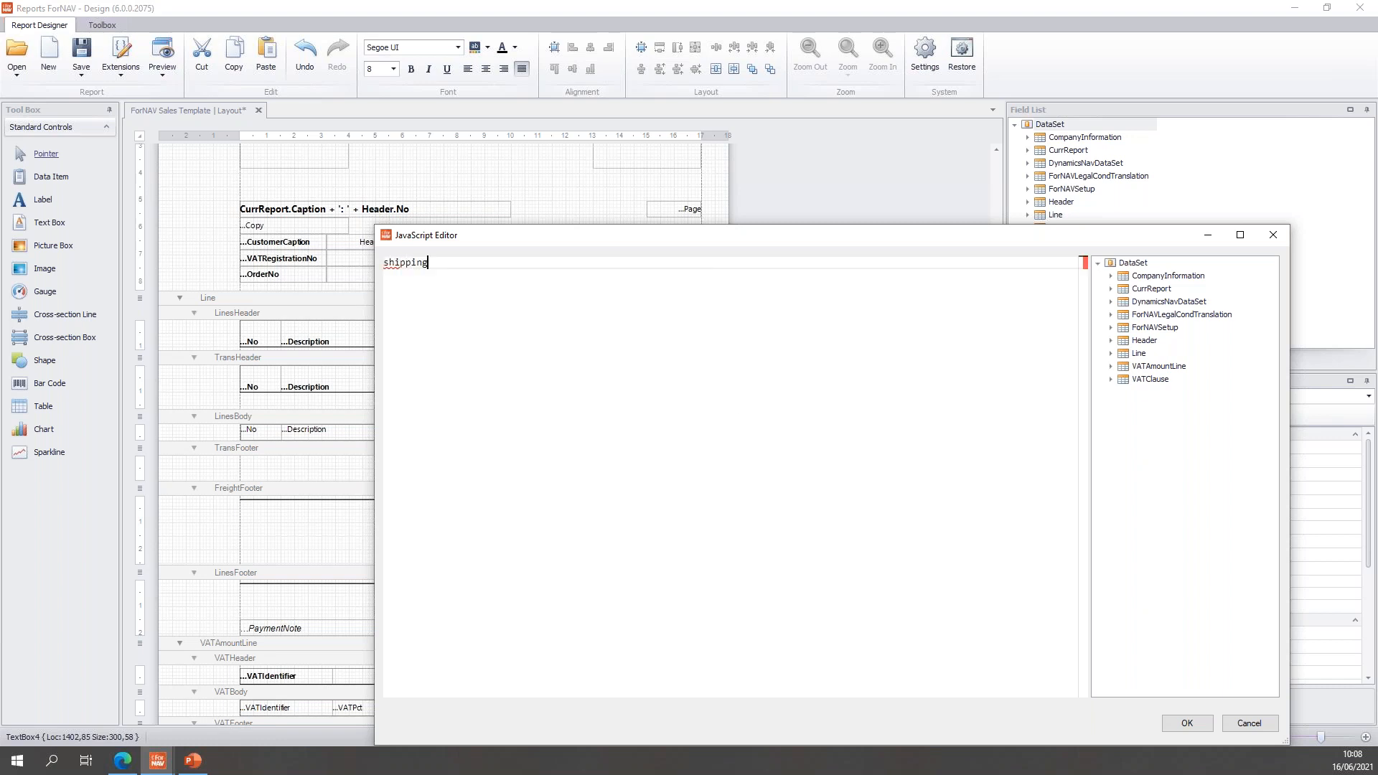
pyautogui.write('.amount')
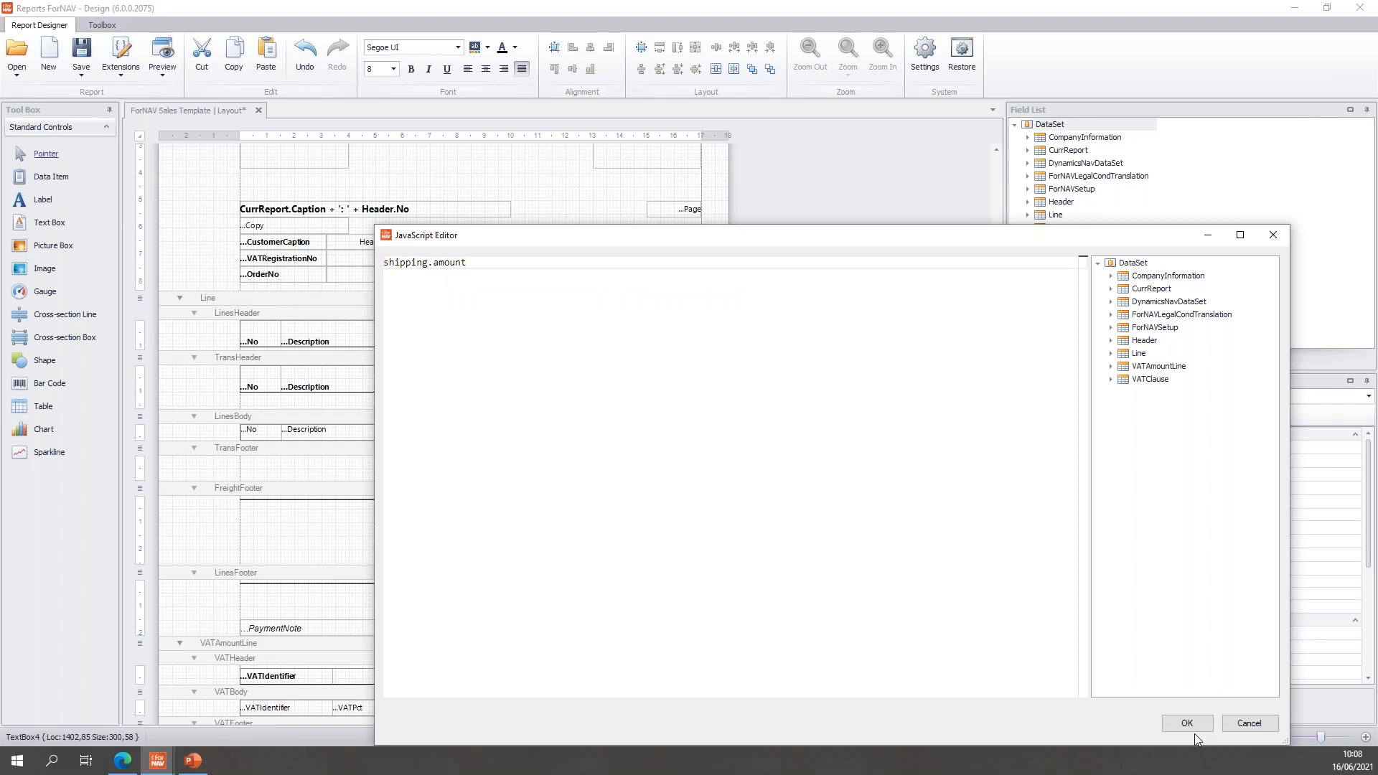
pyautogui.click(1186, 722)
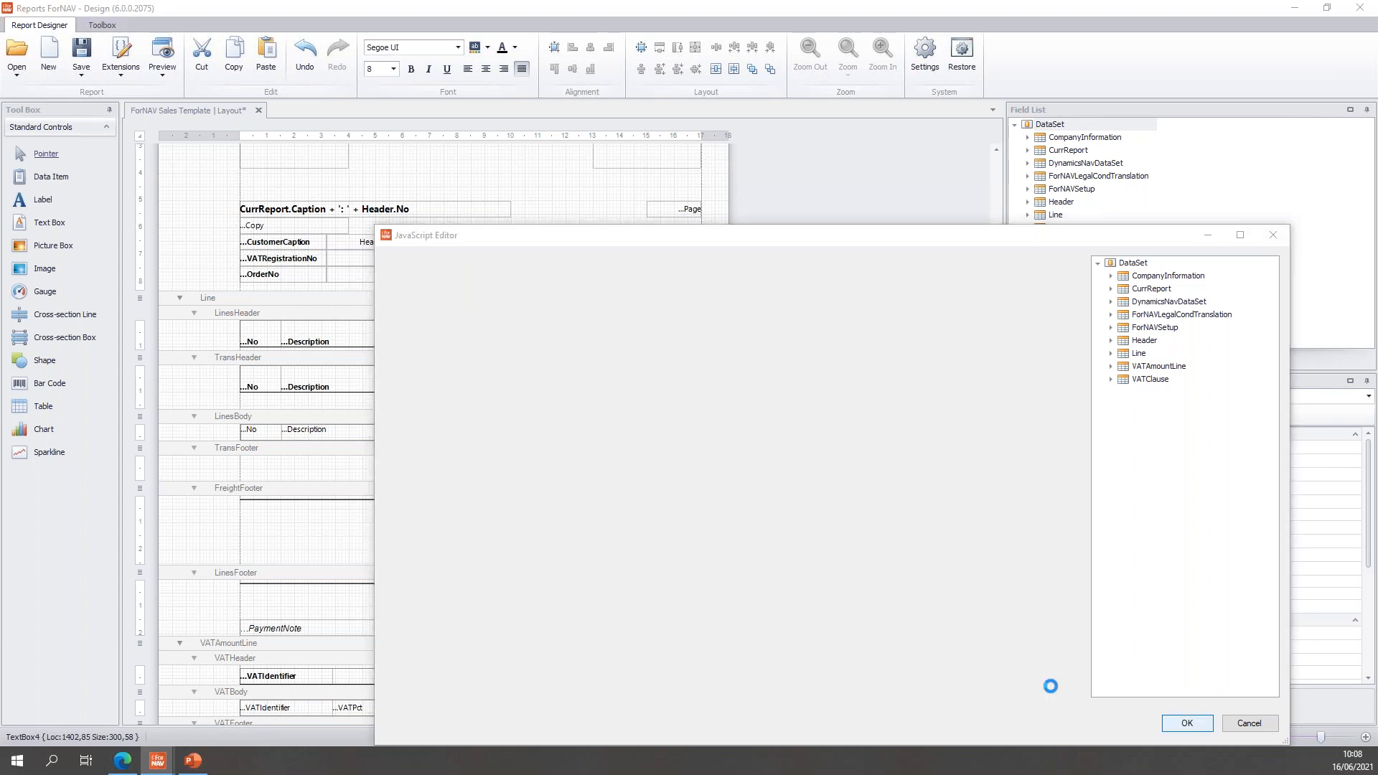
pyautogui.click(1186, 724)
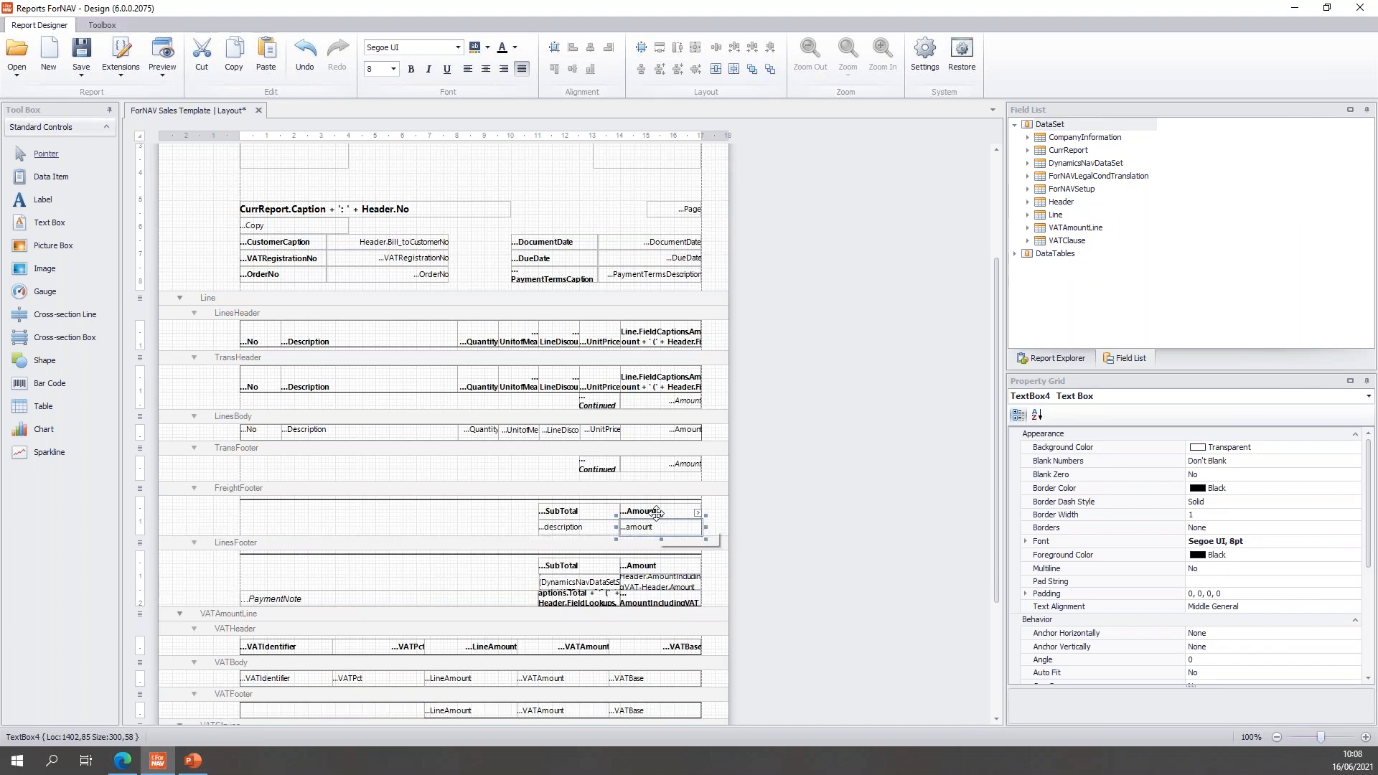
pyautogui.moveTo(654, 511)
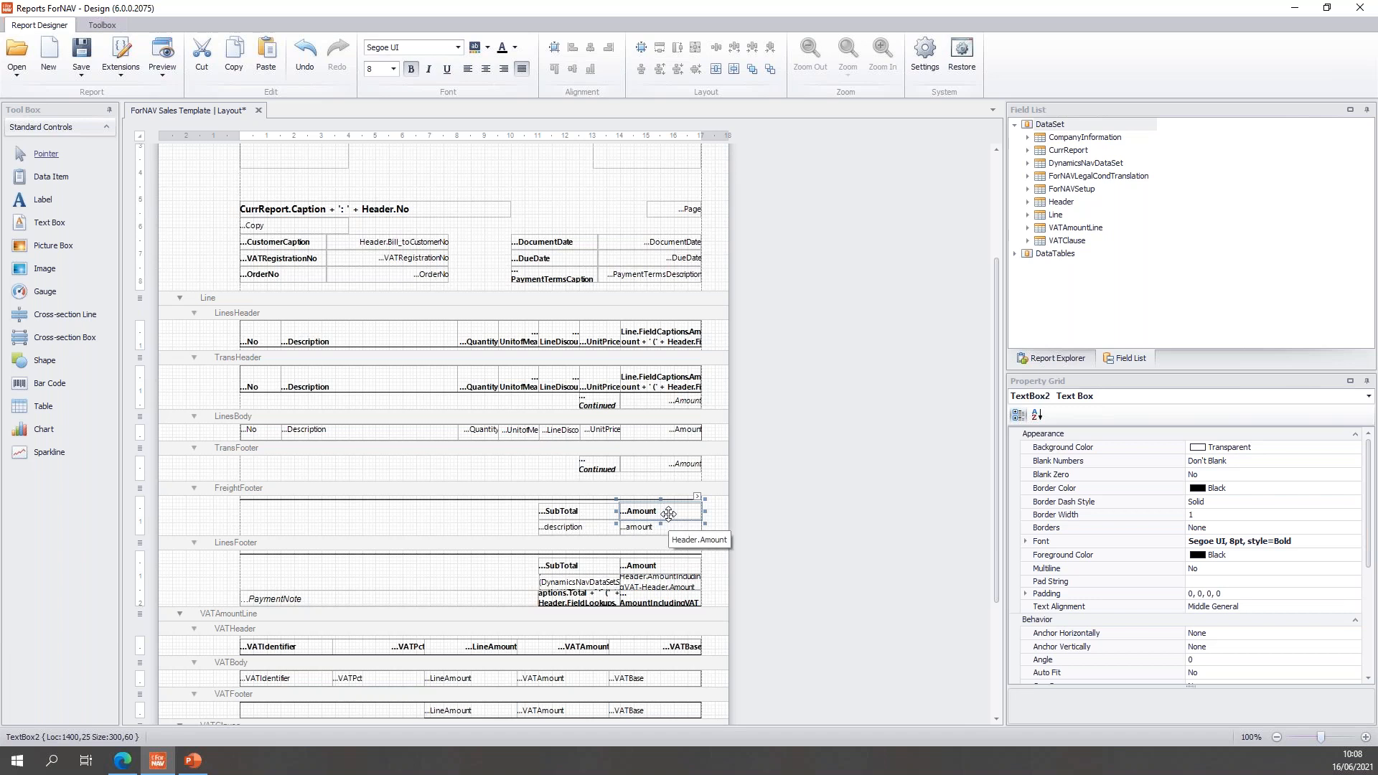
pyautogui.moveTo(692, 500)
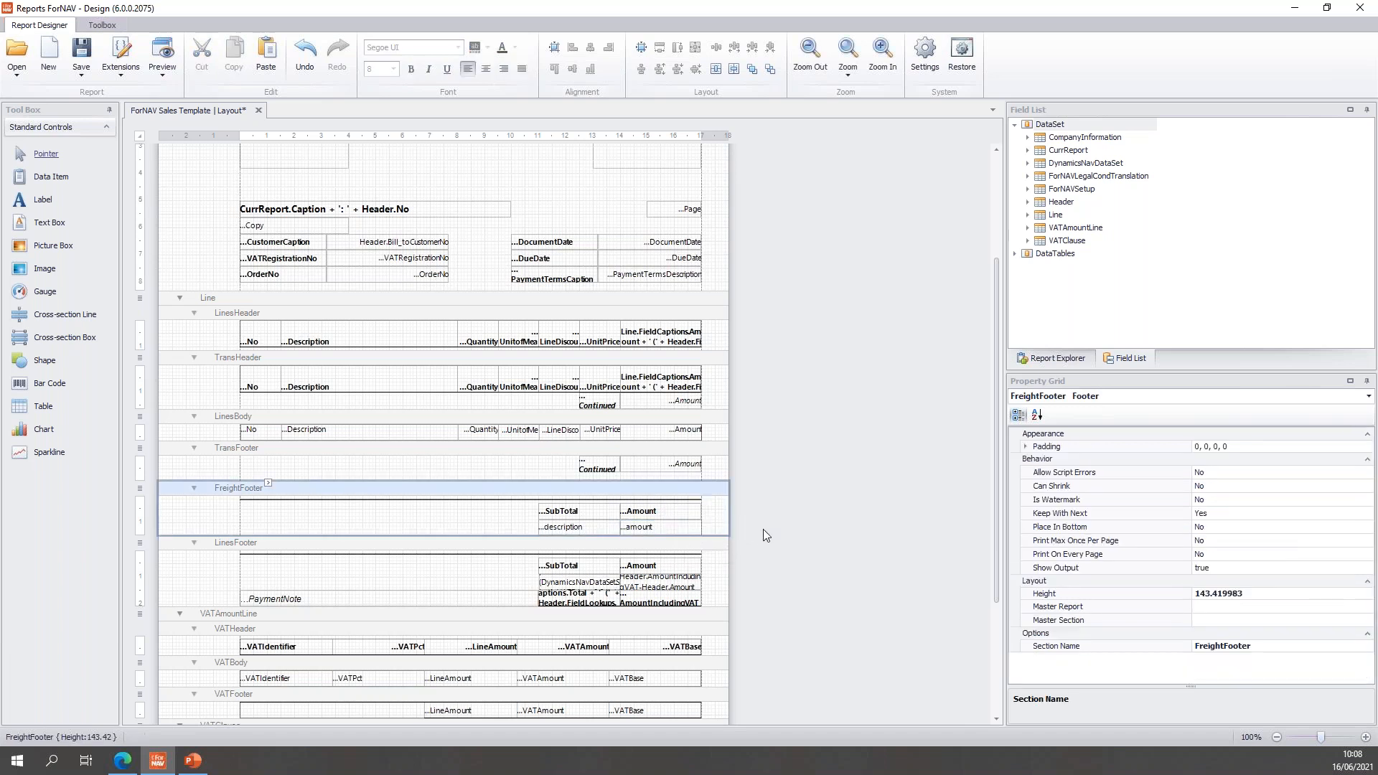
# Set the FreightFooter Amount total expression to Header.Amount - shipping.amount
pyautogui.click(639, 511)
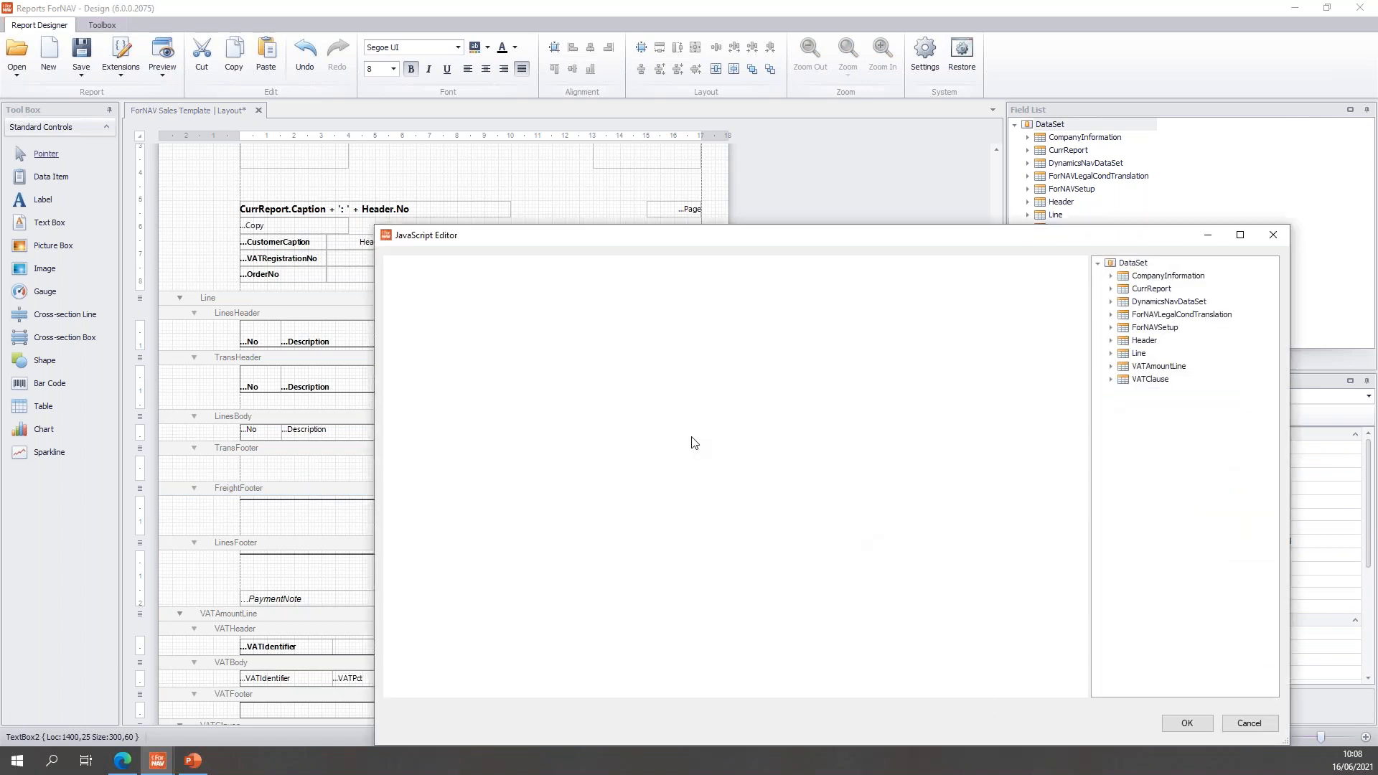
pyautogui.write('Header.Amount')
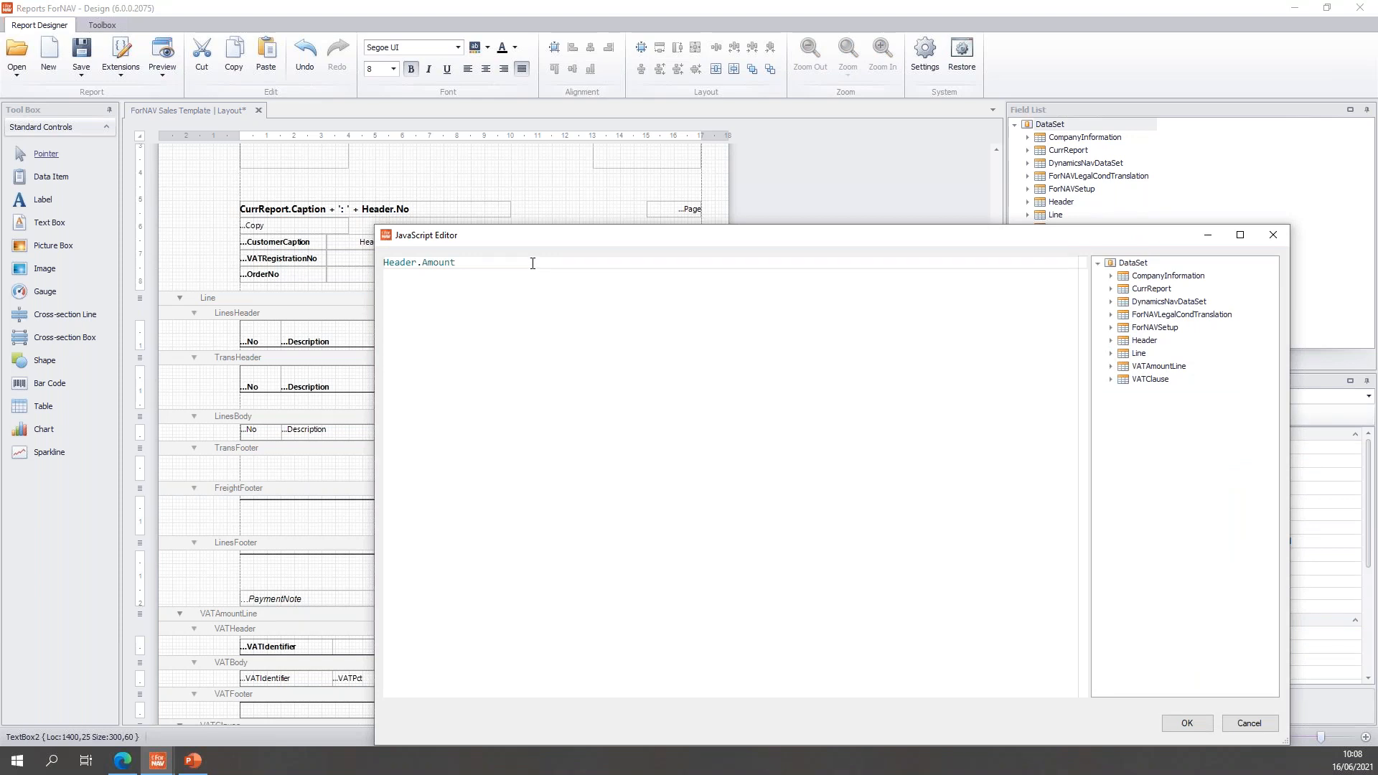
pyautogui.write('-')
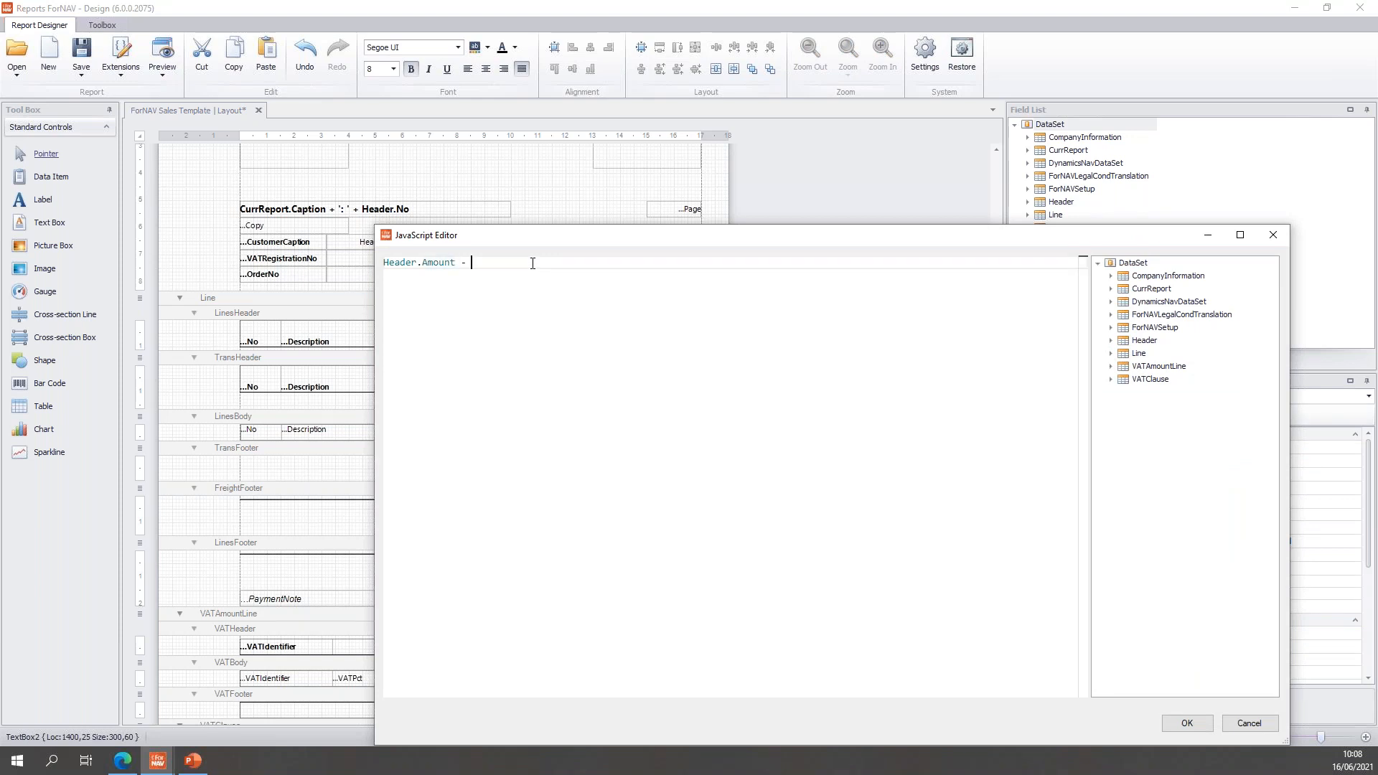
pyautogui.write('_shipping.amount')
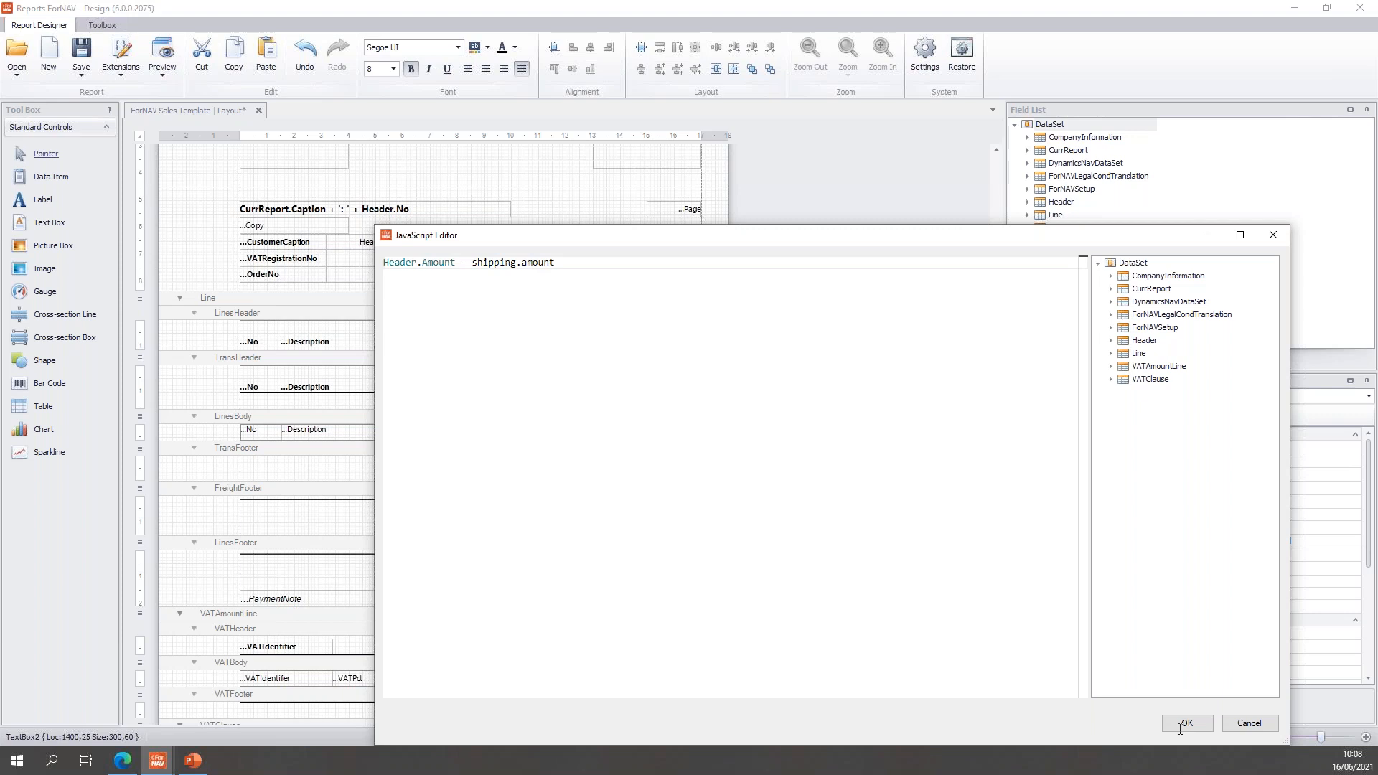
pyautogui.click(1187, 724)
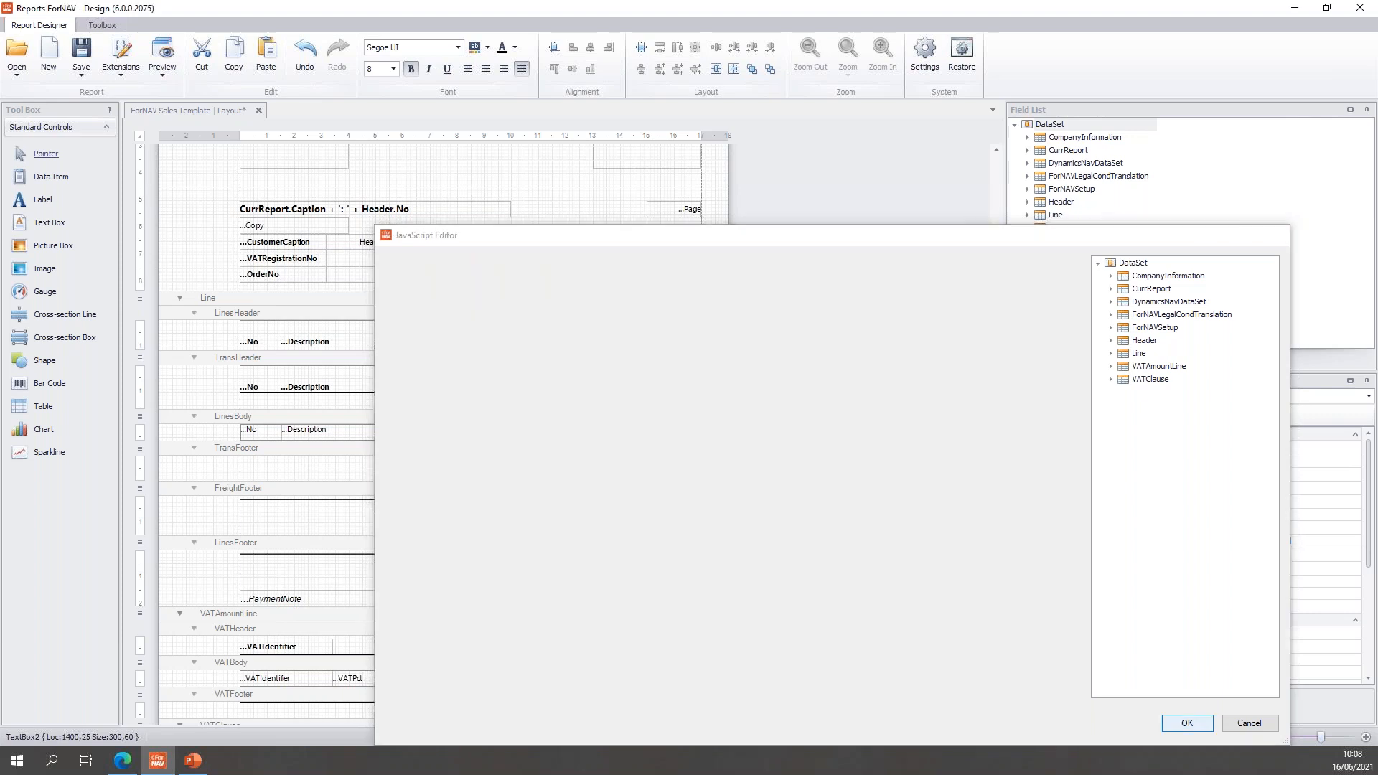
pyautogui.click(1187, 722)
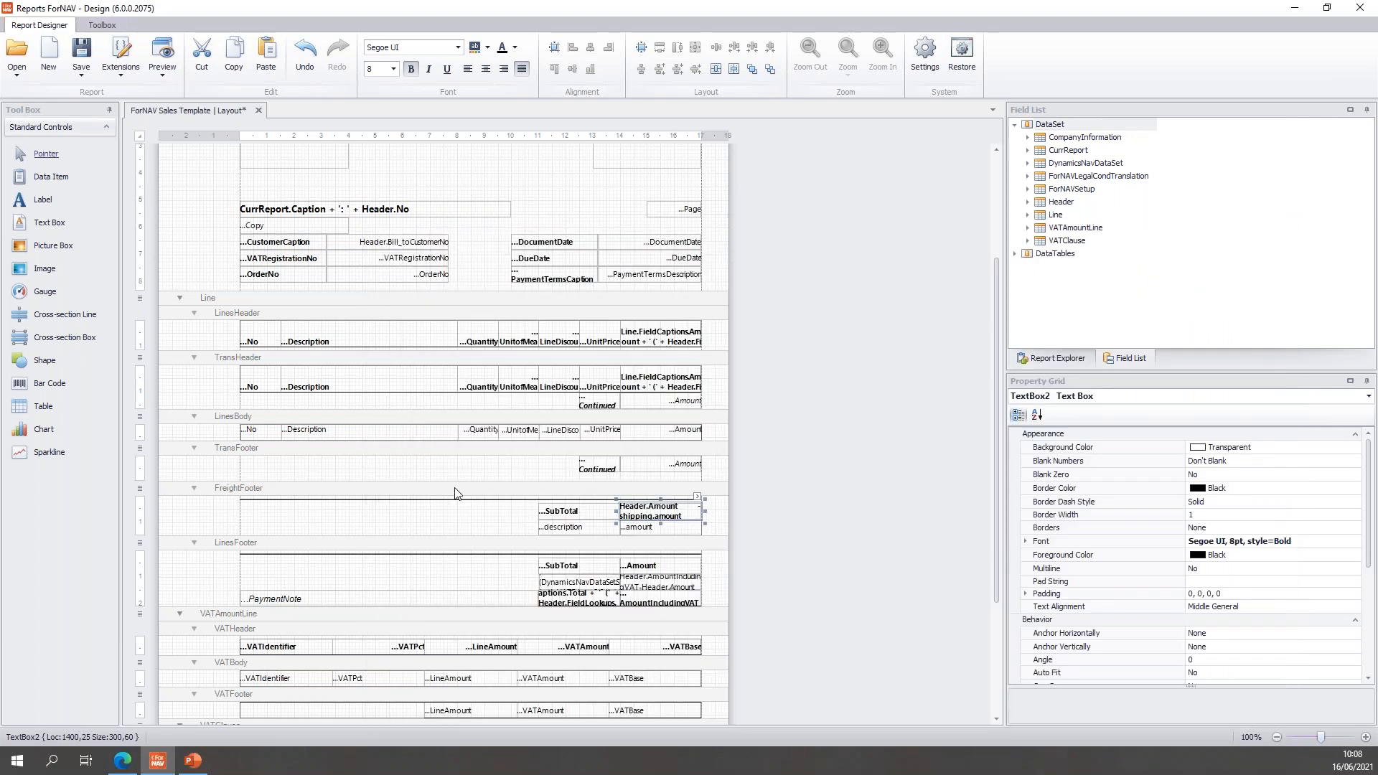
pyautogui.moveTo(652, 512)
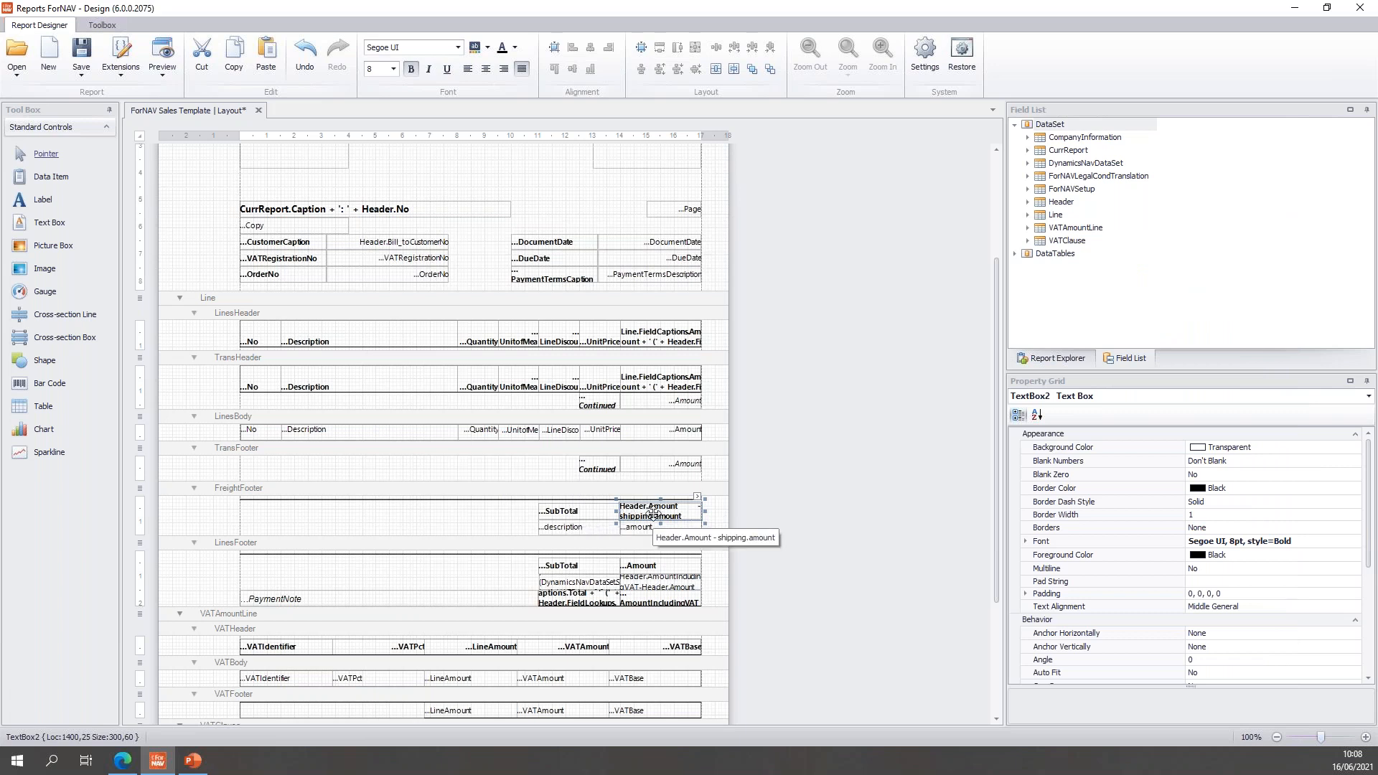
pyautogui.moveTo(654, 514)
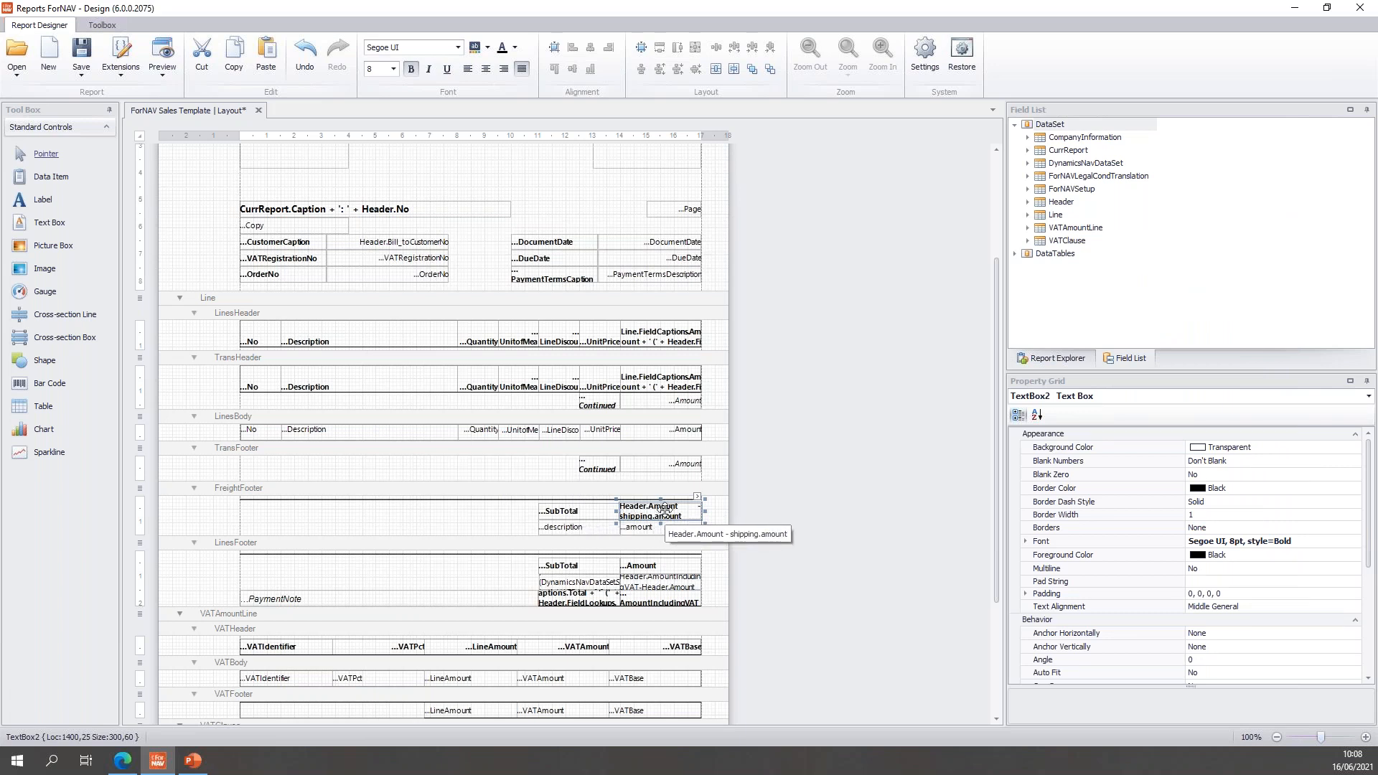
pyautogui.moveTo(635, 539)
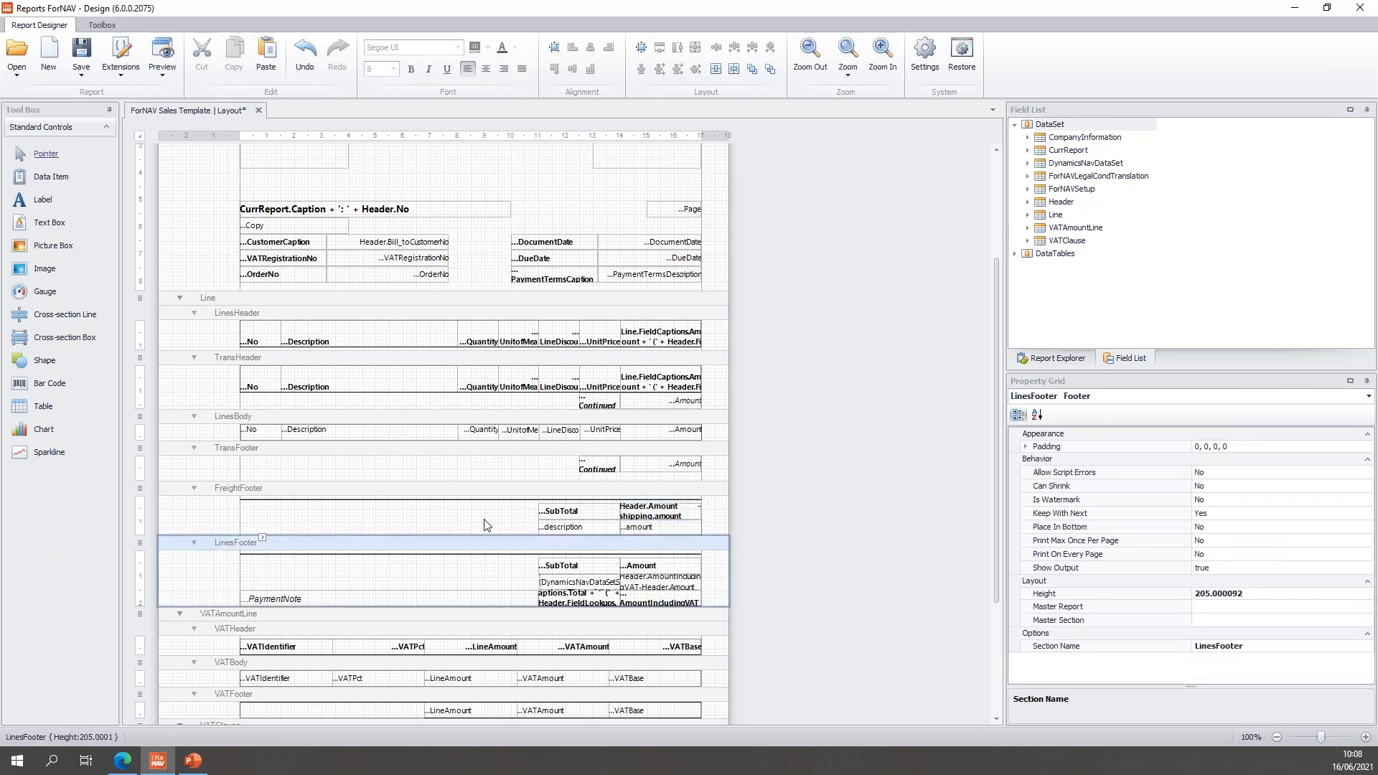
pyautogui.moveTo(562, 572)
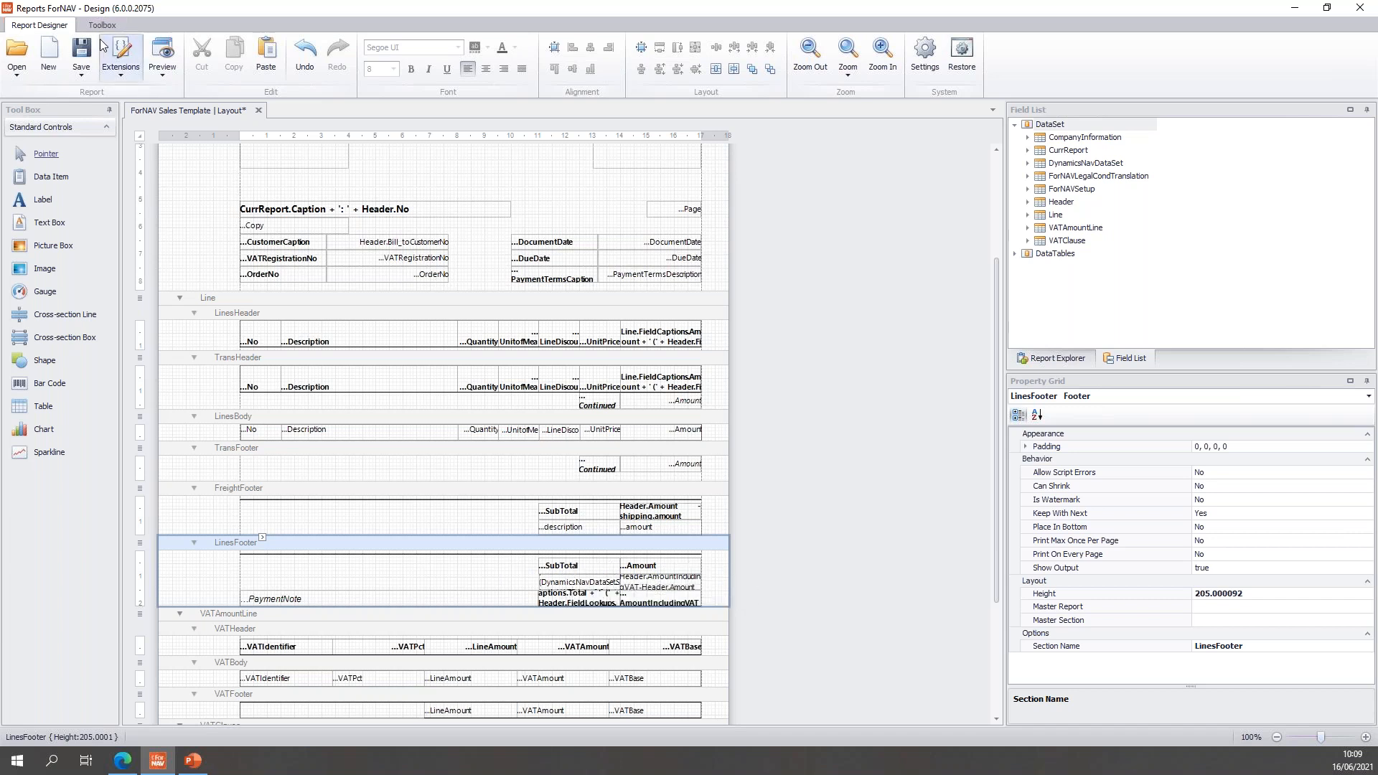
# Save the template and preview invoice 103034 in Business Central, zooming in to read the Shipping with PTT subtotal
pyautogui.click(81, 56)
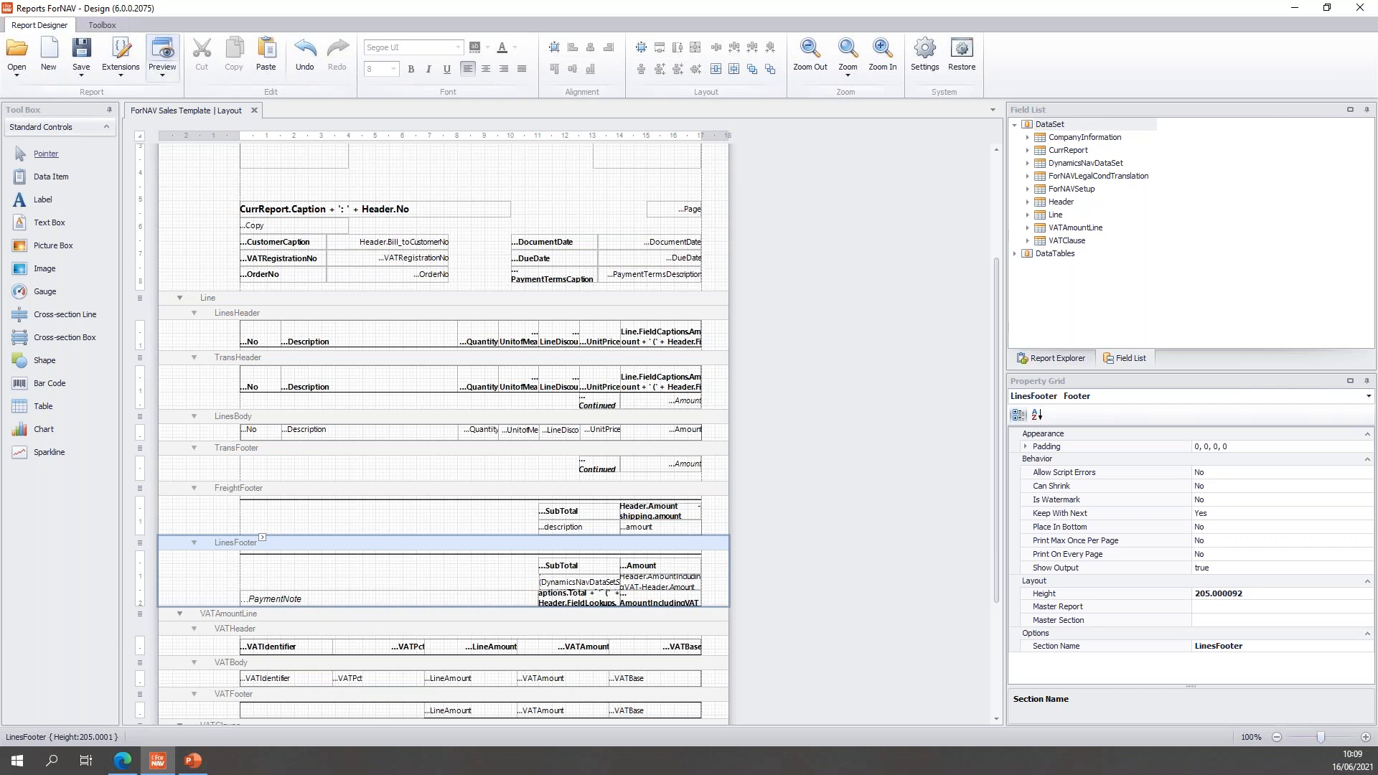
pyautogui.click(163, 55)
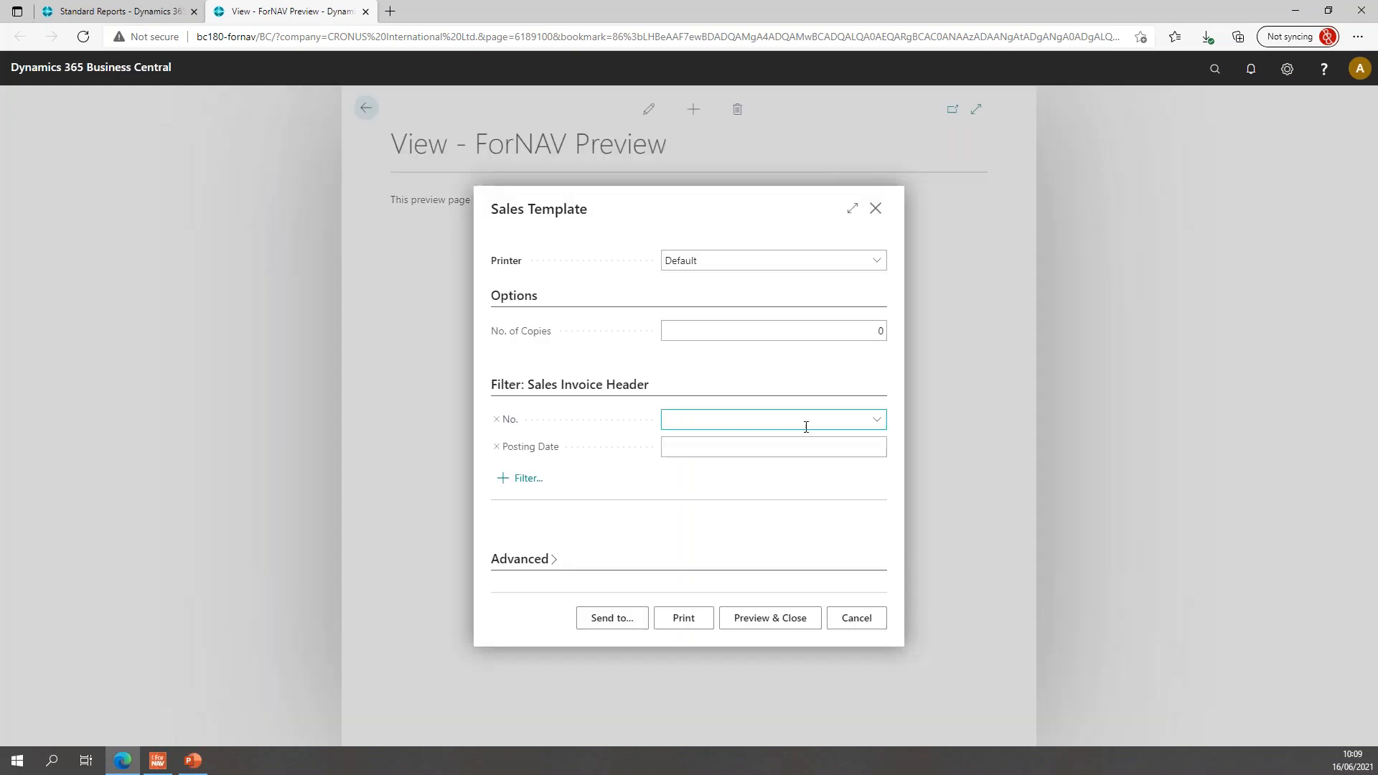
pyautogui.click(874, 419)
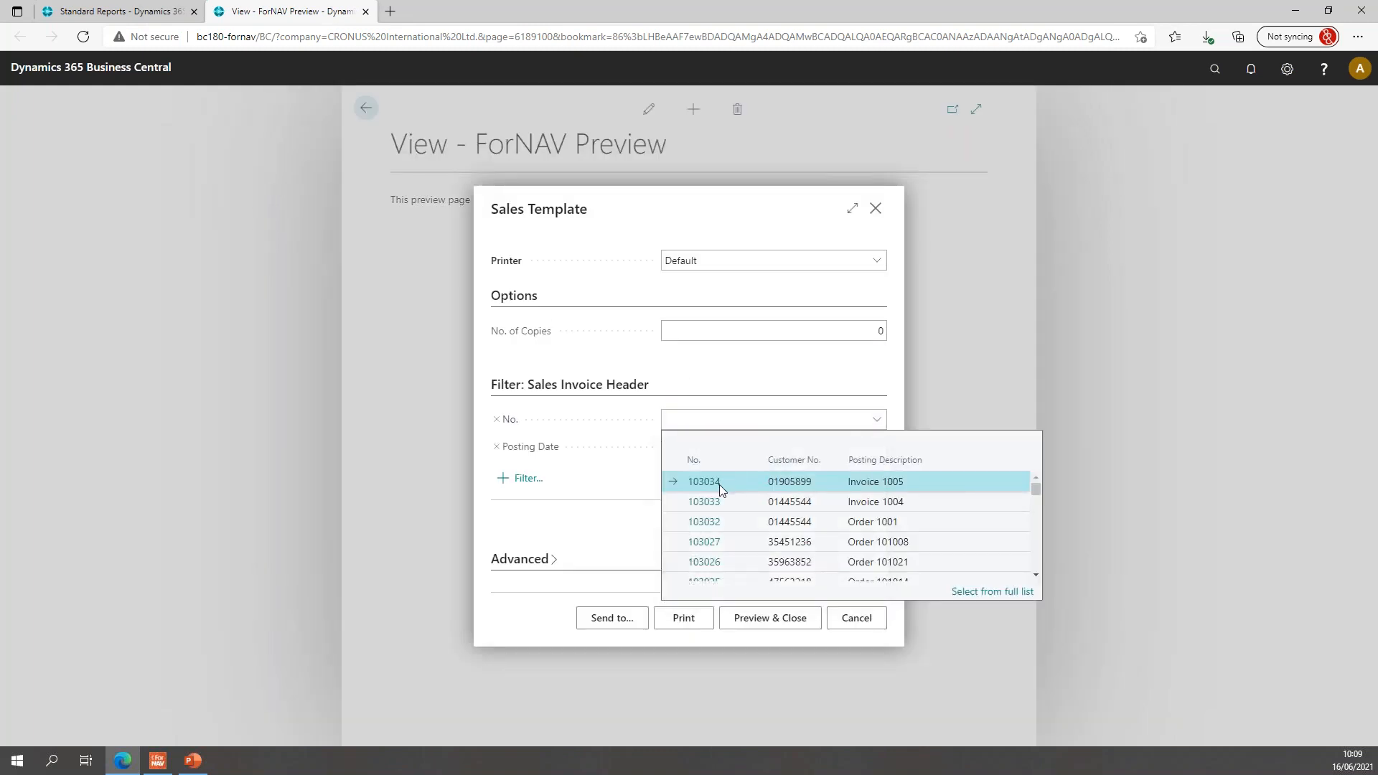
pyautogui.click(703, 481)
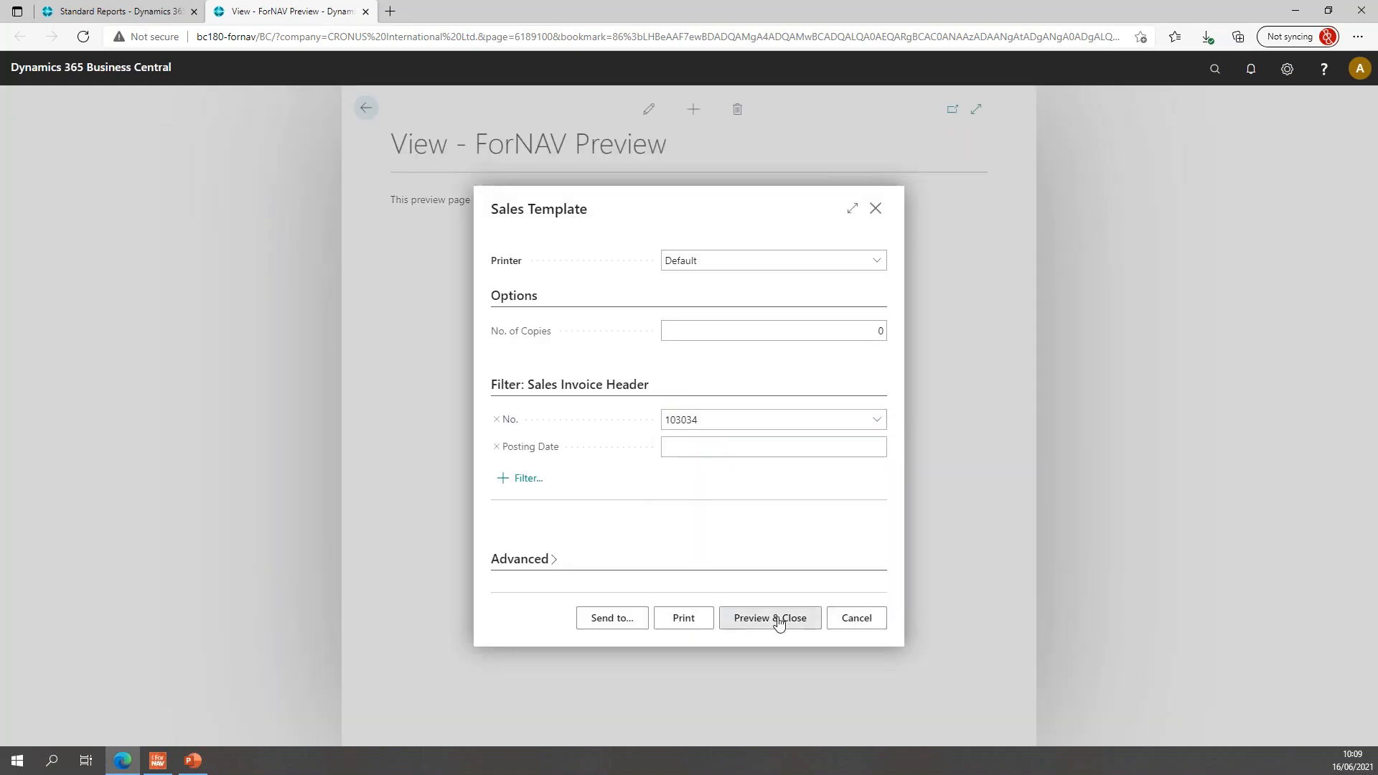
pyautogui.click(770, 618)
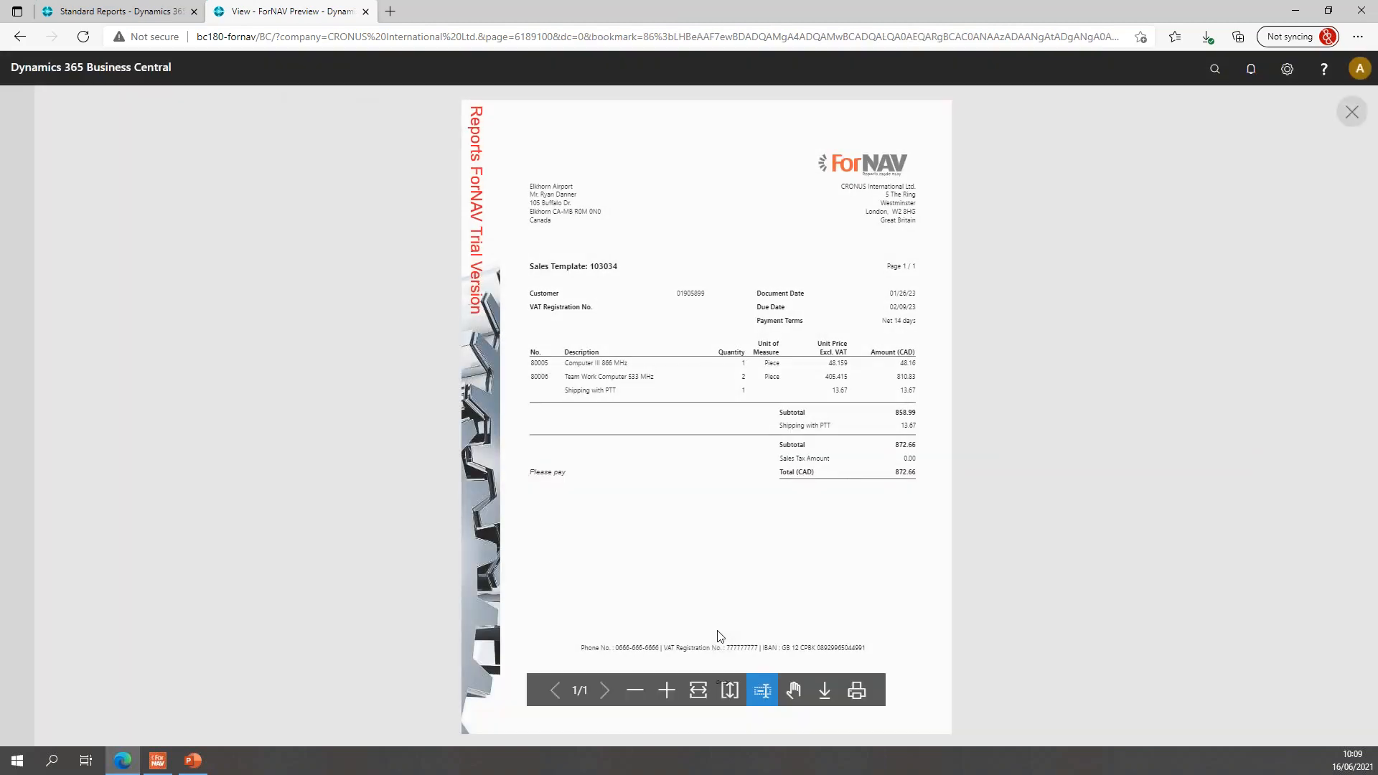
pyautogui.click(665, 691)
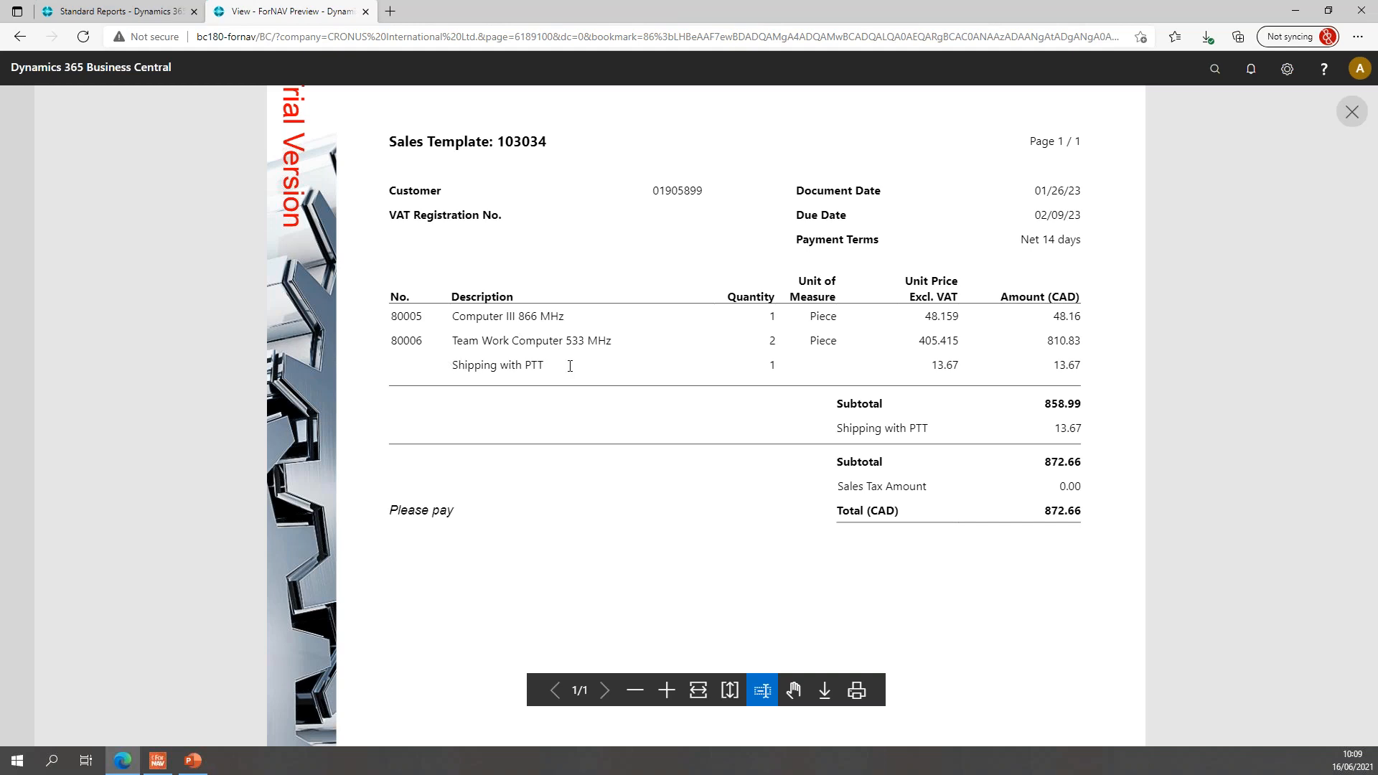
pyautogui.moveTo(1004, 368)
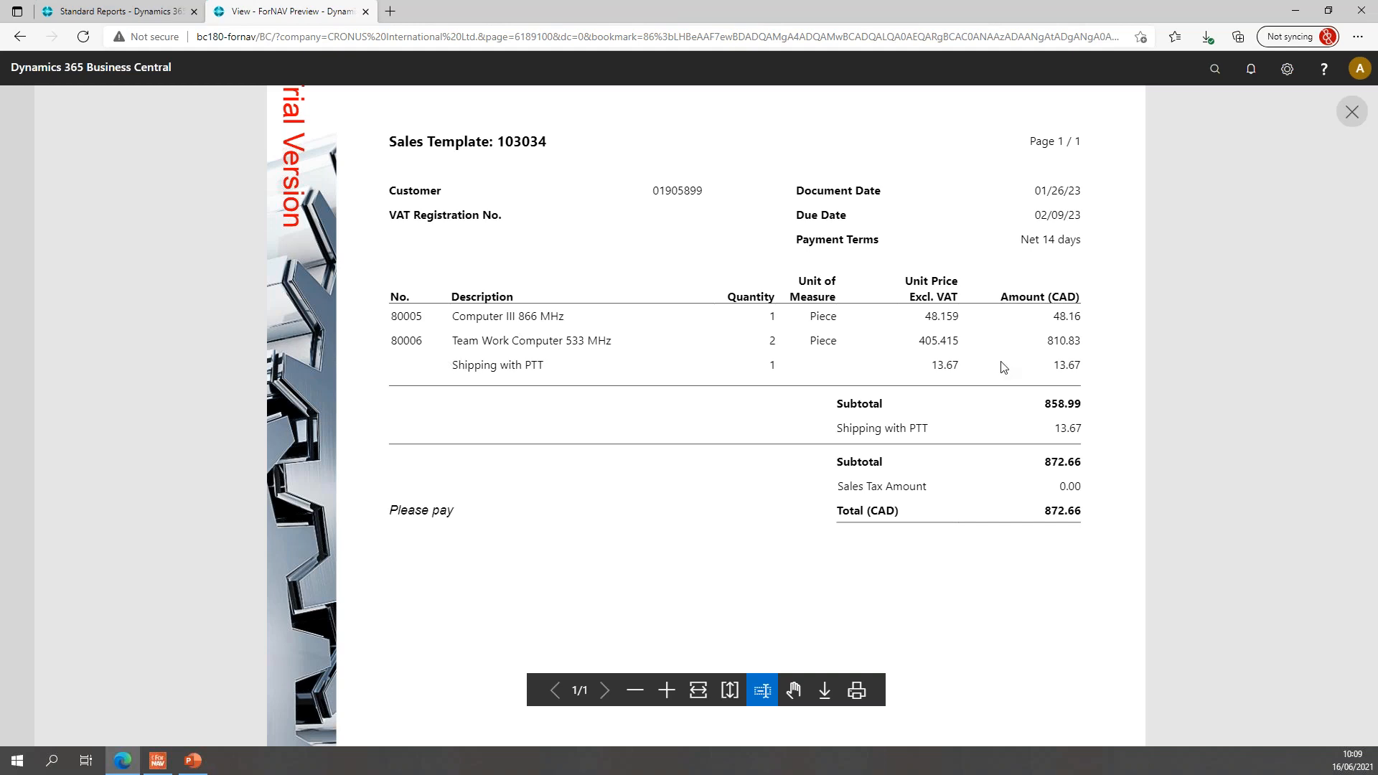
pyautogui.moveTo(874, 402)
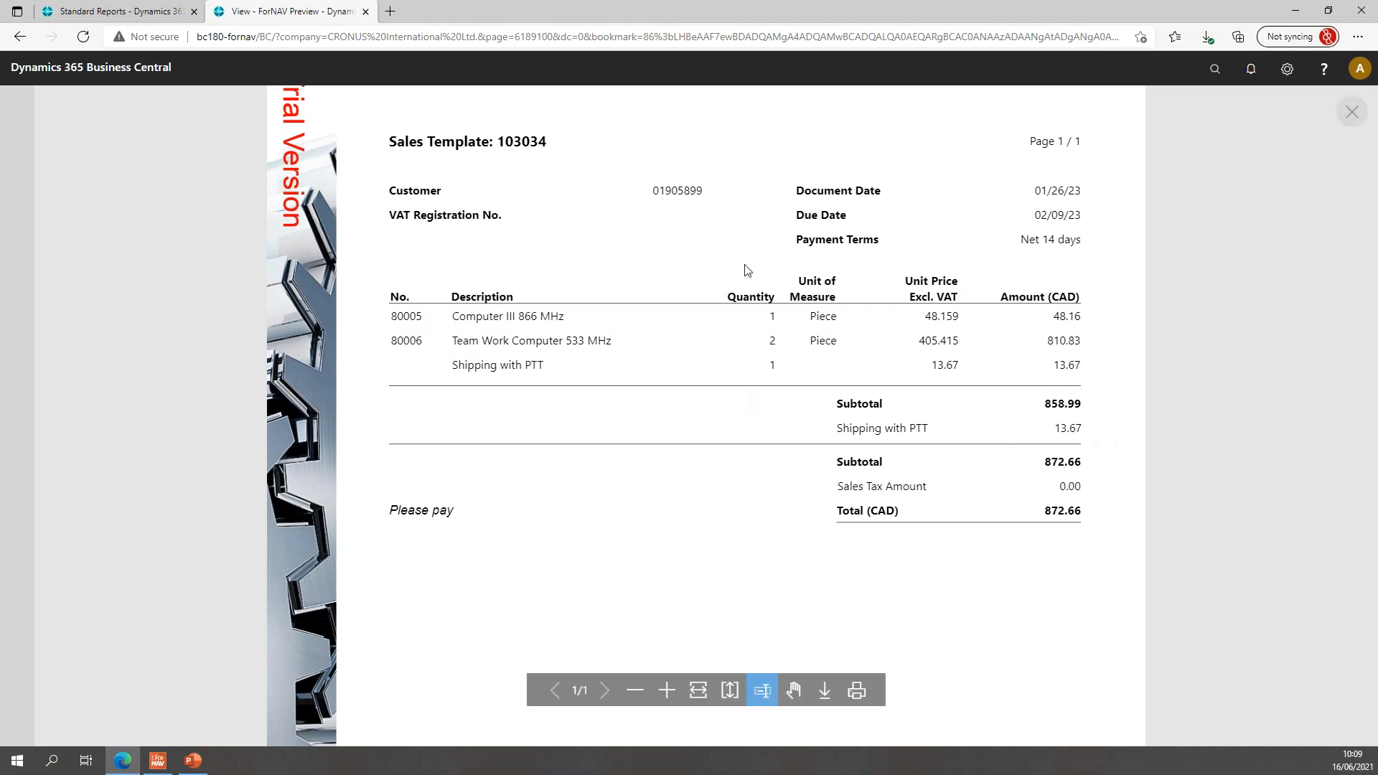
# Close the 103034 preview, return to the designer and launch a fresh preview
pyautogui.click(1353, 112)
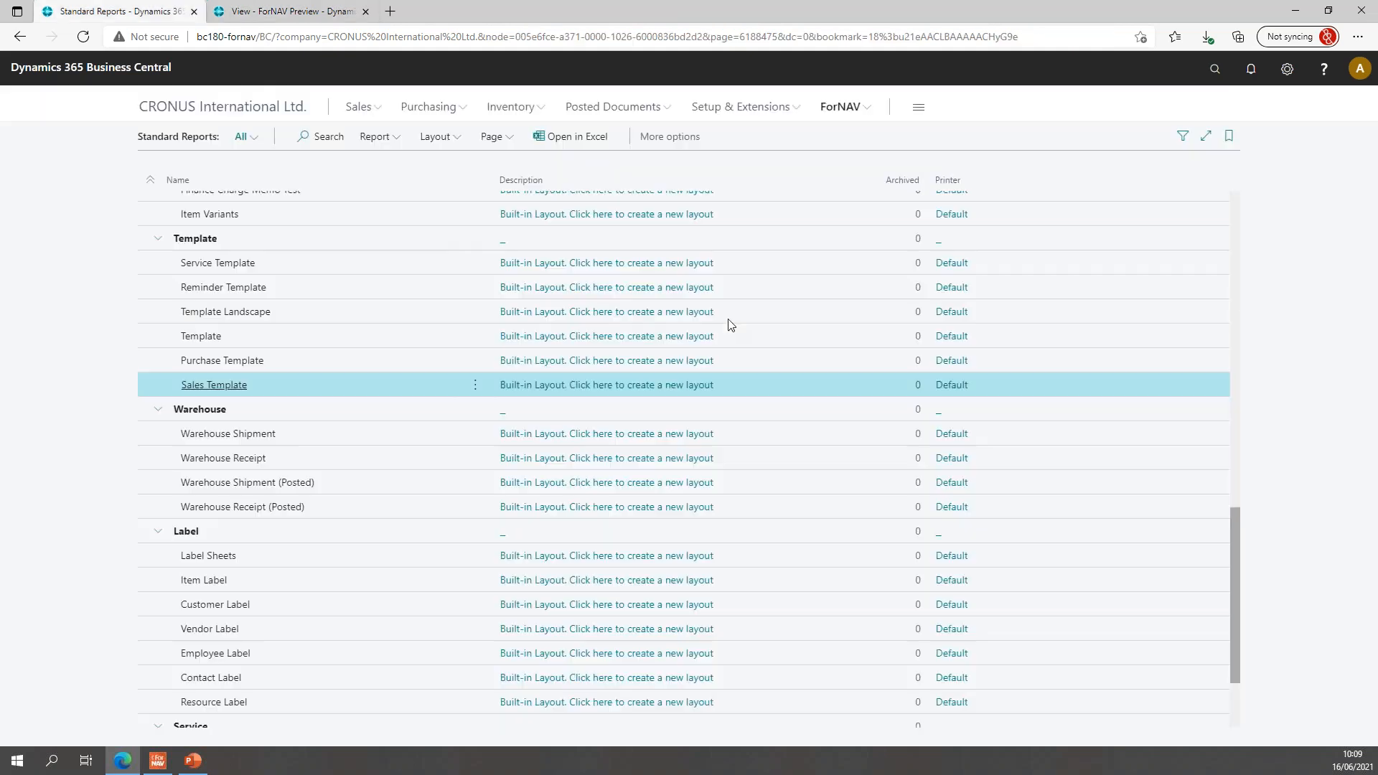
pyautogui.click(364, 10)
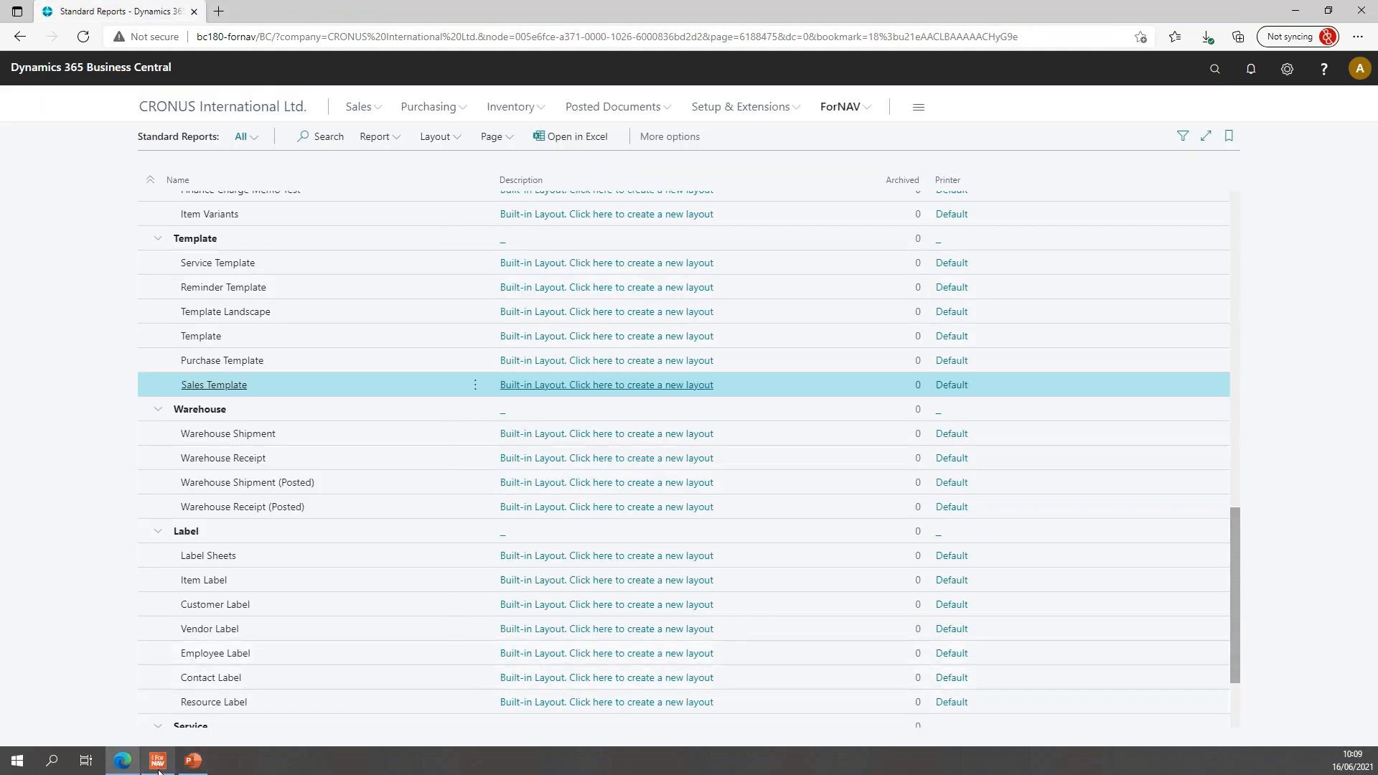
pyautogui.click(606, 385)
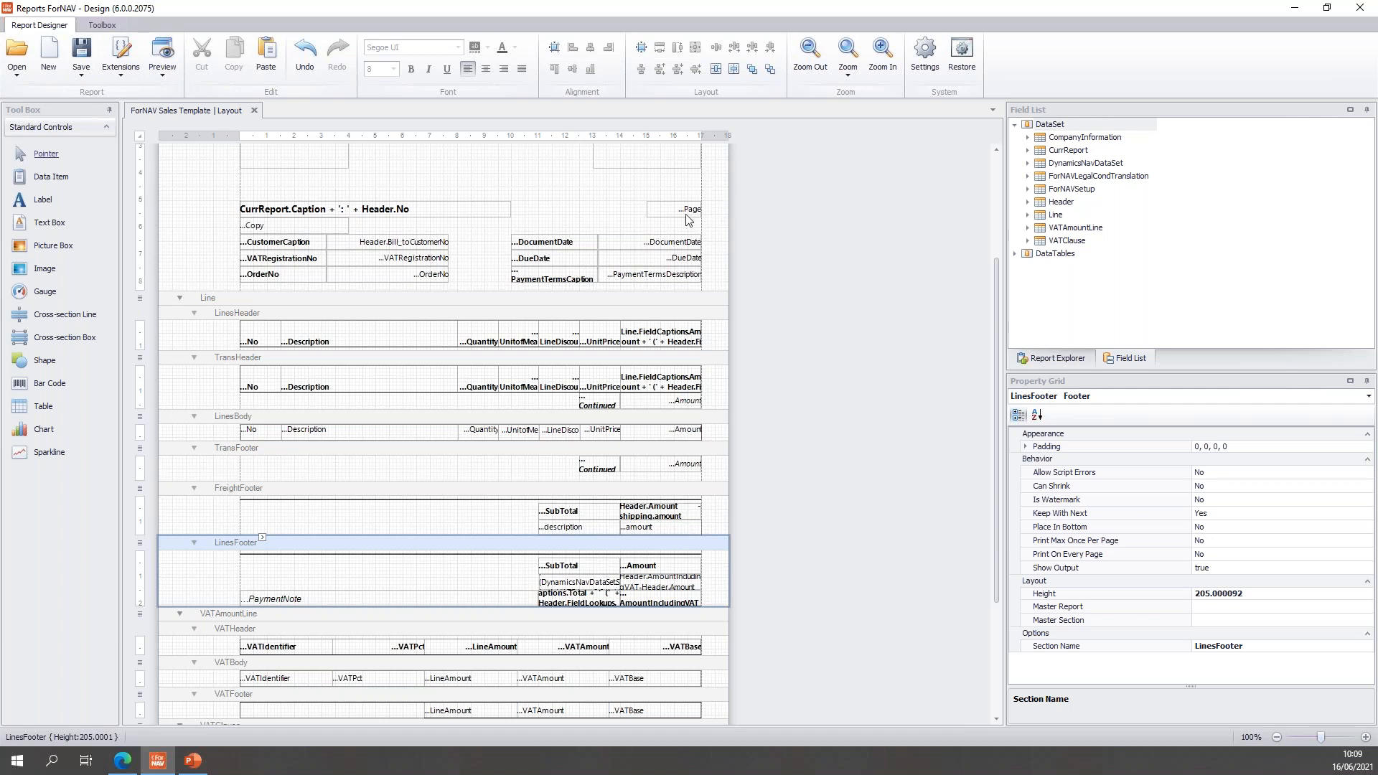
pyautogui.click(163, 54)
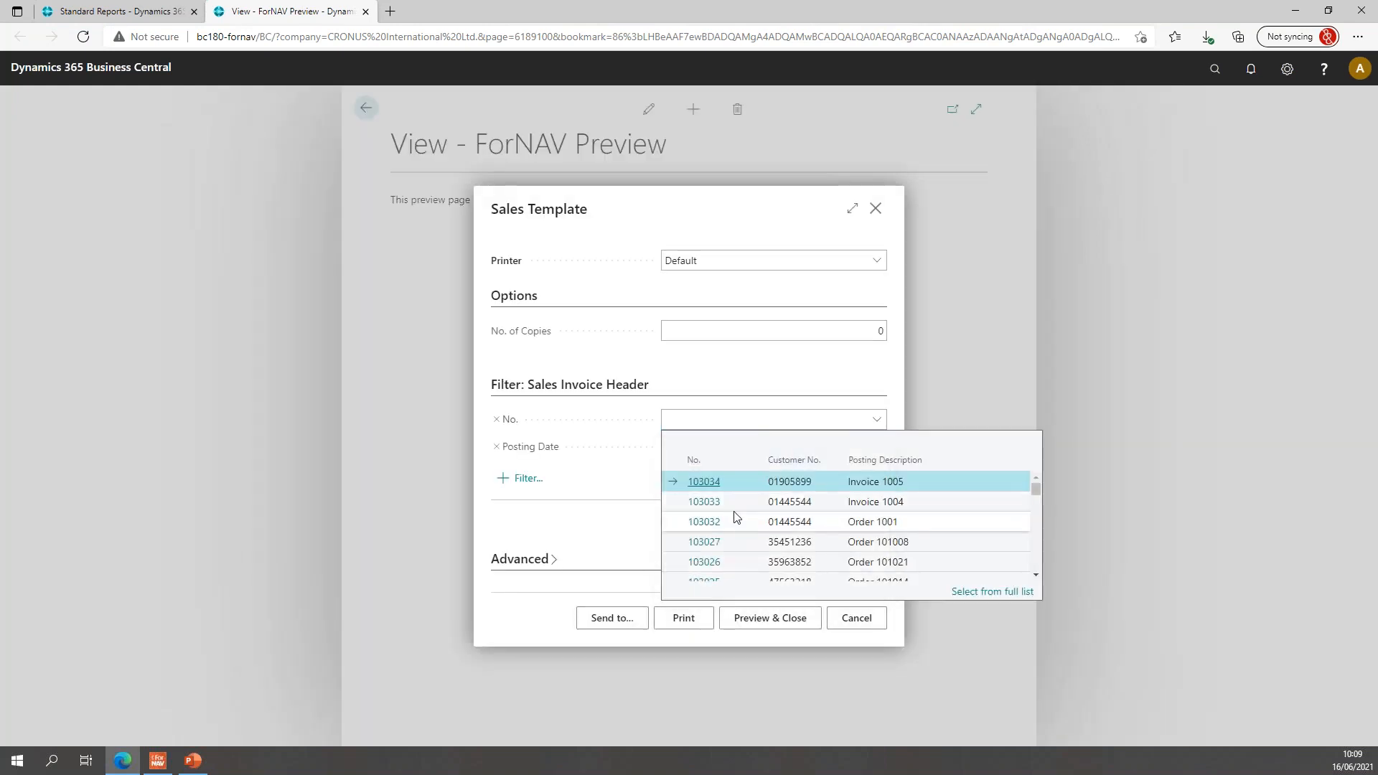
# Preview invoice 103032, which has no shipping, and zoom in to read its 0.00 shipping subtotal
pyautogui.click(704, 521)
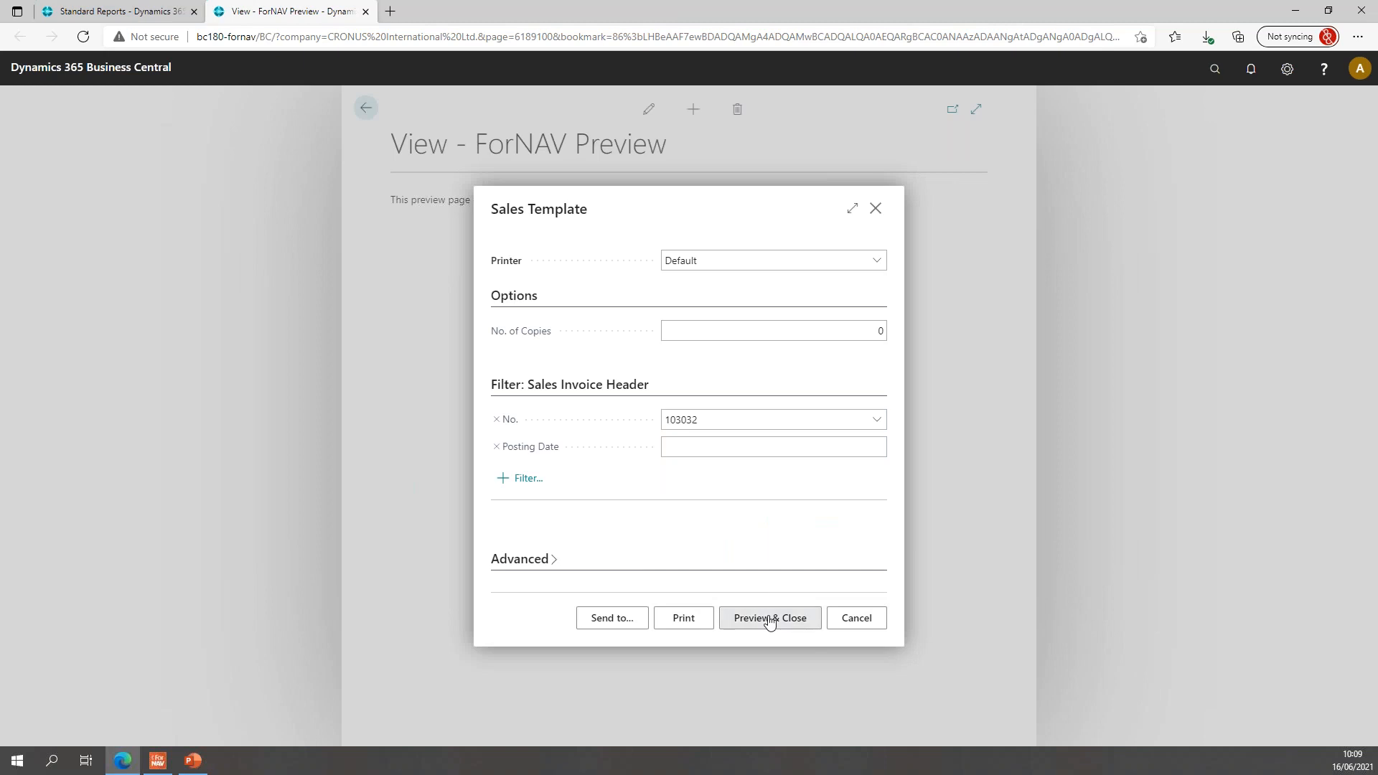
pyautogui.click(770, 617)
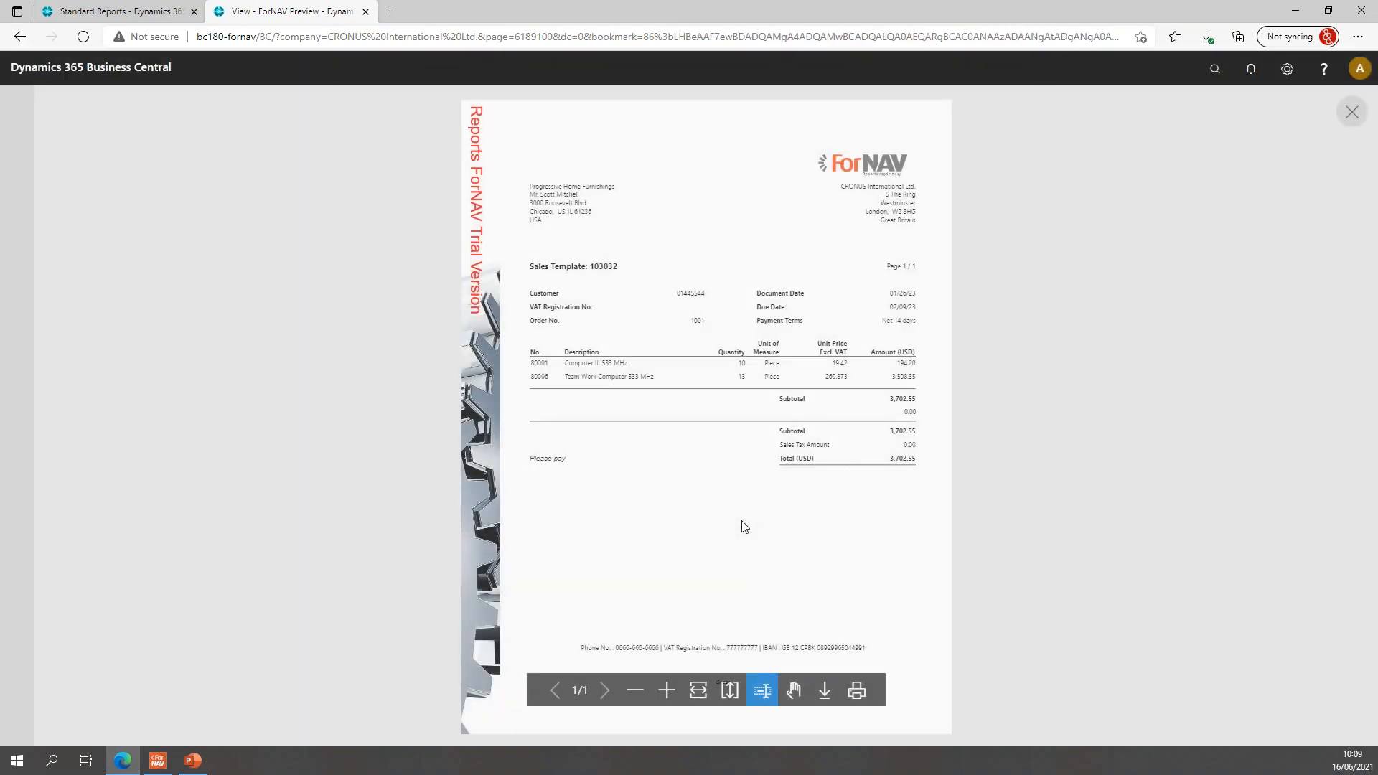
pyautogui.click(665, 689)
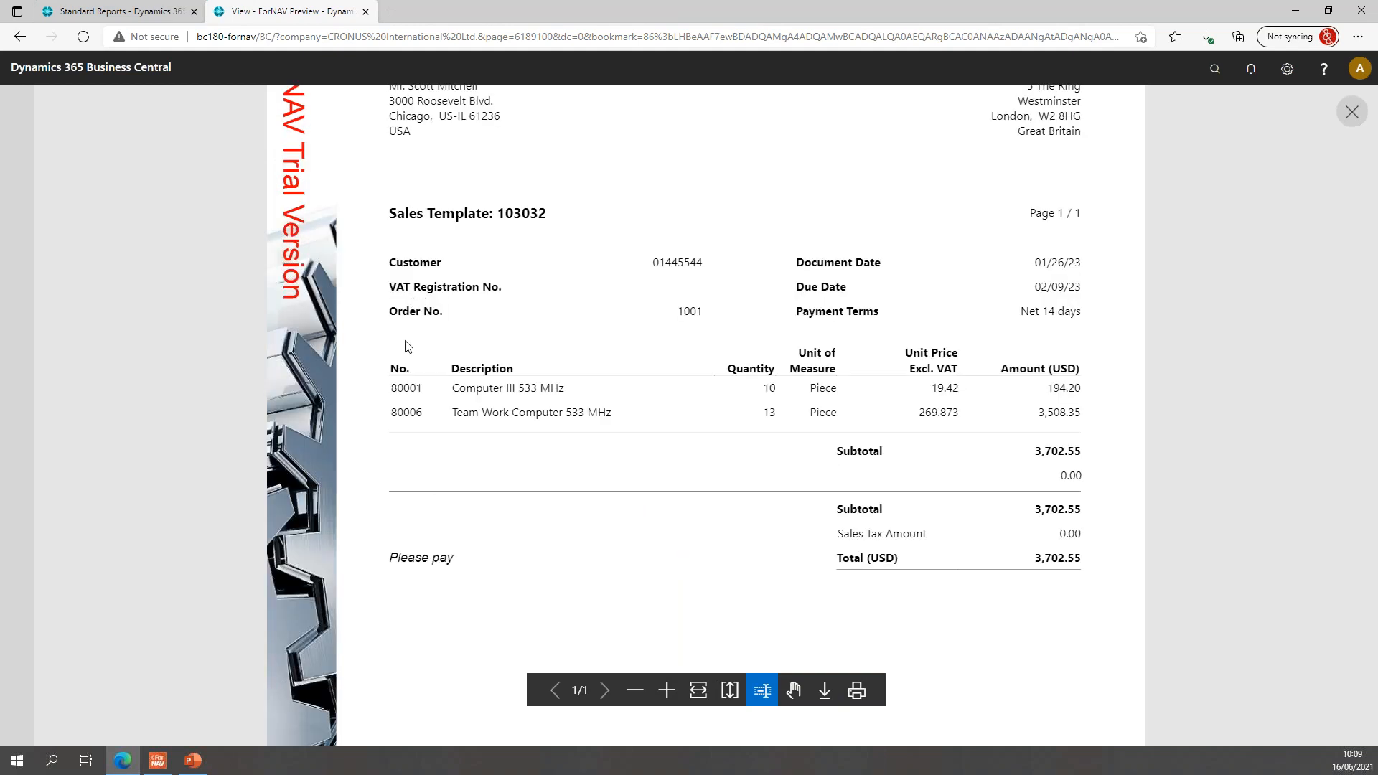
pyautogui.moveTo(701, 445)
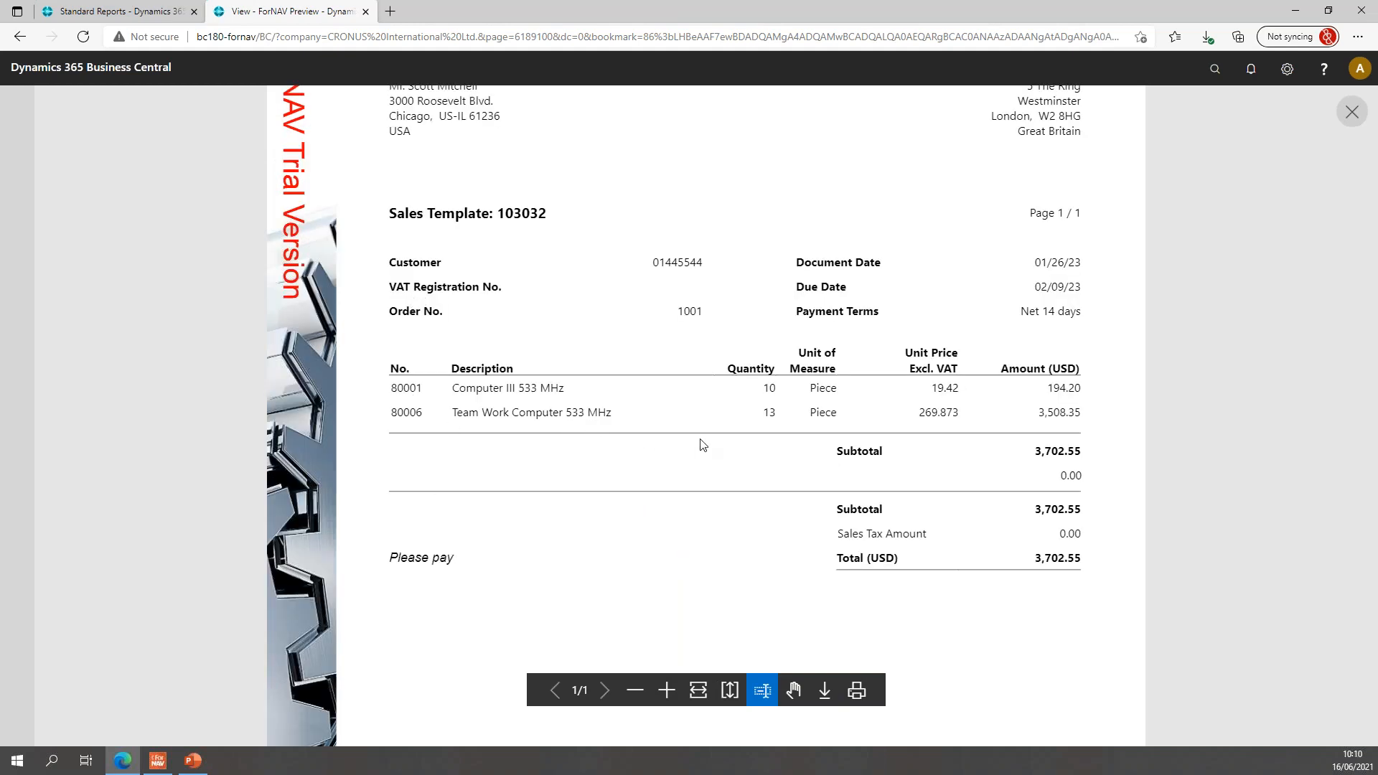
pyautogui.moveTo(843, 439)
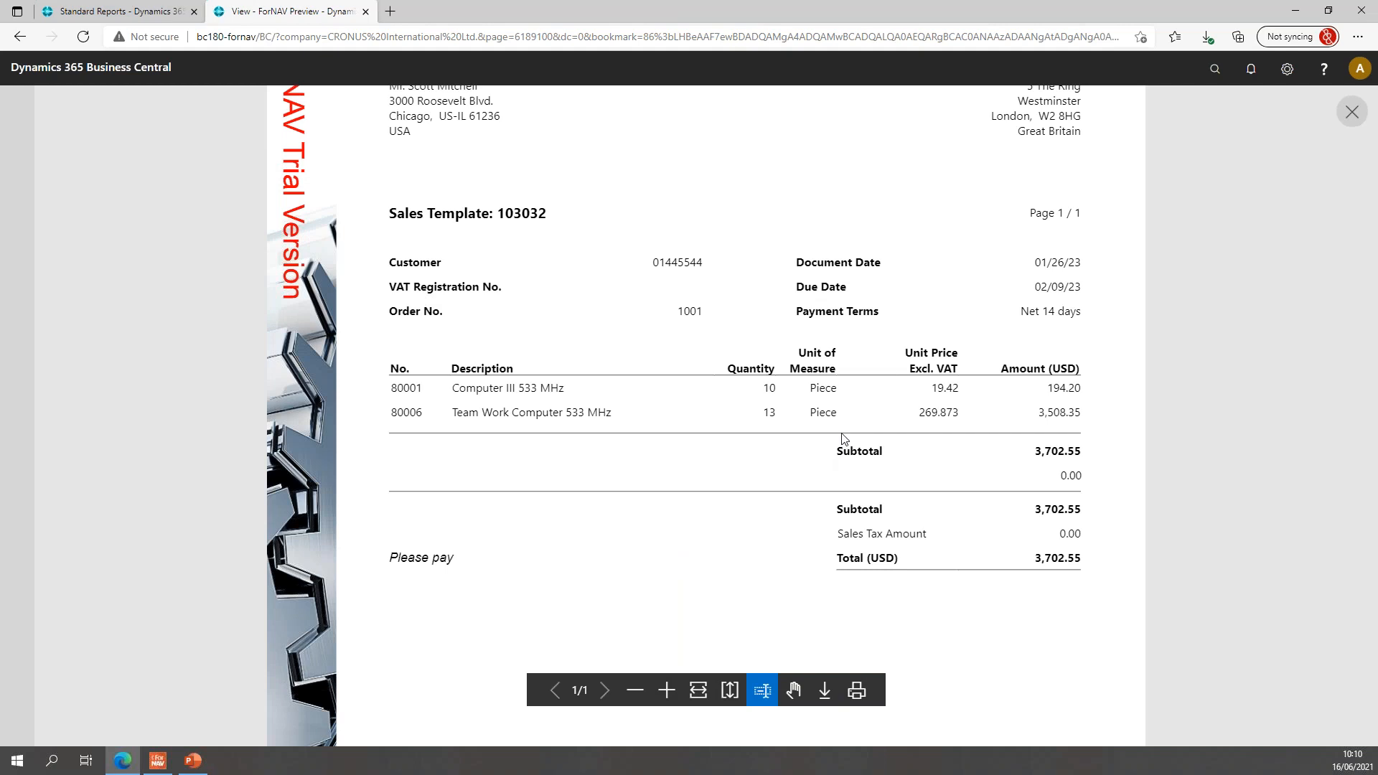
pyautogui.moveTo(1065, 463)
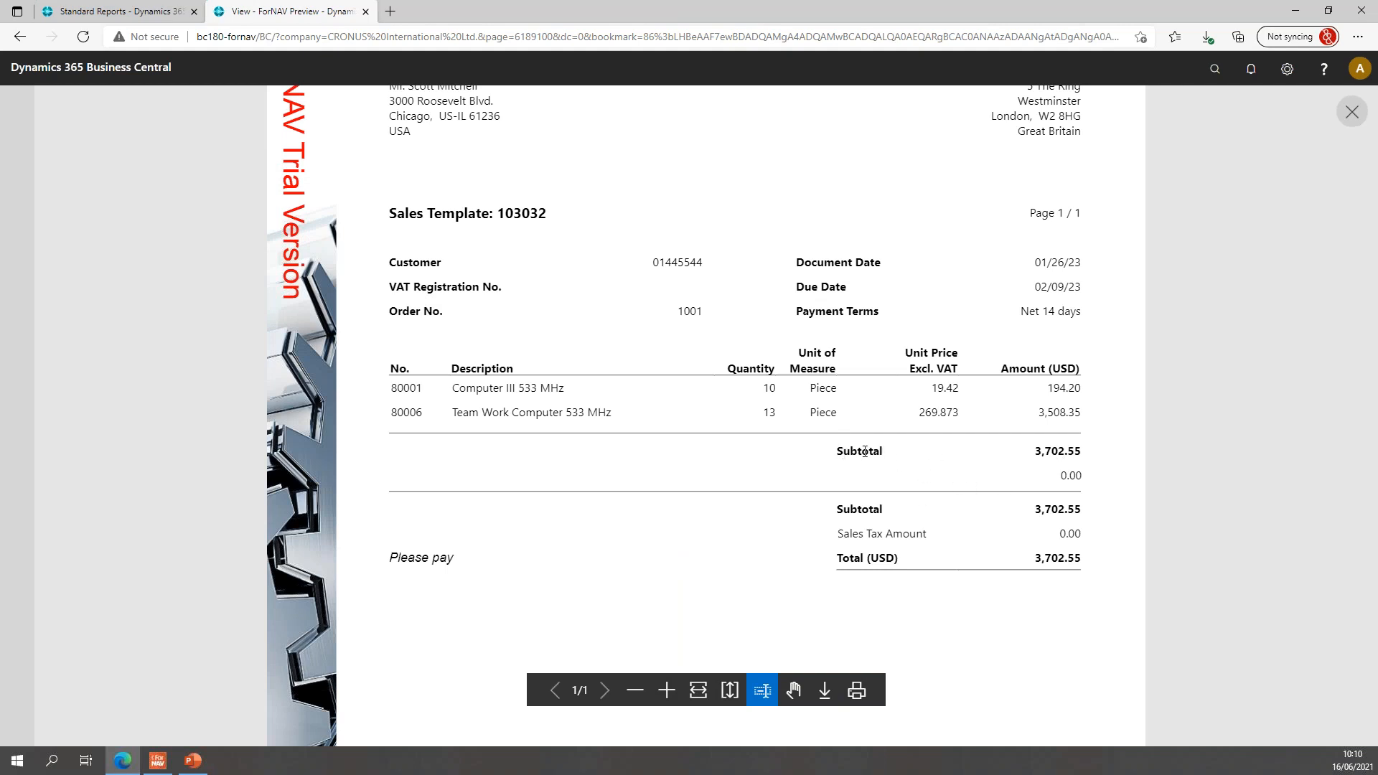
pyautogui.moveTo(1094, 474)
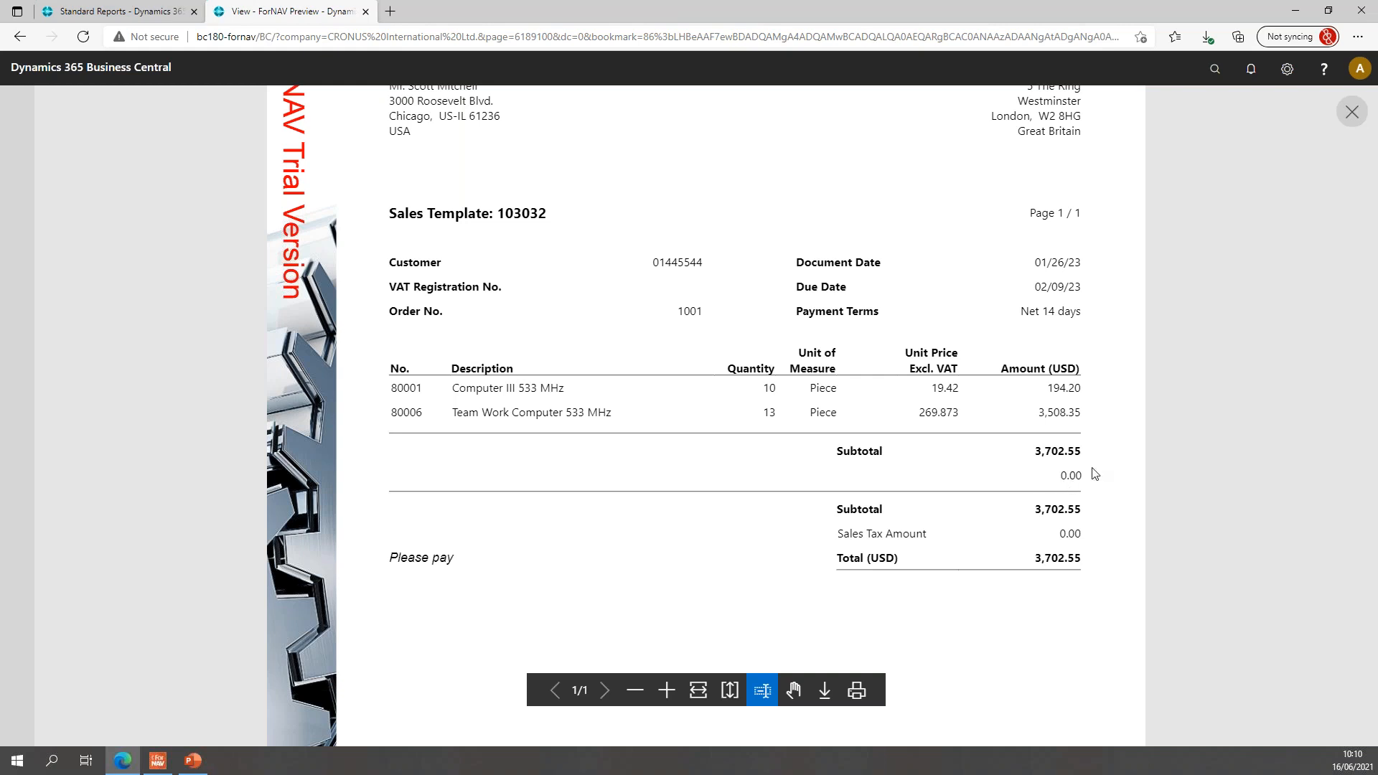
pyautogui.moveTo(866, 472)
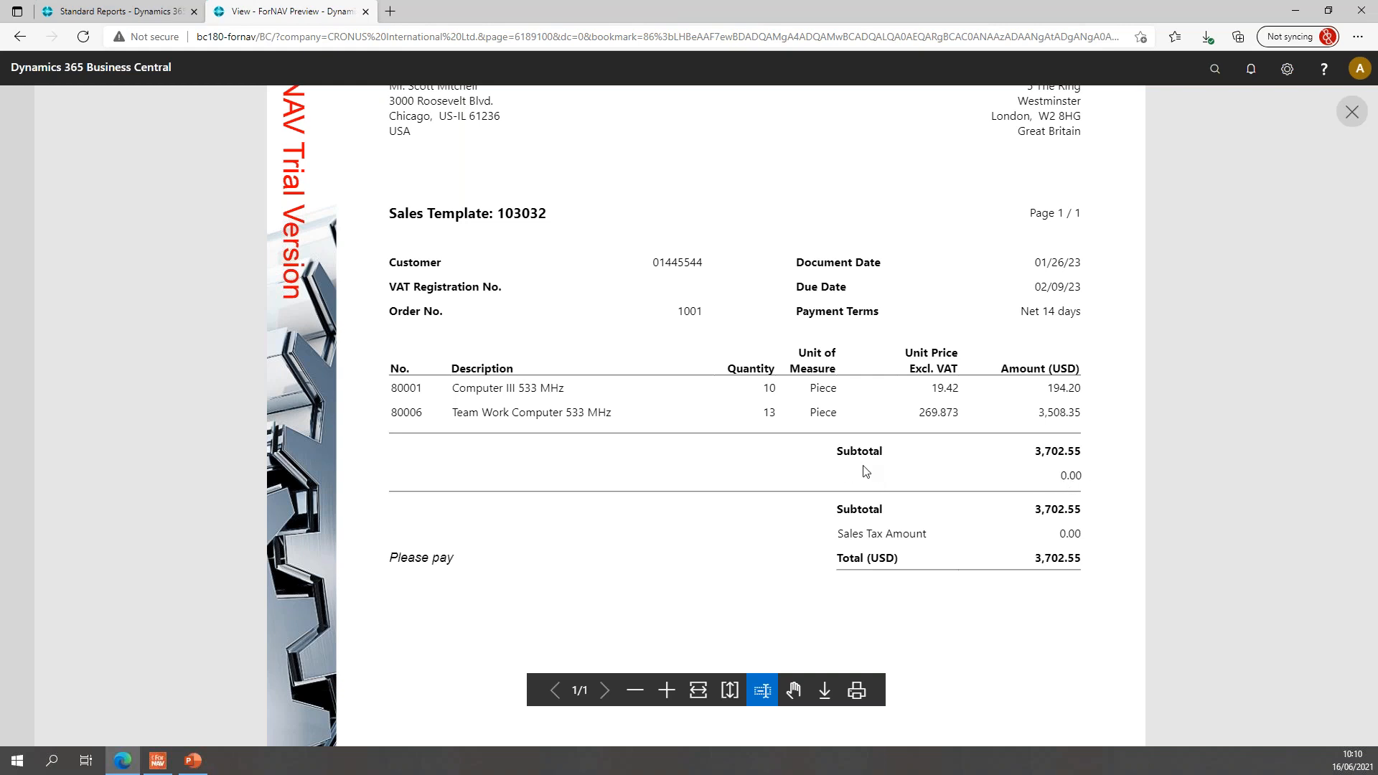
pyautogui.moveTo(819, 483)
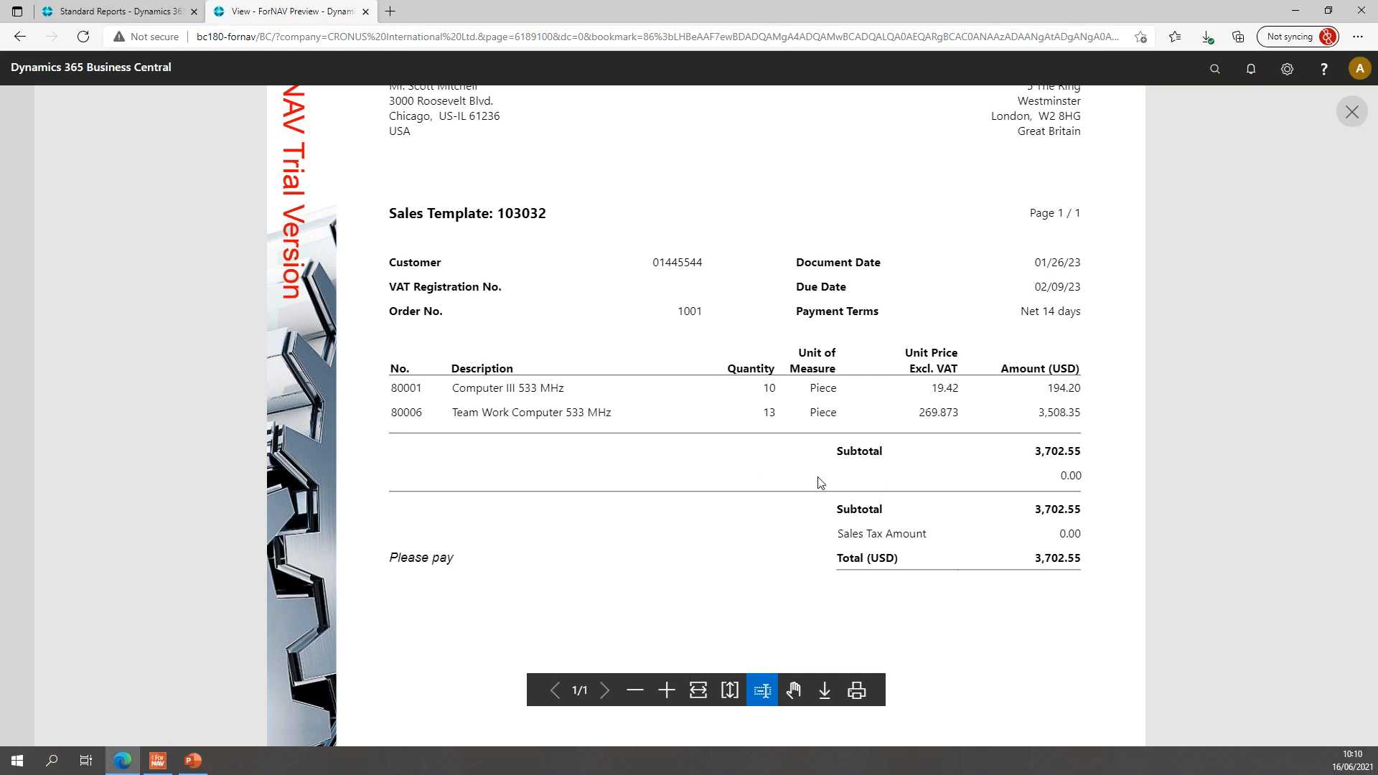
pyautogui.moveTo(1035, 448)
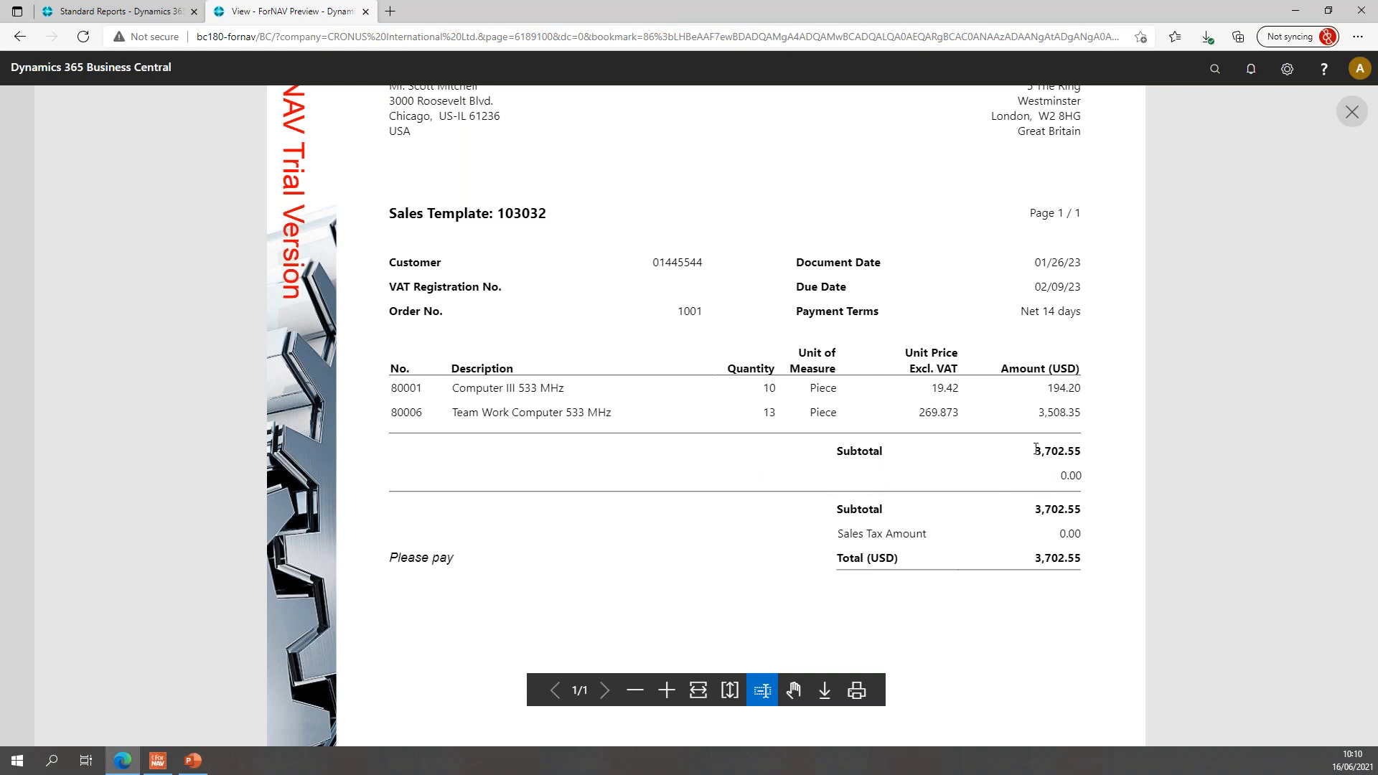
pyautogui.moveTo(855, 465)
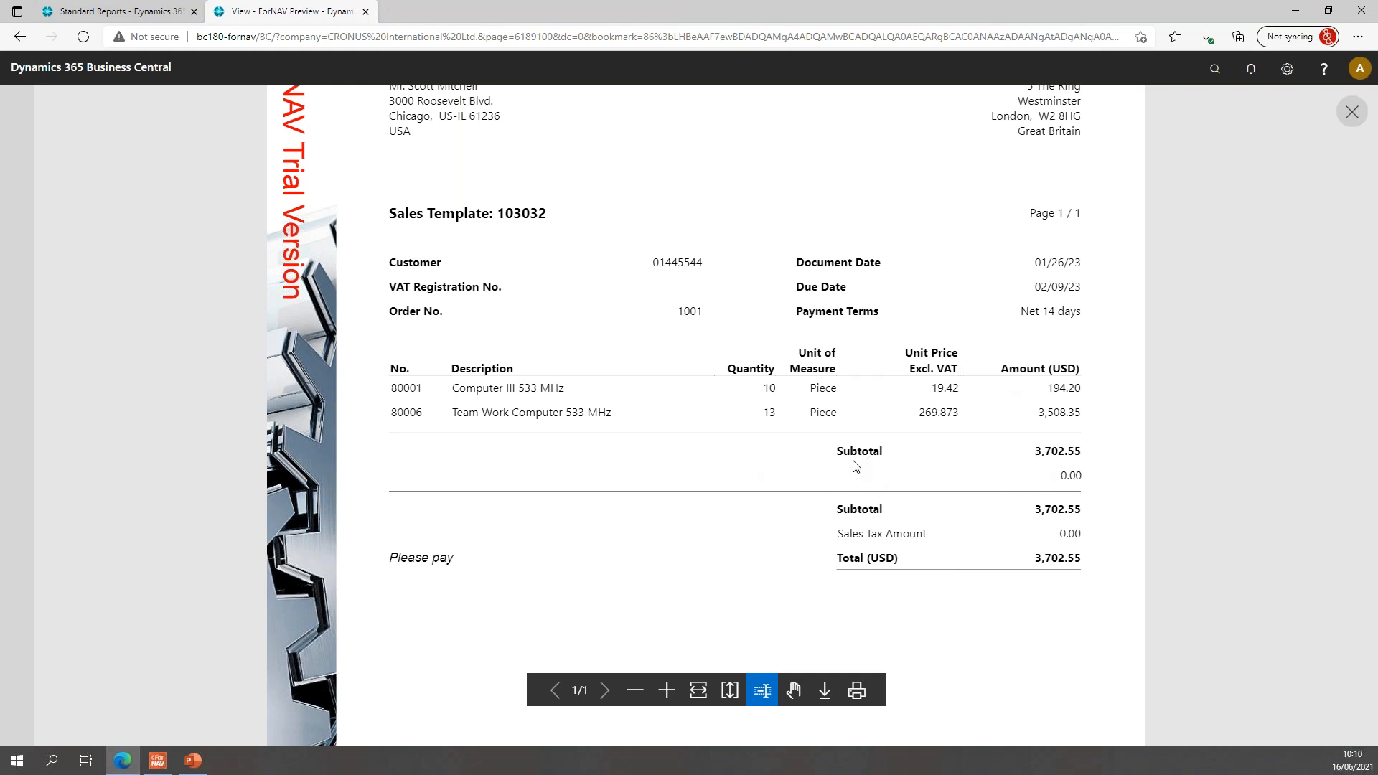
pyautogui.moveTo(876, 439)
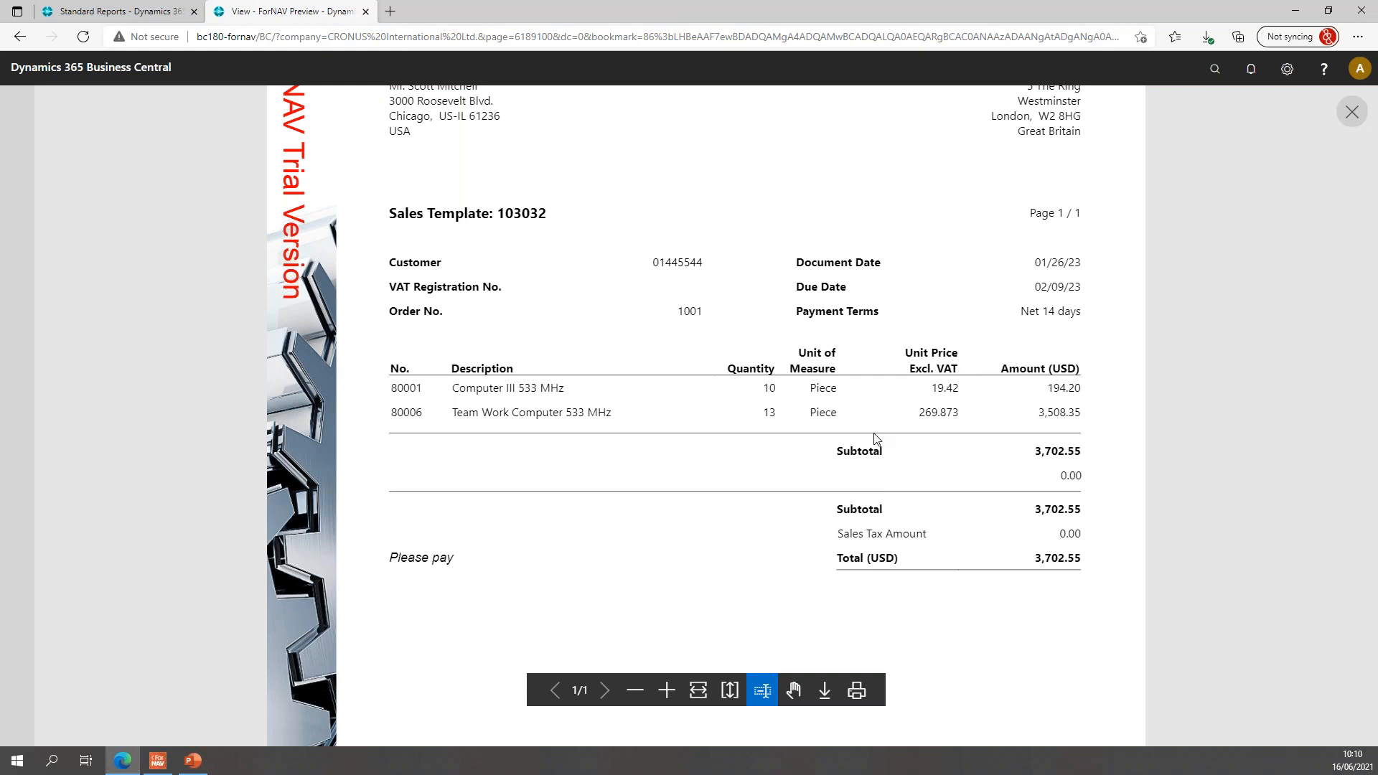
pyautogui.moveTo(832, 395)
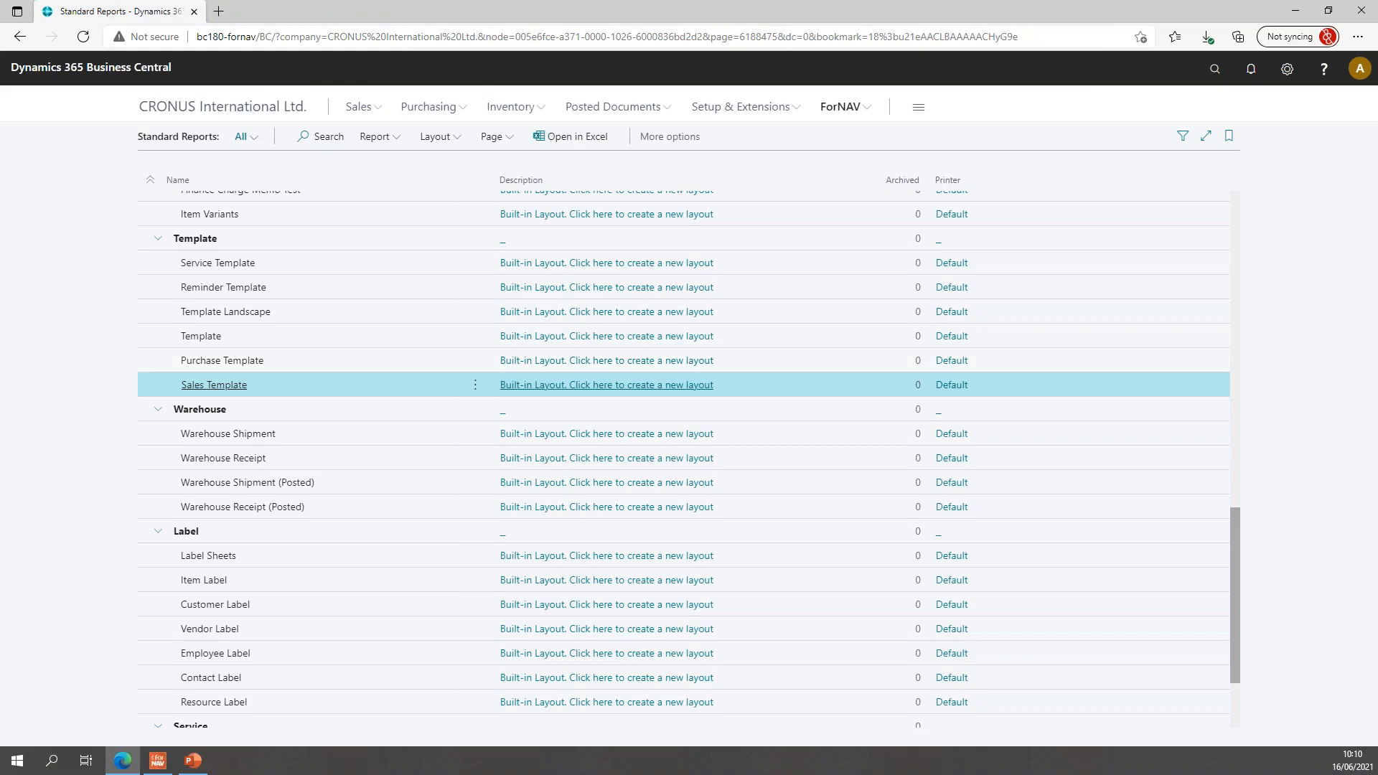
# Review the Line data item's OnPreDataItem shipping variable and OnAfterGetRecord capture scripts, leaving them unchanged
pyautogui.click(190, 760)
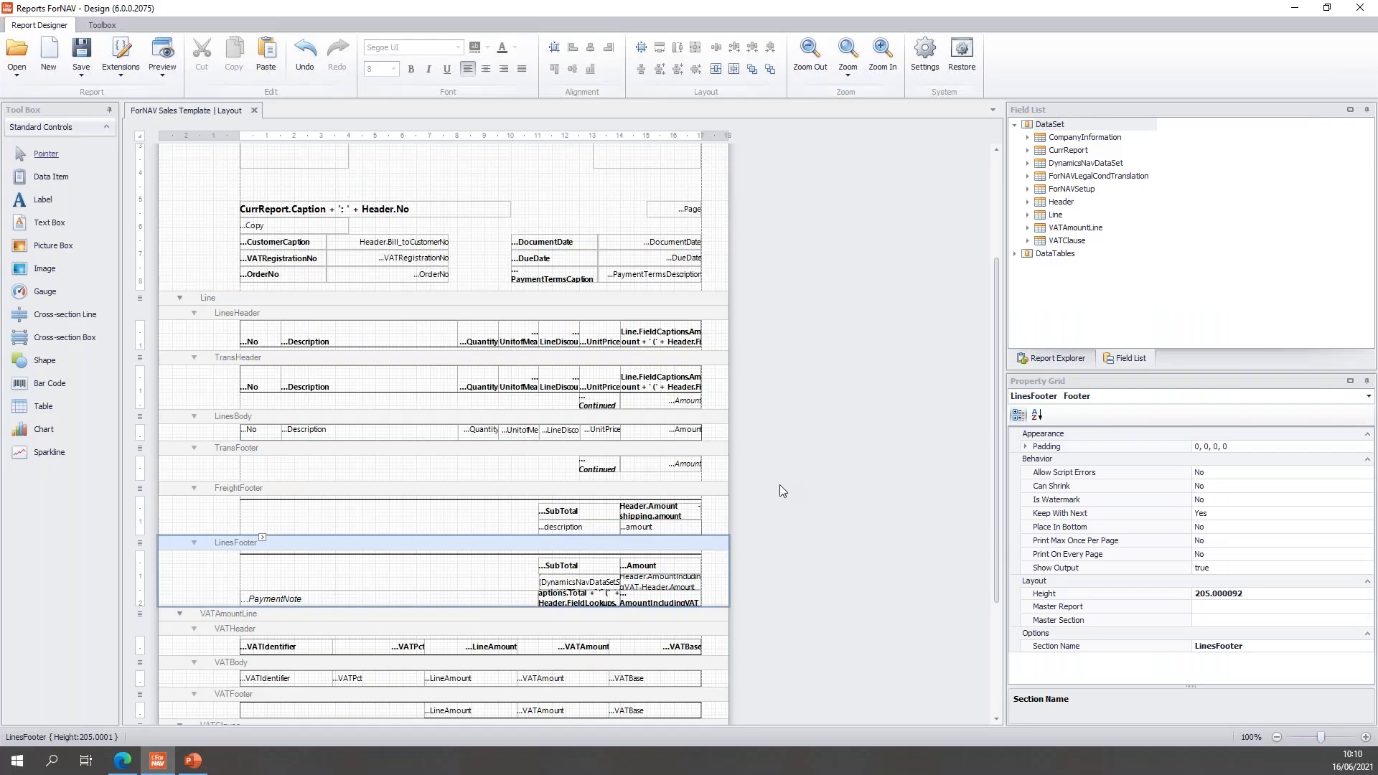
pyautogui.moveTo(529, 497)
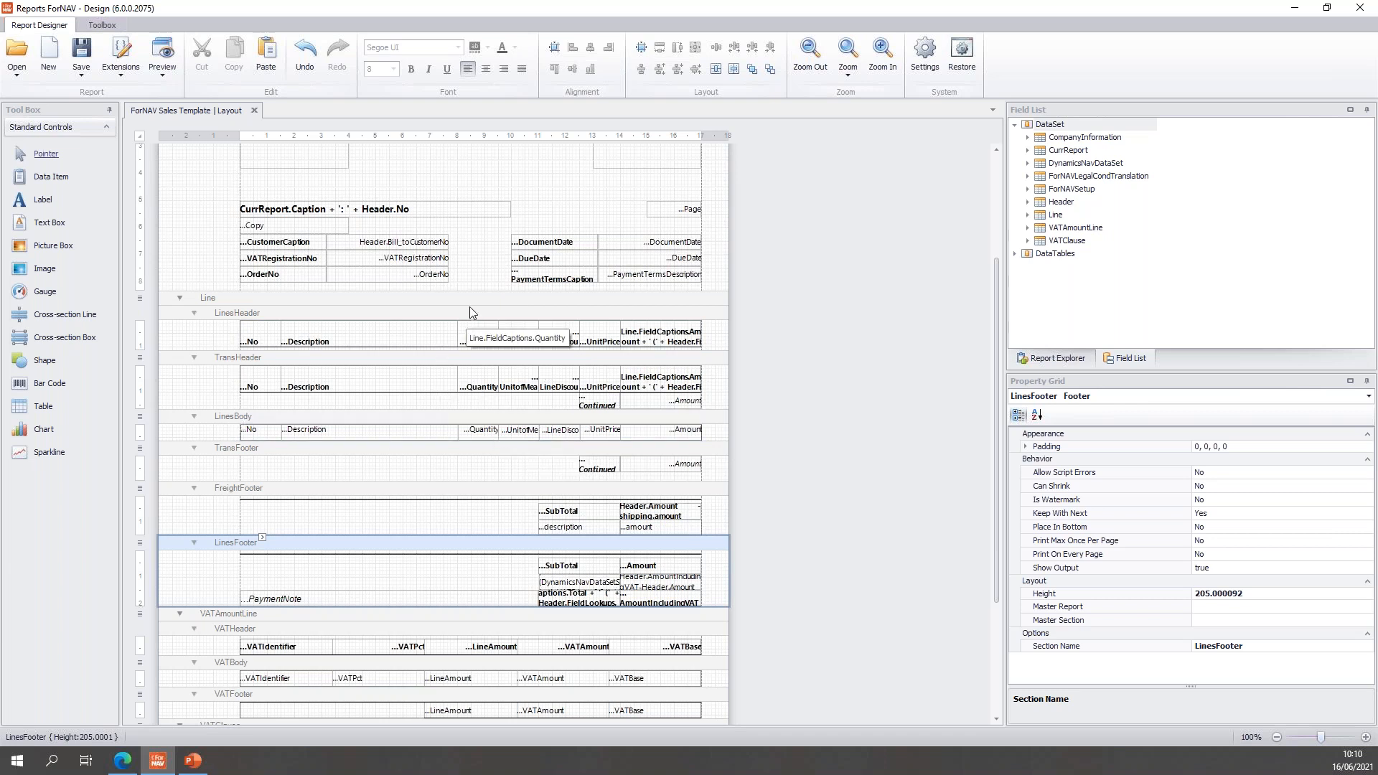
pyautogui.click(210, 298)
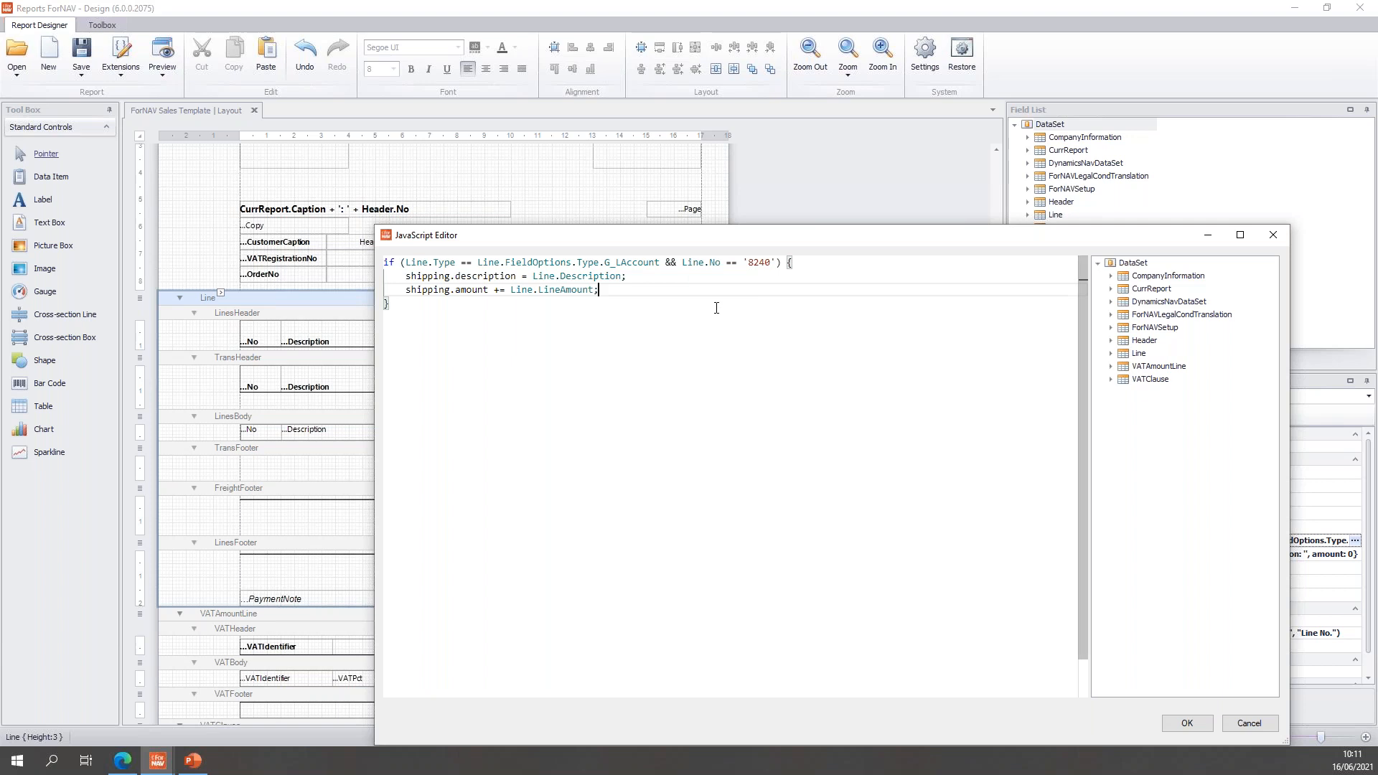
pyautogui.click(1186, 722)
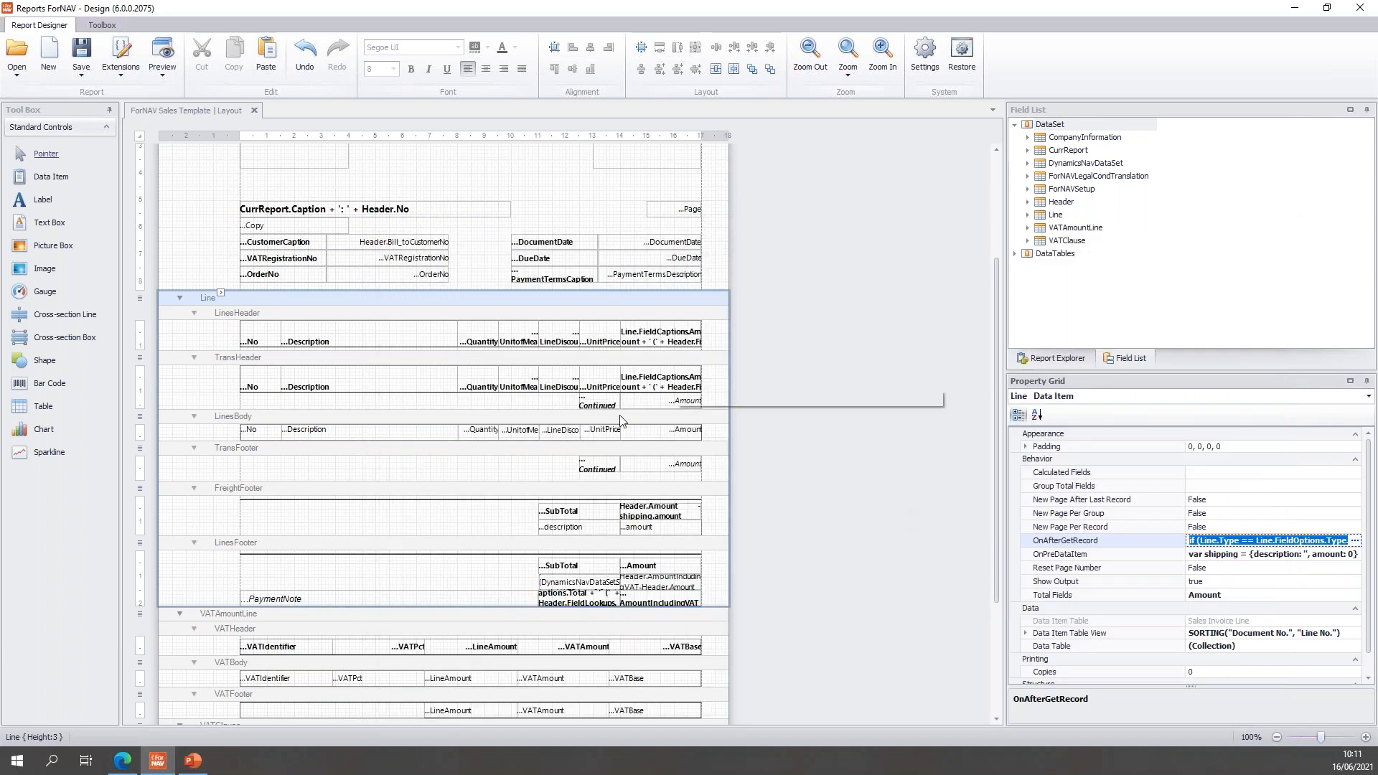
# Set LinesBody Show Output to !(Line.Type == G_LAccount && Line.No == '8240') so the 8240 line is hidden
pyautogui.click(233, 417)
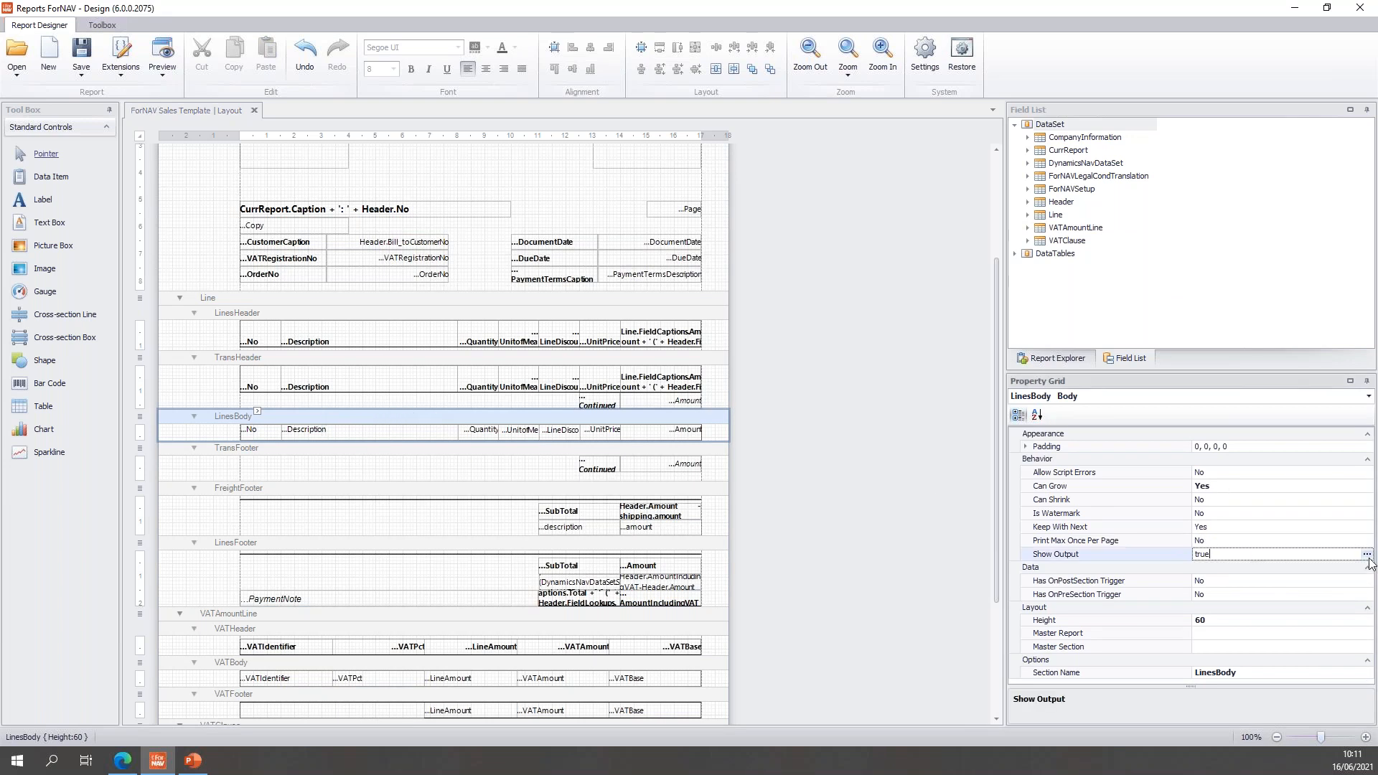
pyautogui.click(1368, 554)
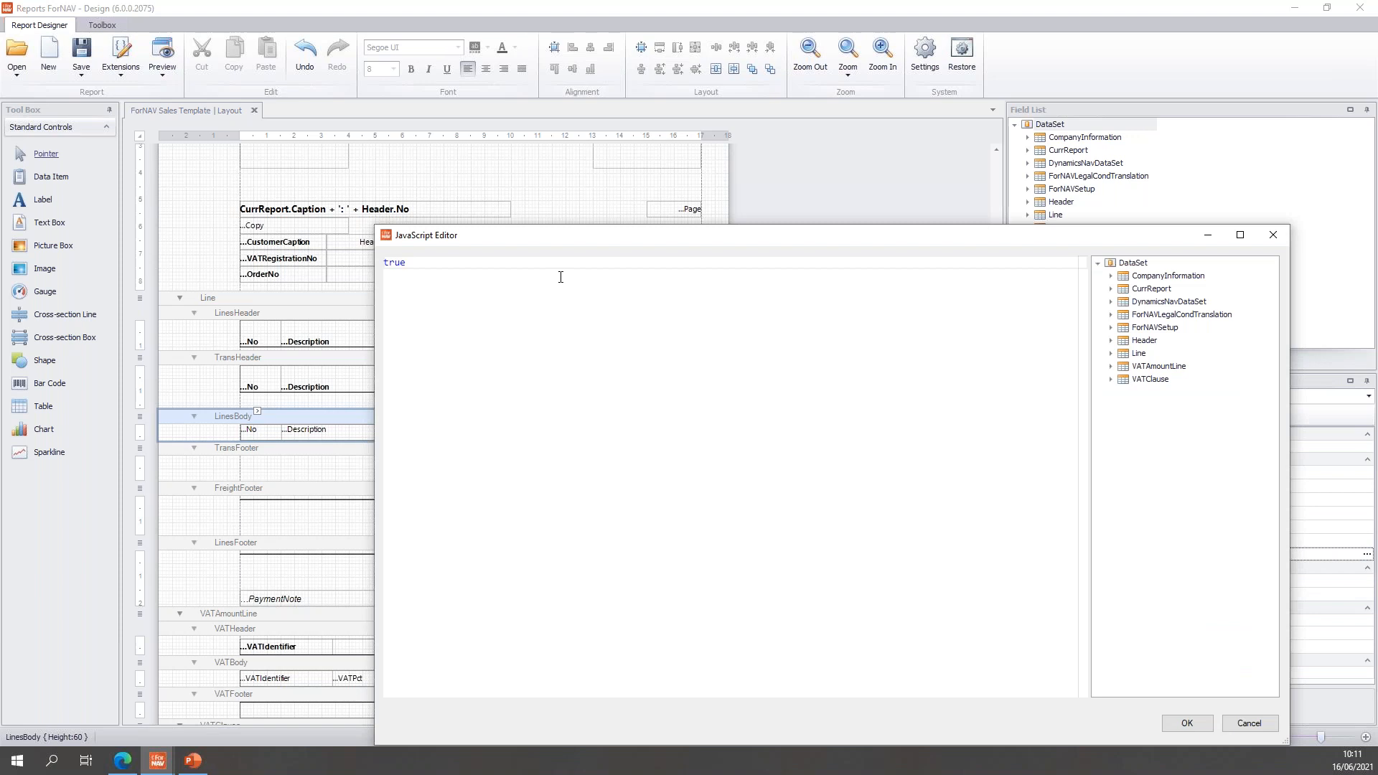
pyautogui.moveTo(515, 268)
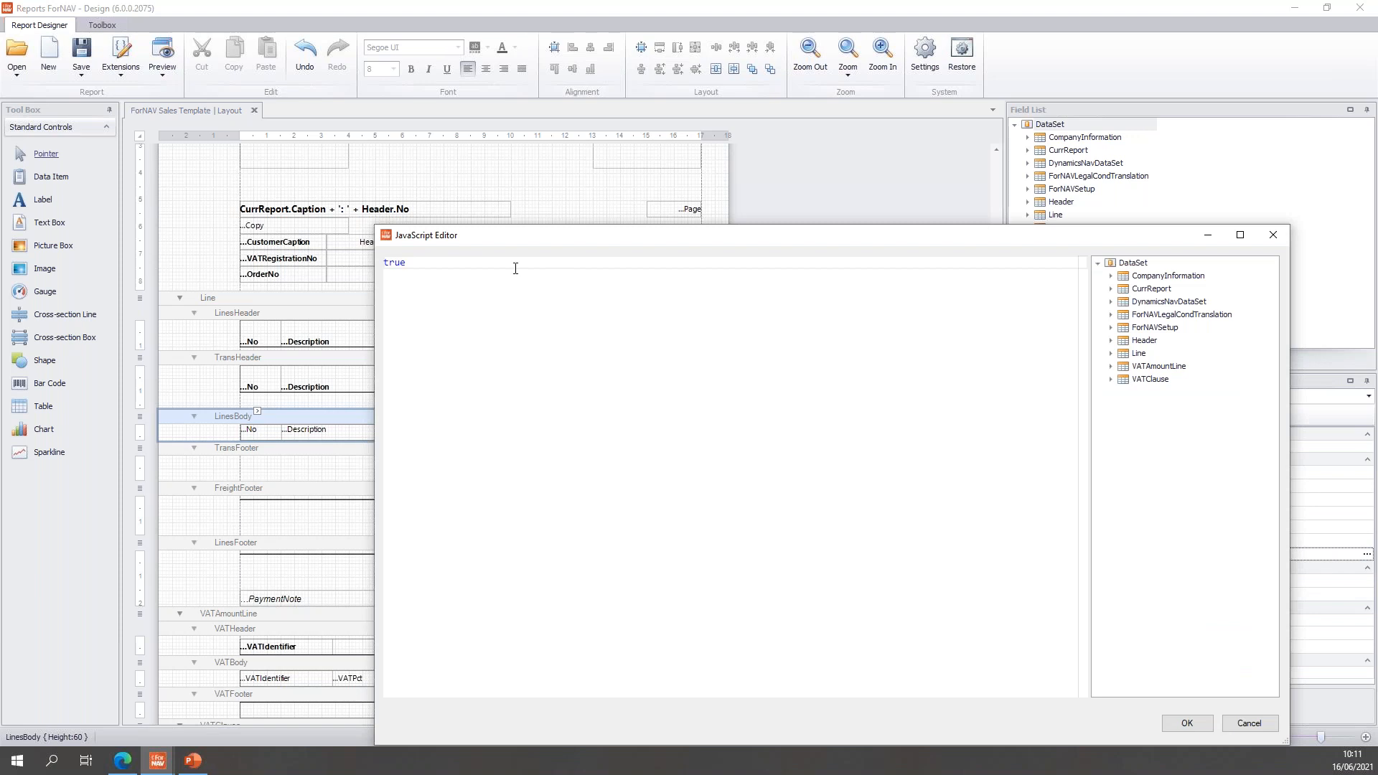
pyautogui.doubleClick(393, 262)
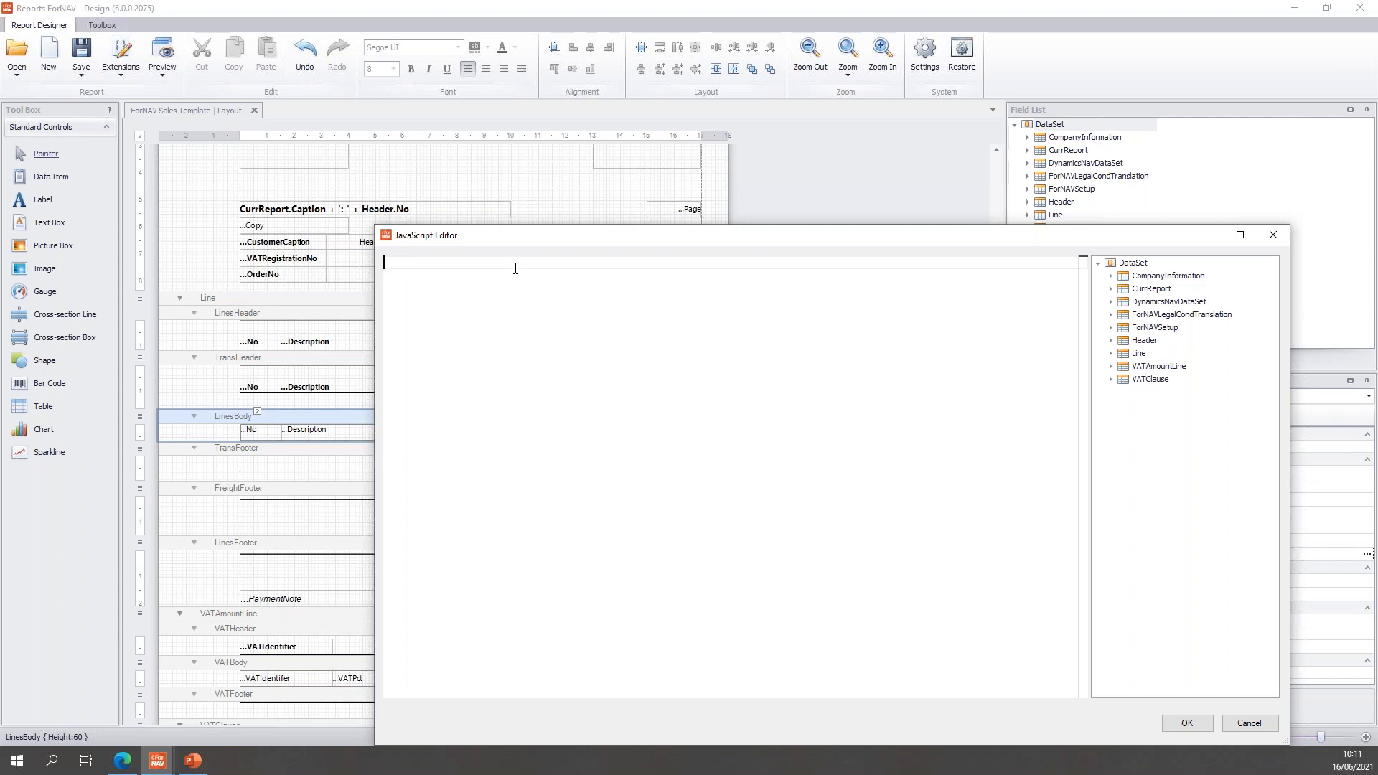
pyautogui.write("(Line.Type == Line.FieldOptions.Type.G_LAccount && Line.No == '8240')")
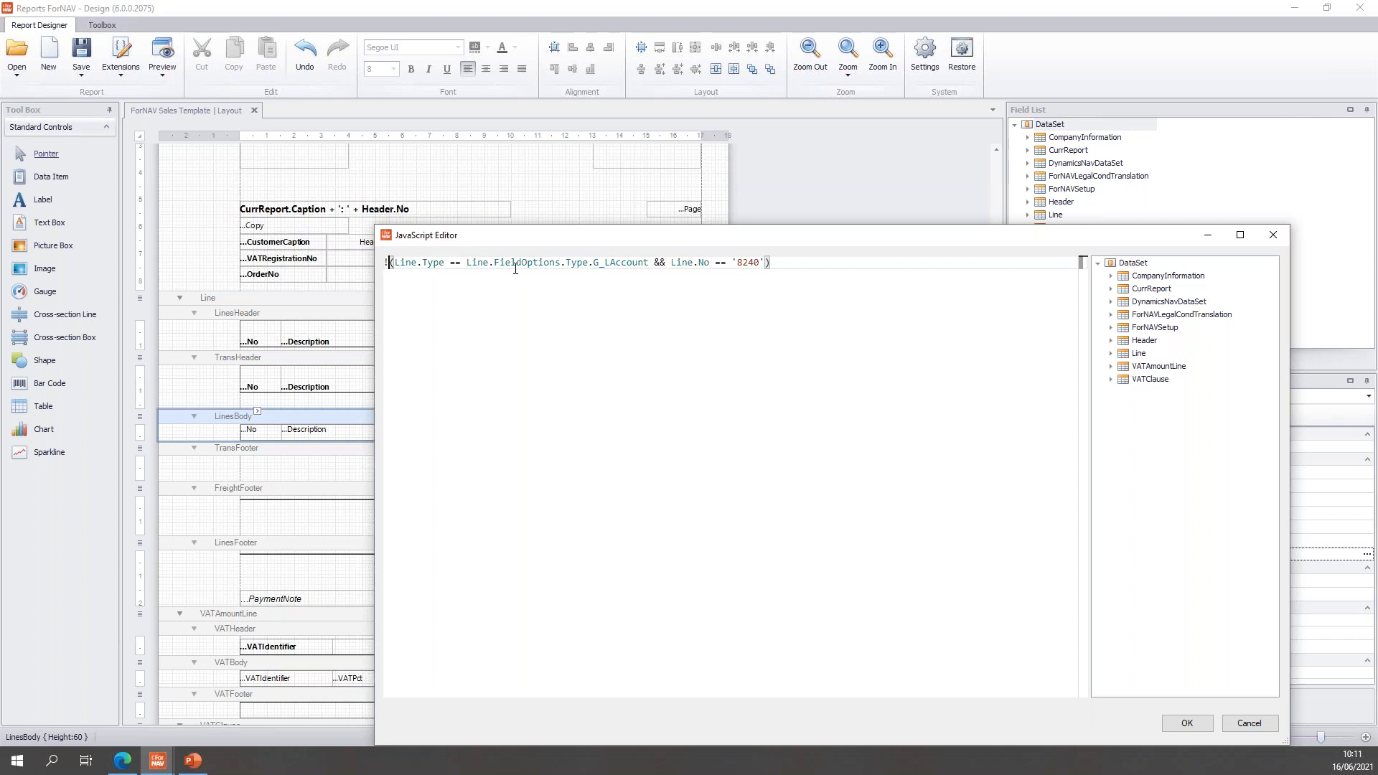
pyautogui.moveTo(545, 290)
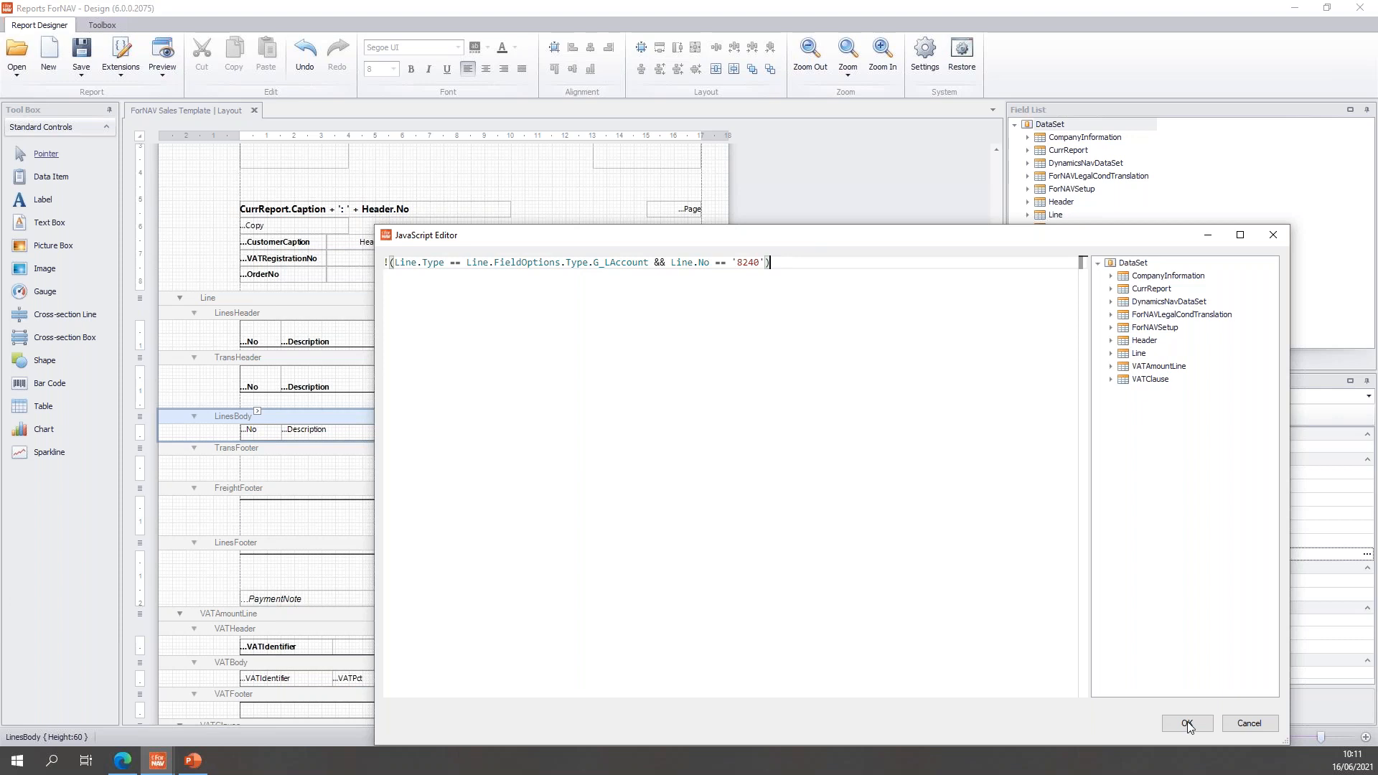
pyautogui.click(1186, 724)
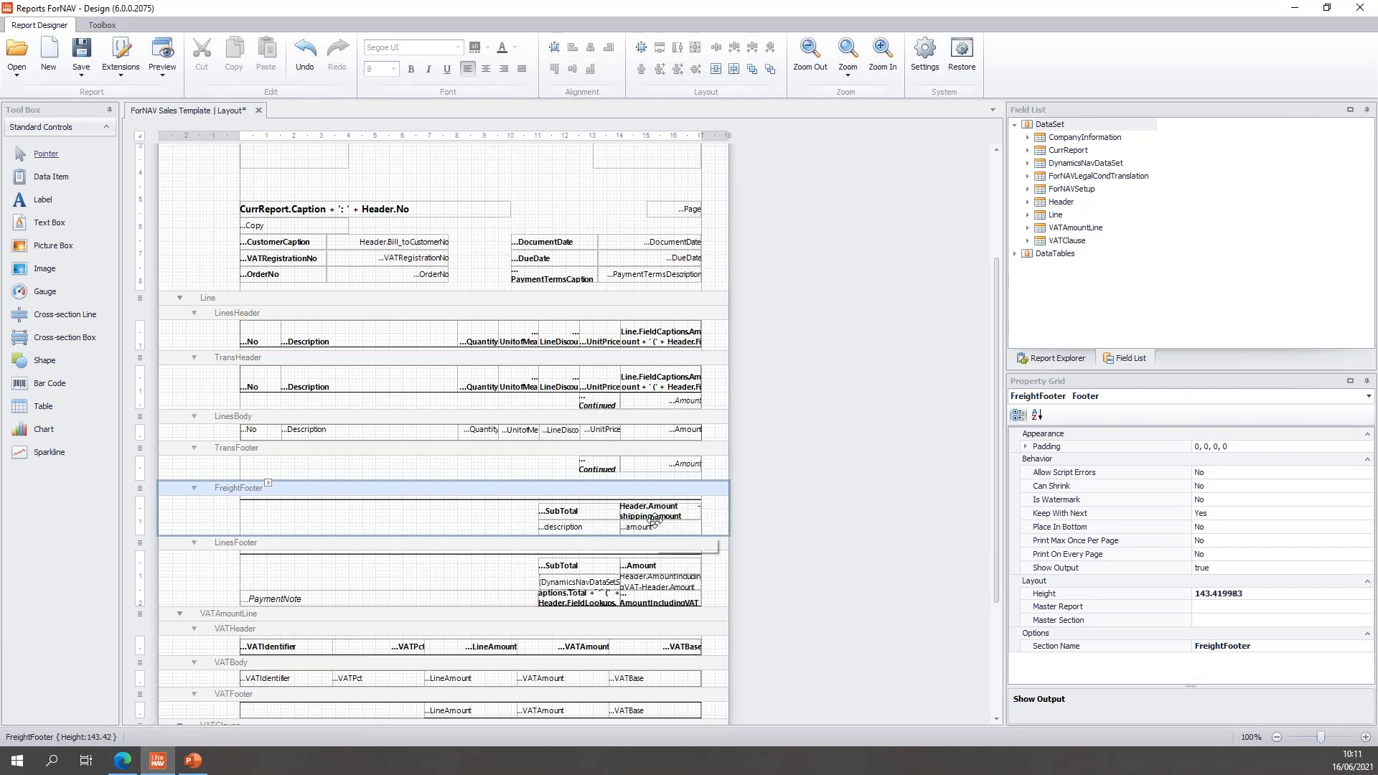
pyautogui.moveTo(643, 494)
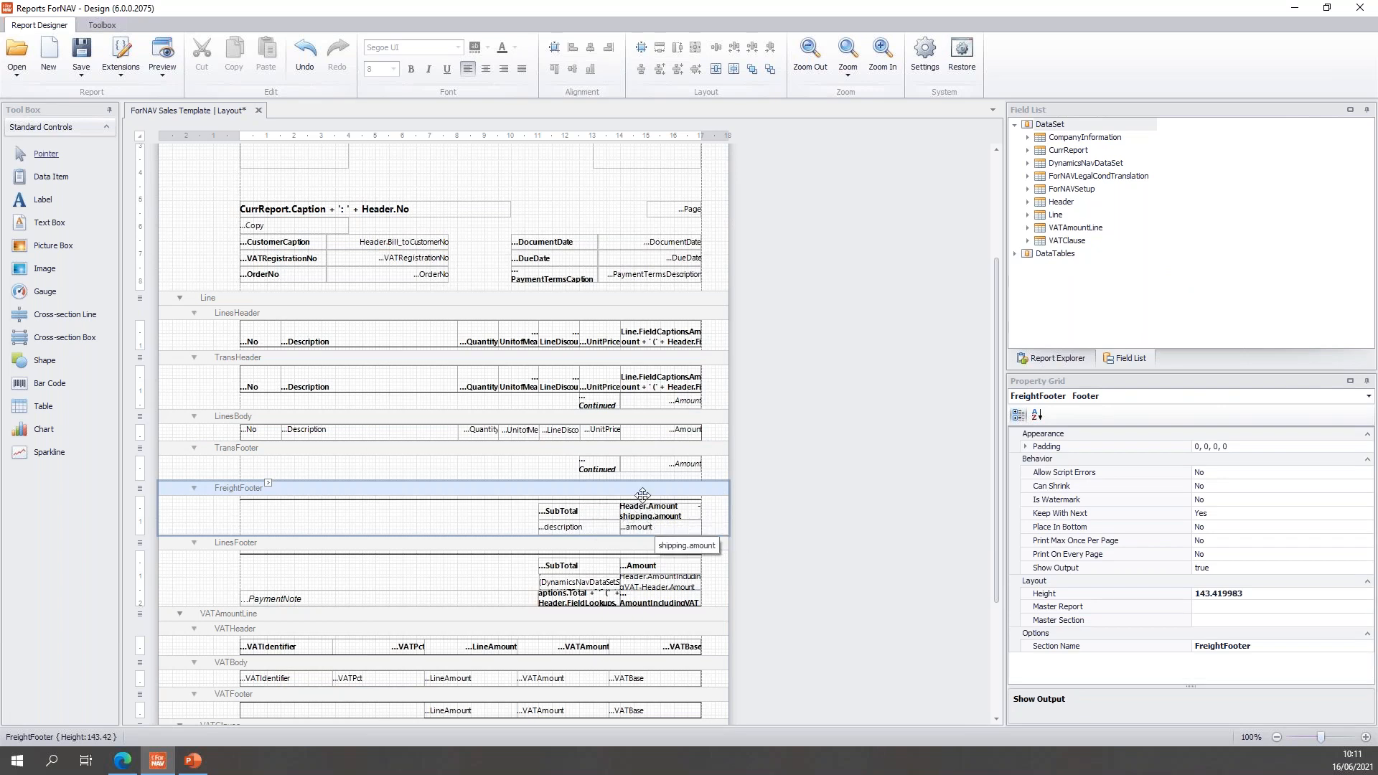
pyautogui.moveTo(692, 507)
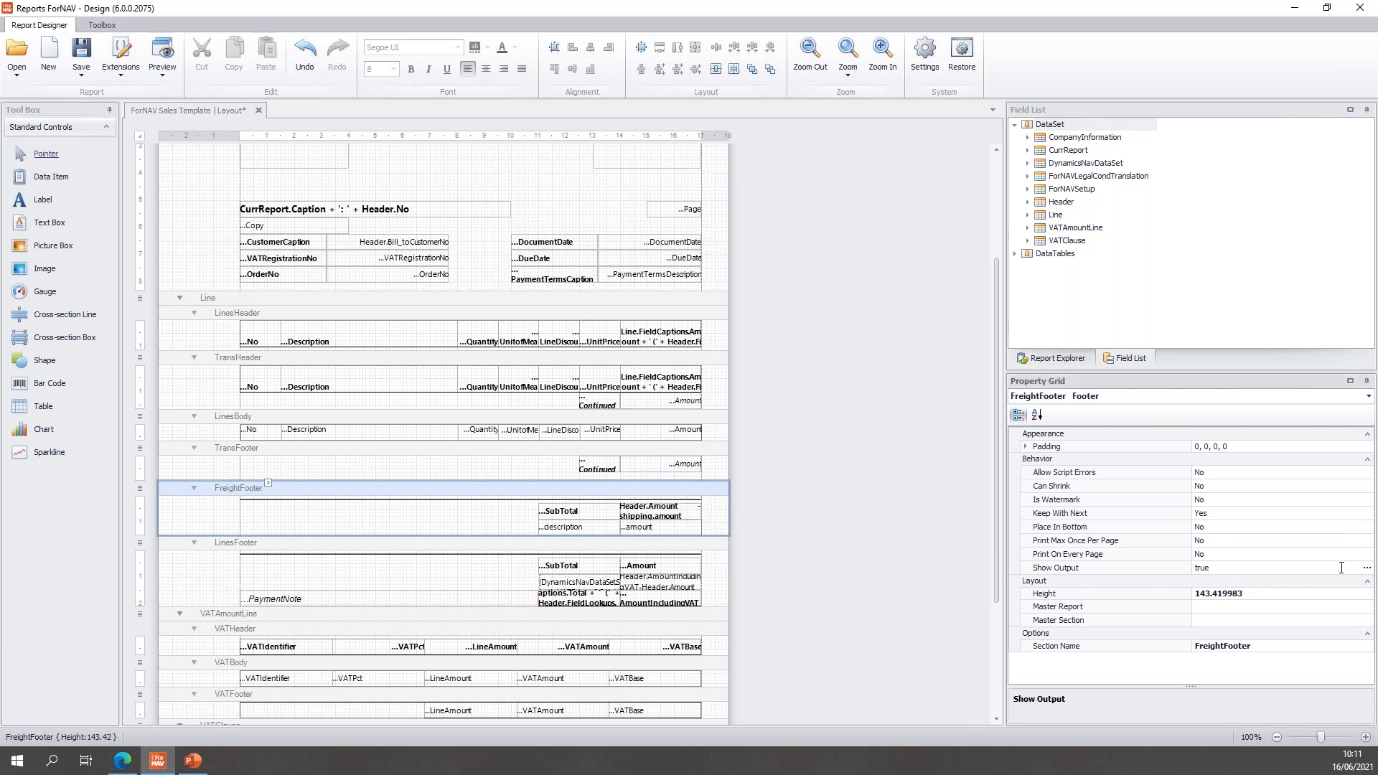
# Set FreightFooter Show Output to shipping.amount != 0 so it prints only when shipping exists
pyautogui.click(1369, 568)
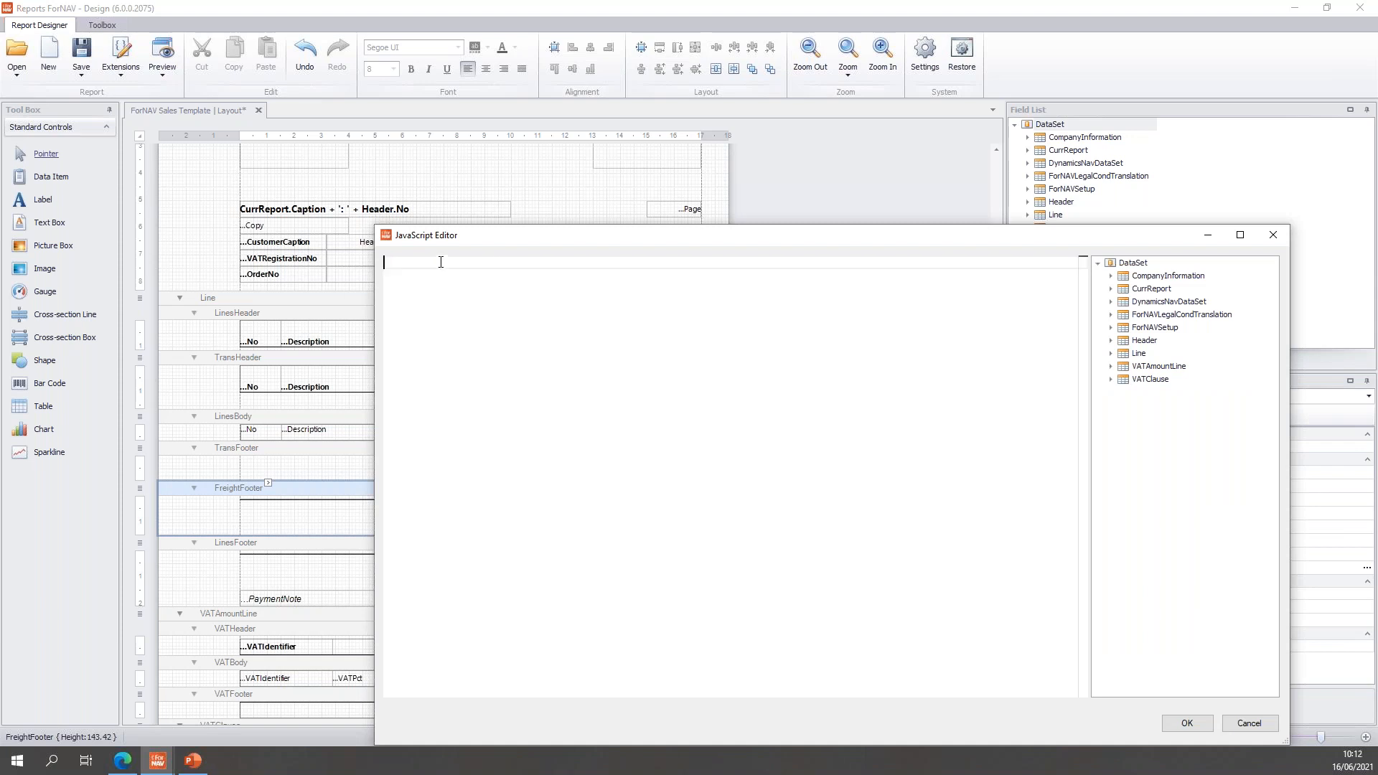
pyautogui.write('shipping.amount')
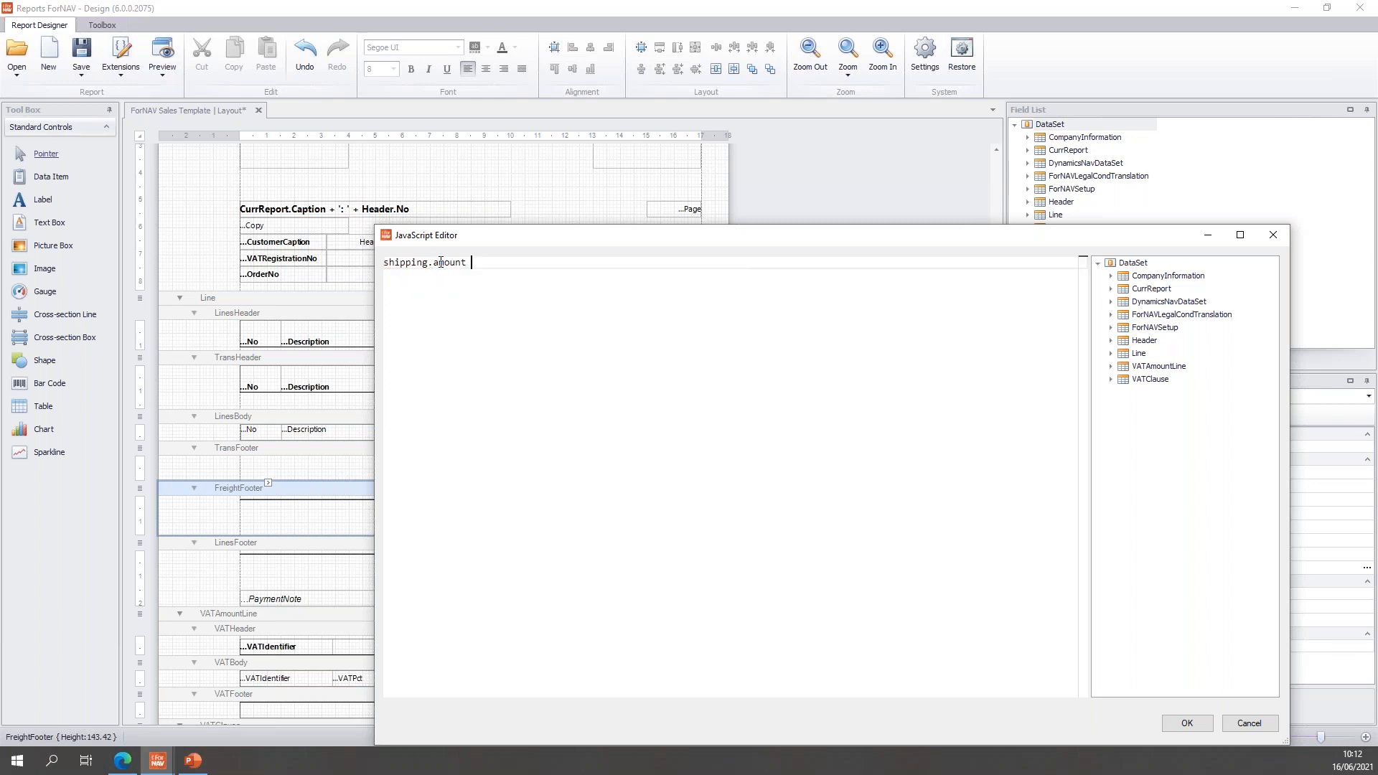
pyautogui.write('!= 0')
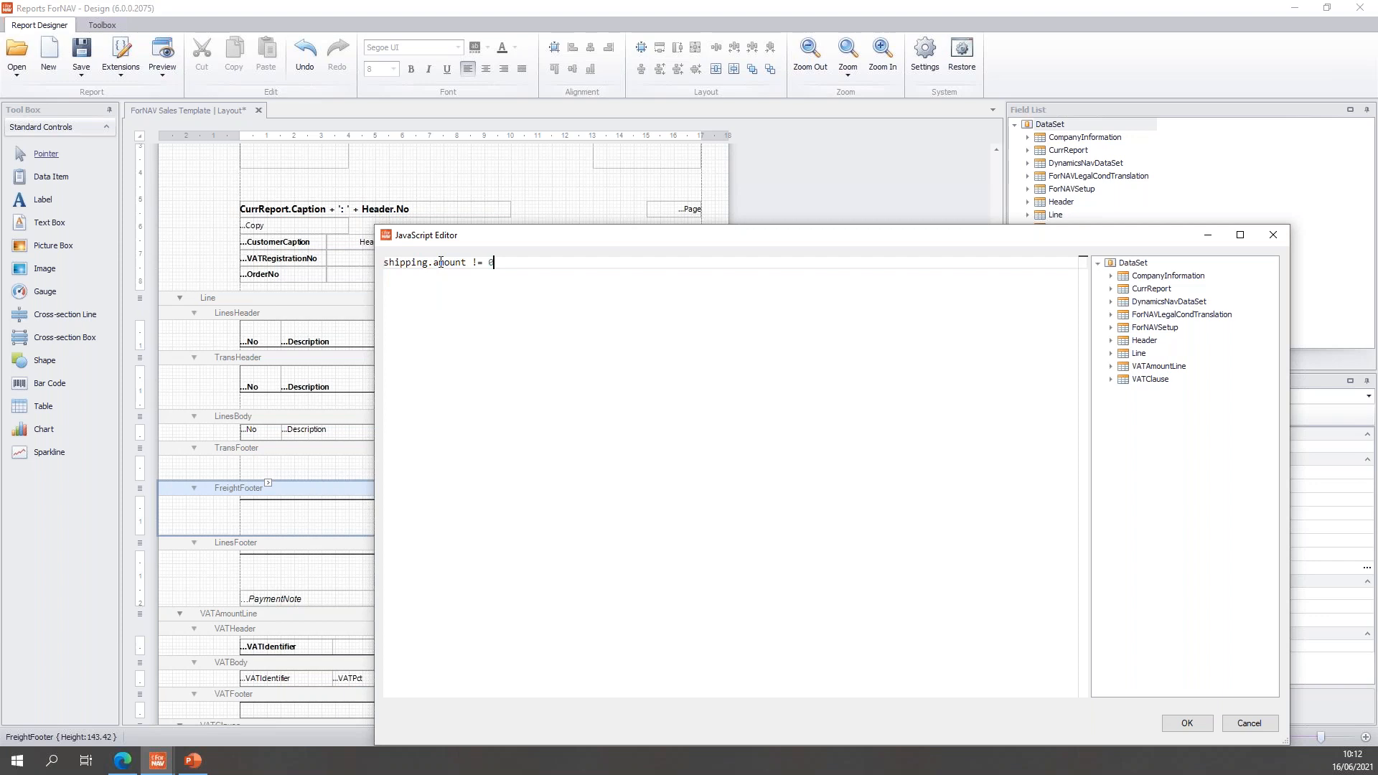
pyautogui.moveTo(522, 326)
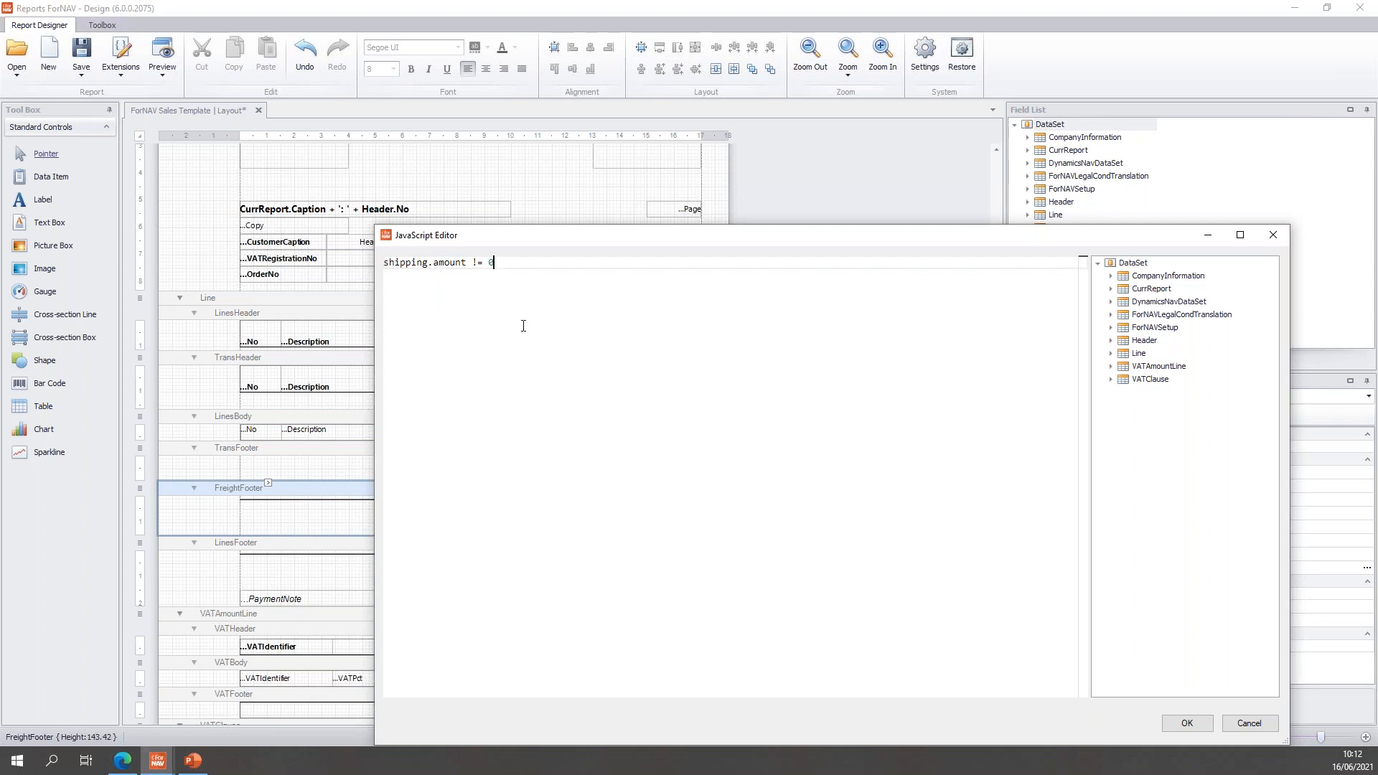
pyautogui.moveTo(765, 483)
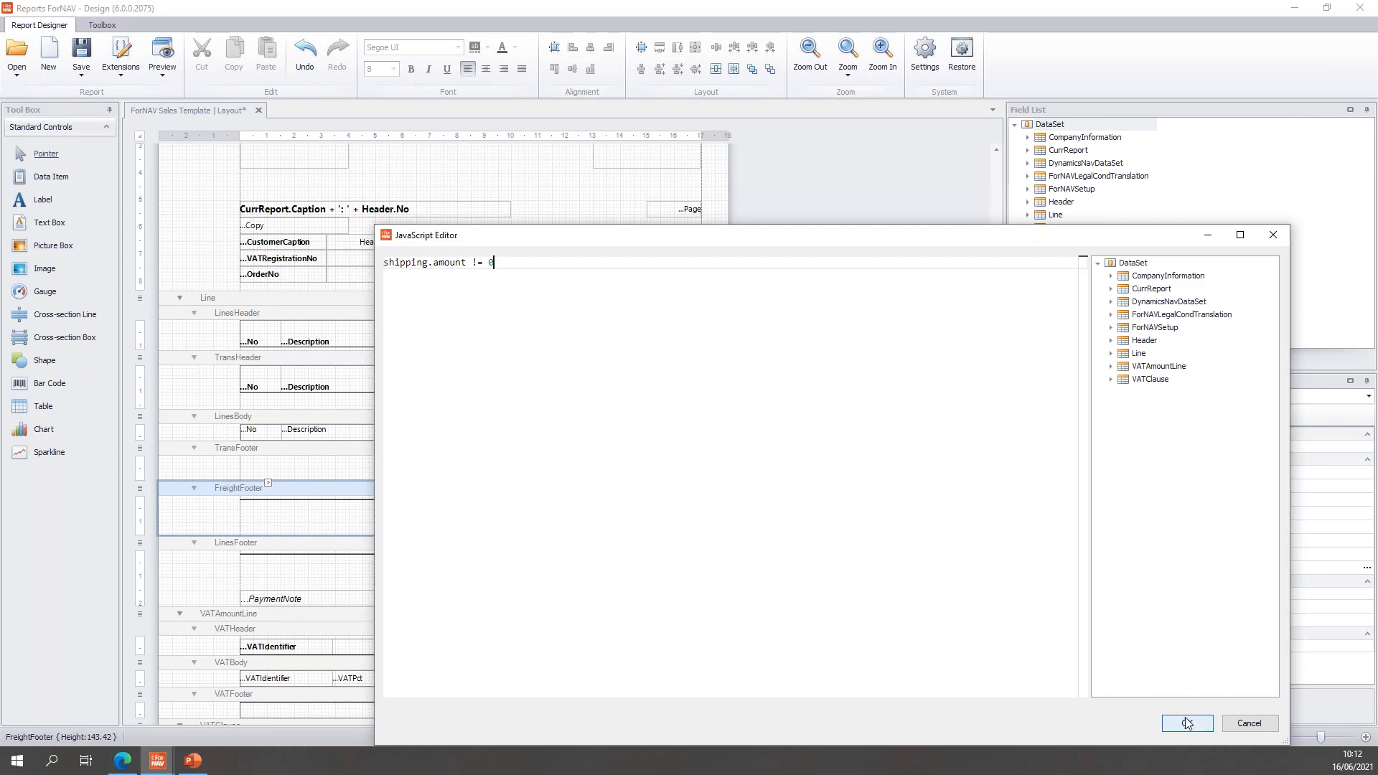
pyautogui.click(1186, 722)
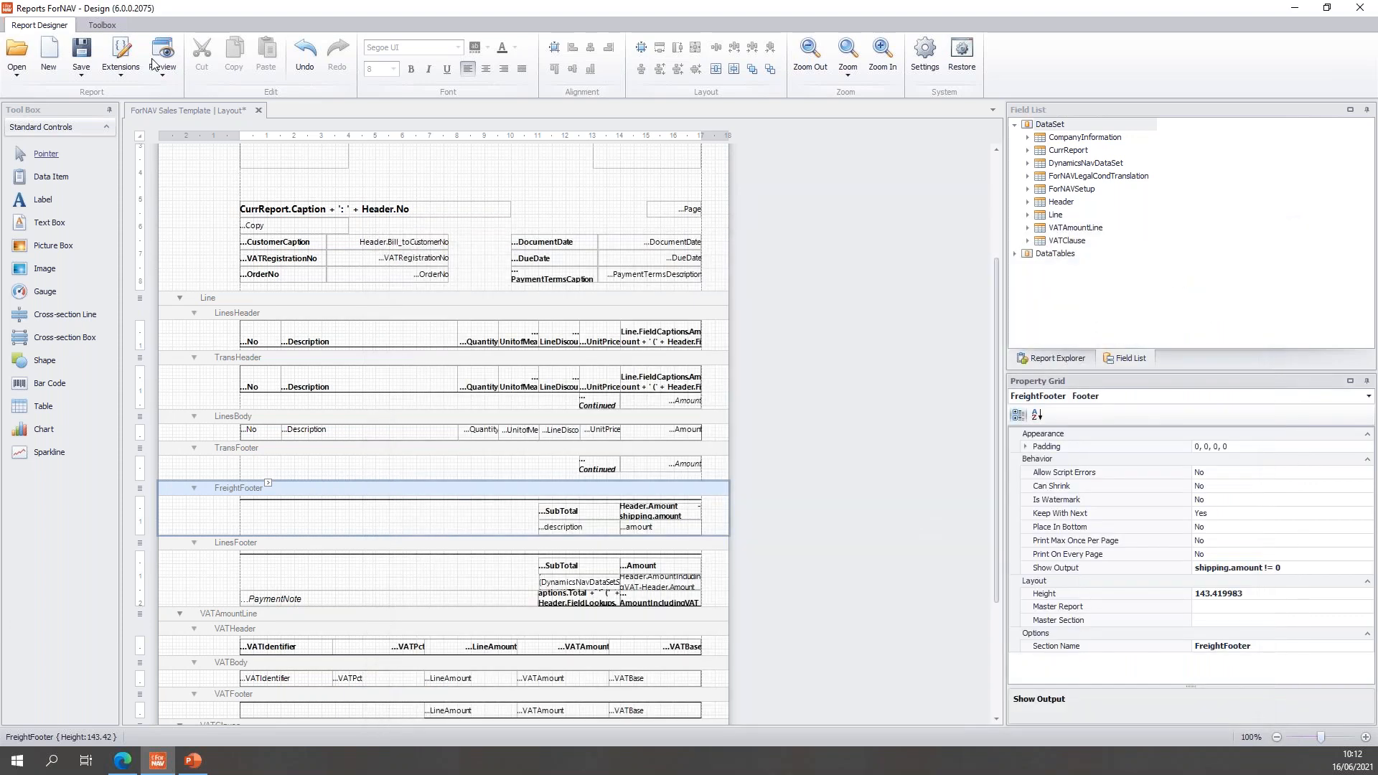
# Preview invoice 103034 with the 8240 line hidden and freight only in the footer, then close it
pyautogui.click(162, 57)
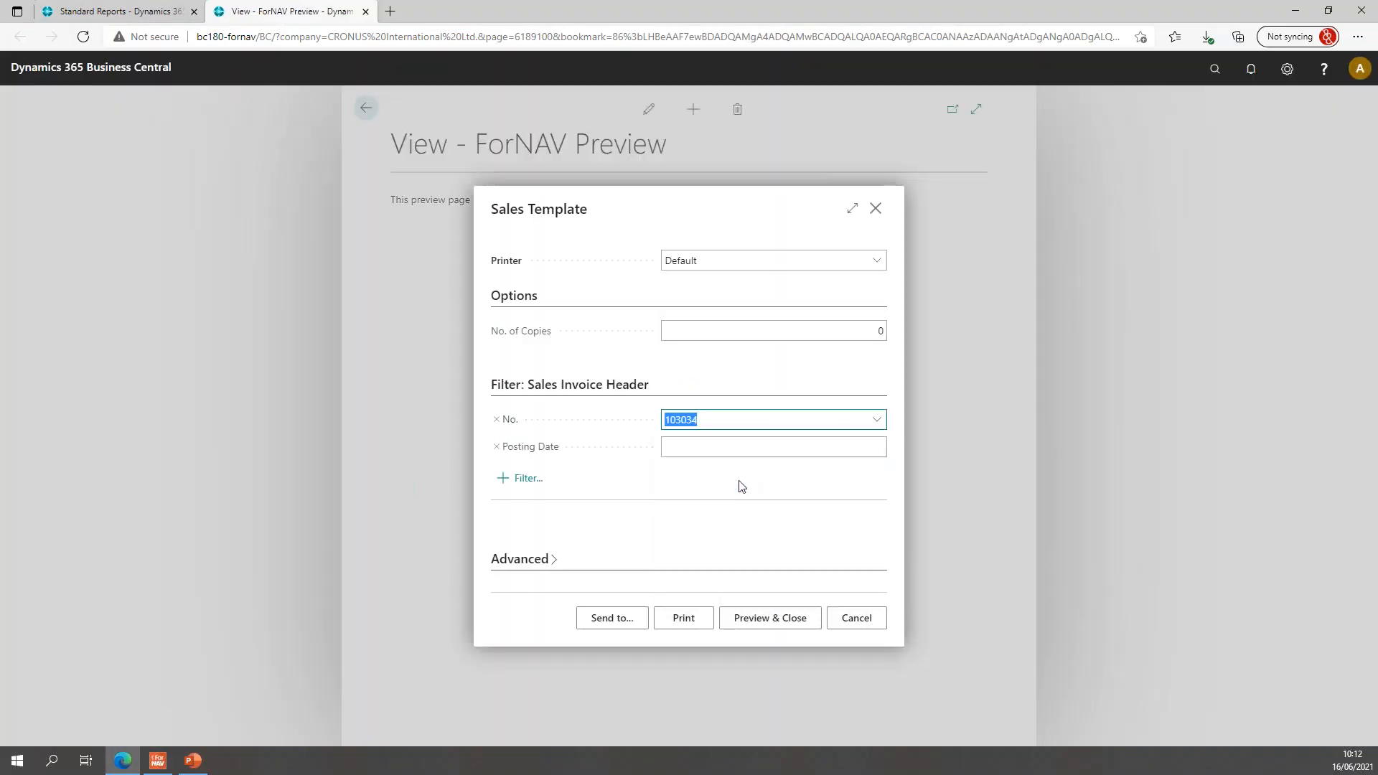
pyautogui.moveTo(800, 606)
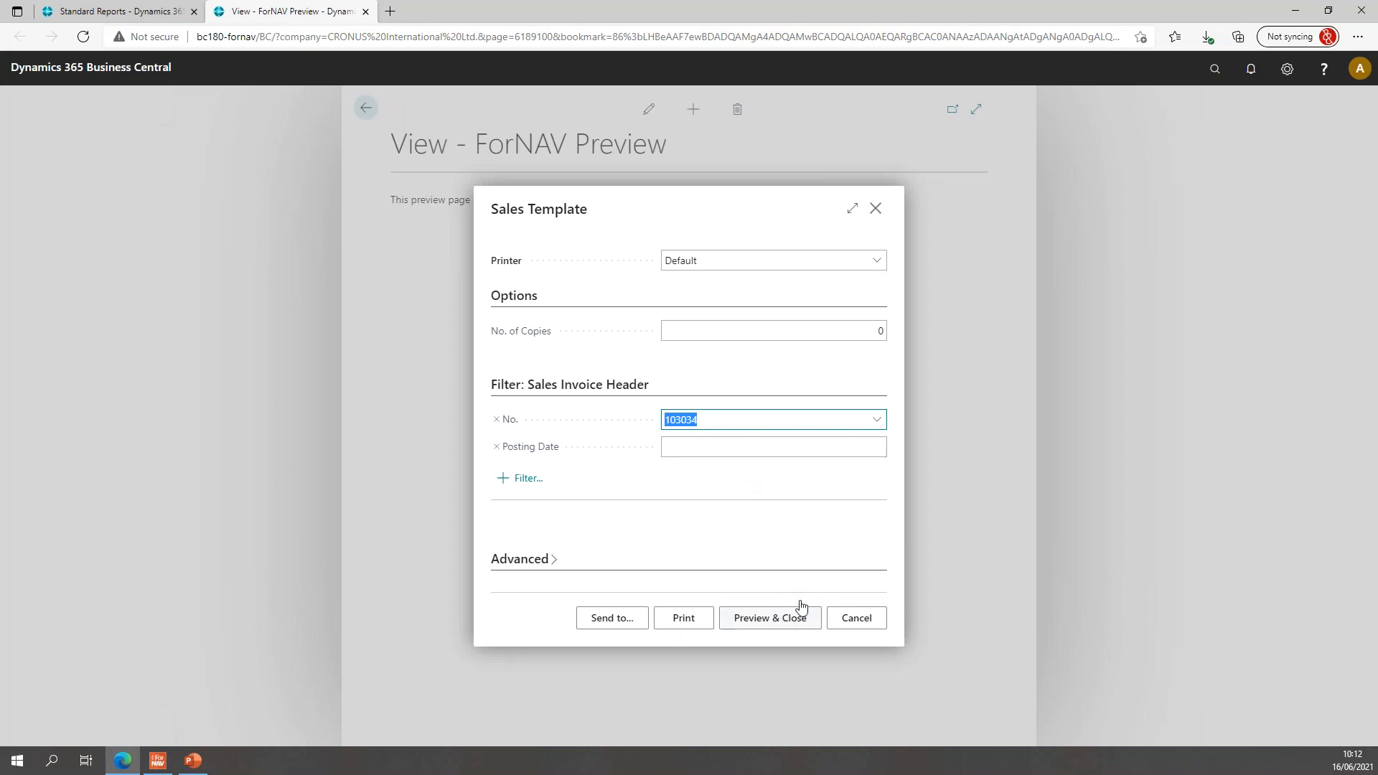
pyautogui.click(770, 618)
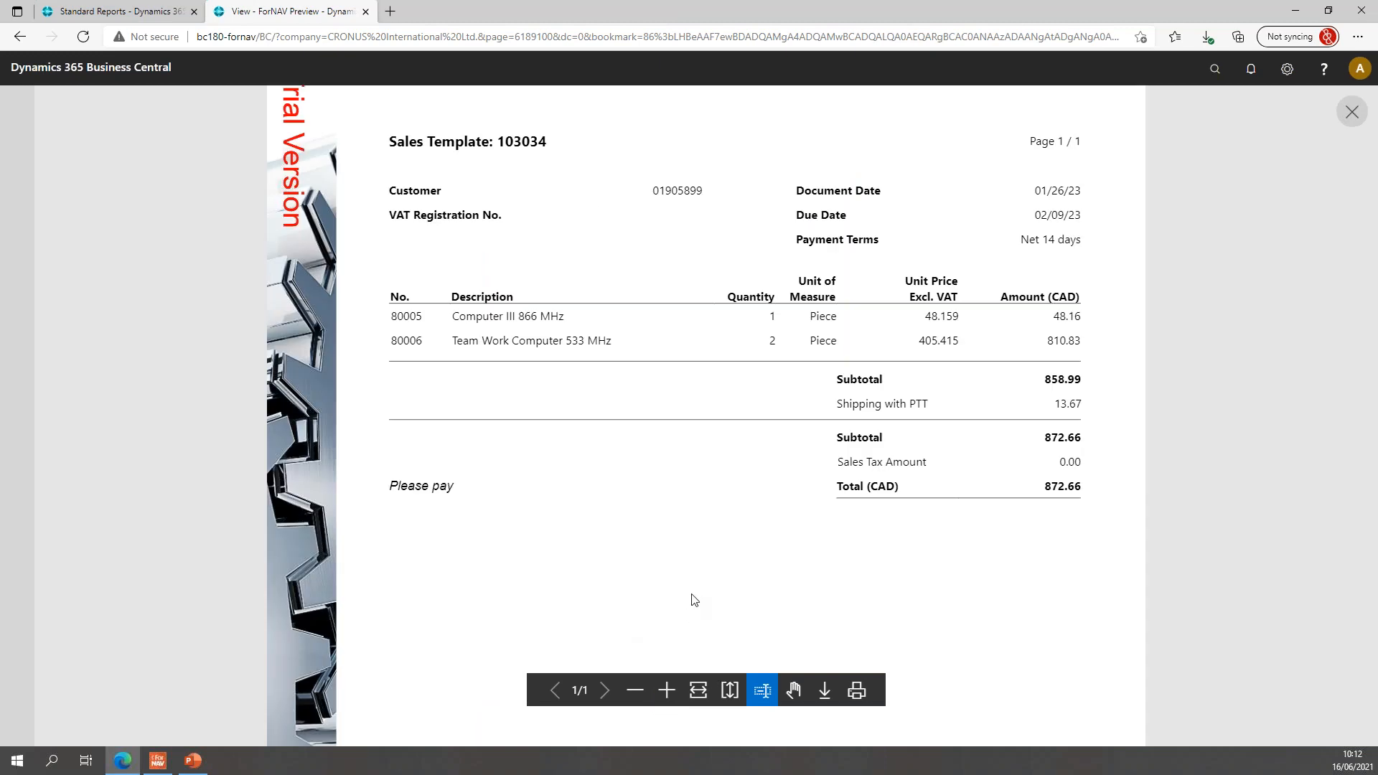
pyautogui.moveTo(461, 303)
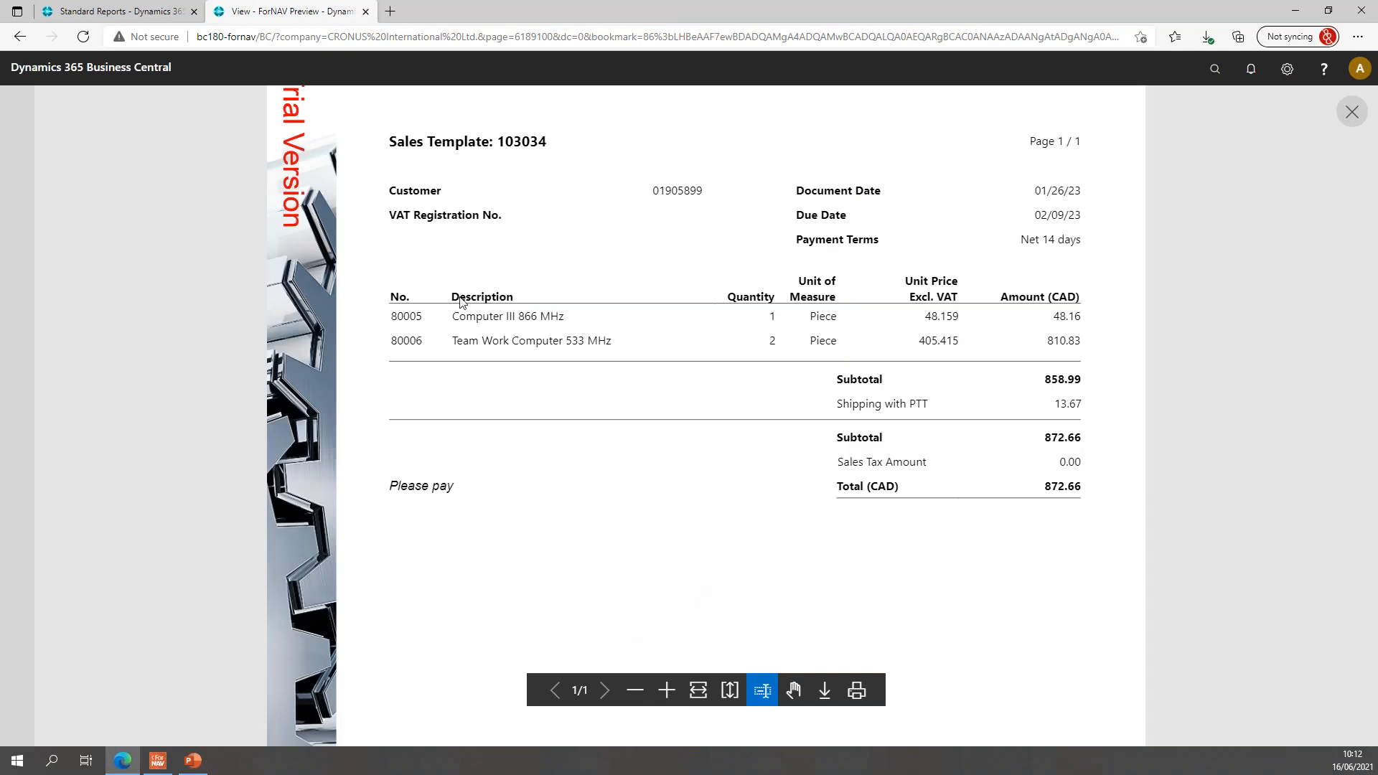
pyautogui.moveTo(978, 396)
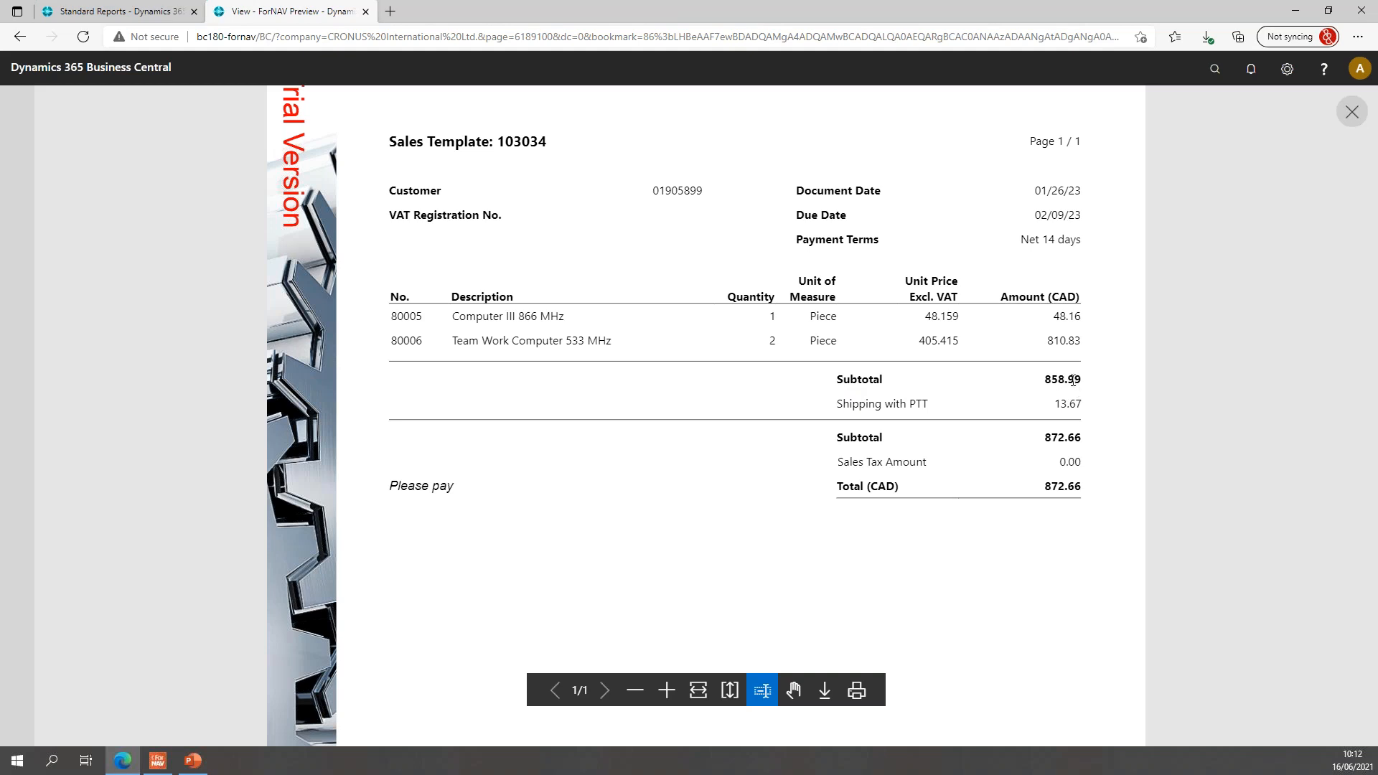
pyautogui.moveTo(1063, 394)
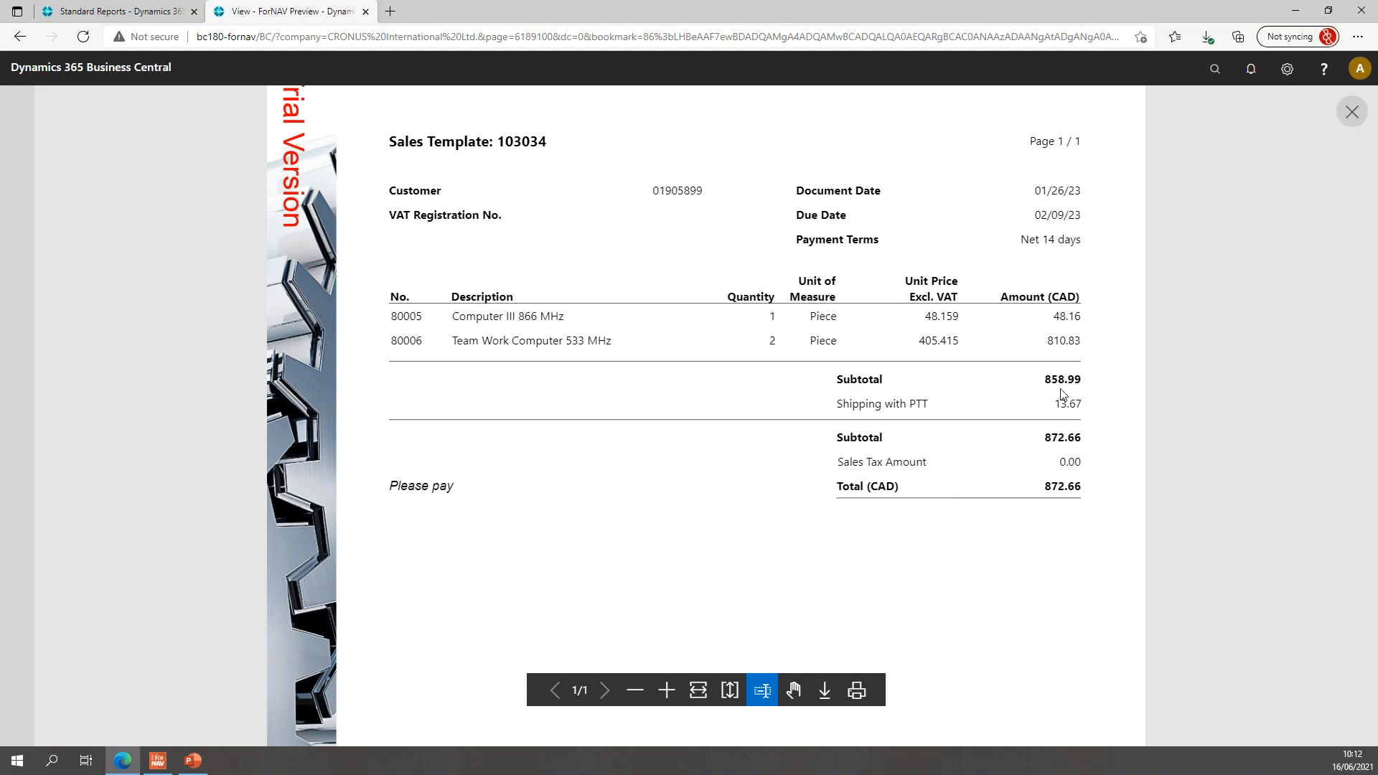
pyautogui.moveTo(733, 467)
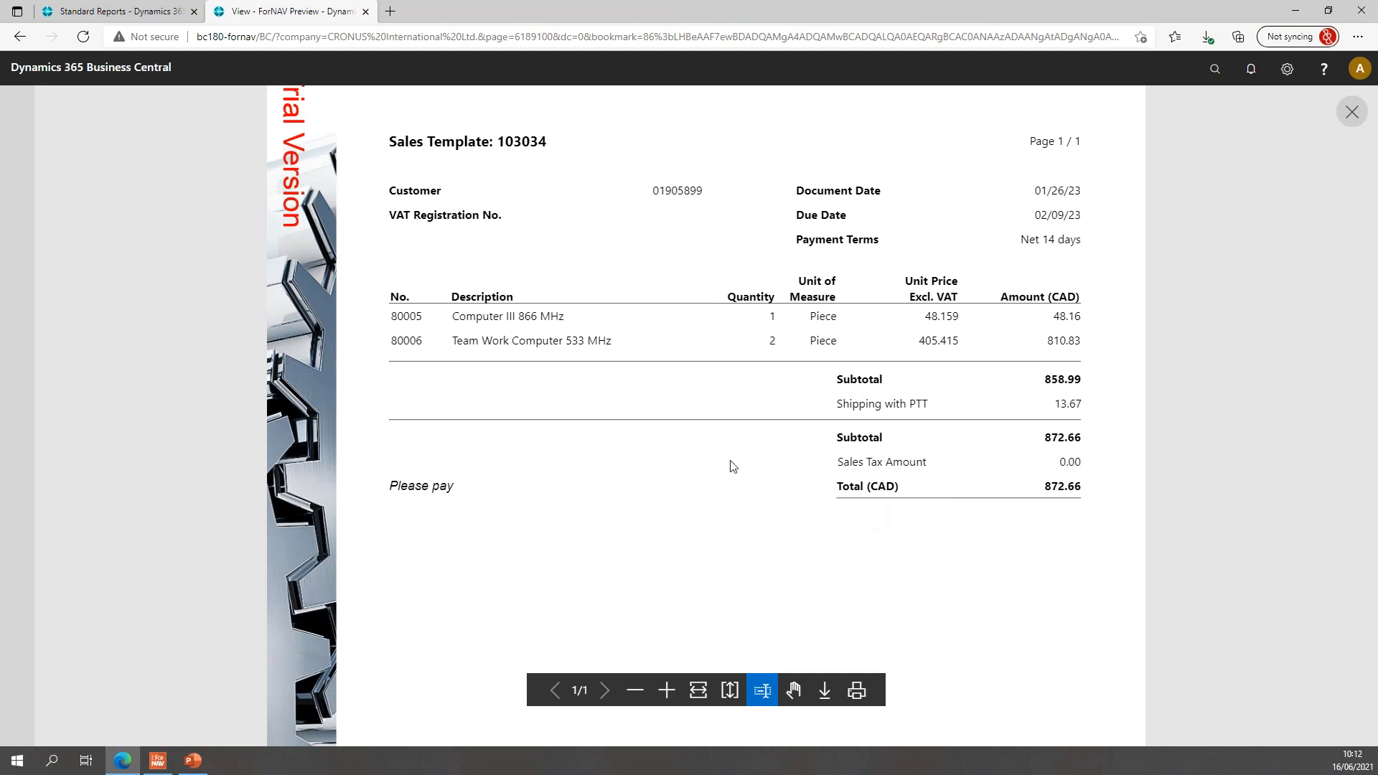
pyautogui.click(1351, 112)
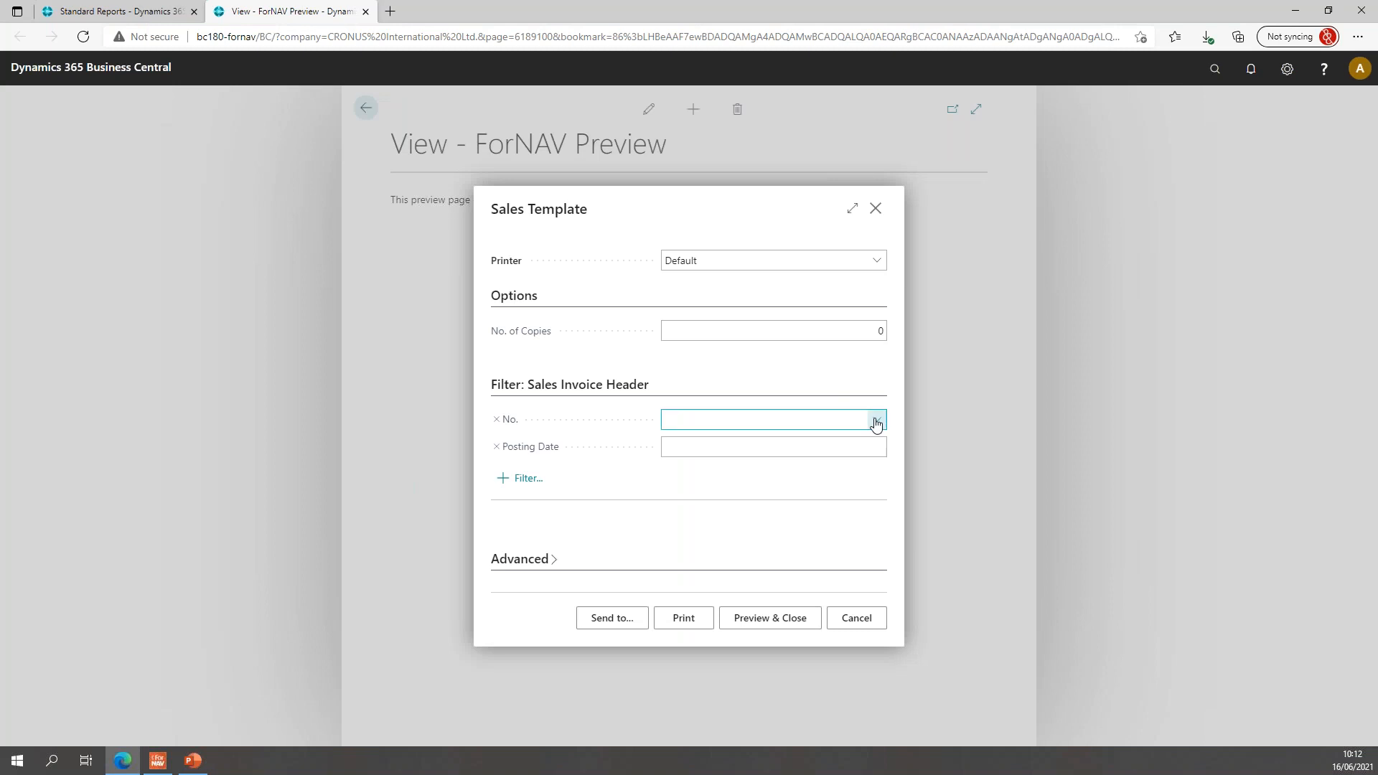
# Preview invoice 103032, which has no shipping, at fit width, showing no freight line between Subtotal and Sales Tax
pyautogui.click(876, 419)
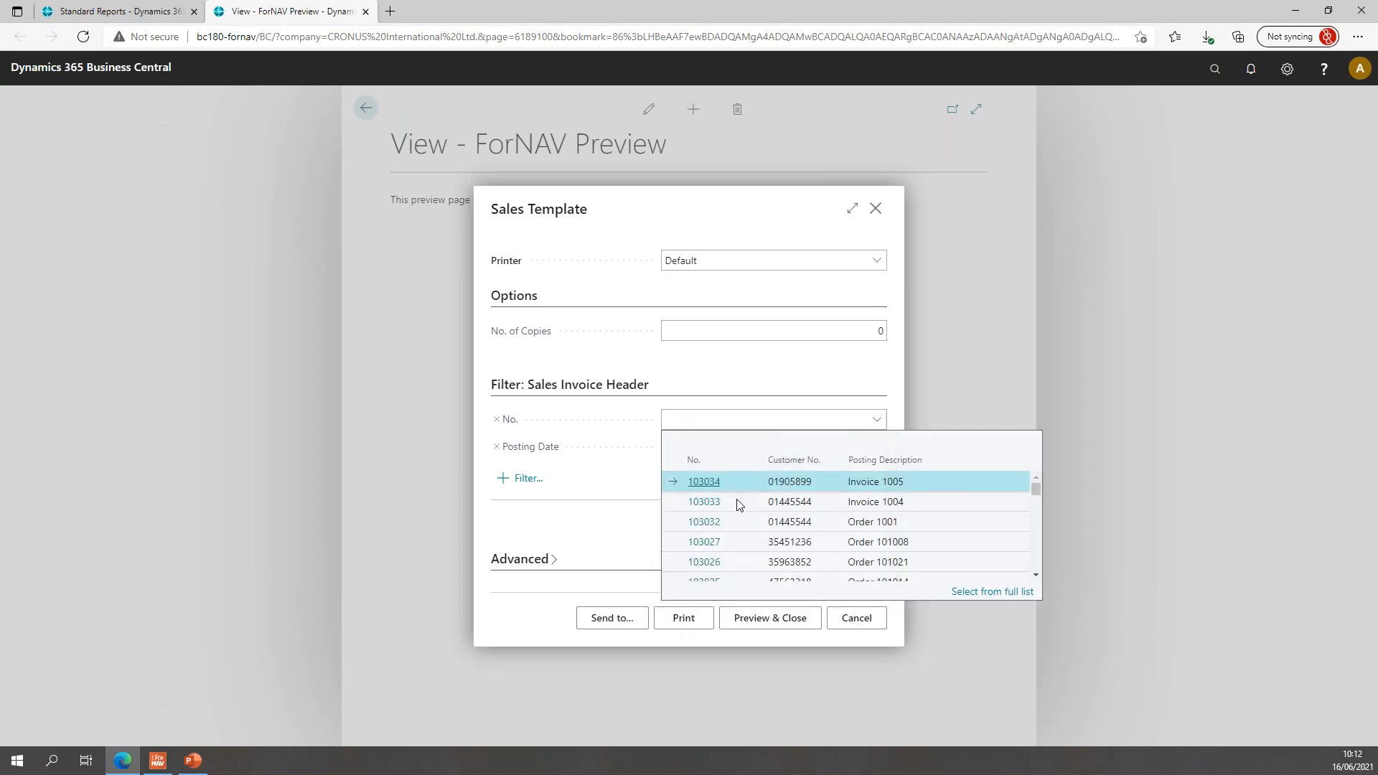
pyautogui.click(768, 617)
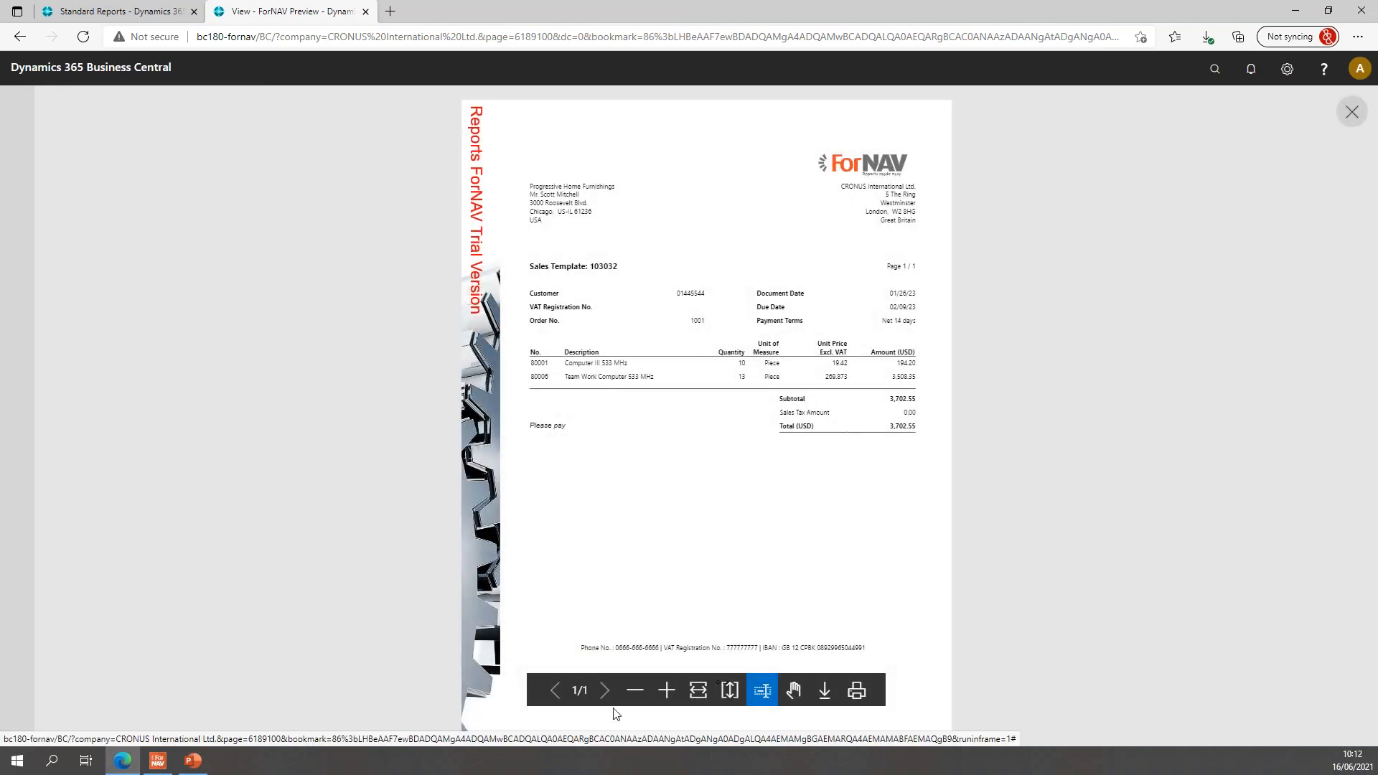
pyautogui.click(665, 690)
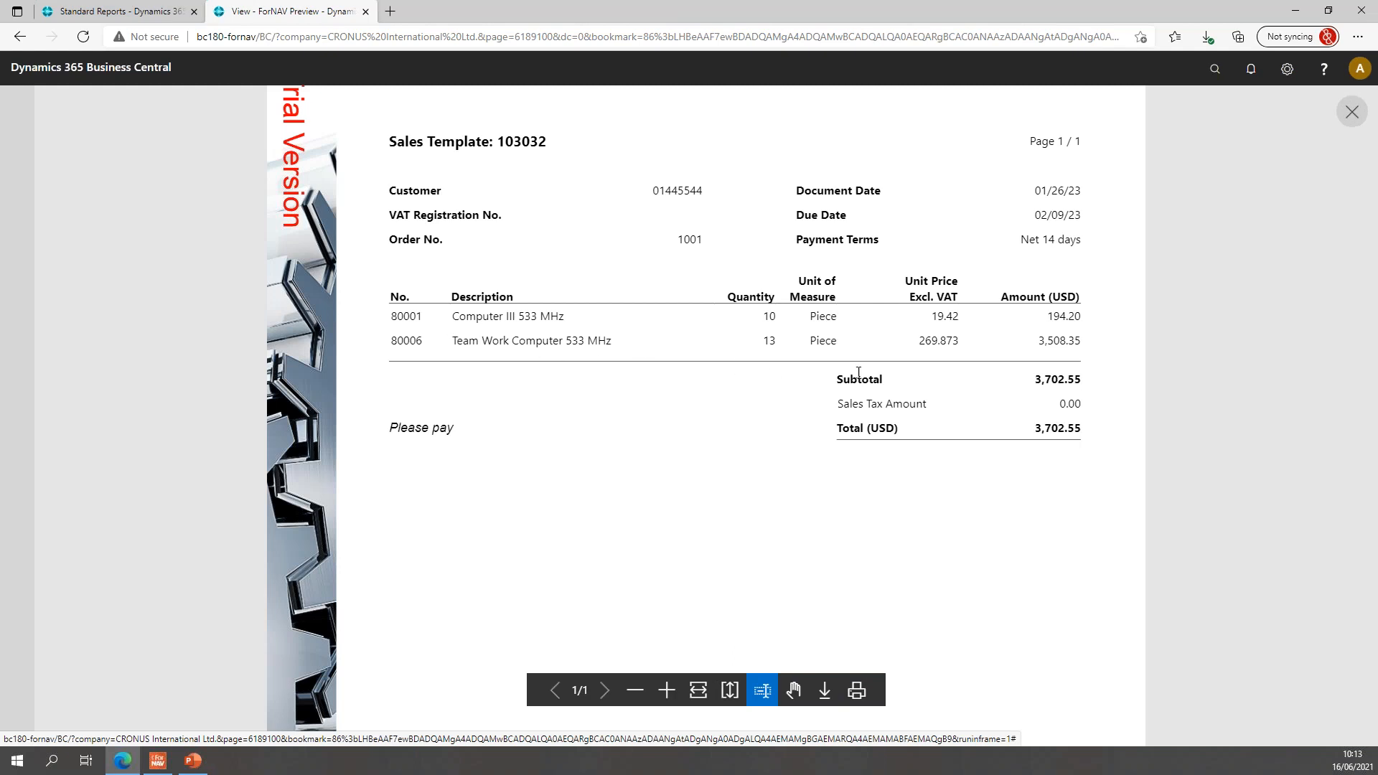
pyautogui.moveTo(929, 457)
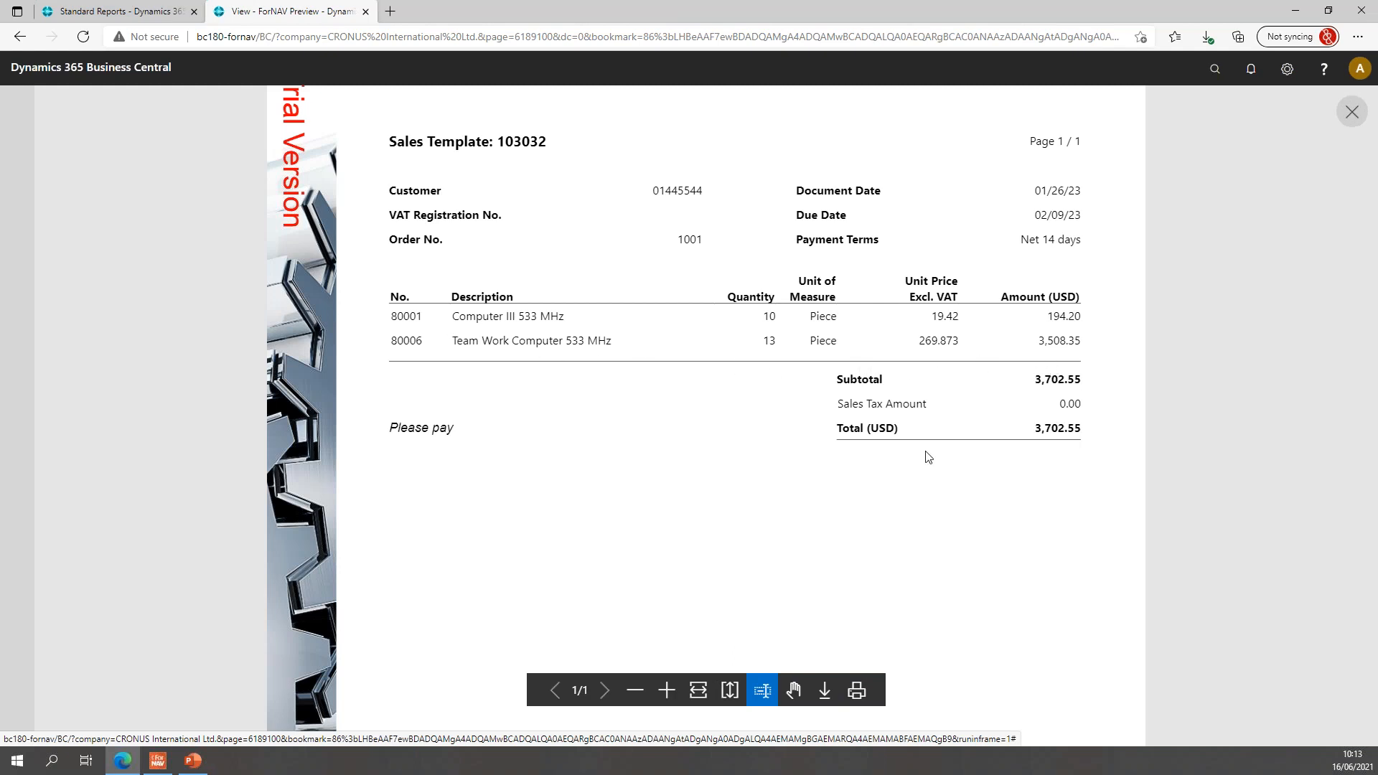
pyautogui.moveTo(942, 428)
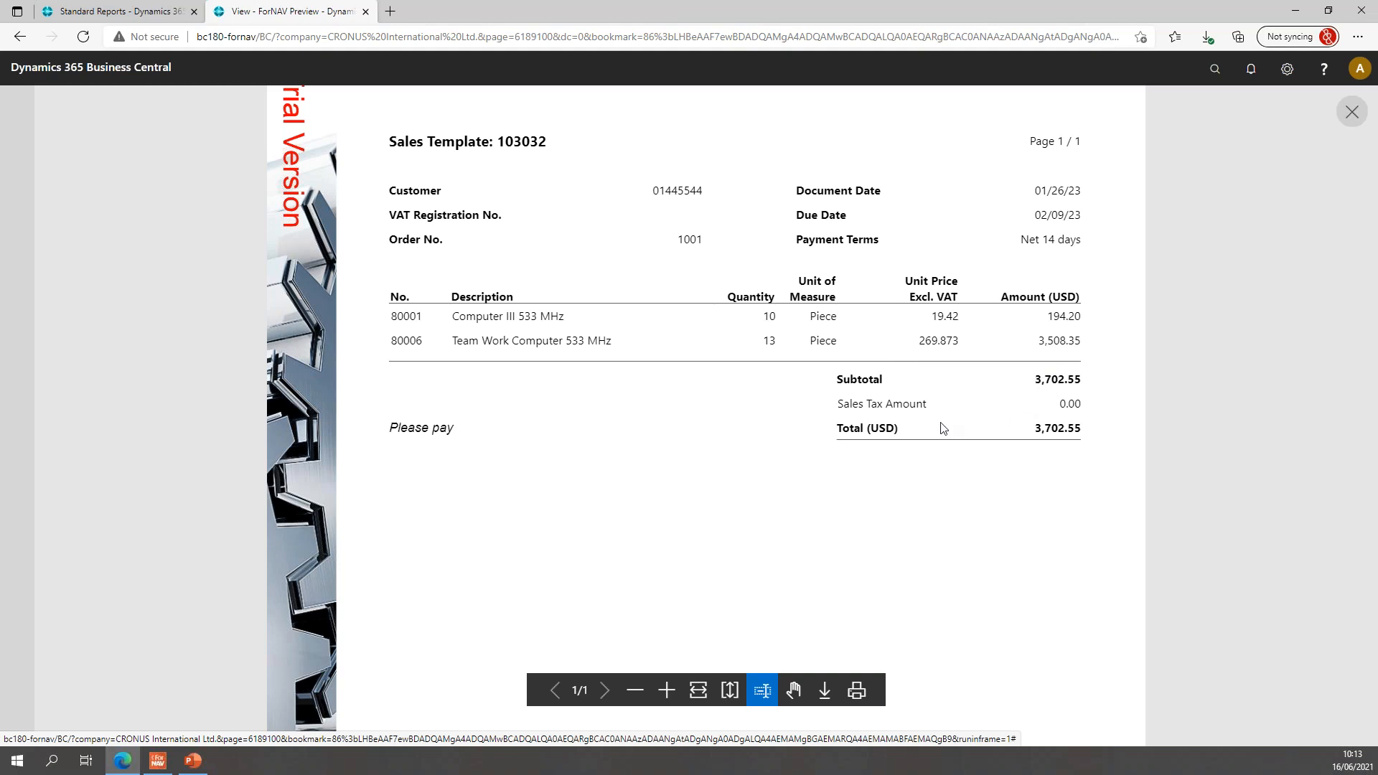
pyautogui.moveTo(112, 487)
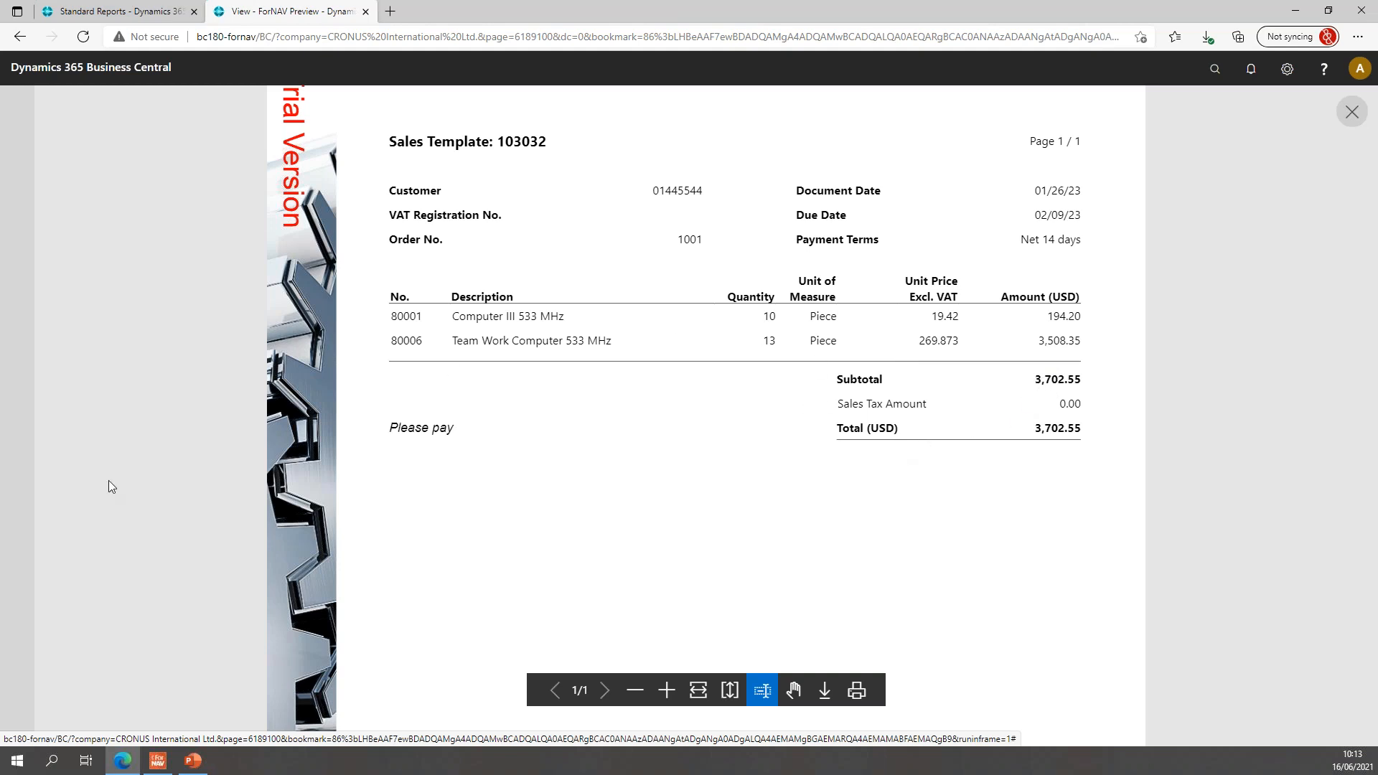